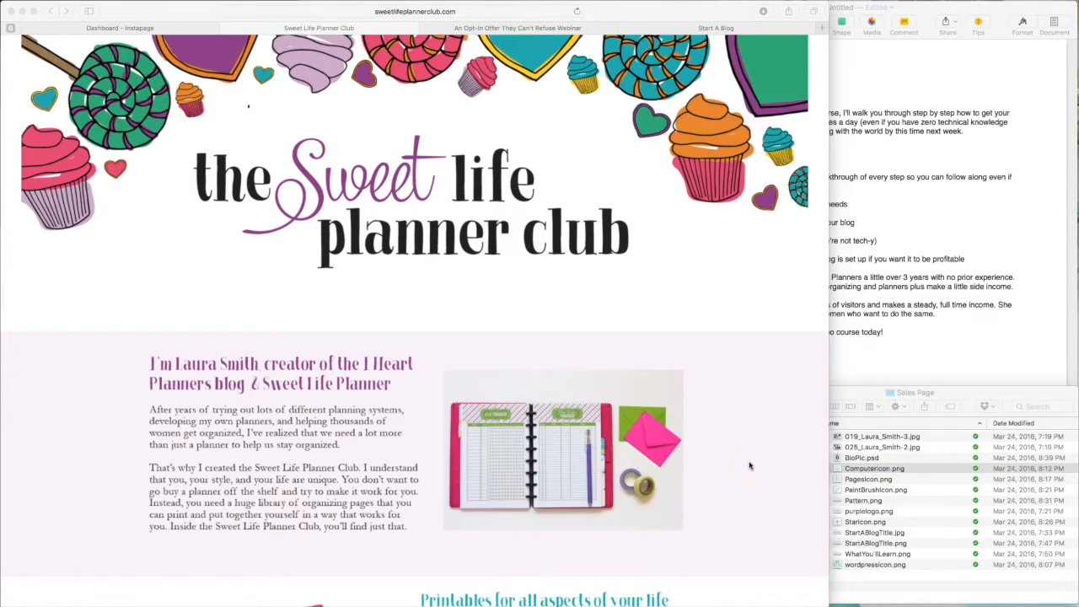
mouse_move(758, 461)
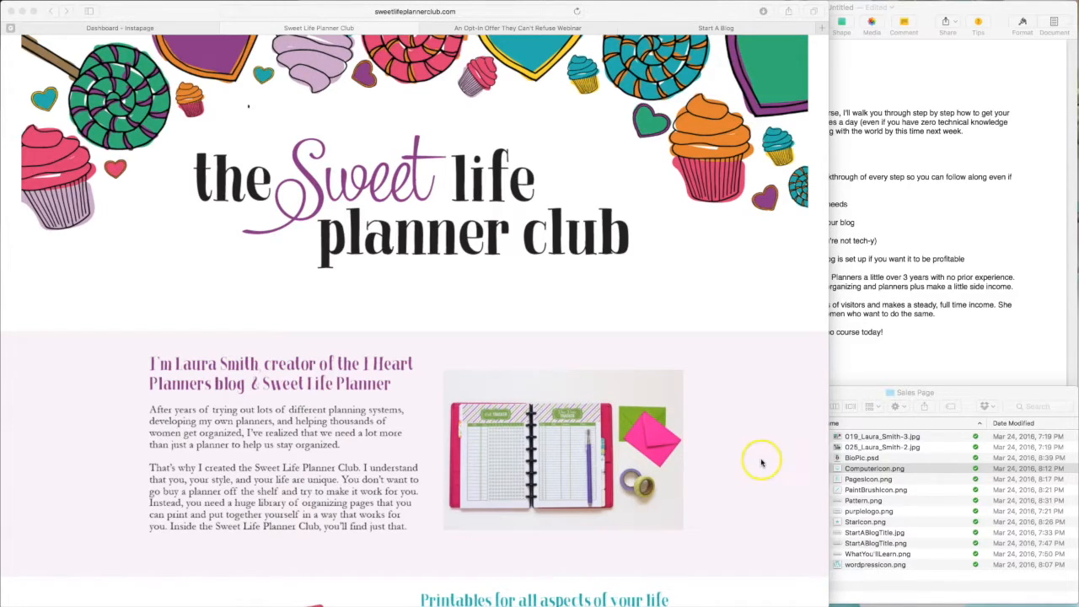
Step: Scroll through the opt-in workshop page's host bios, learning points and sign-up sections
scroll(down, 3)
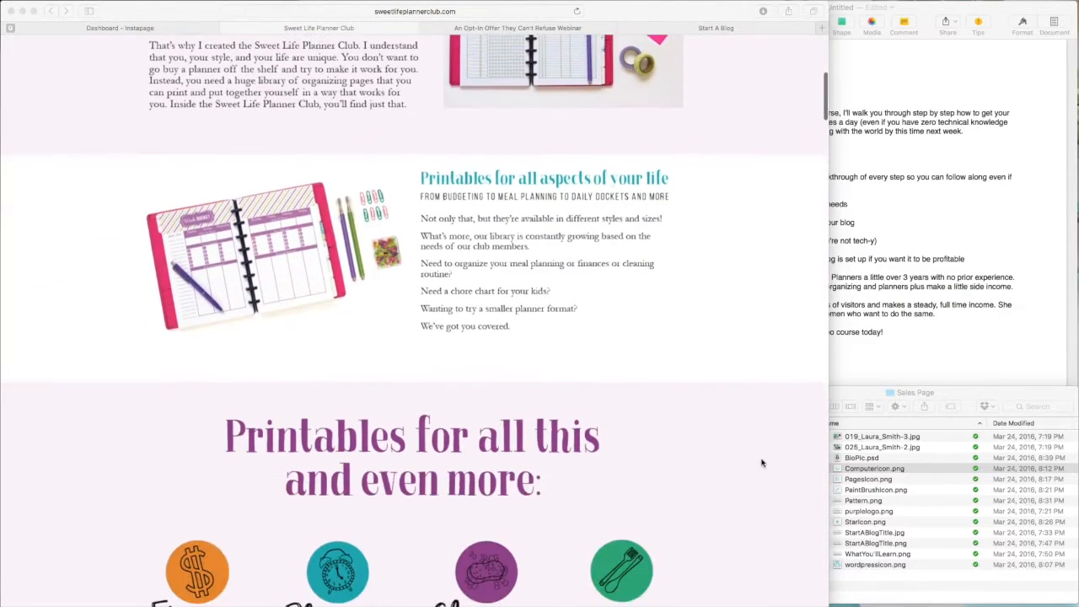
scroll(down, 3)
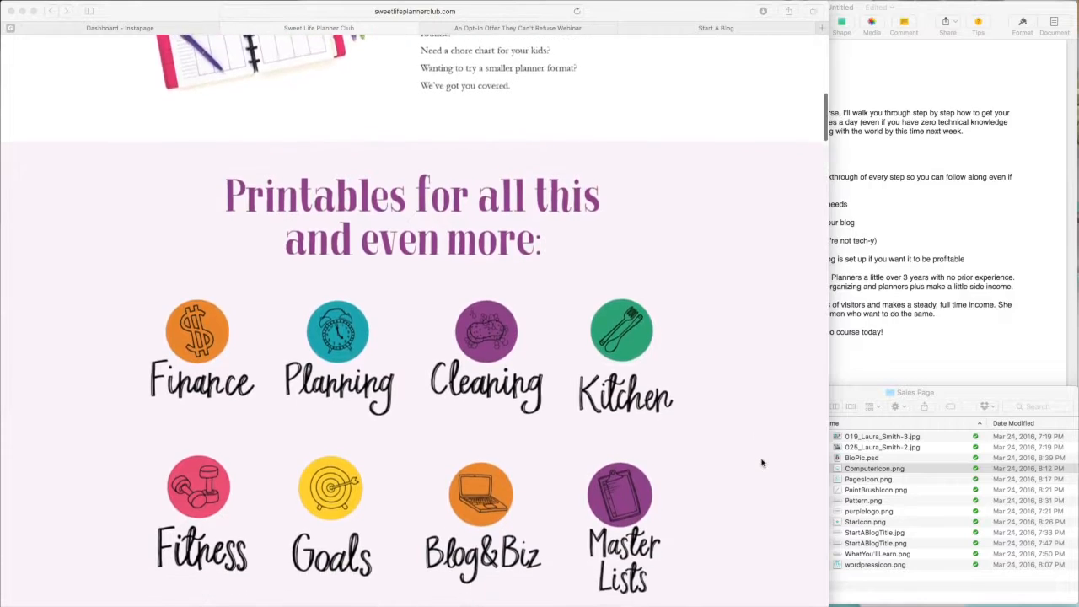
scroll(down, 3)
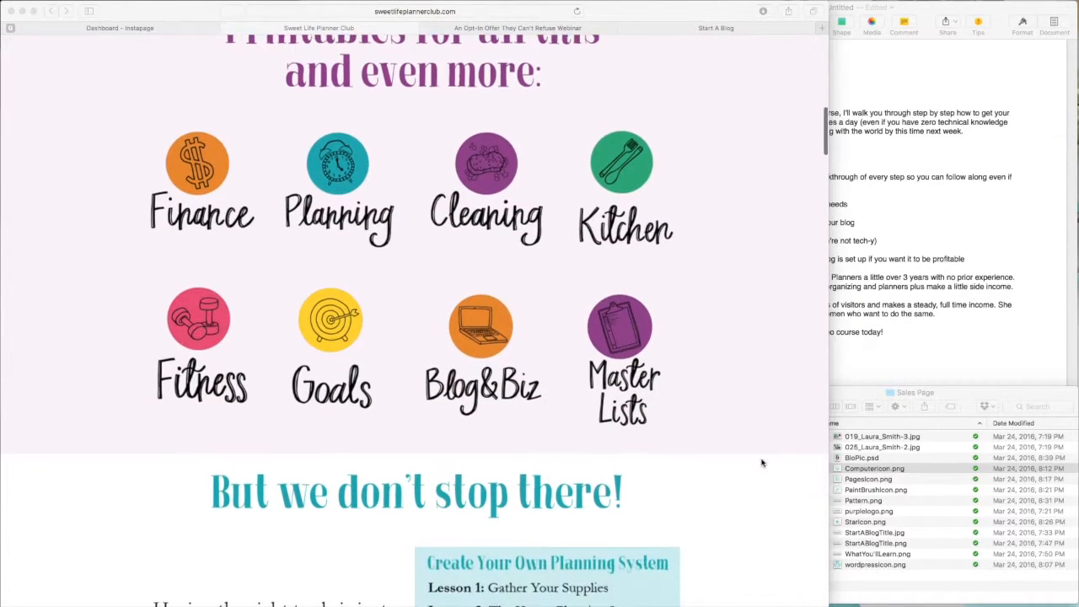
scroll(down, 3)
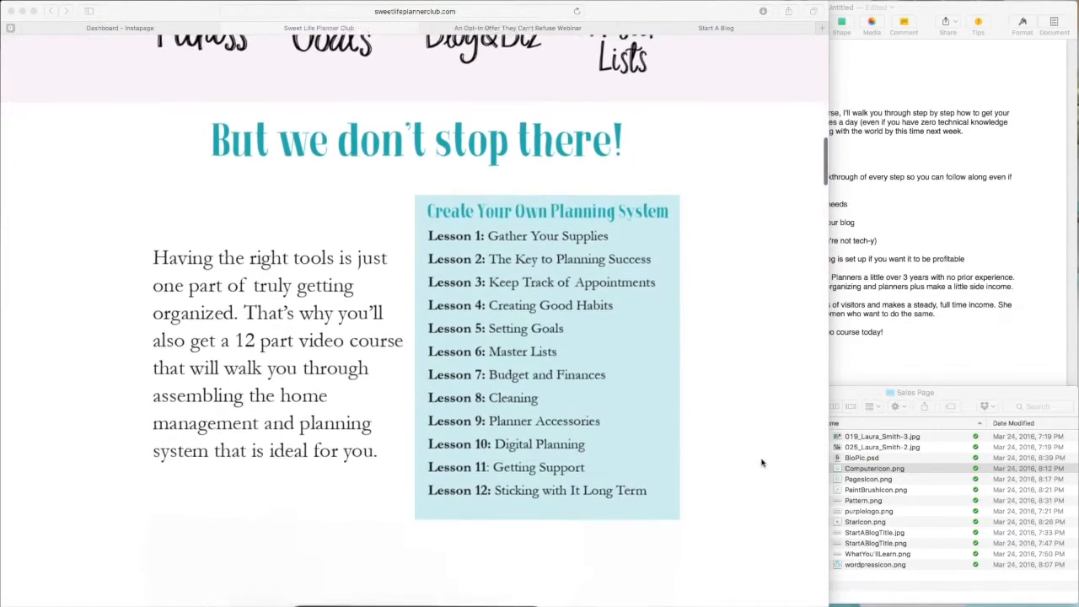
scroll(down, 3)
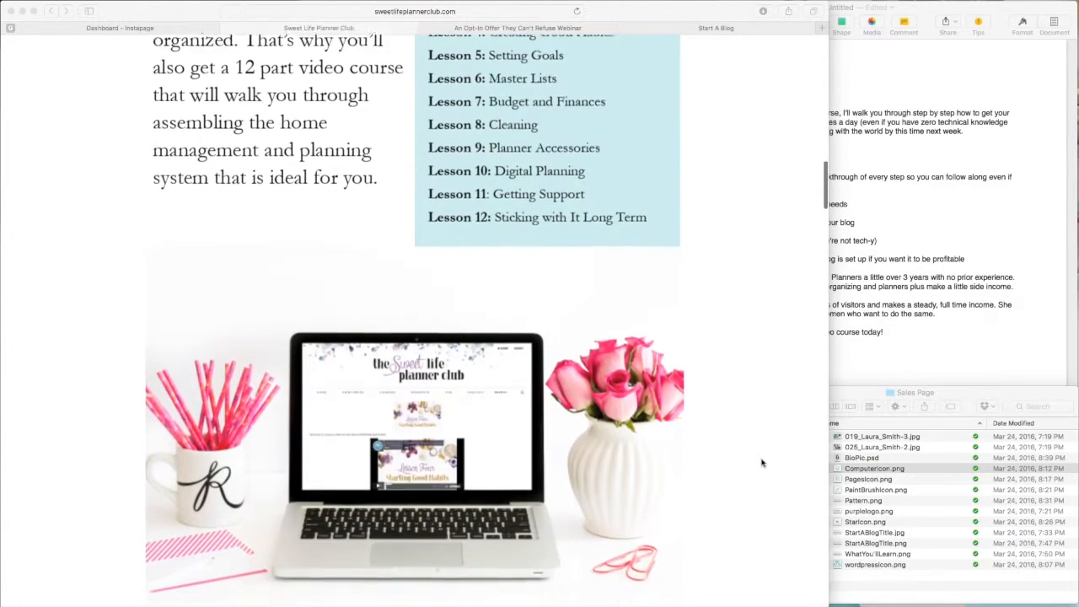
scroll(down, 3)
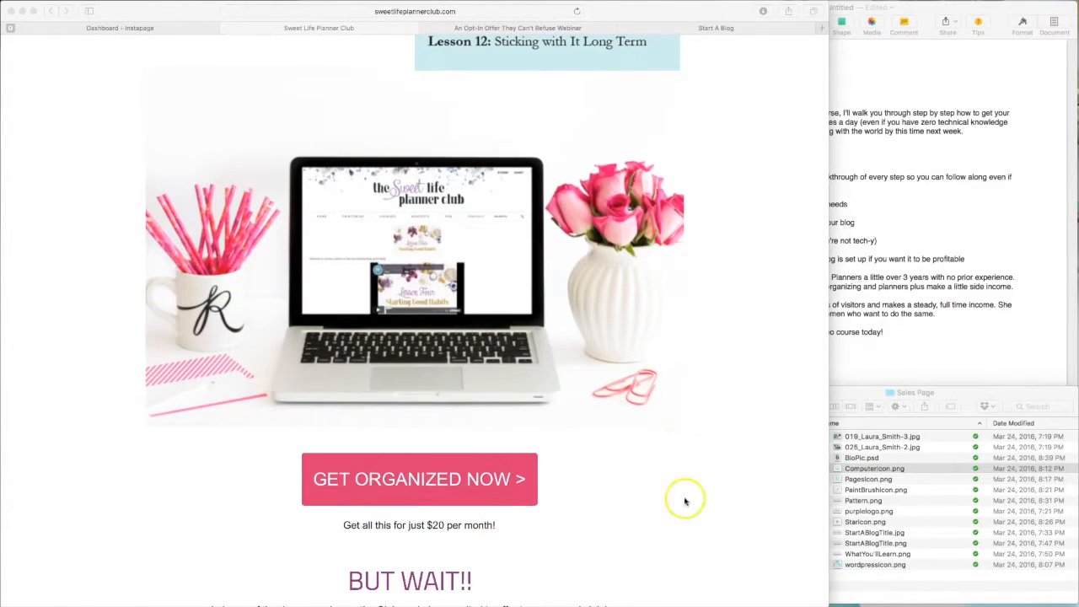
scroll(down, 3)
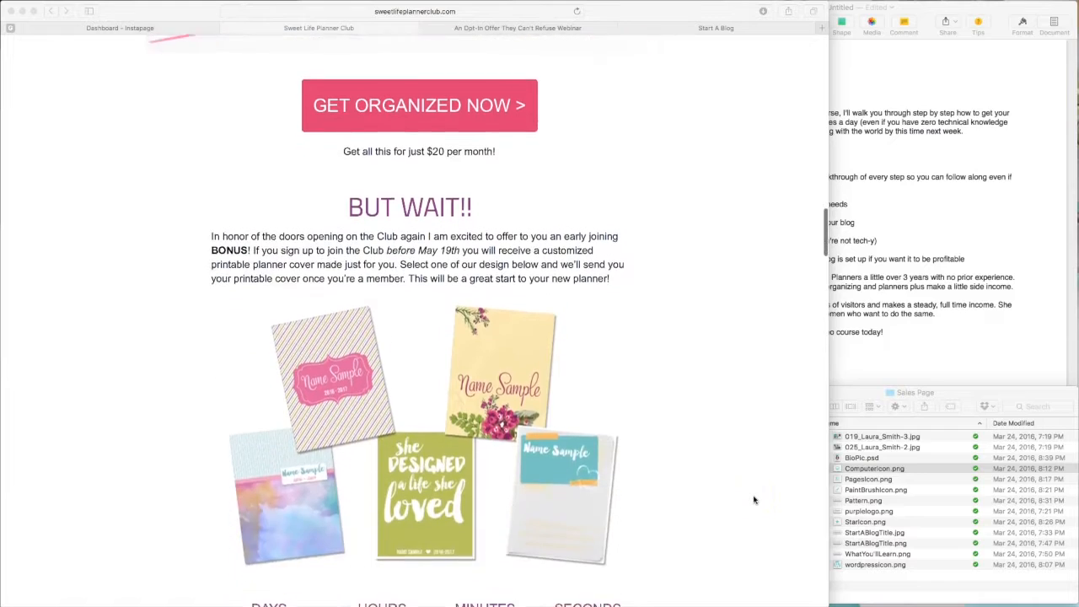
scroll(down, 3)
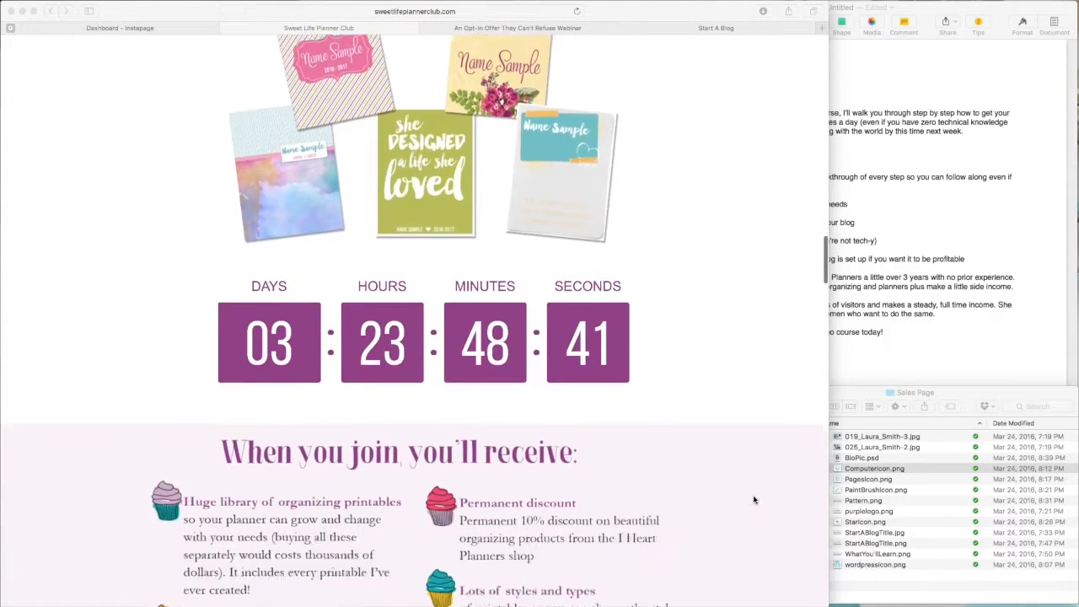
scroll(down, 3)
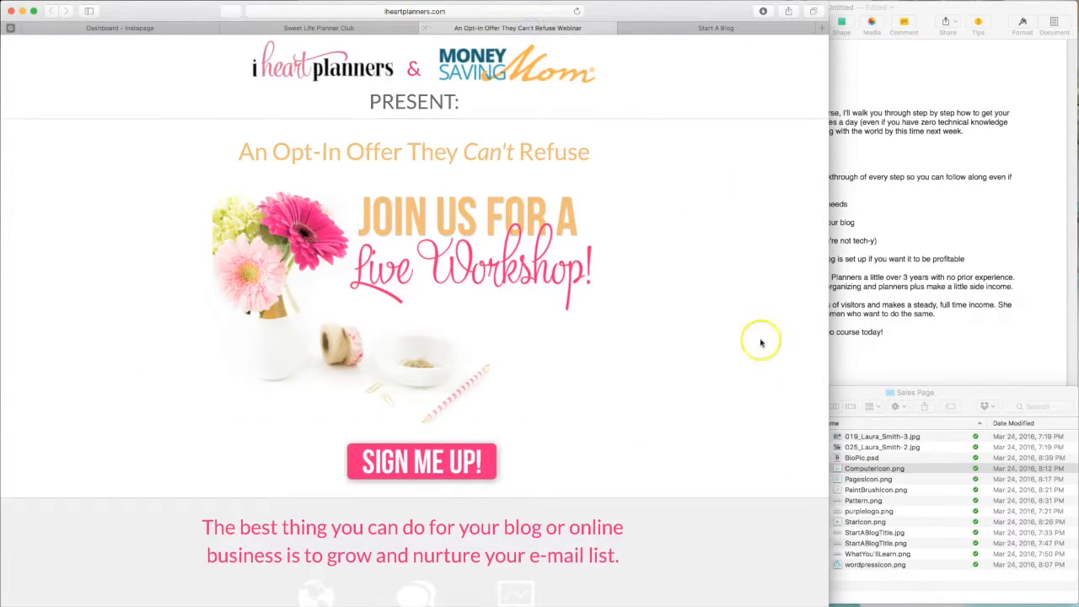
mouse_move(759, 340)
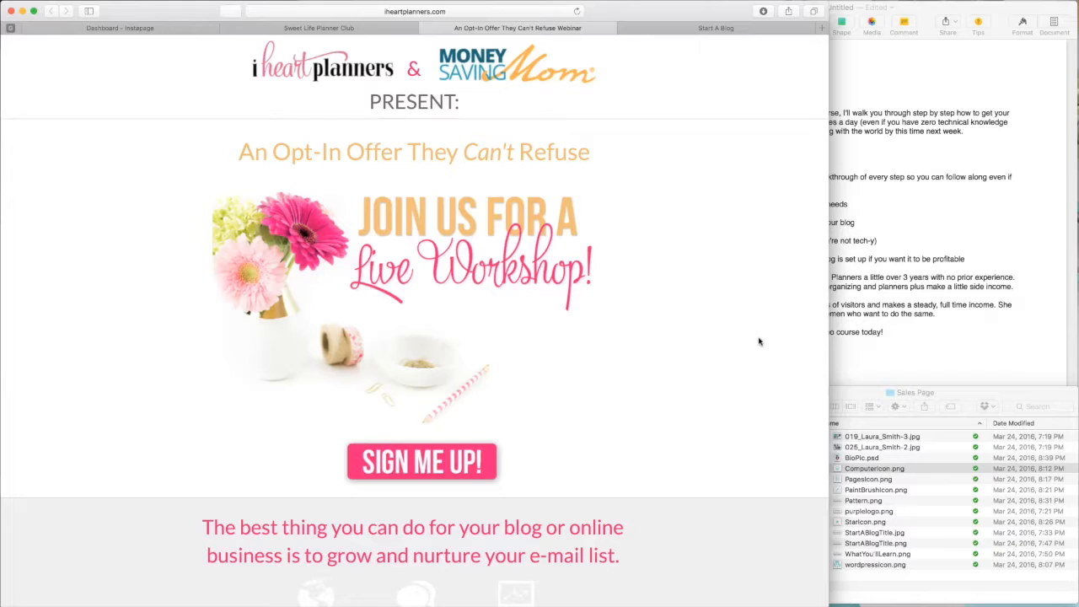
mouse_move(502, 210)
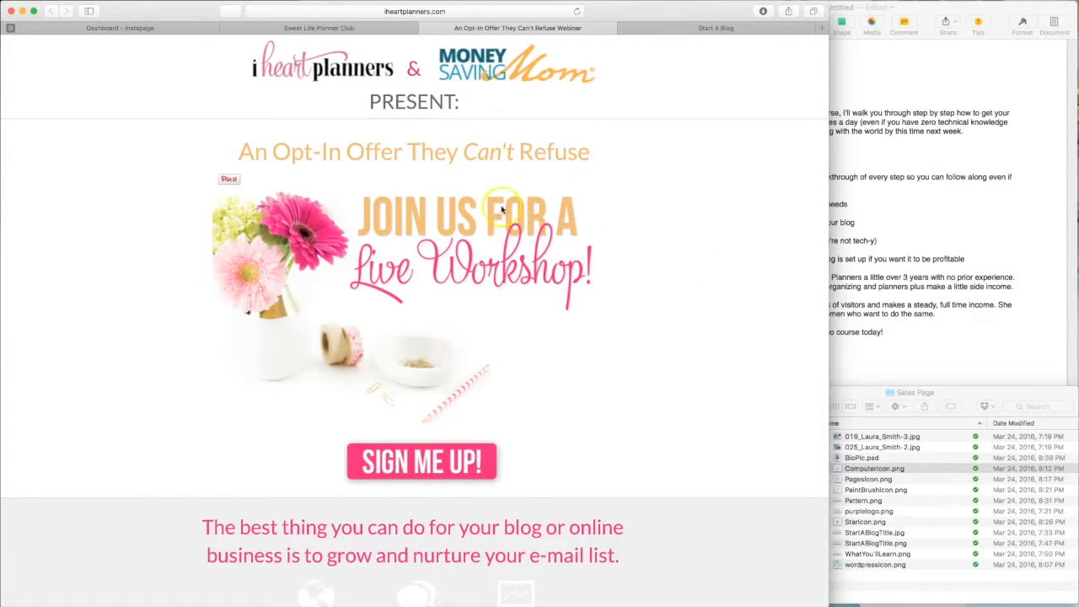
scroll(down, 3)
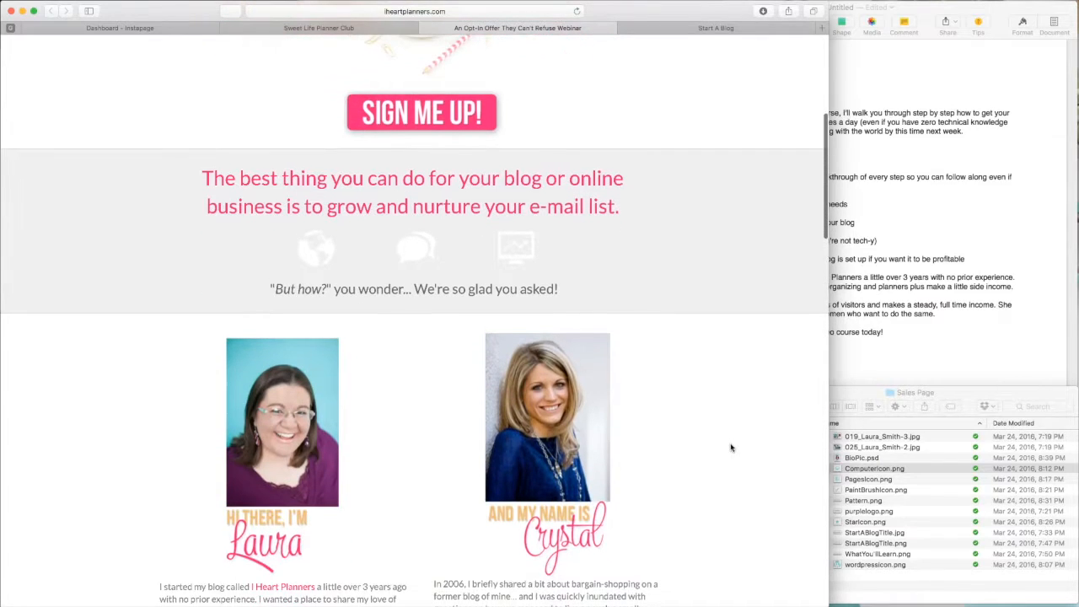
scroll(down, 3)
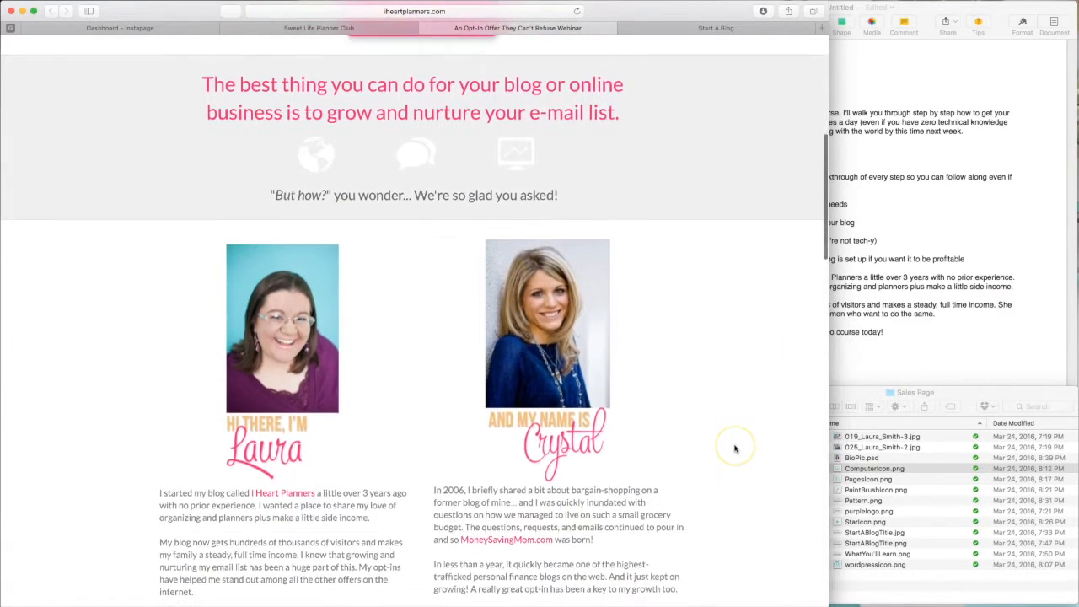
scroll(down, 3)
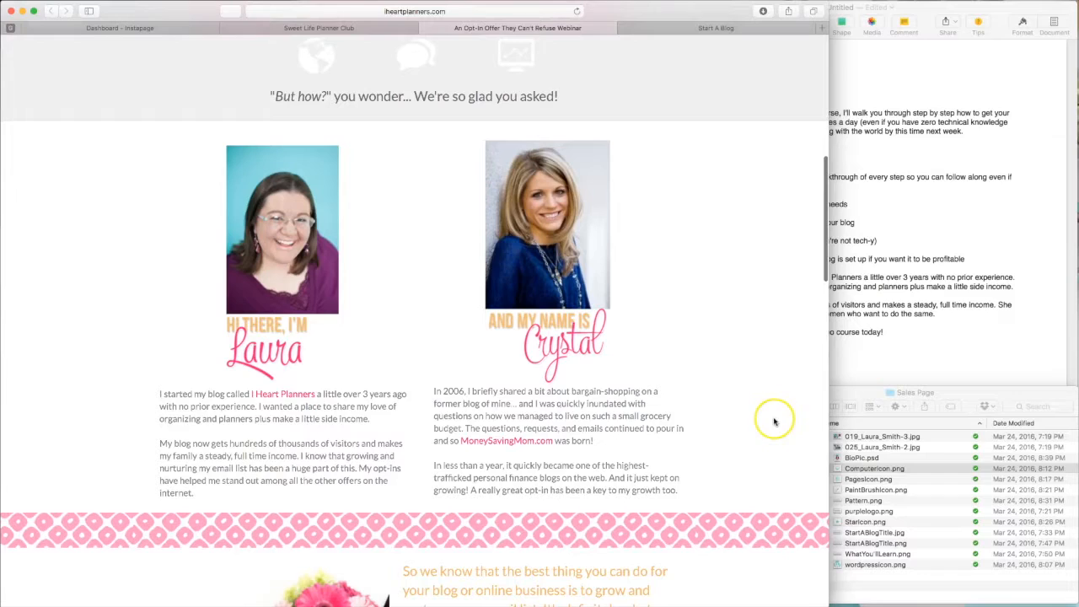
mouse_move(725, 366)
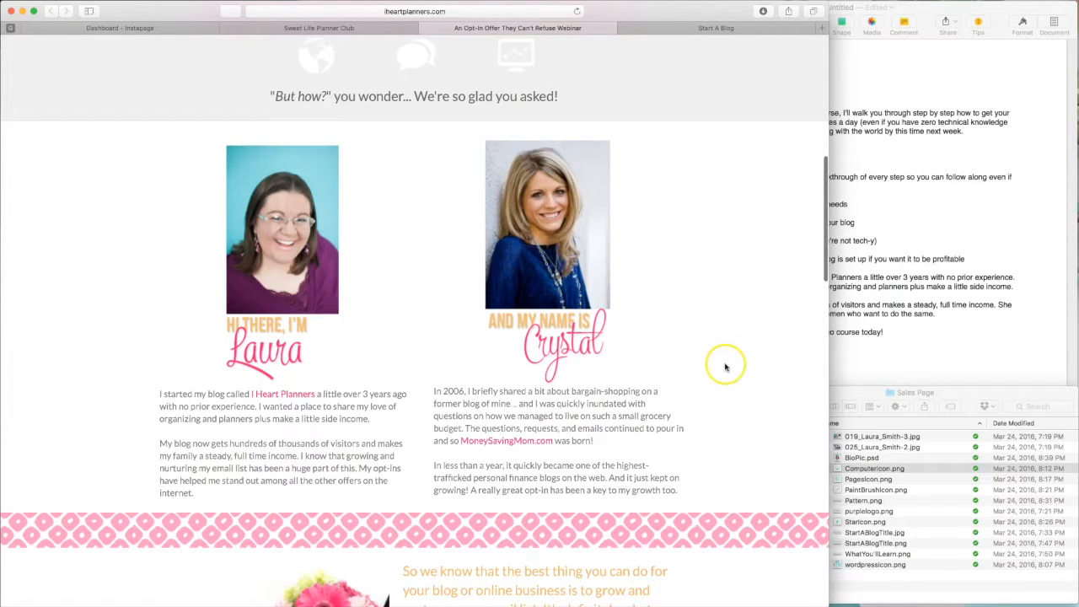
scroll(down, 3)
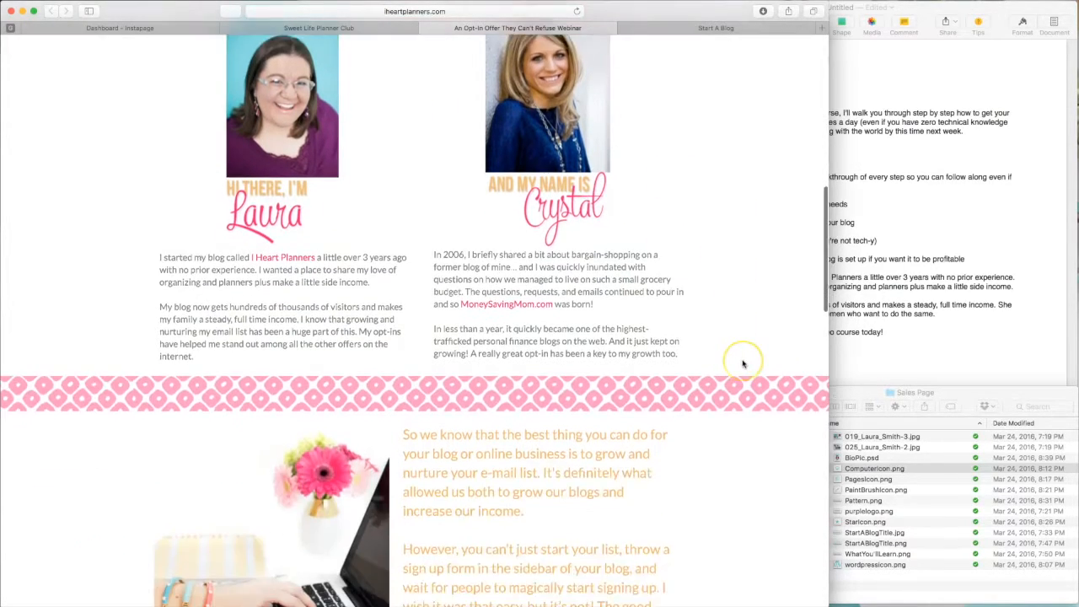
scroll(down, 3)
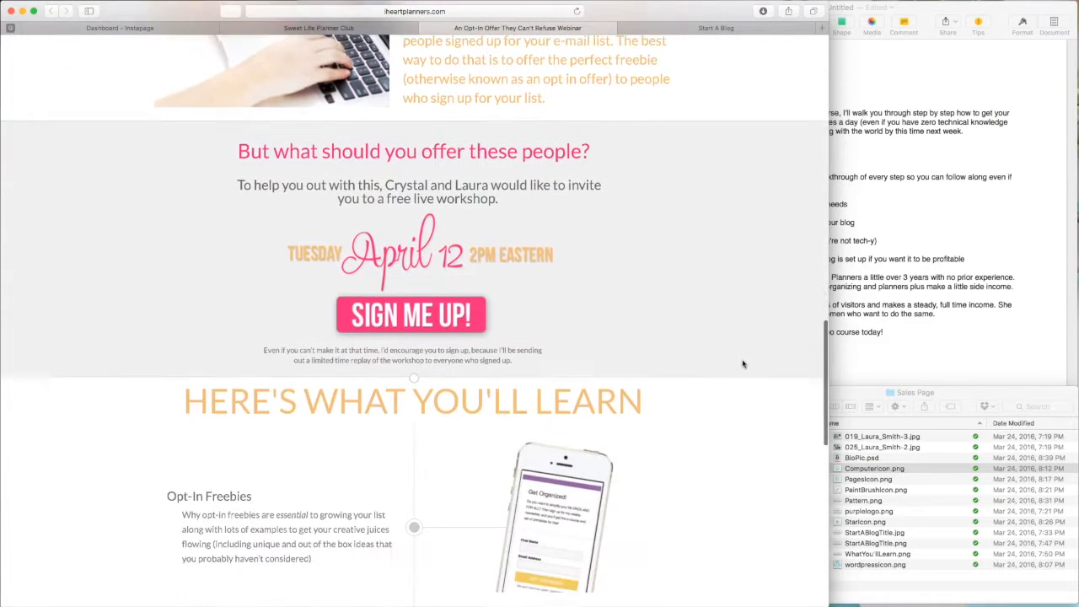
scroll(down, 3)
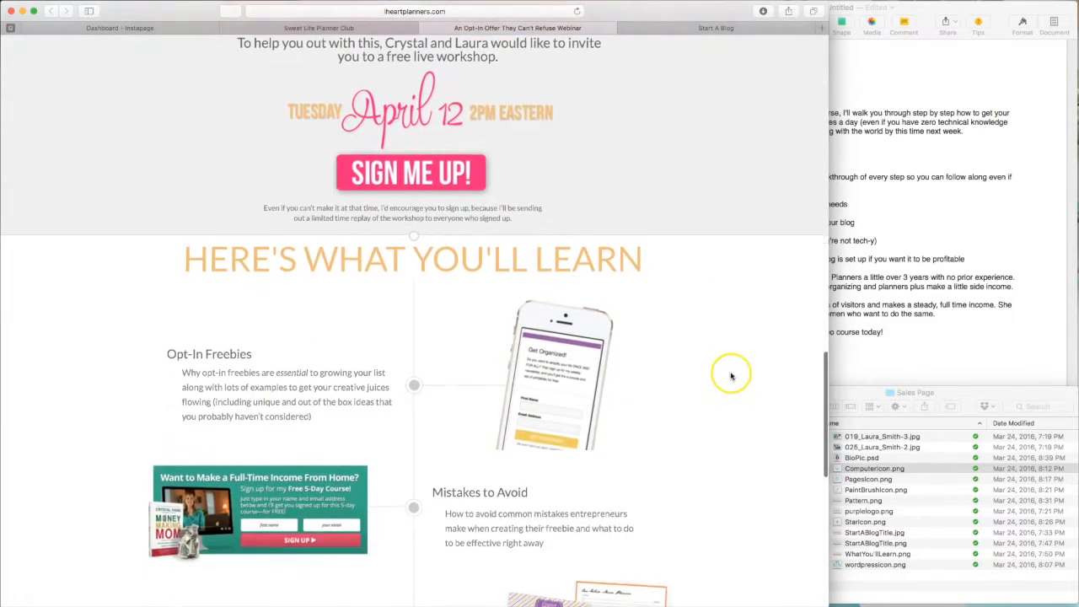
scroll(down, 3)
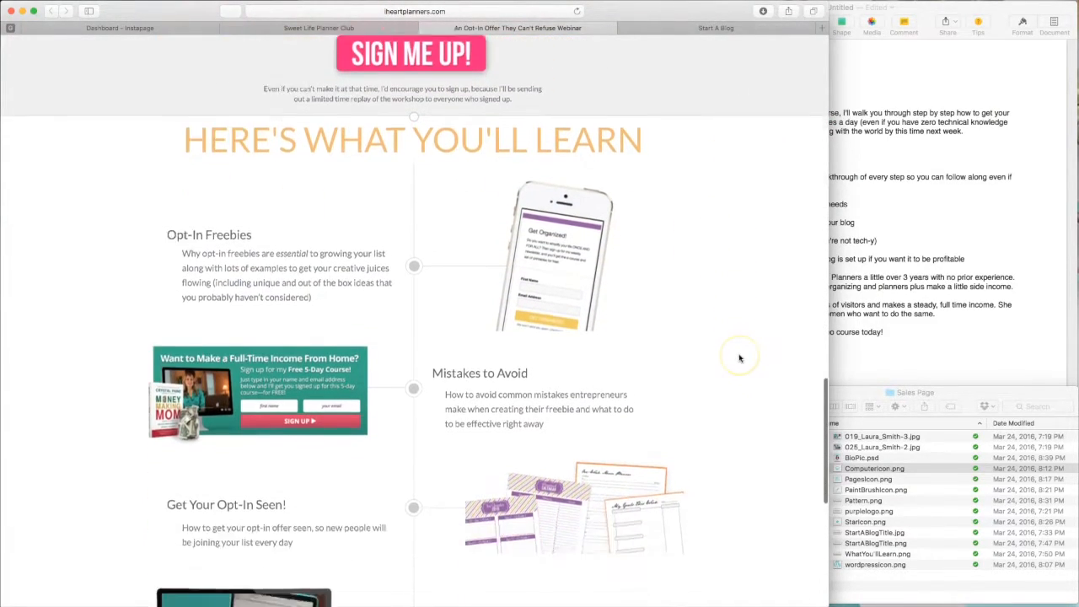
scroll(down, 3)
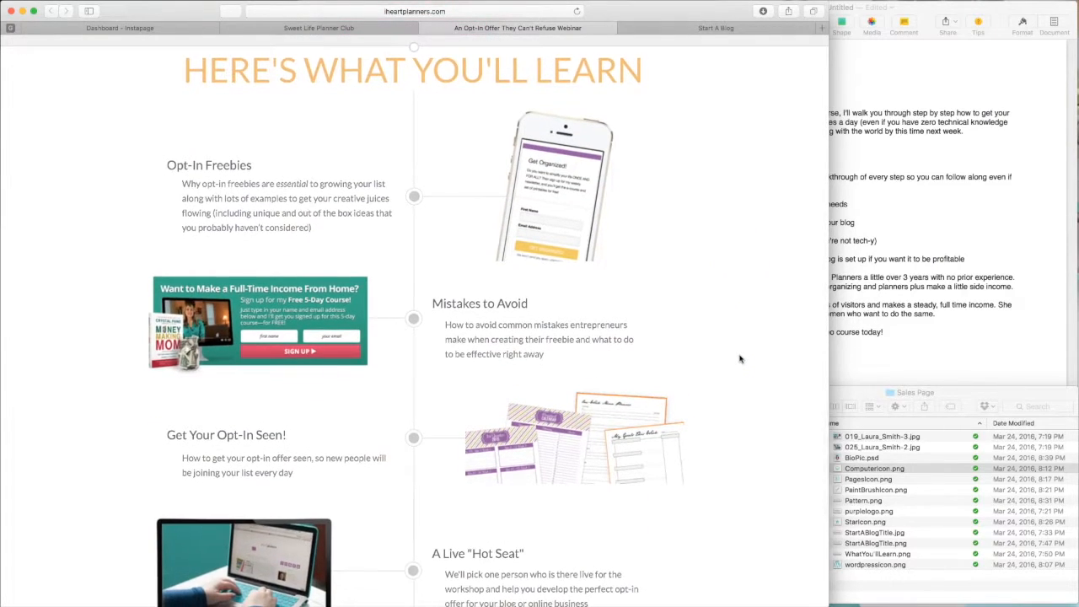
scroll(down, 3)
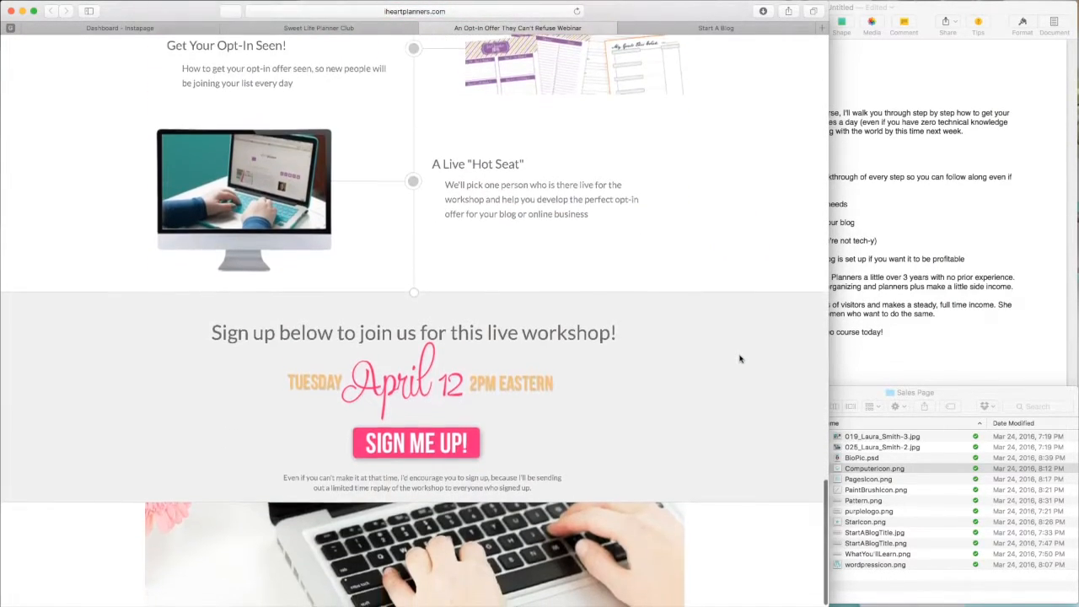
scroll(down, 3)
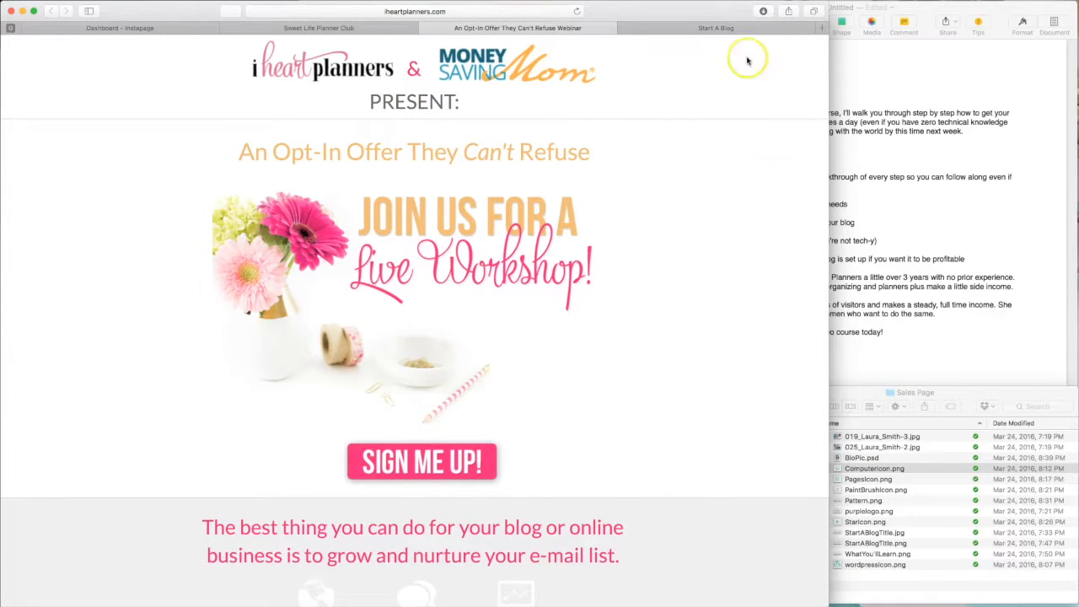
Step: Switch to the Start A Blog tab and scroll through the blog course page
click(716, 27)
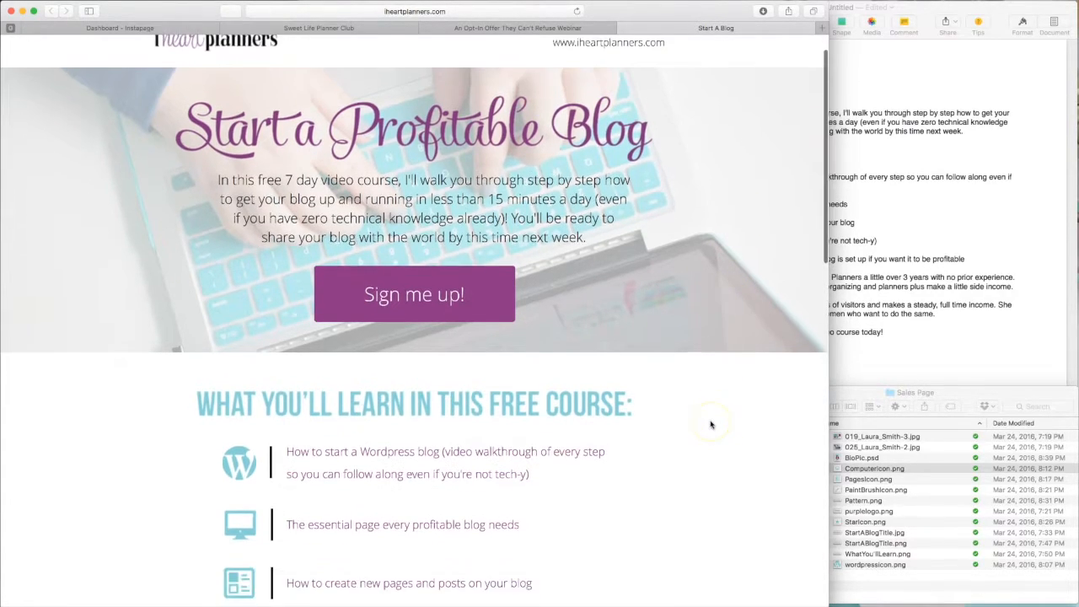
scroll(down, 3)
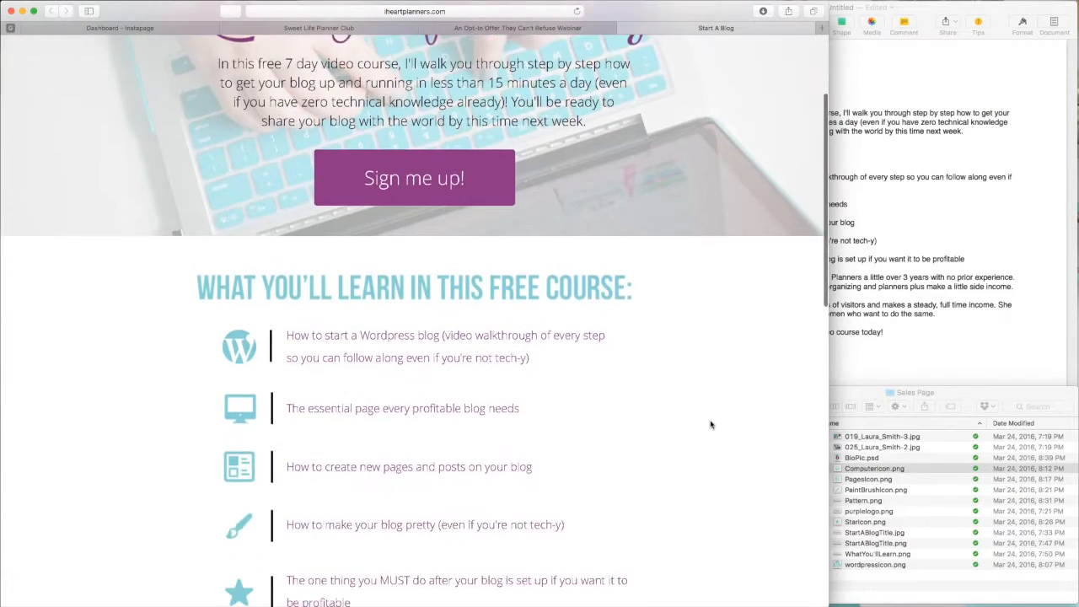
scroll(down, 3)
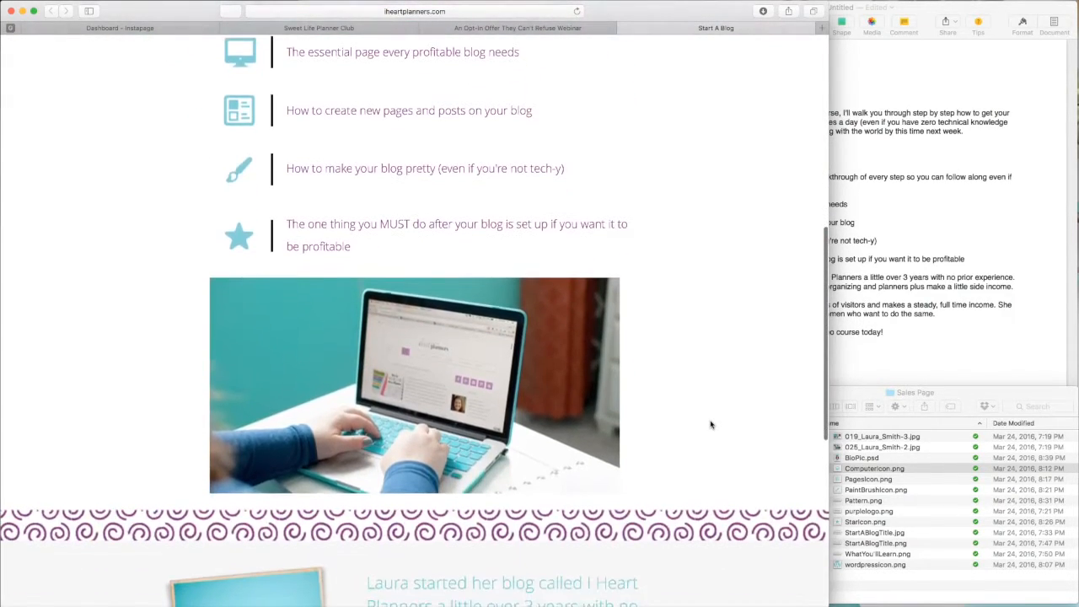
scroll(down, 3)
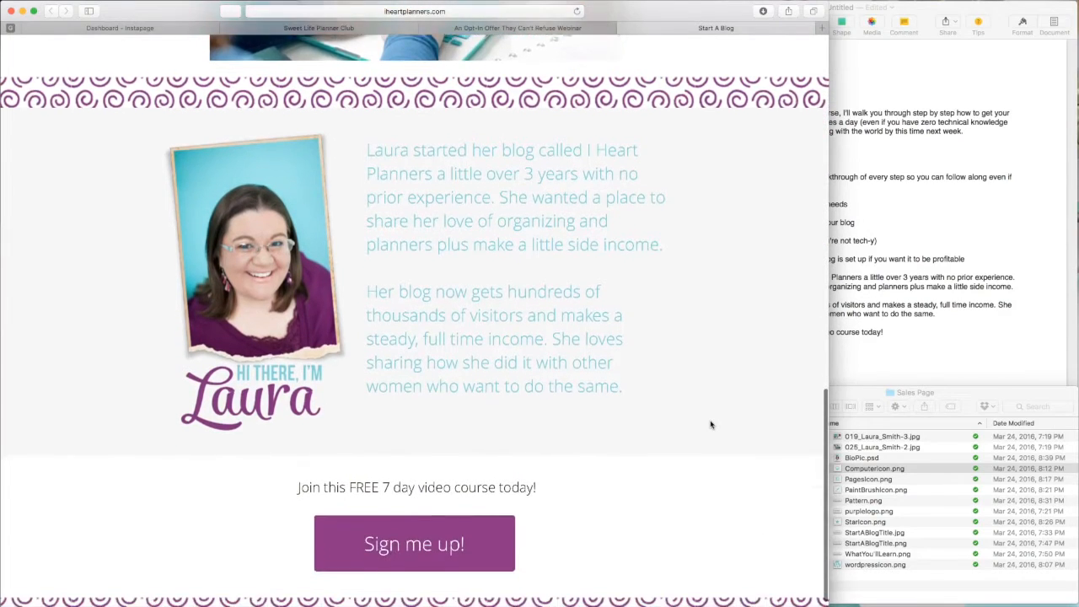
scroll(down, 3)
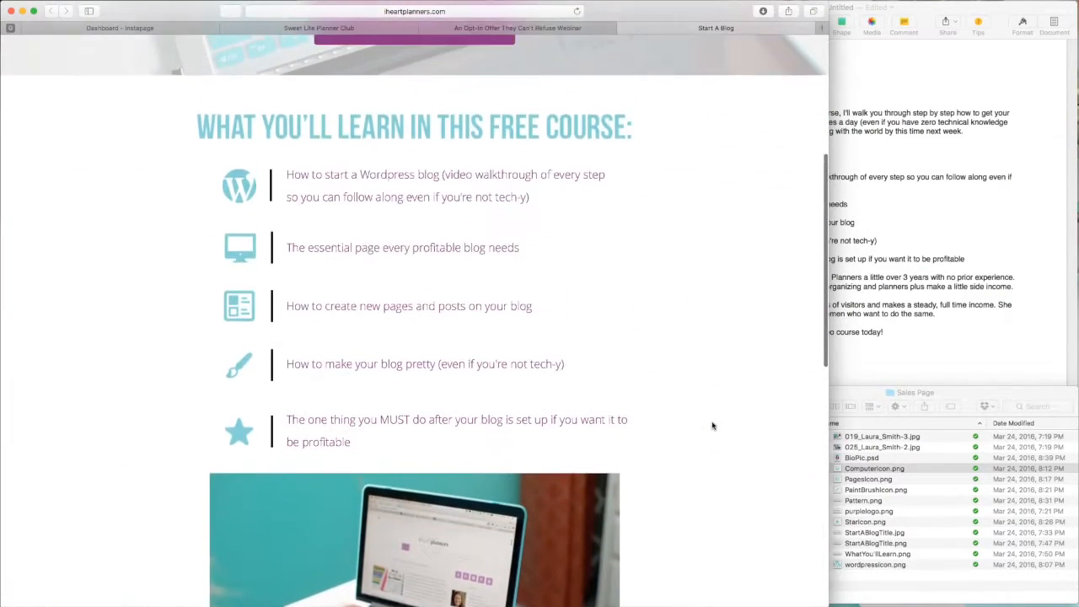
scroll(up, 3)
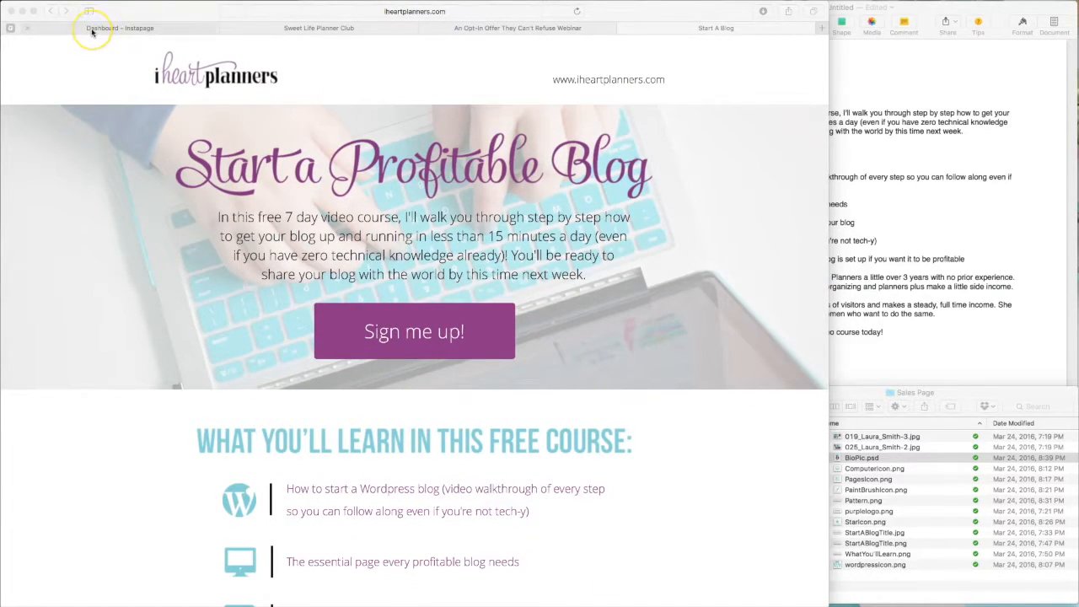
Step: From the Instapage dashboard, start a new page from a template and browse the gallery
click(118, 27)
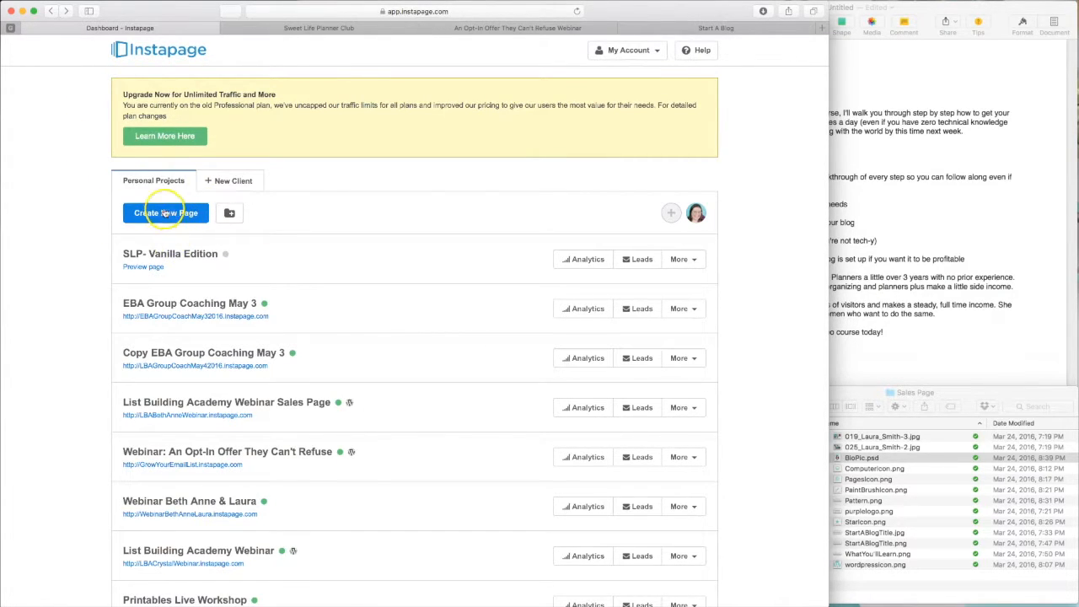
click(166, 213)
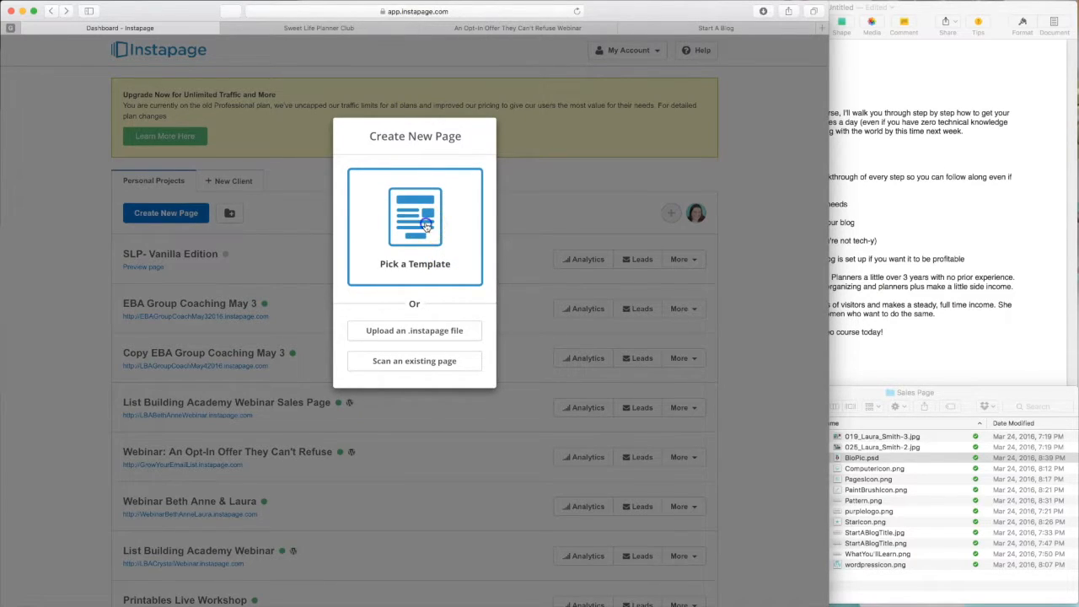
click(414, 224)
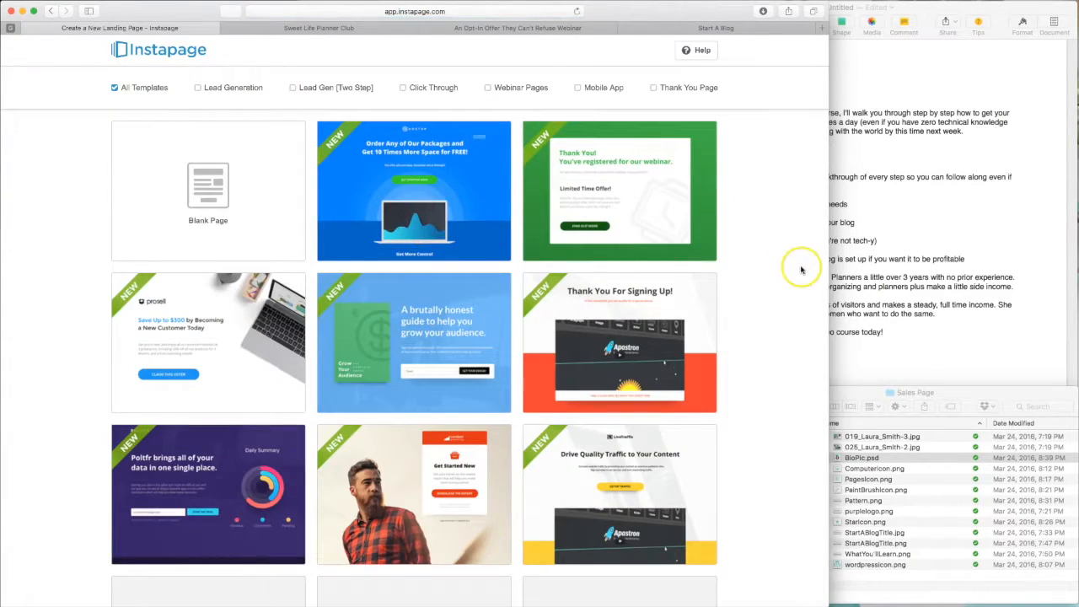
scroll(down, 3)
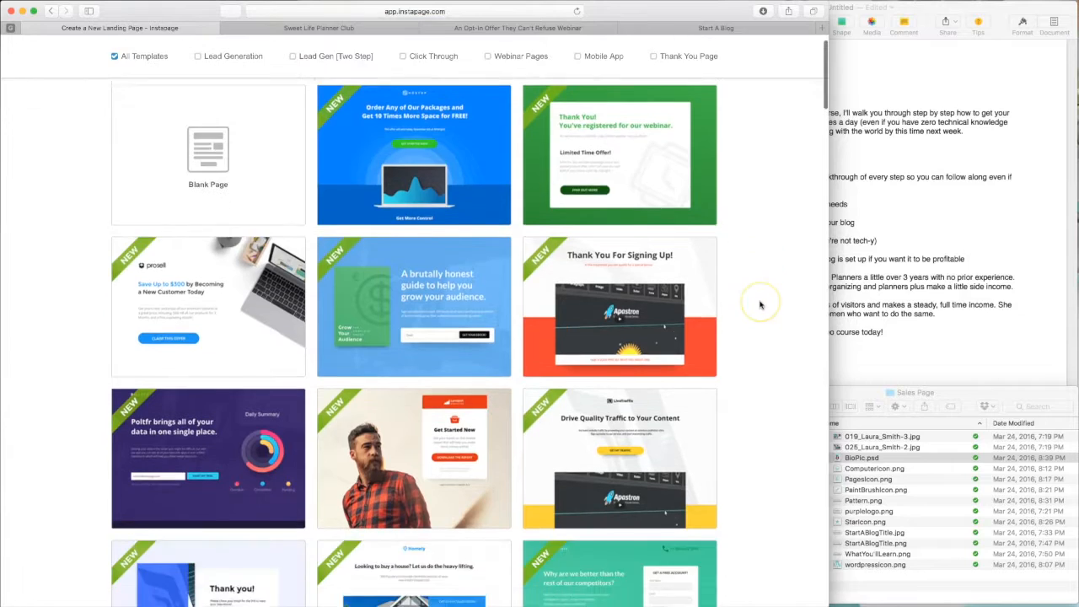
scroll(down, 3)
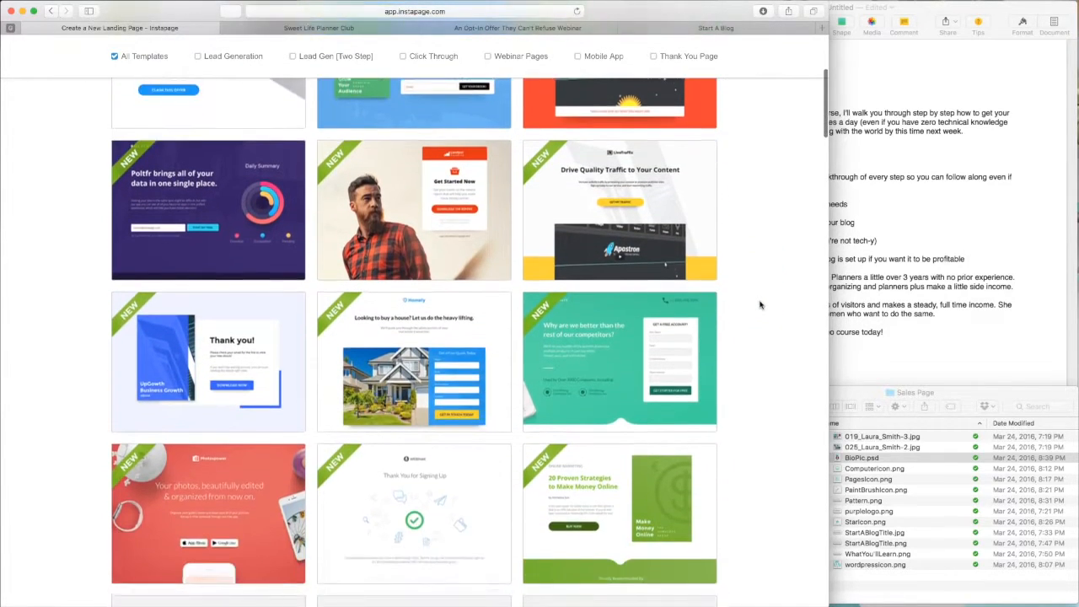
scroll(down, 3)
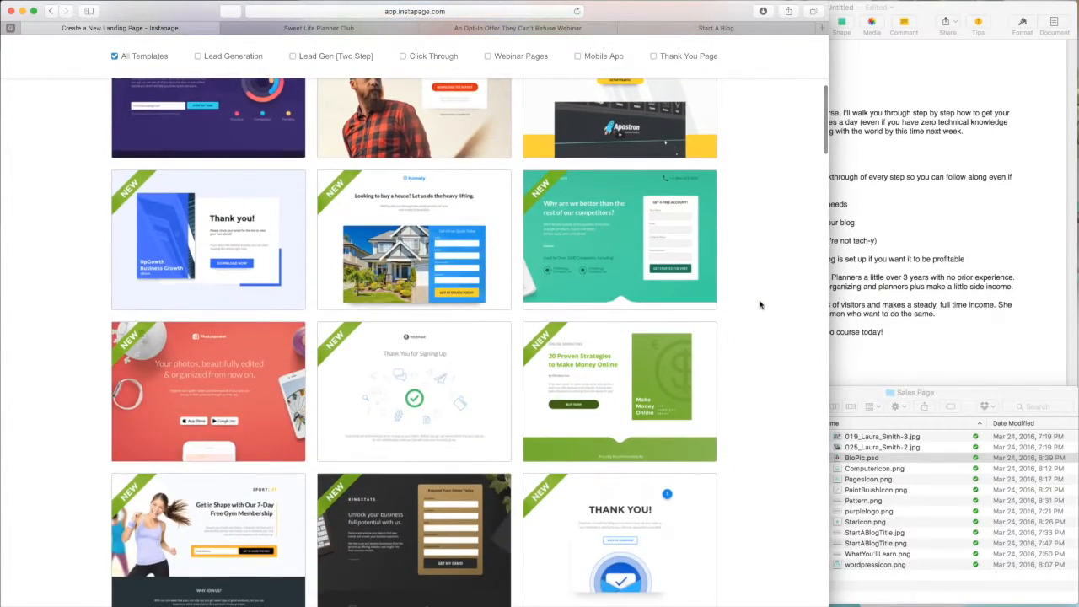
scroll(down, 3)
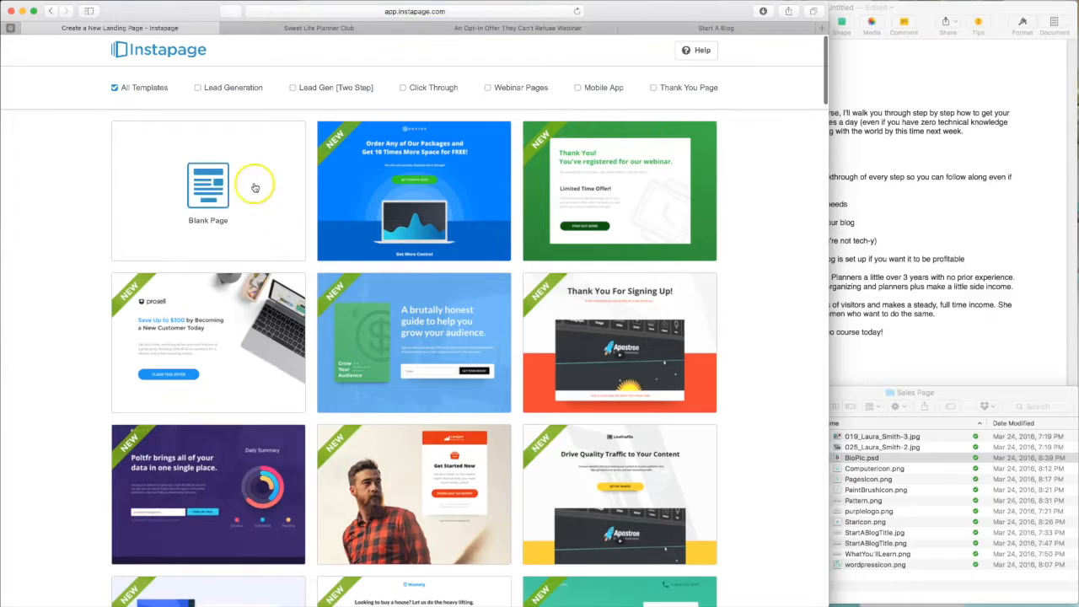
Step: Choose Blank Page, name it 'Test', and continue into the editor
click(207, 184)
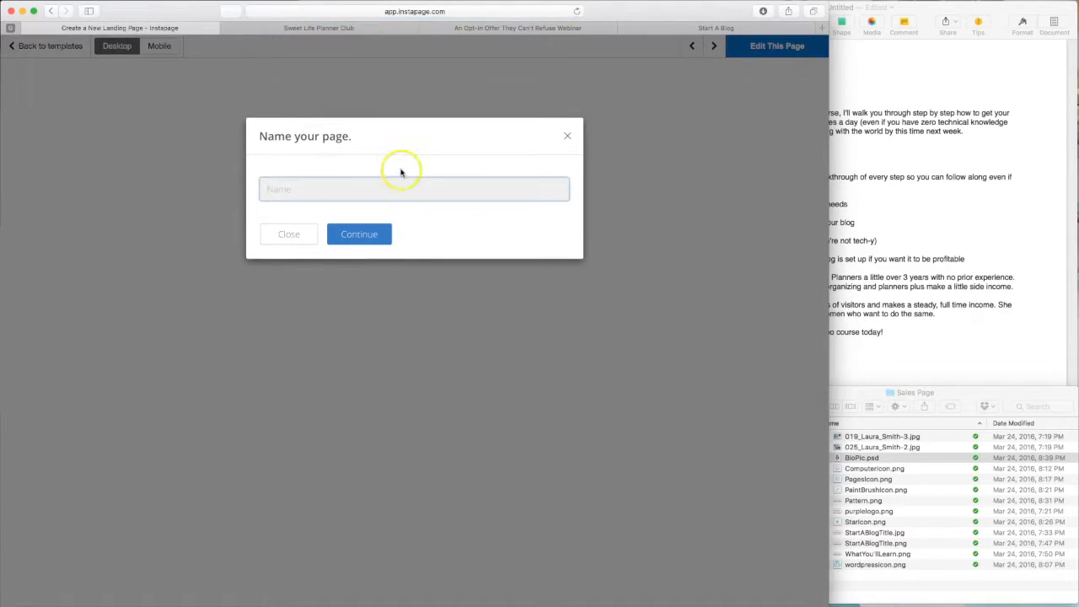
text(Test)
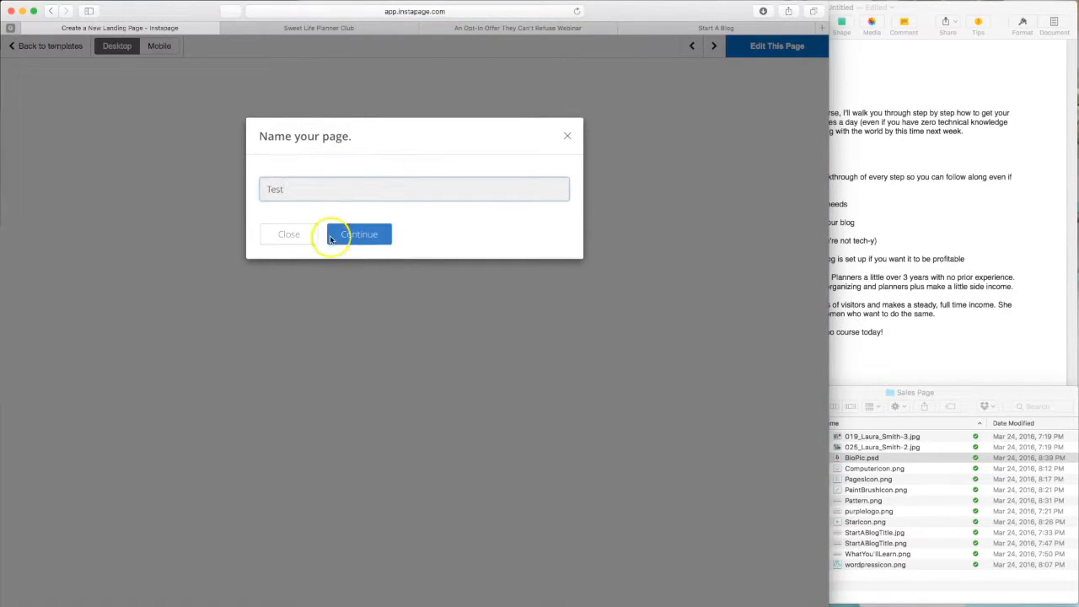
click(358, 234)
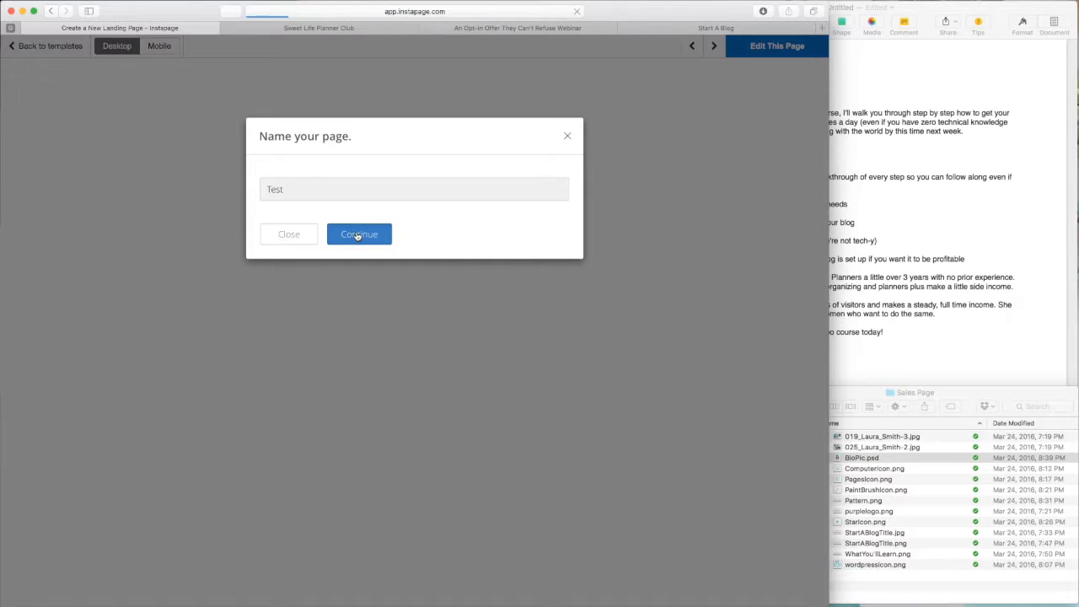
click(358, 235)
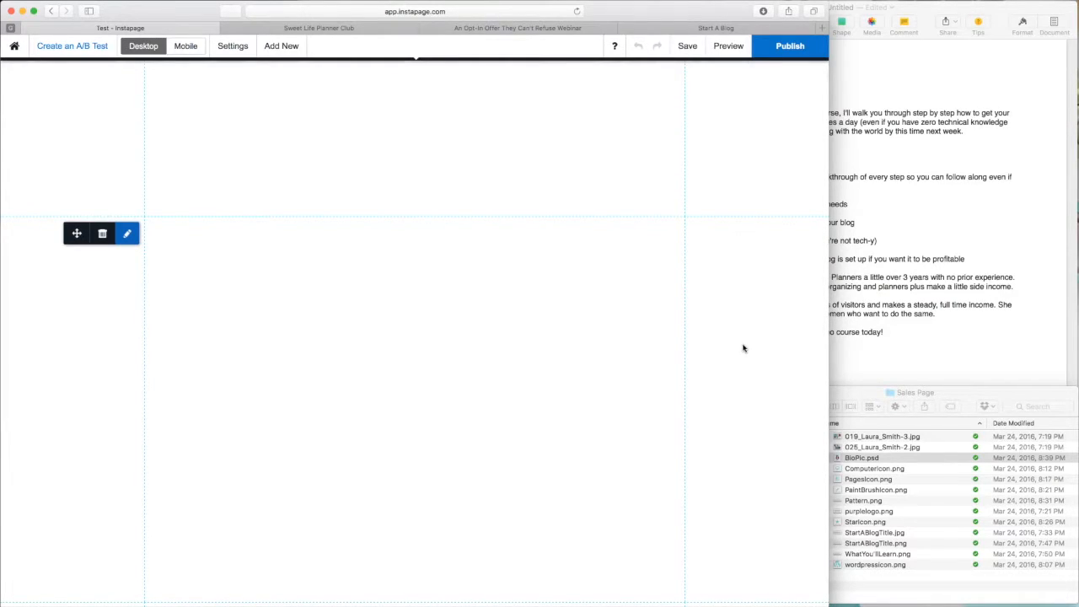
mouse_move(745, 348)
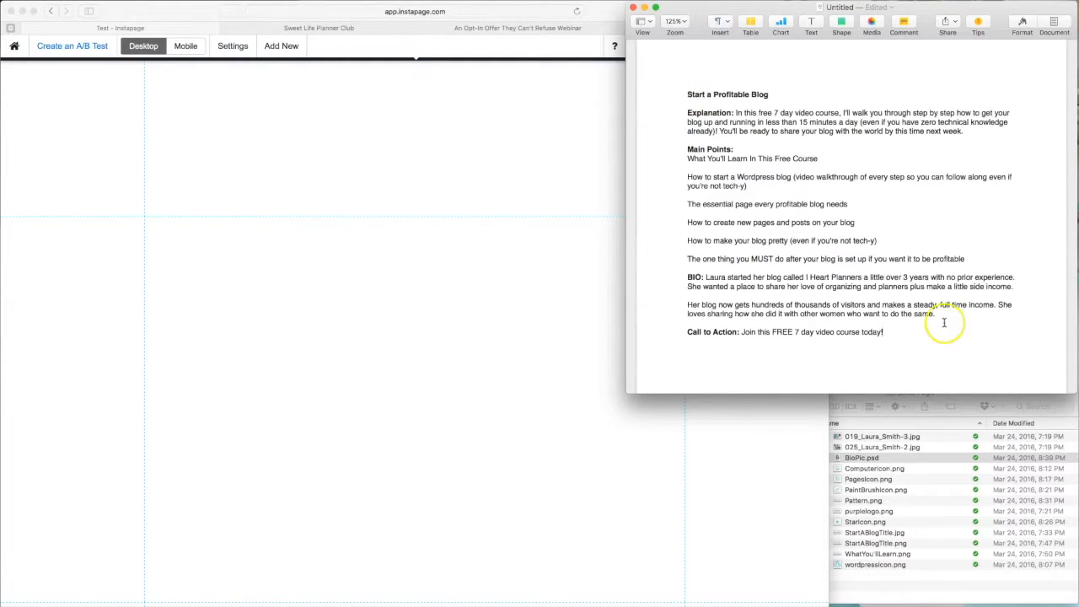
click(861, 456)
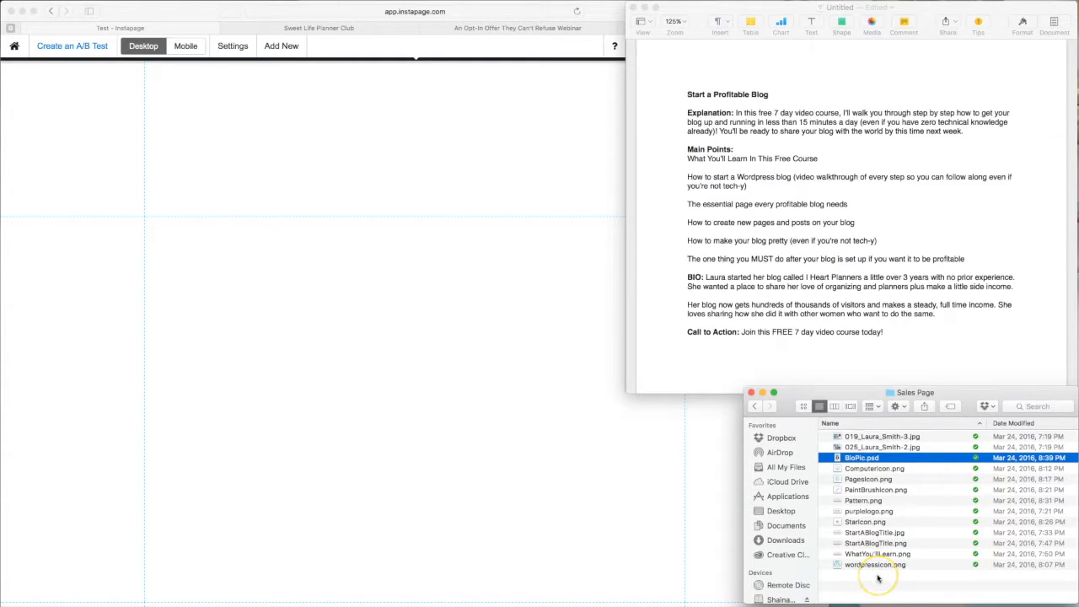
mouse_move(491, 385)
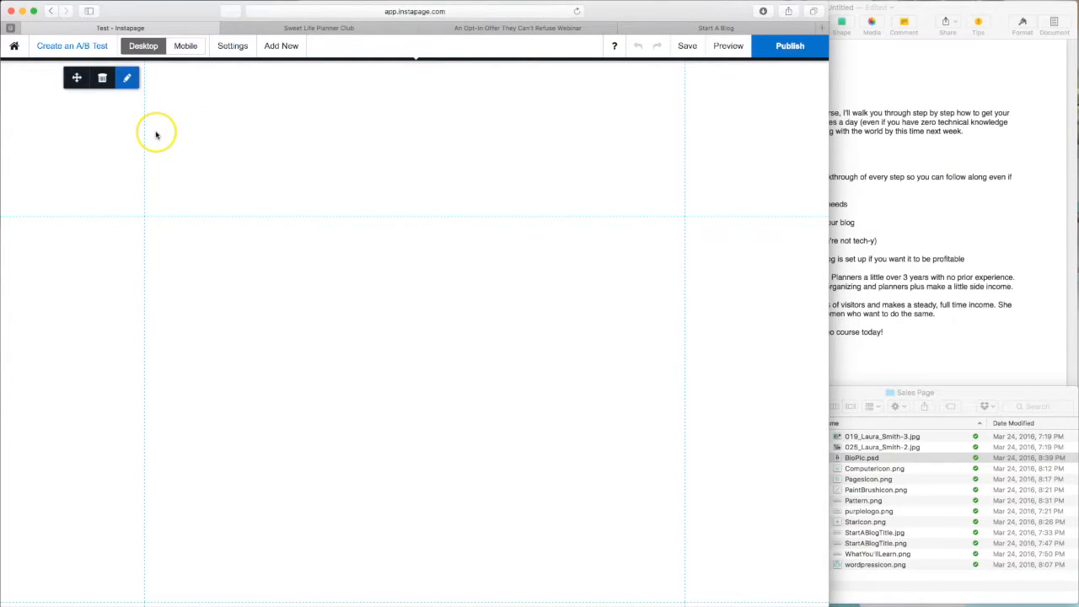
mouse_move(535, 142)
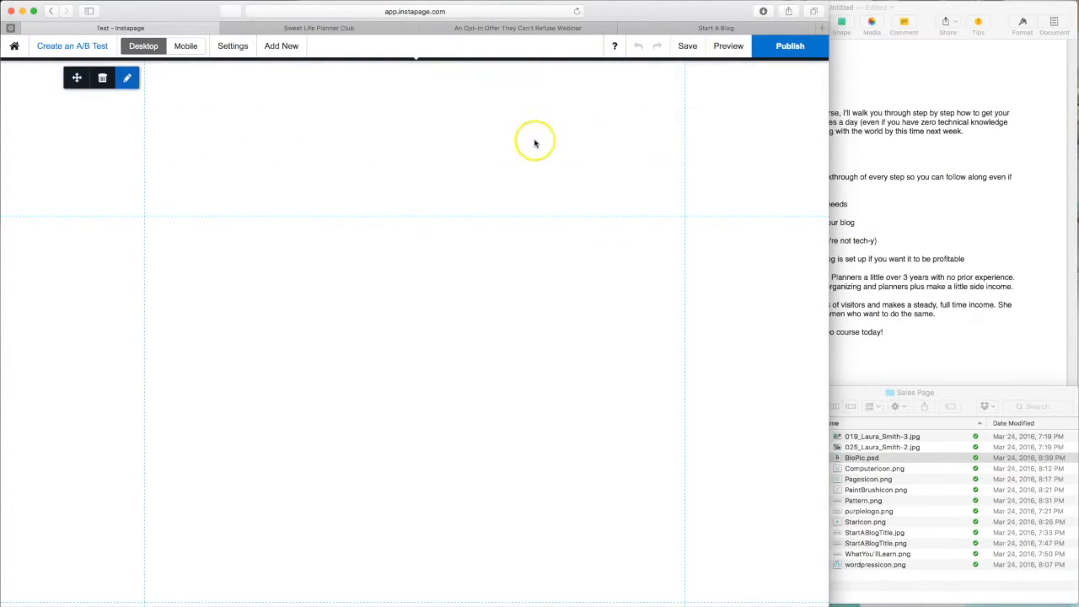
mouse_move(664, 142)
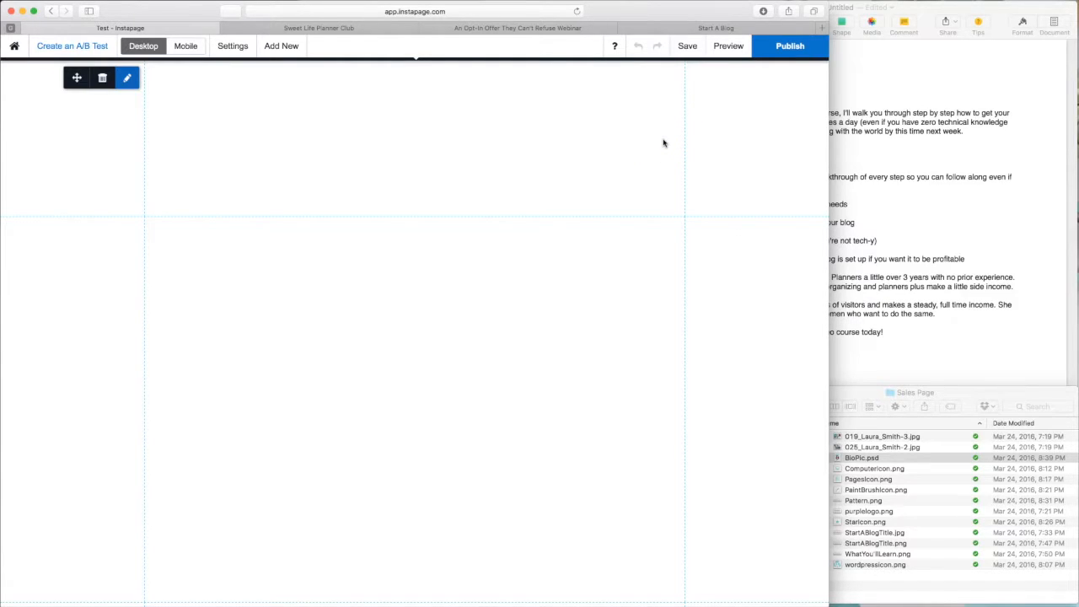
mouse_move(410, 124)
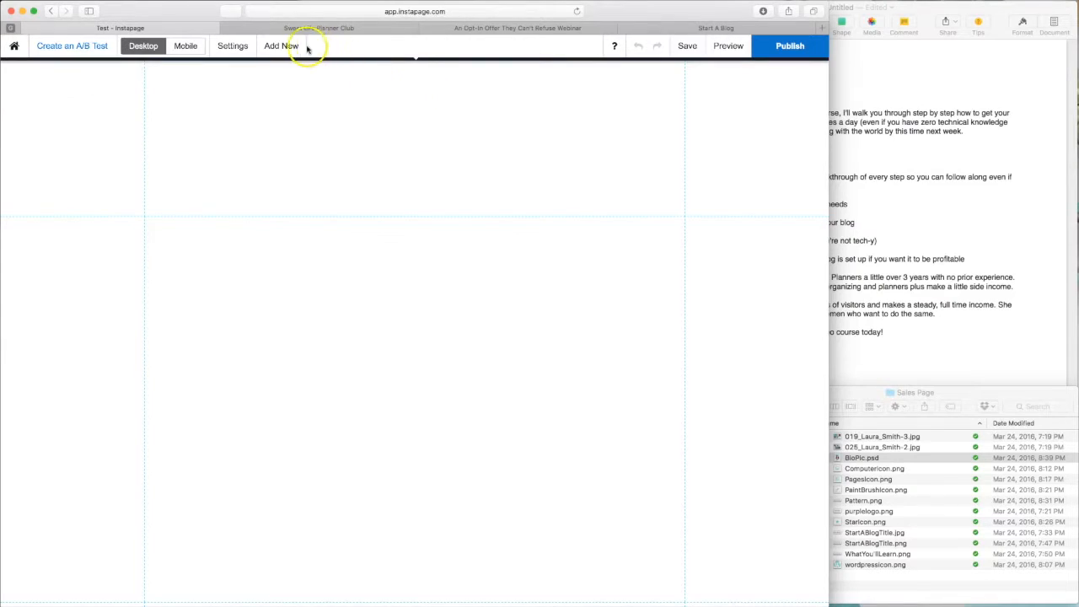
Step: Insert the 'i heart planners' logo image from the Start A Blog image folder
click(281, 45)
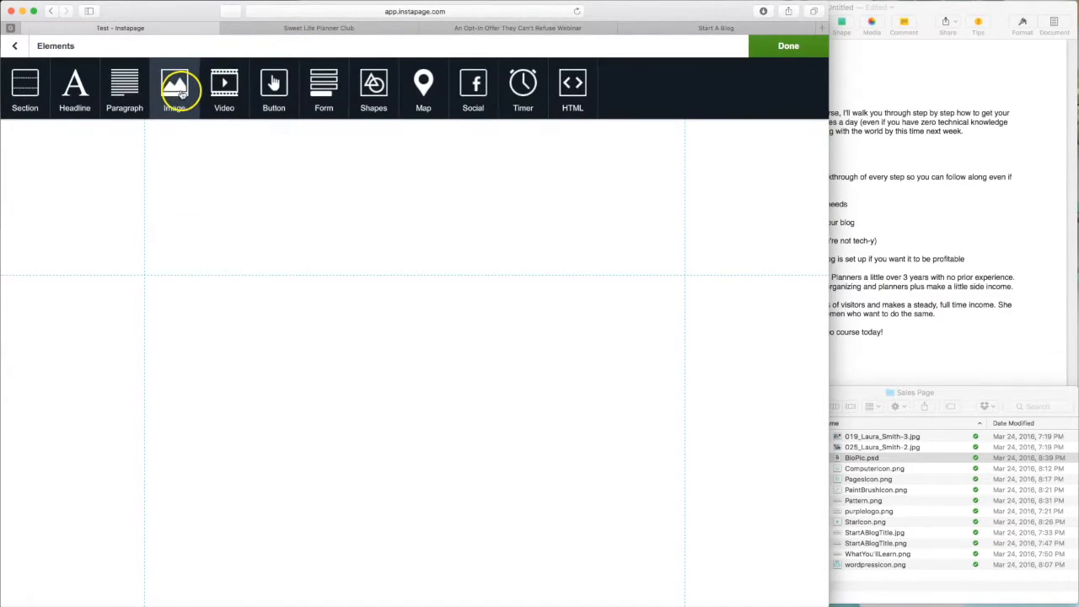
click(174, 88)
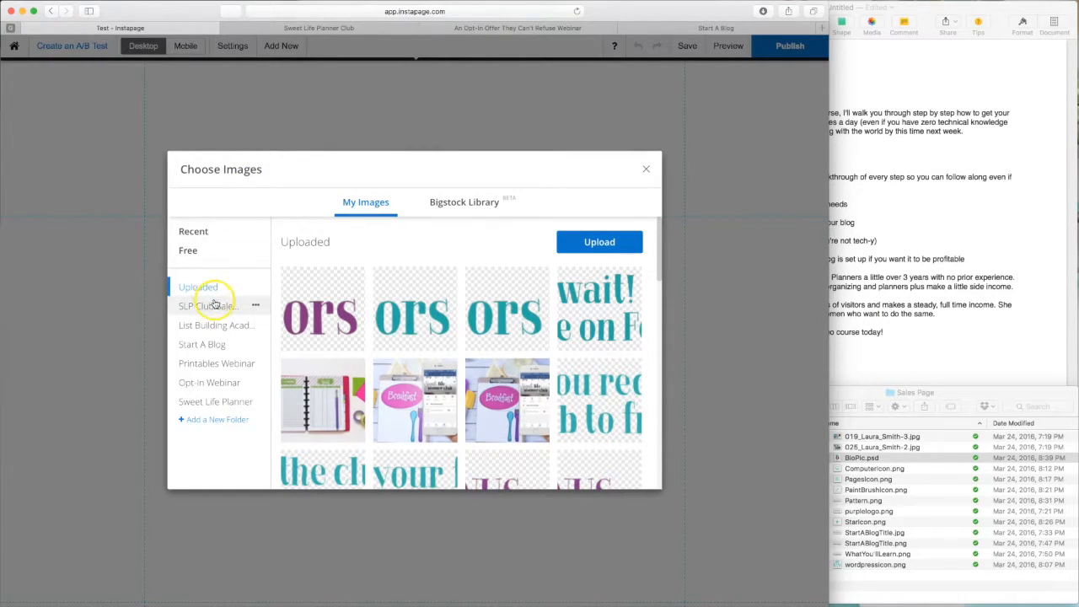
mouse_move(224, 429)
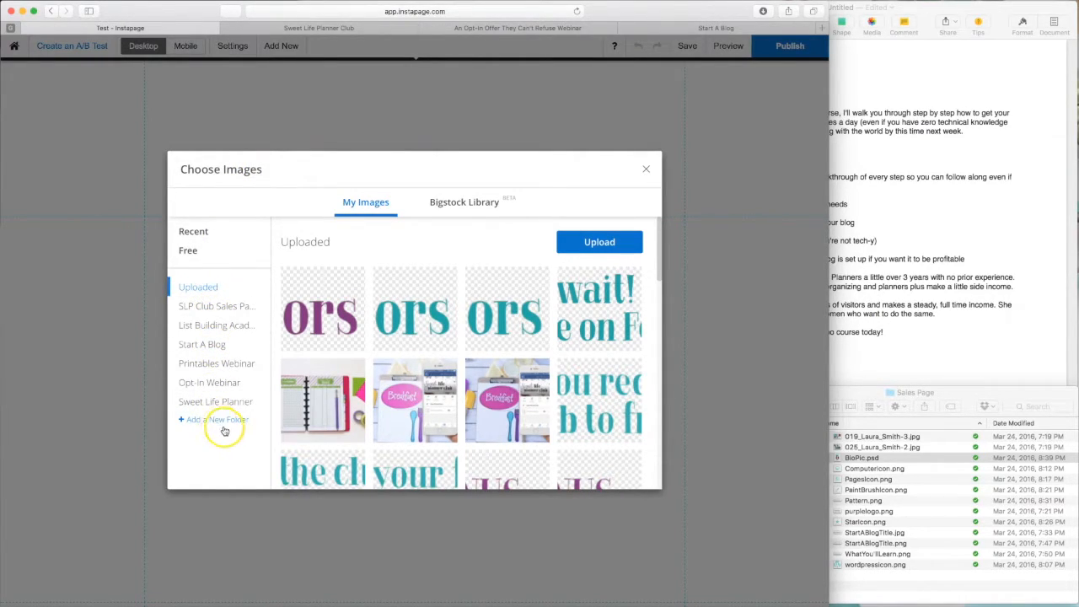
mouse_move(190, 427)
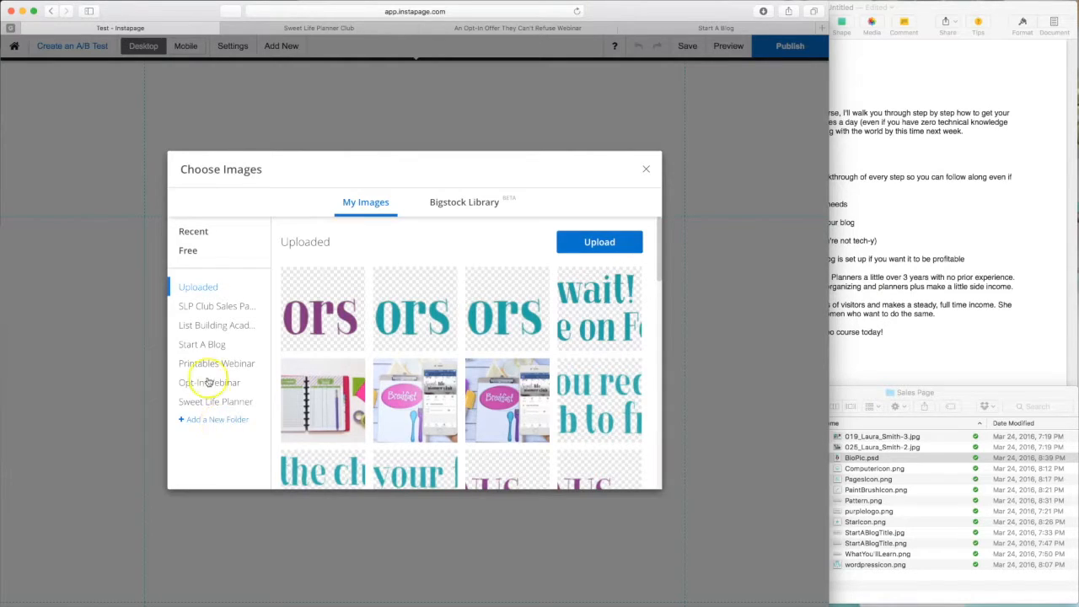
click(201, 344)
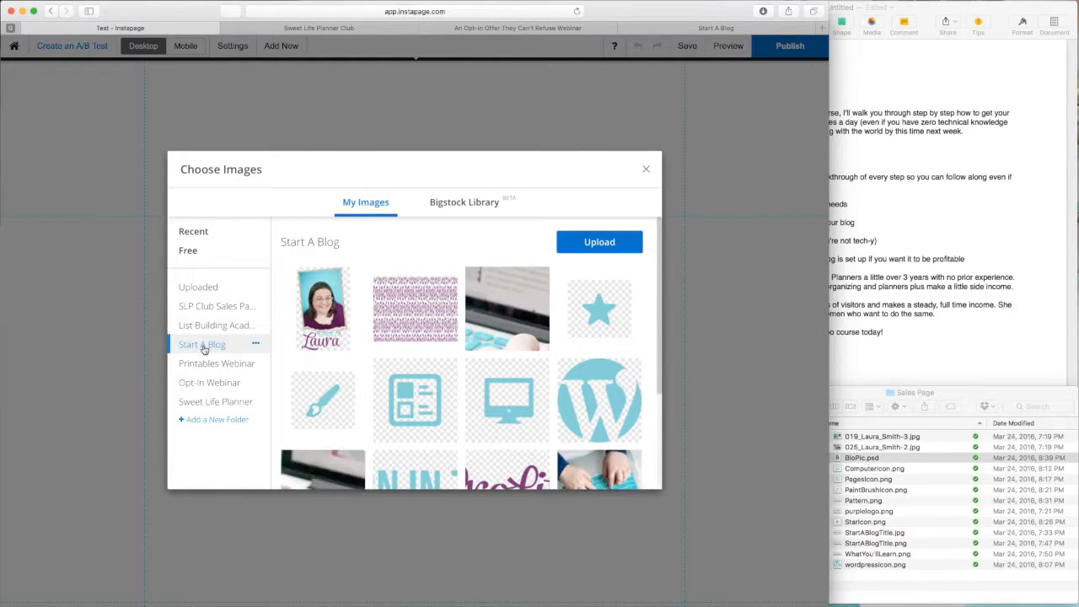
scroll(down, 3)
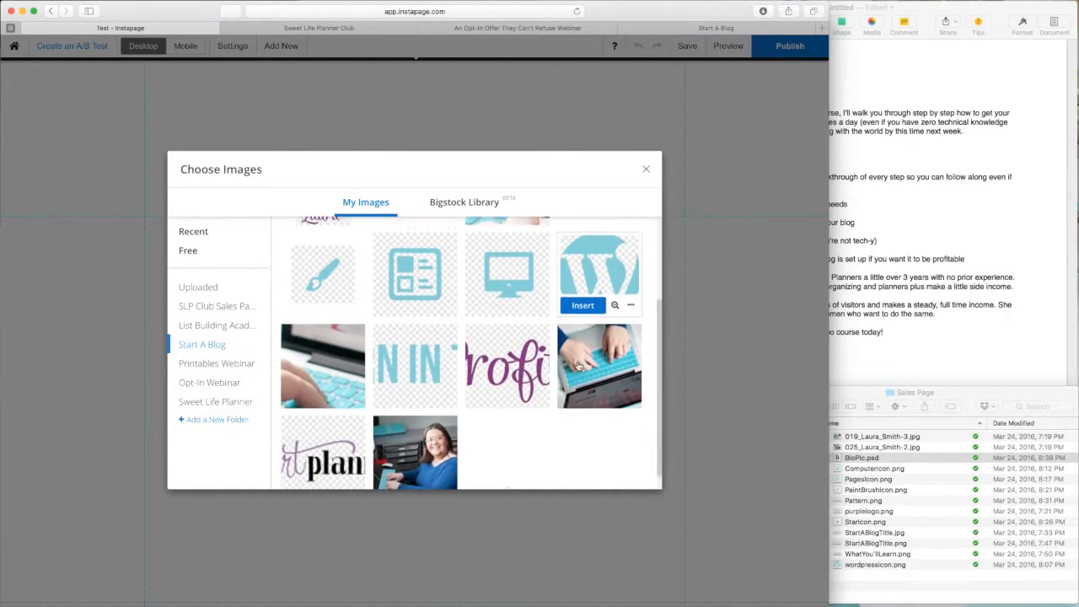
scroll(down, 3)
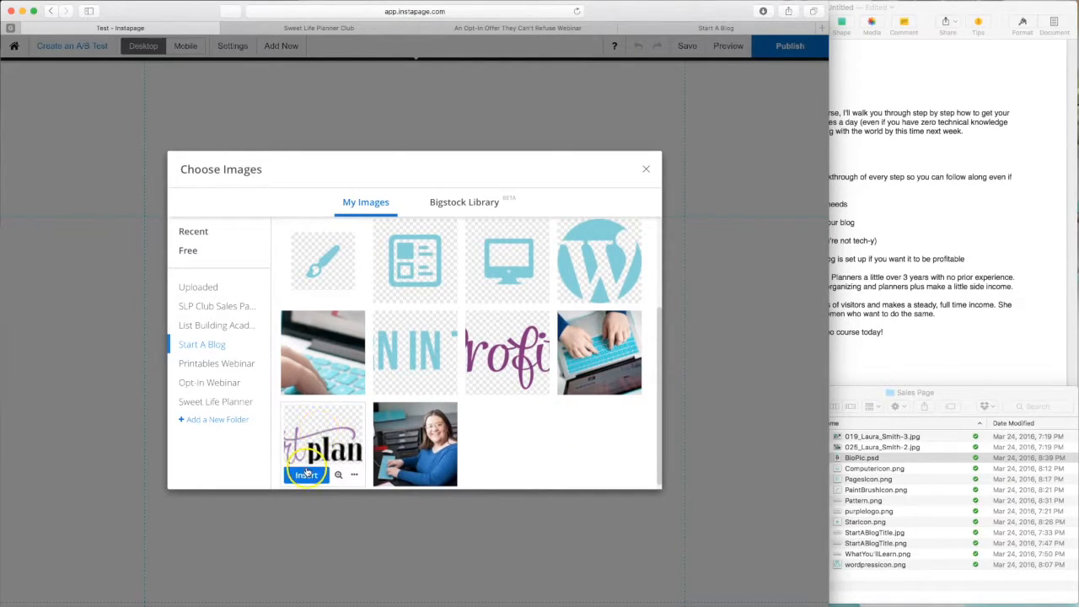
click(306, 474)
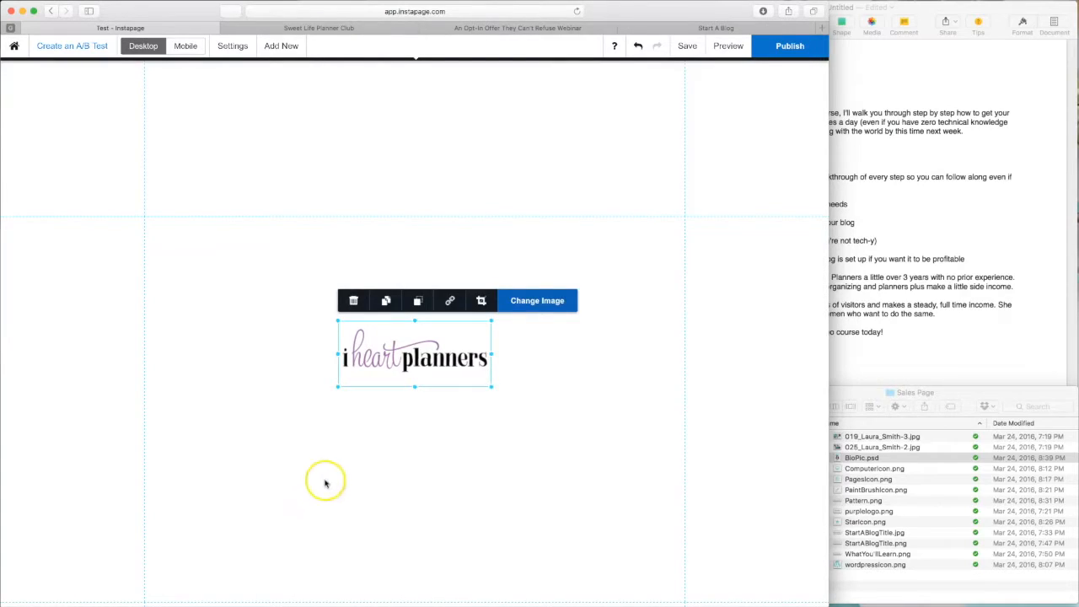
Step: Drag the i heart planners logo to the top-left corner of the first section
drag(413, 354, 383, 358)
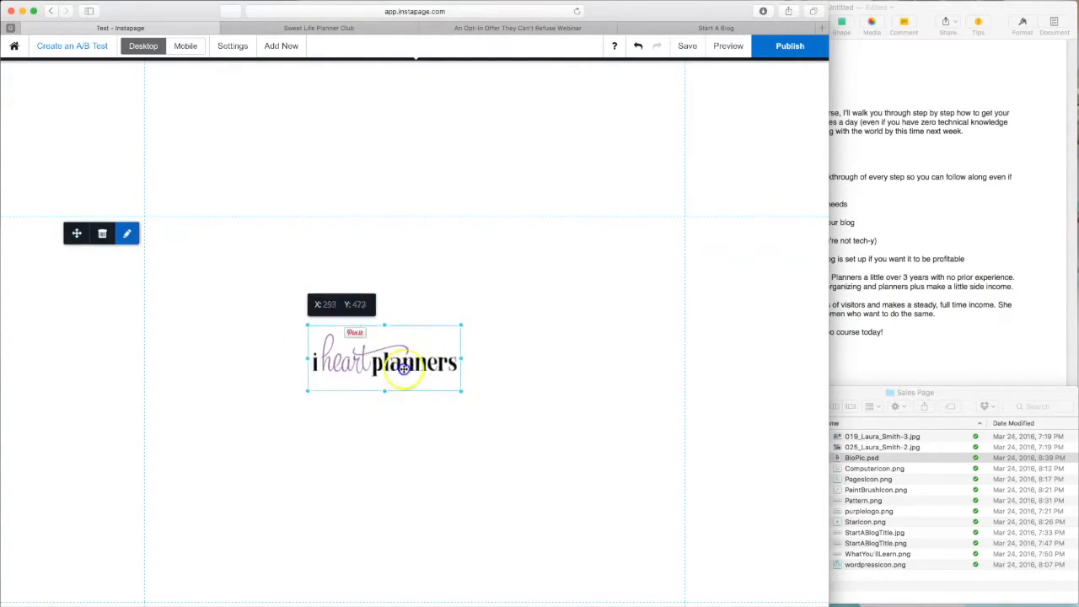
drag(383, 358, 230, 106)
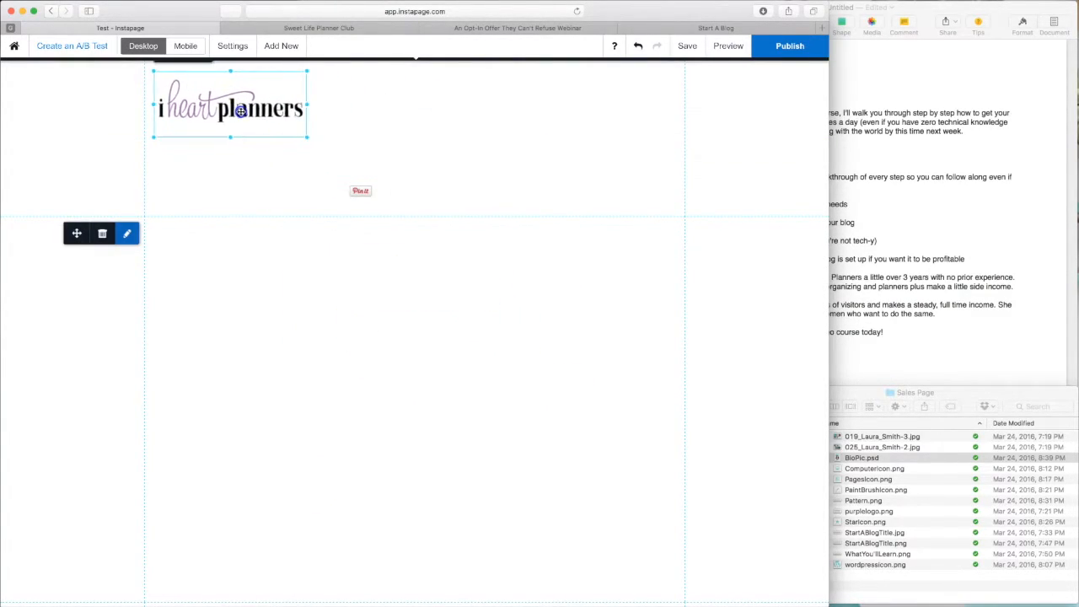
click(495, 207)
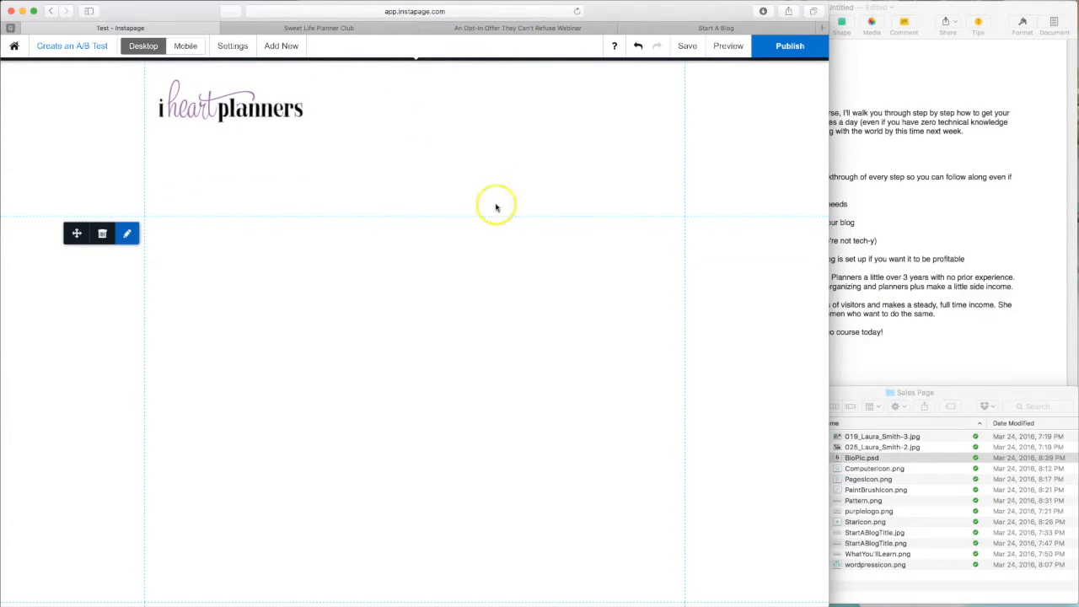
mouse_move(654, 219)
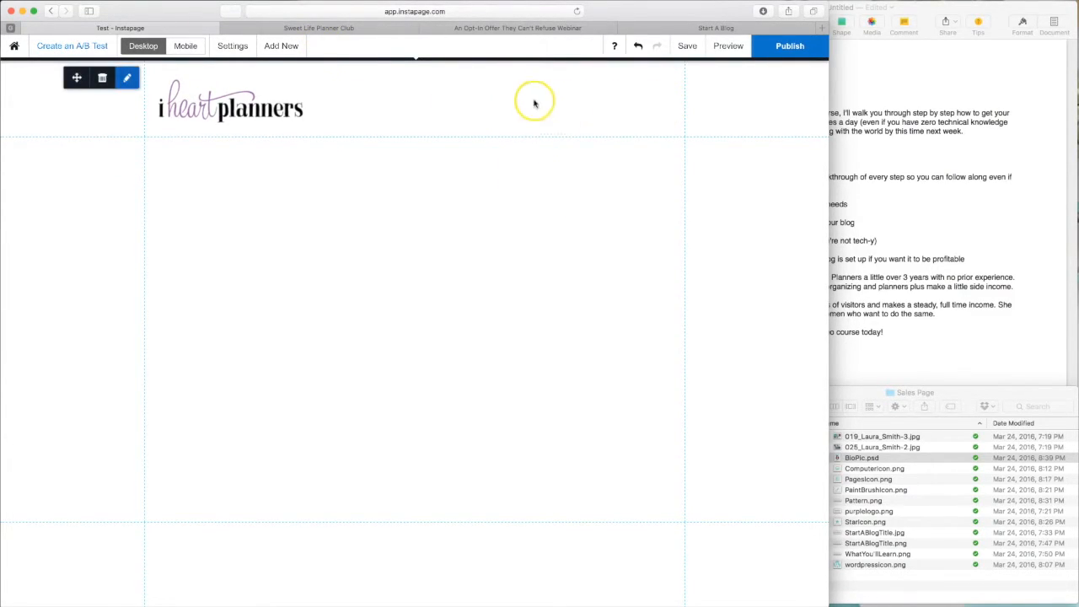
mouse_move(664, 105)
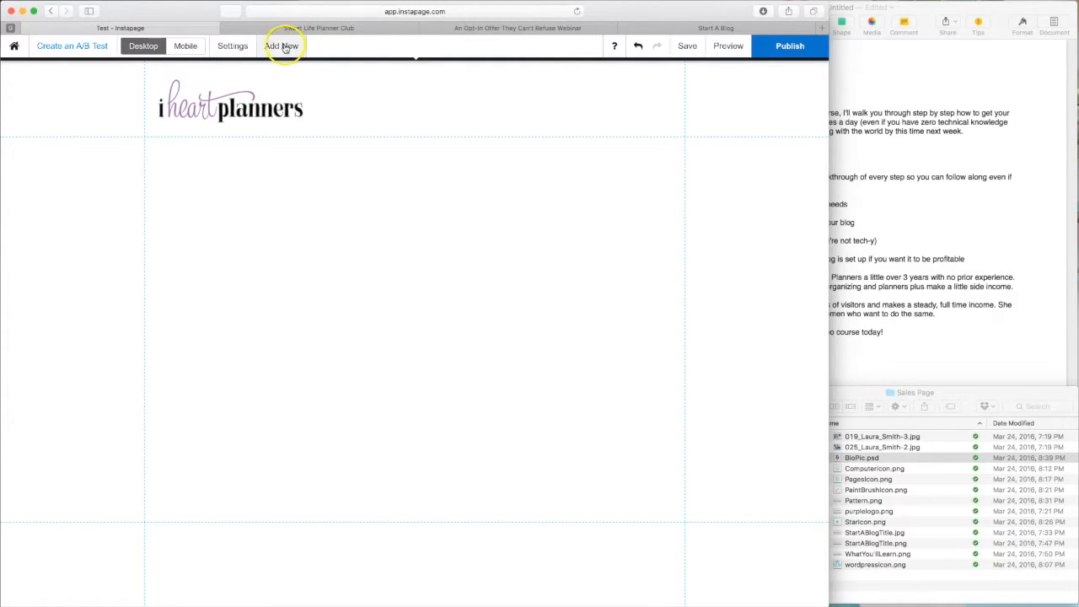
click(282, 46)
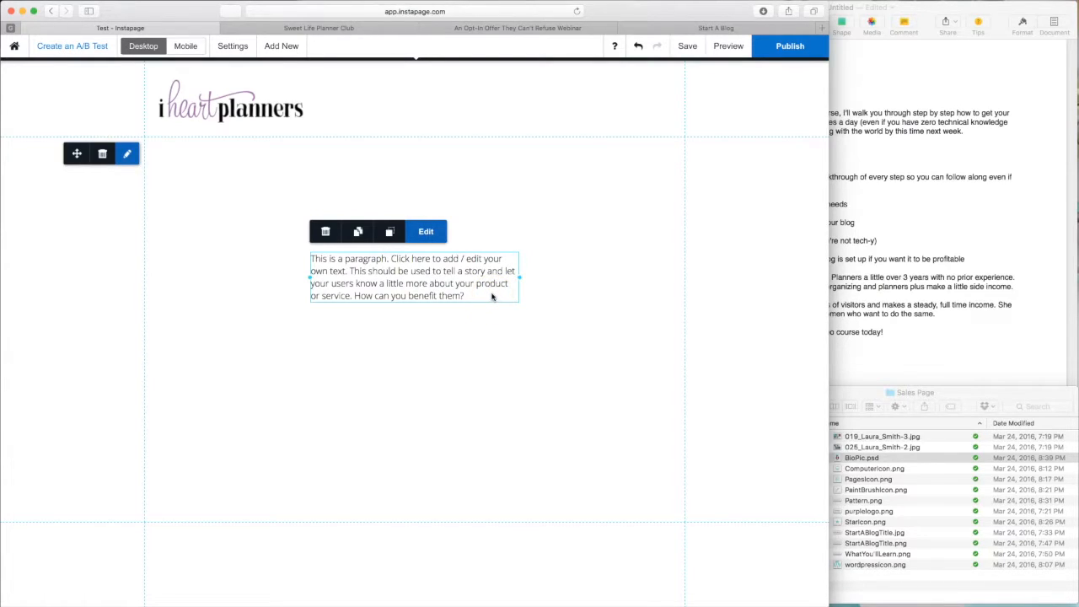
click(426, 231)
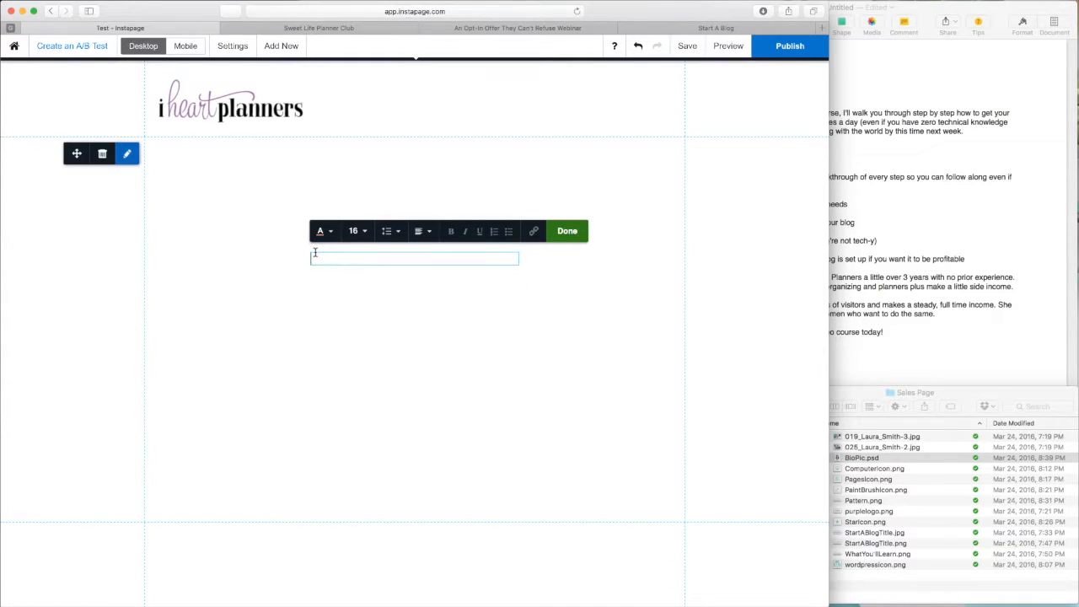
text(www.)
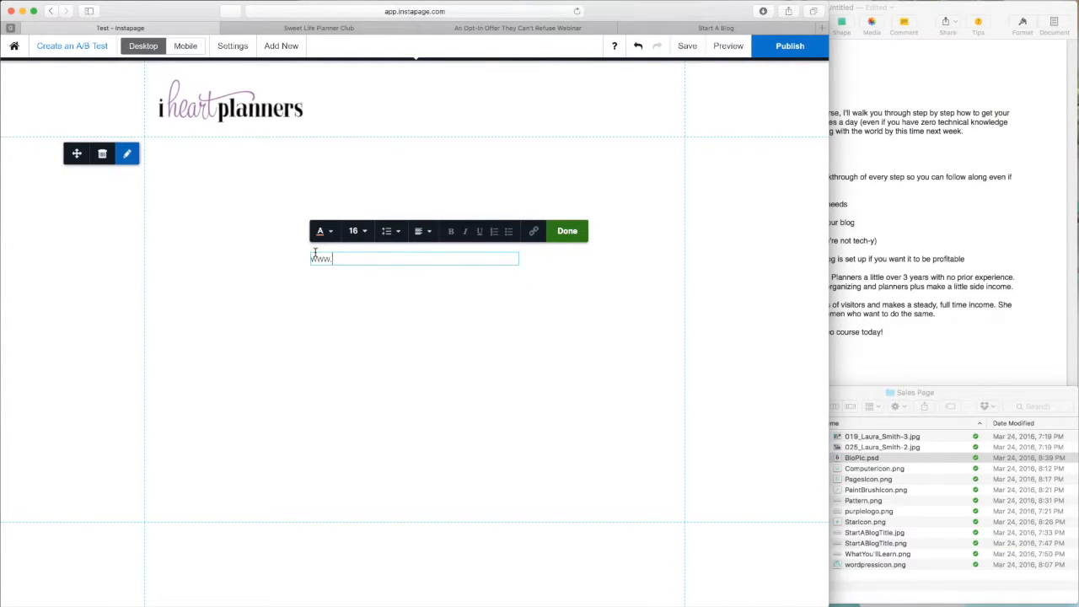
text(iheartplanners)
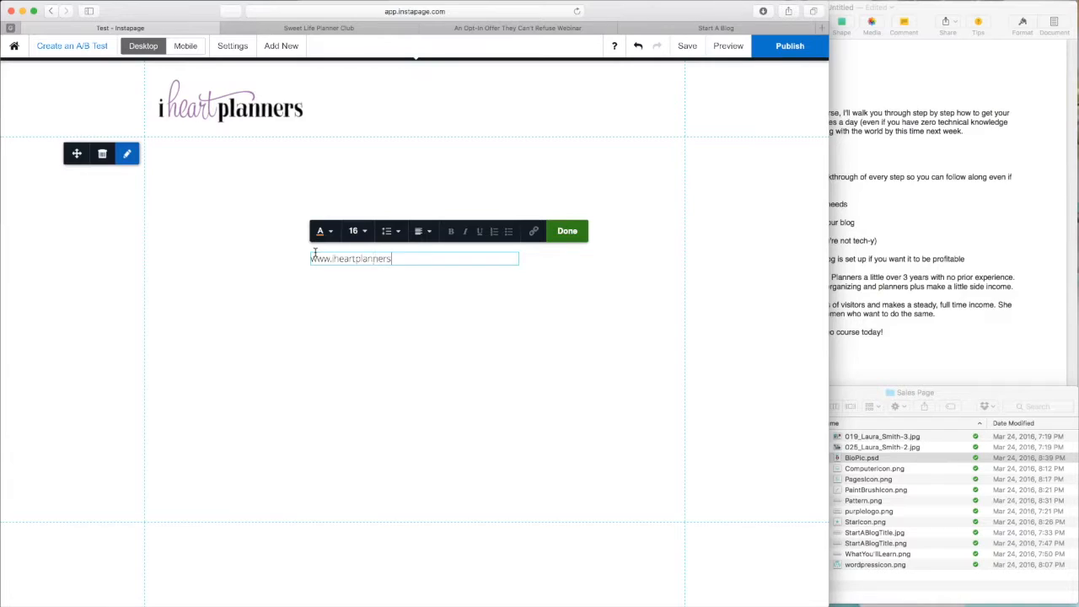
text(.com)
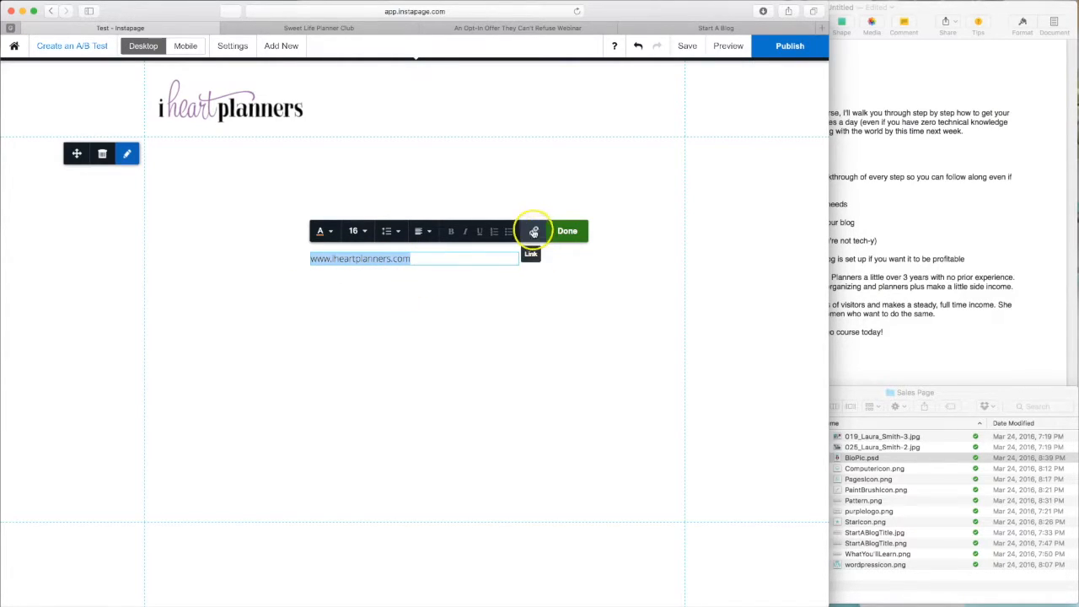
click(534, 231)
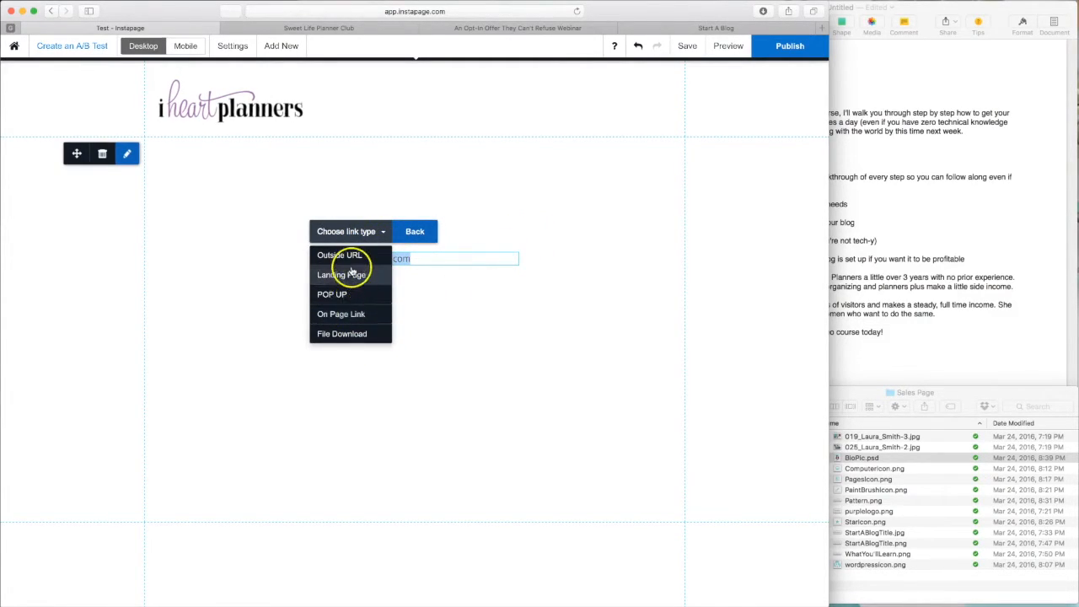
click(339, 255)
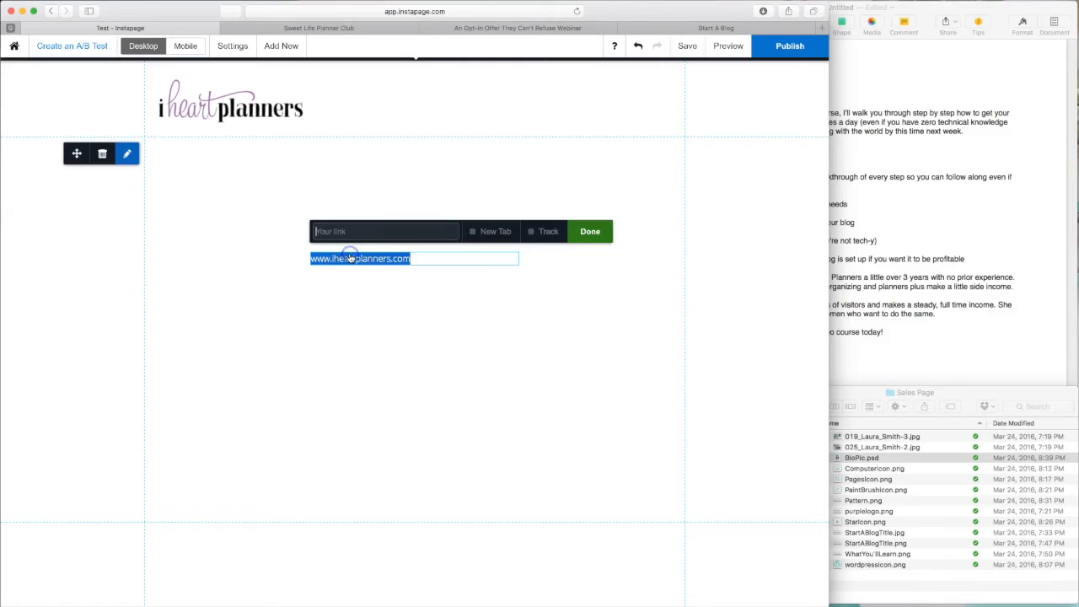
text(www)
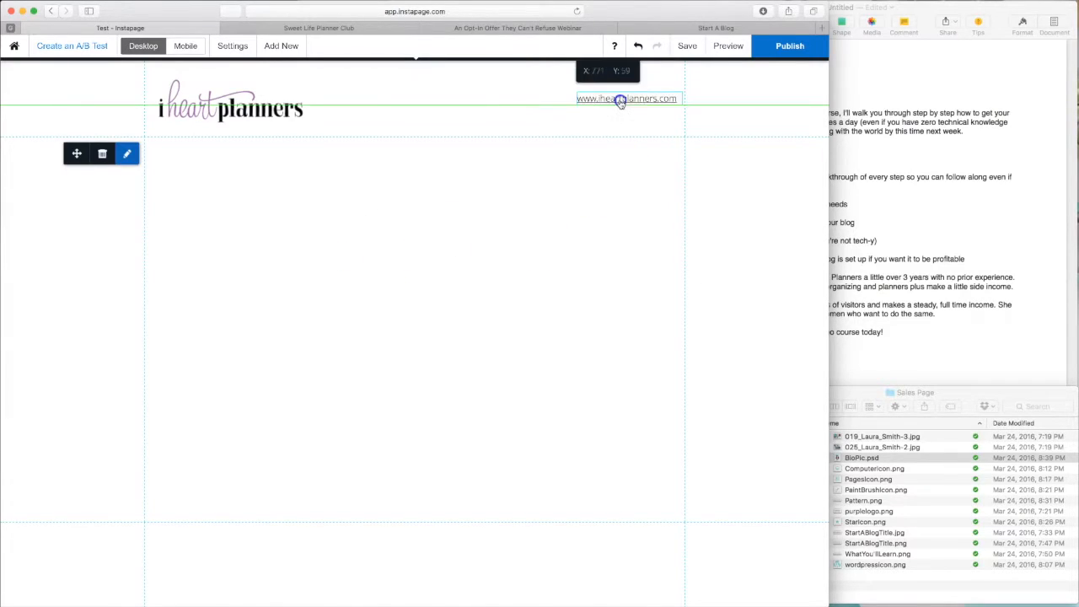
Step: Move the website address to the header's right, opposite the logo
drag(626, 98, 617, 110)
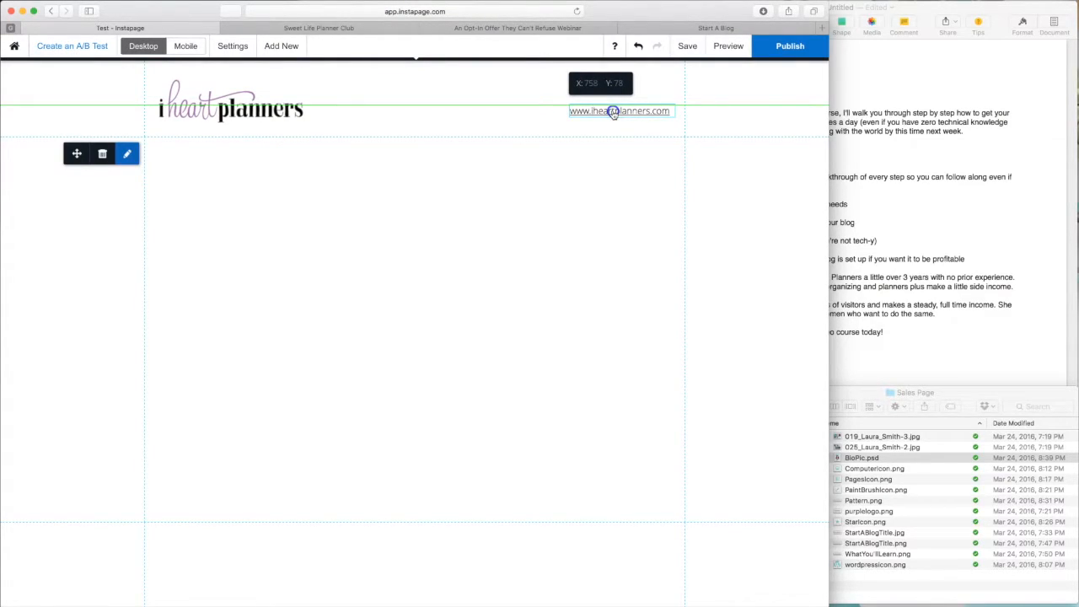
click(619, 110)
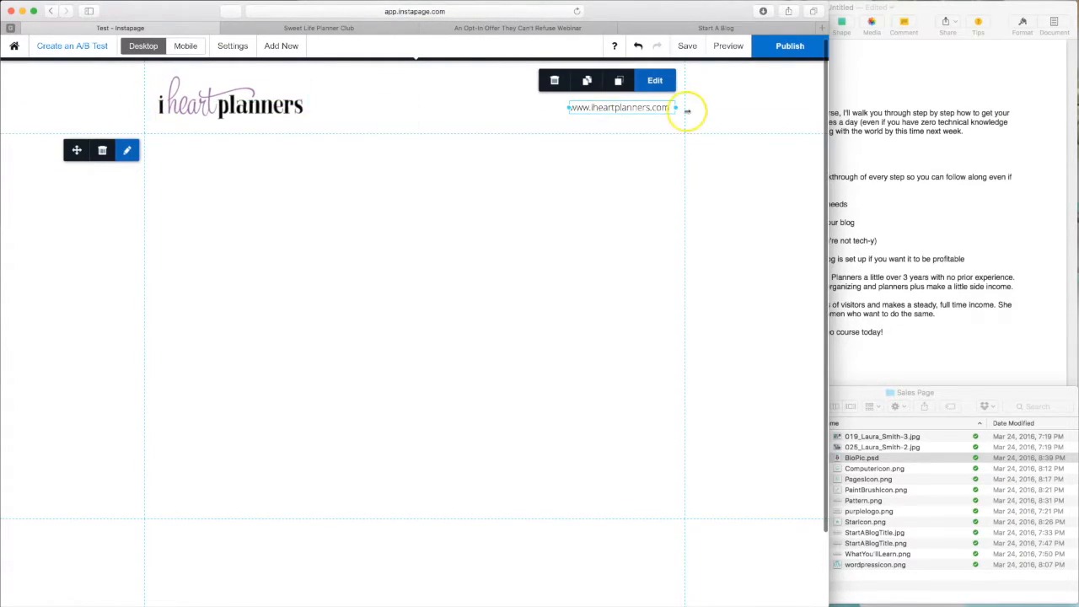
click(585, 224)
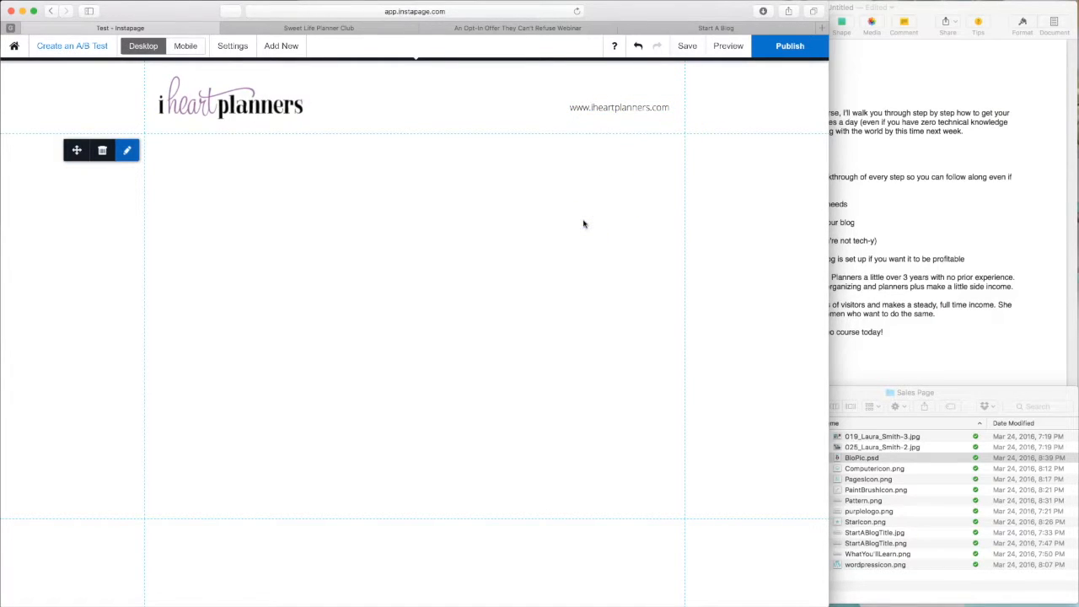
scroll(down, 3)
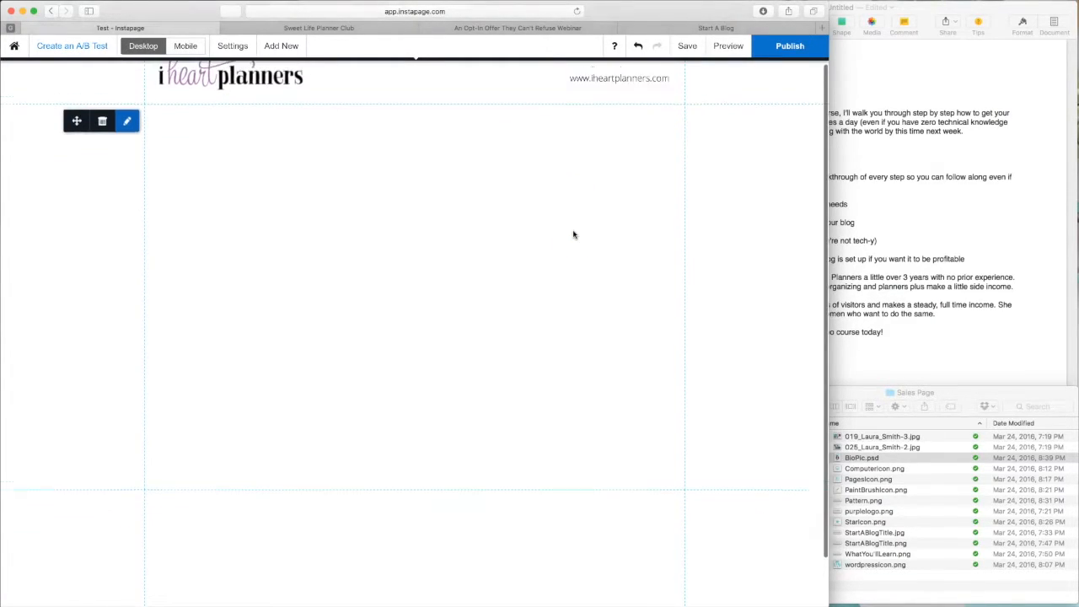
click(713, 28)
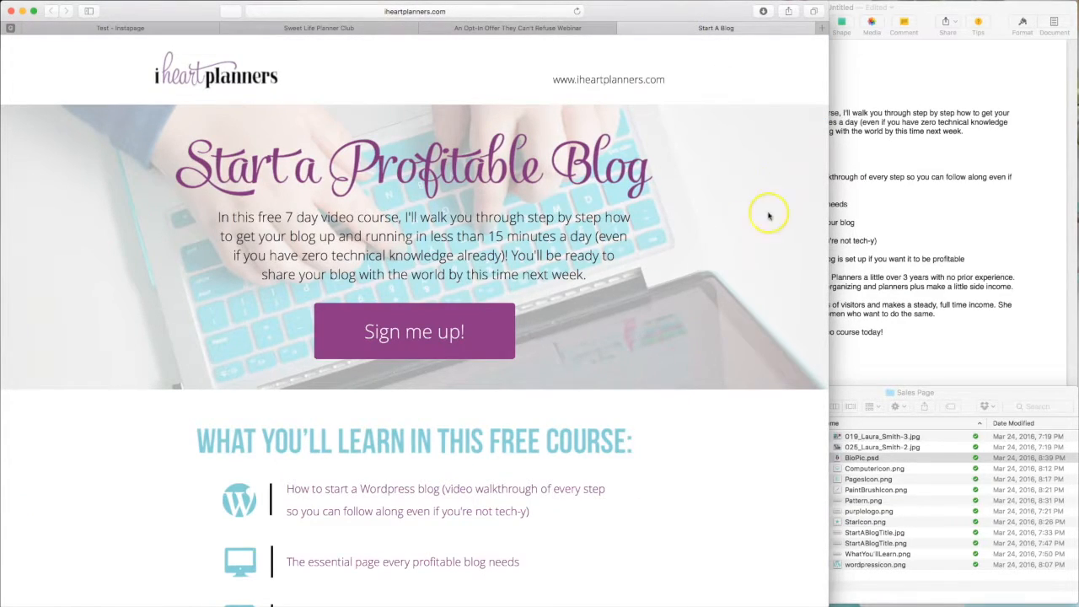
mouse_move(615, 384)
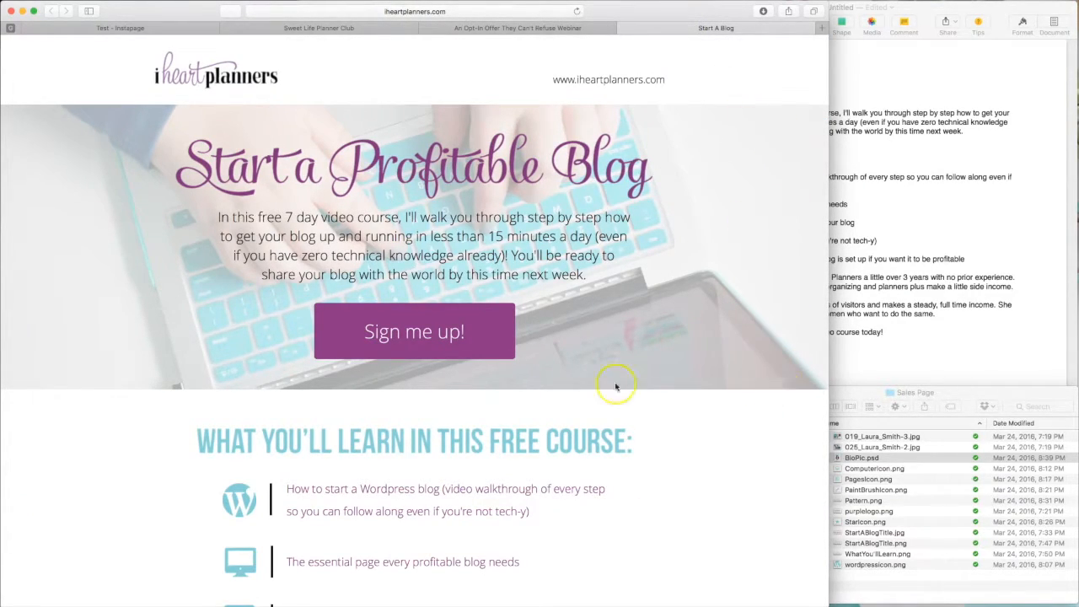
mouse_move(495, 346)
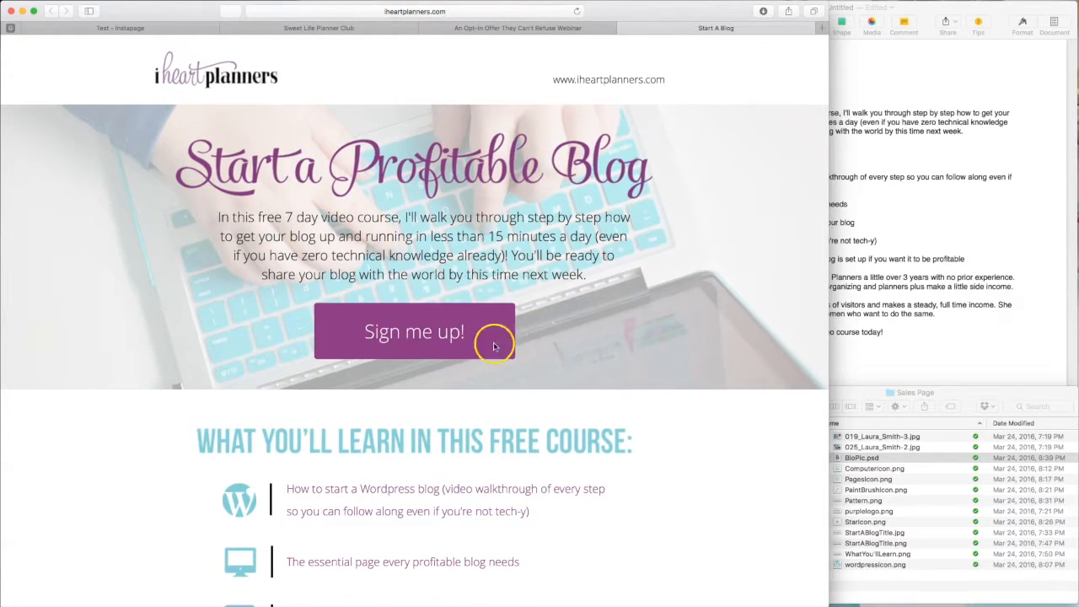
mouse_move(533, 40)
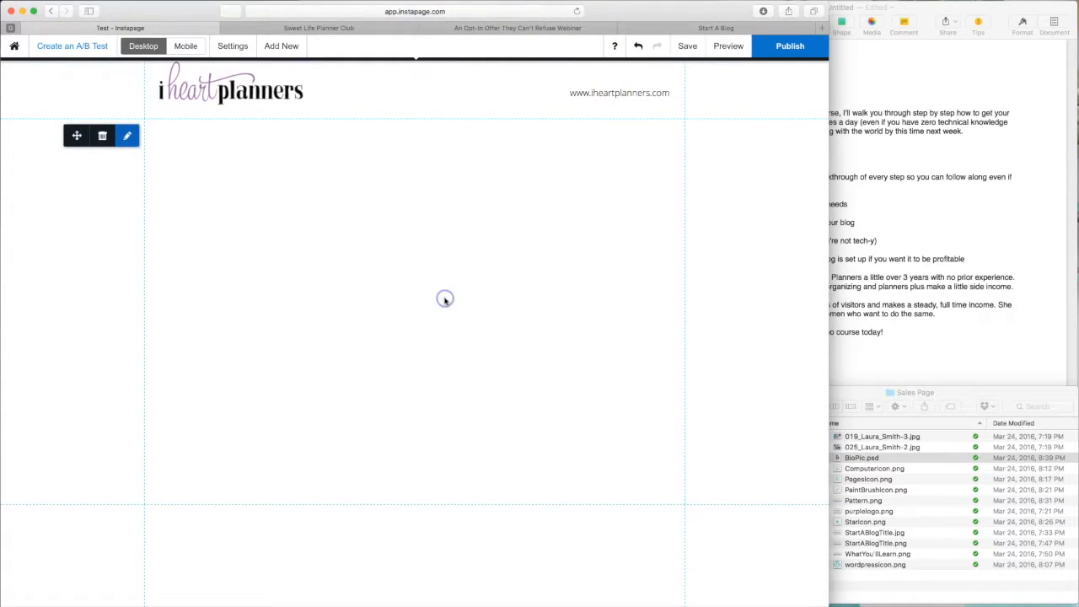
Step: Scroll to the section below the header and open its Background Image chooser
scroll(down, 3)
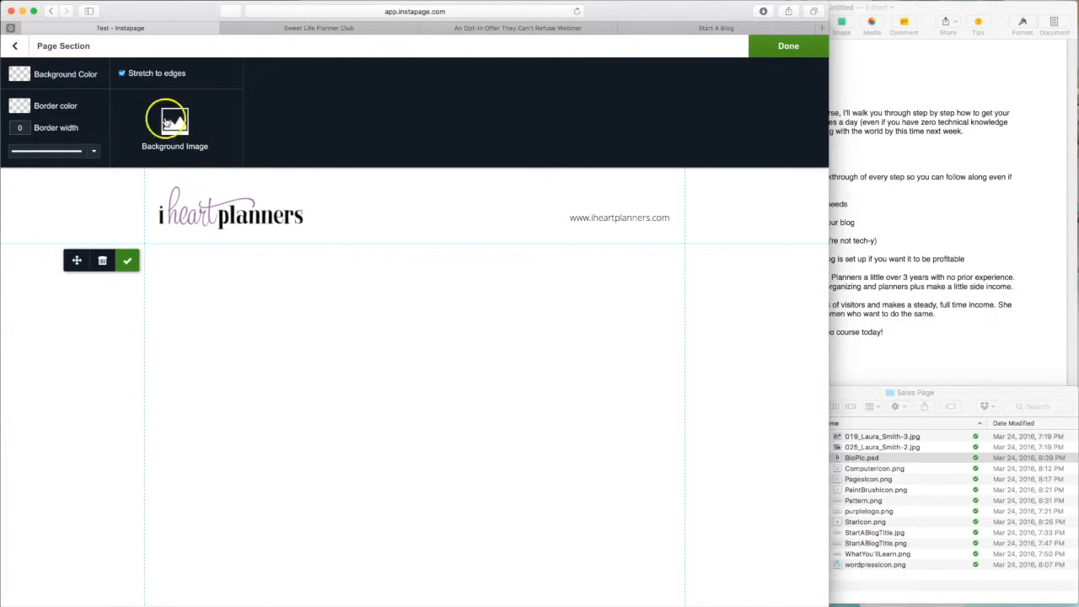
click(174, 122)
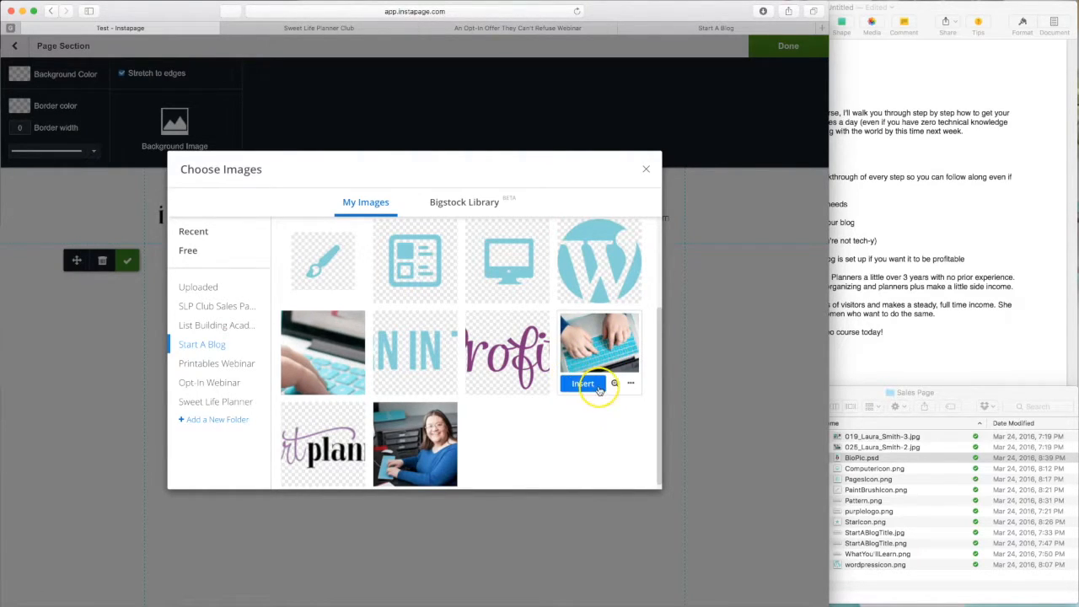
Step: Set the laptop typing photo as section background with a pale overlay at 60% opacity
click(582, 384)
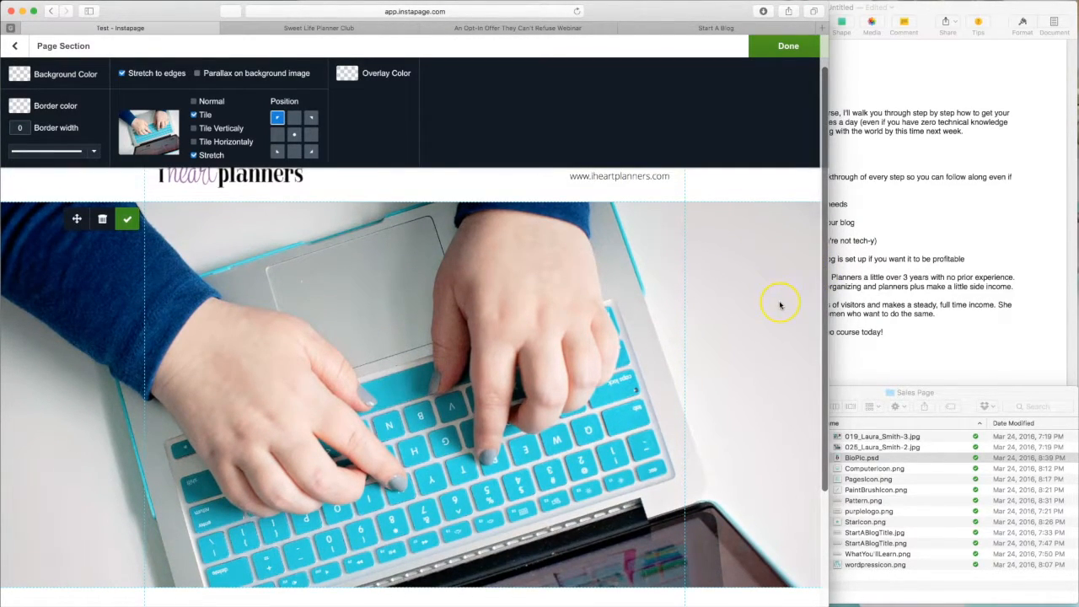
mouse_move(766, 293)
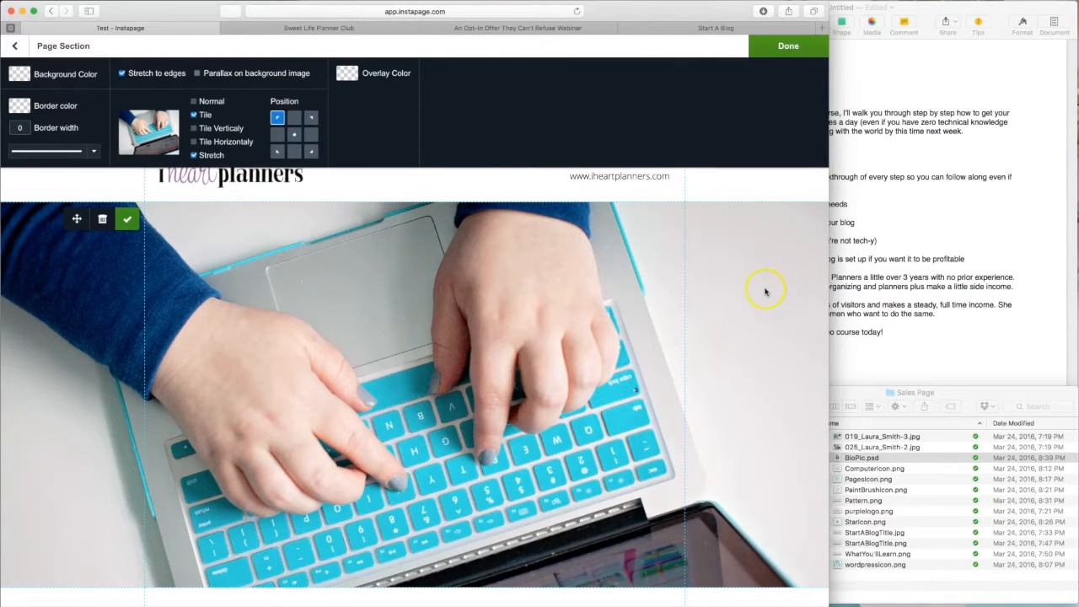
click(787, 46)
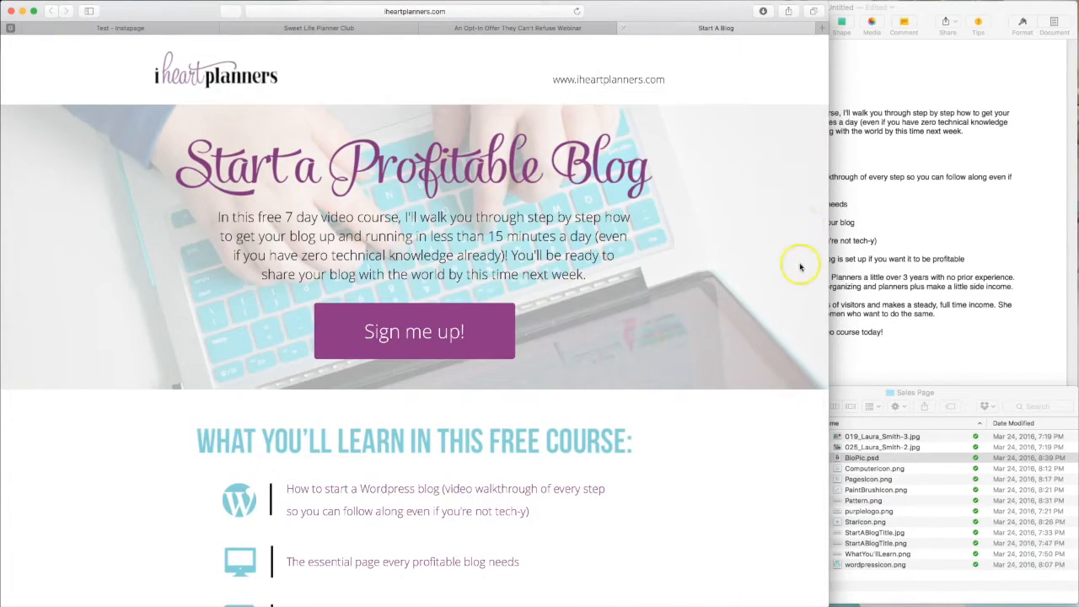
mouse_move(739, 146)
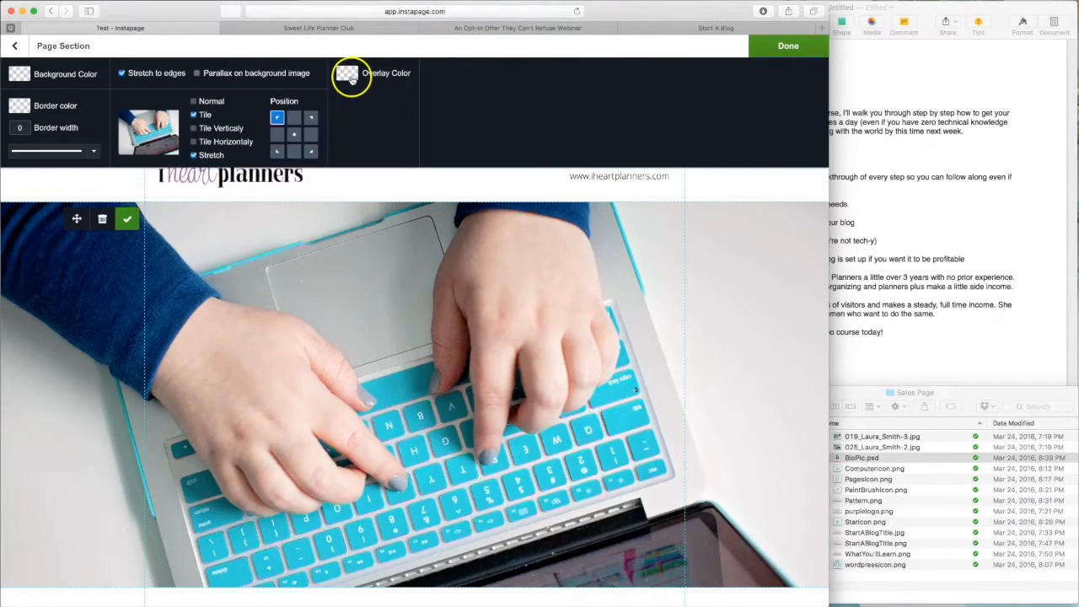
click(348, 77)
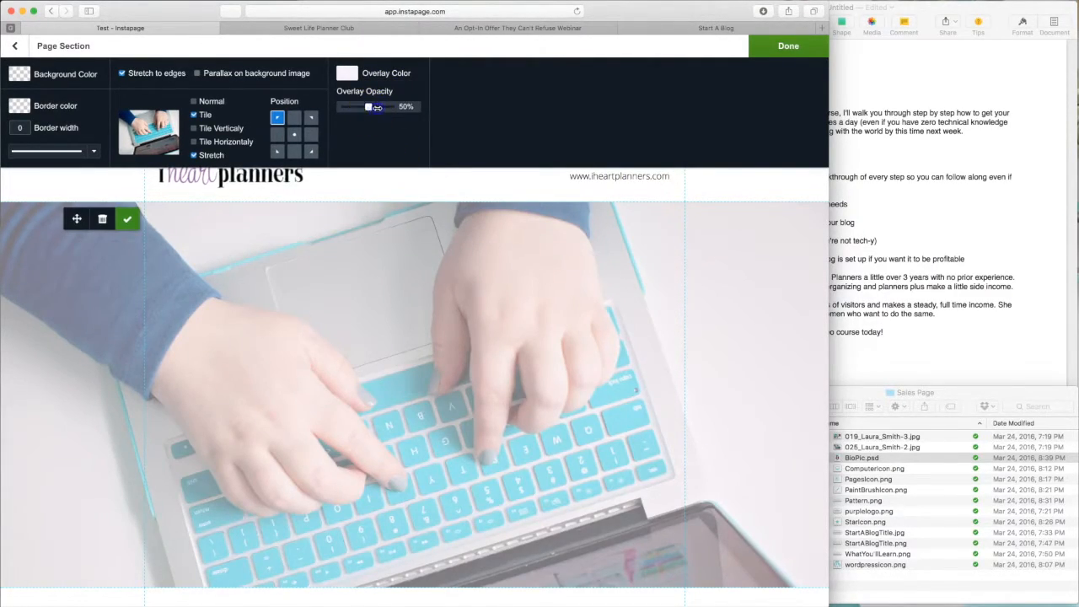
drag(377, 106, 343, 106)
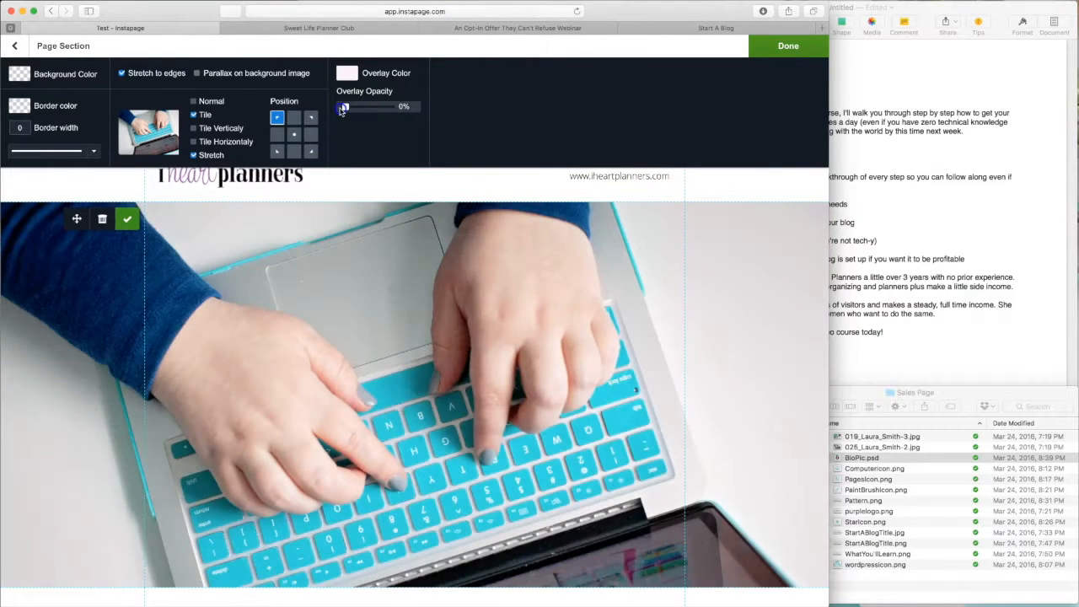
drag(344, 106, 377, 106)
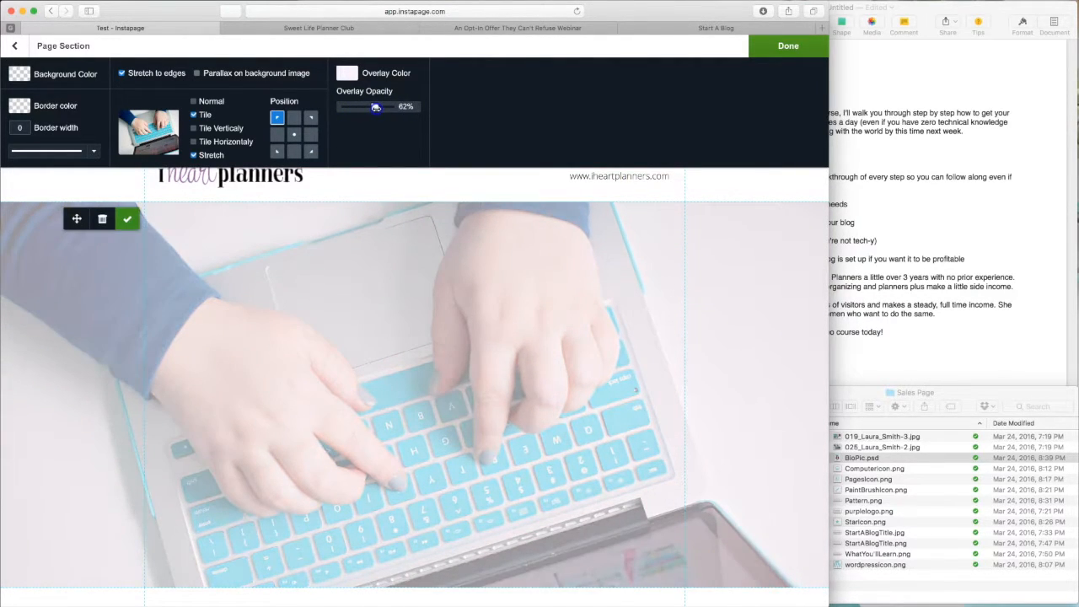
drag(378, 107, 375, 107)
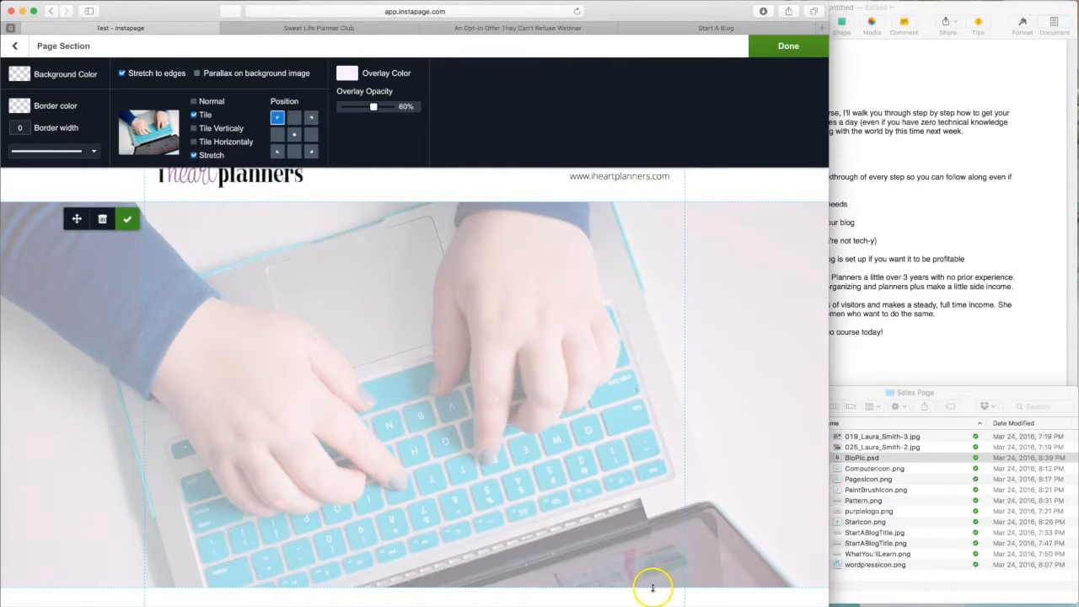
click(787, 46)
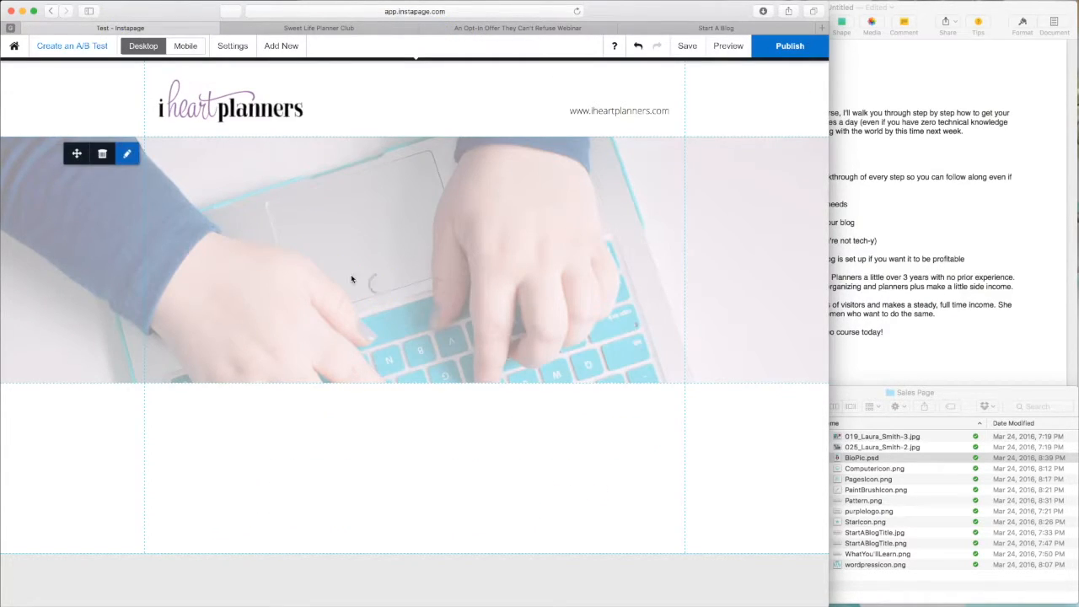
Step: Set the background photo position to the centre grid square so the keyboard shows
click(127, 153)
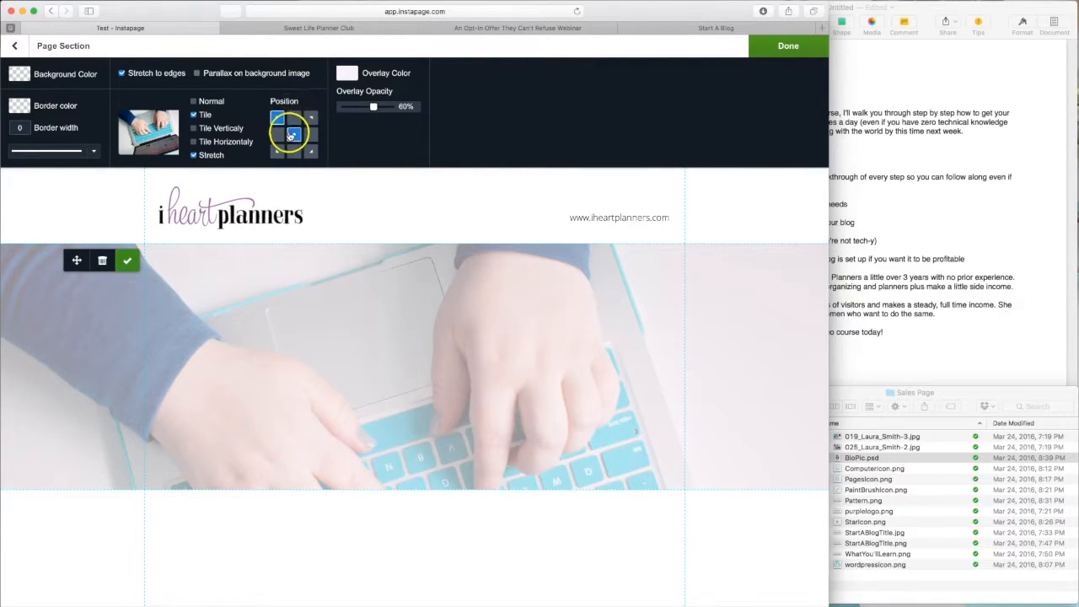
click(293, 135)
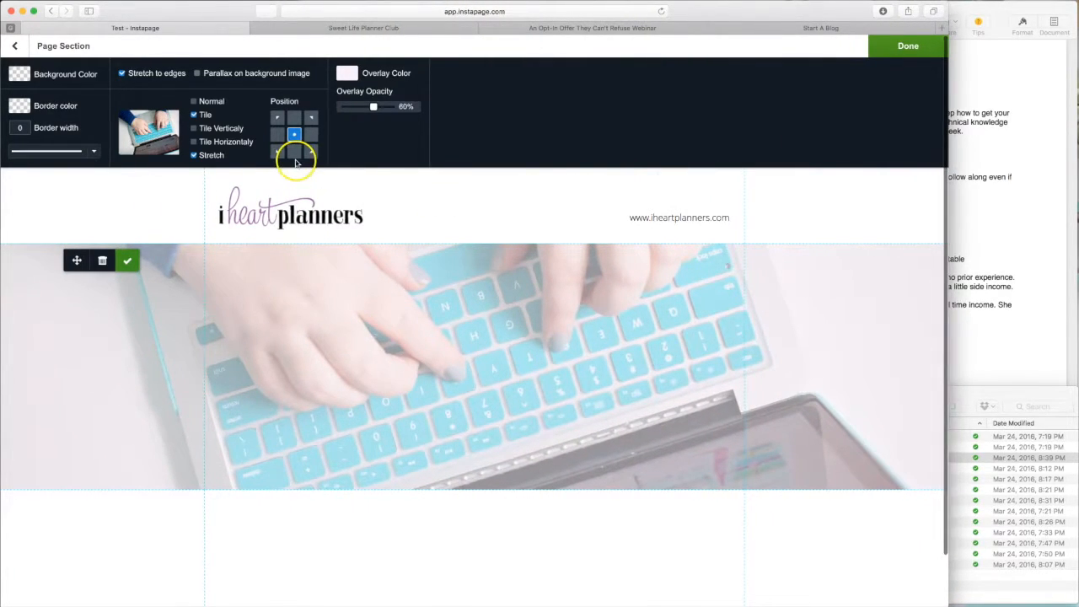
click(907, 45)
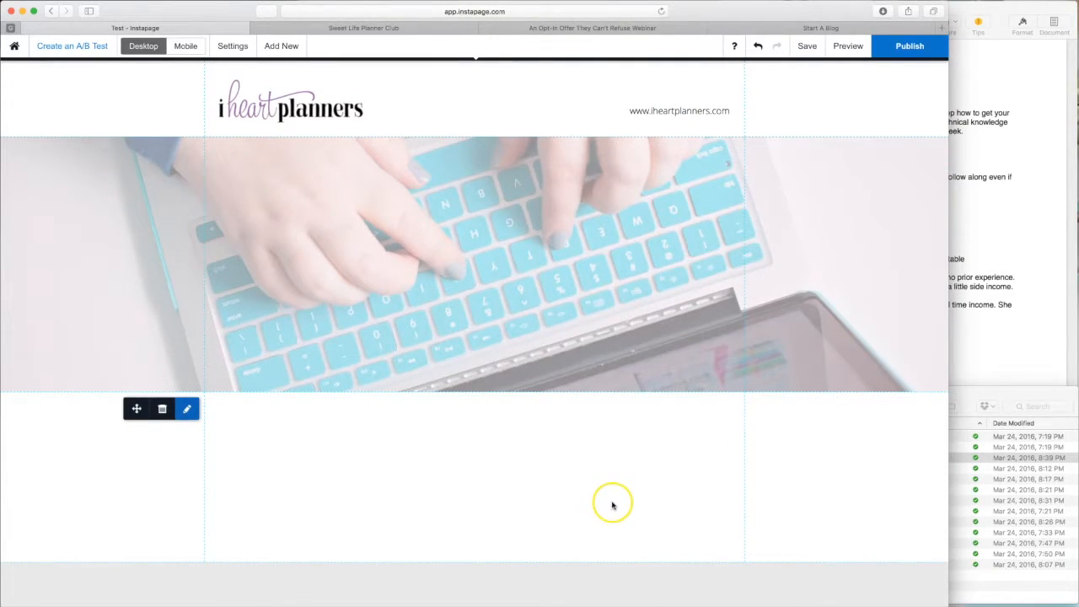
mouse_move(473, 430)
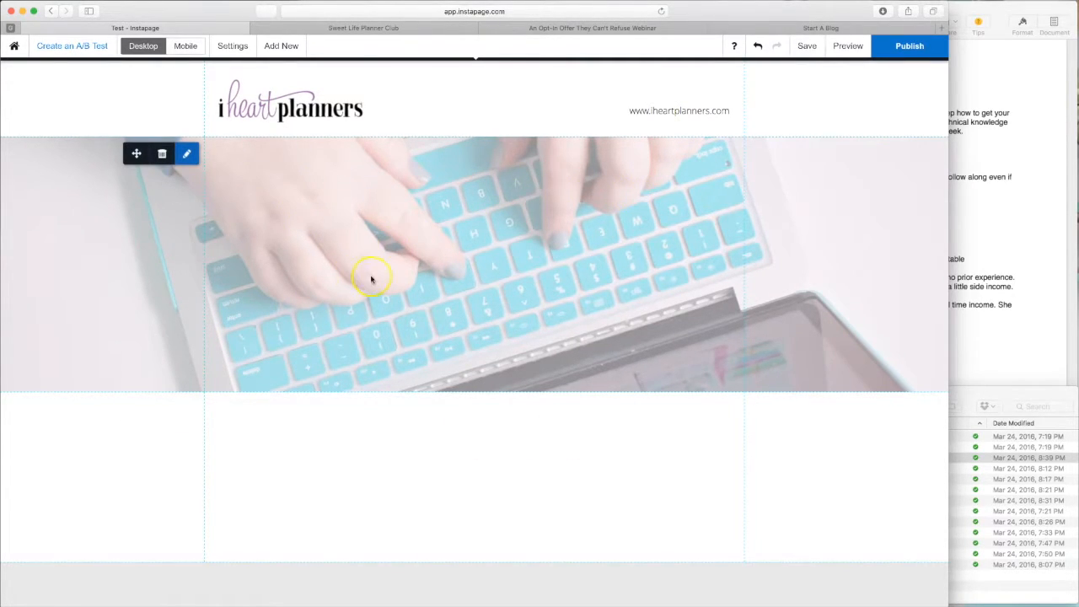
mouse_move(428, 354)
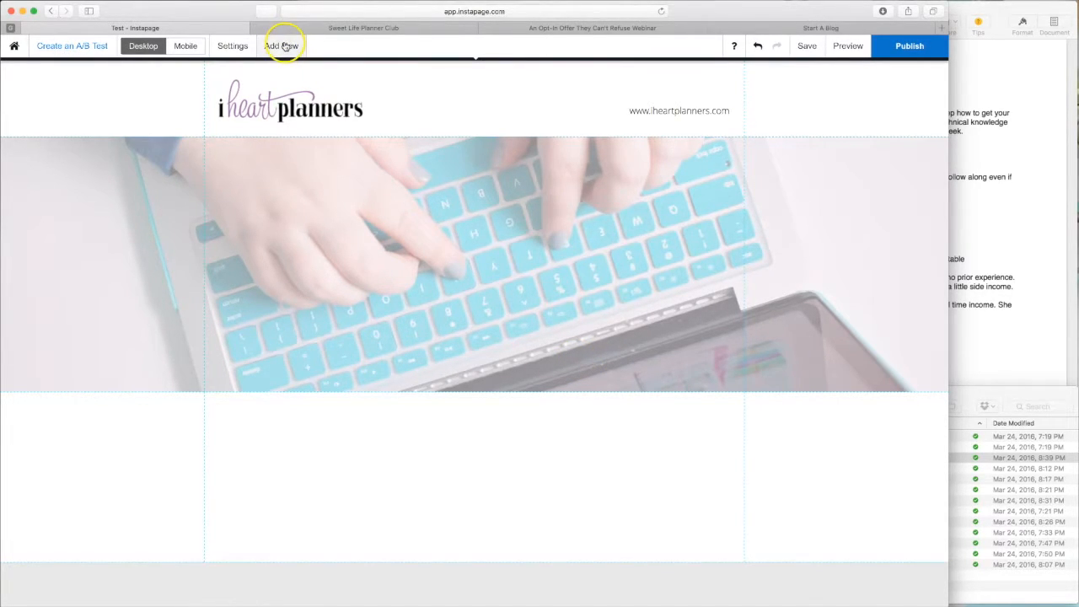
Step: Insert the 'Start a Profitable Blog' script title image from Start A Blog and drag it to the hero's top
click(282, 46)
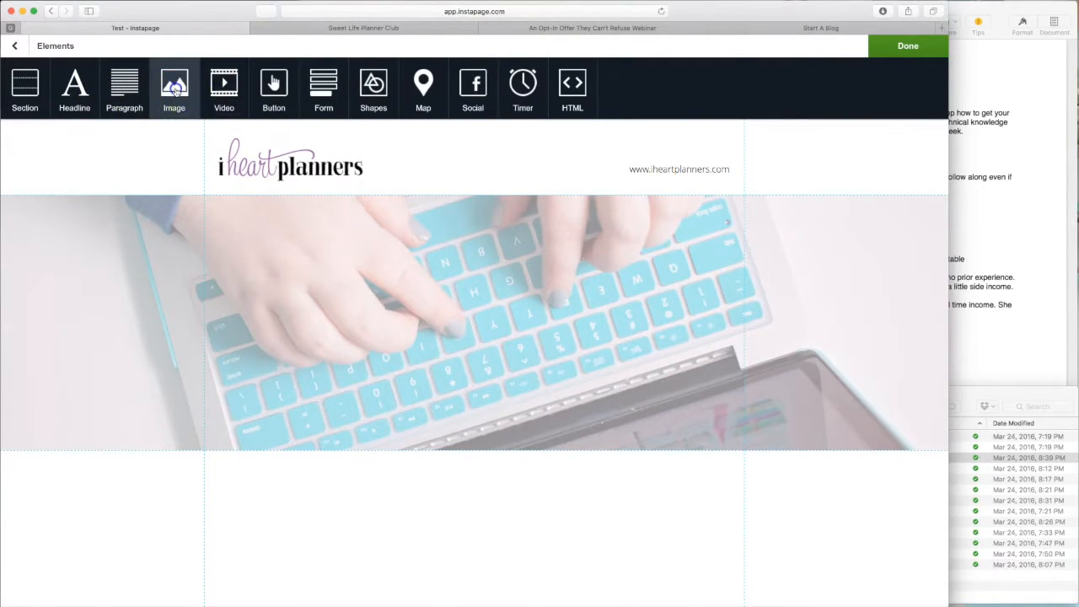
click(174, 89)
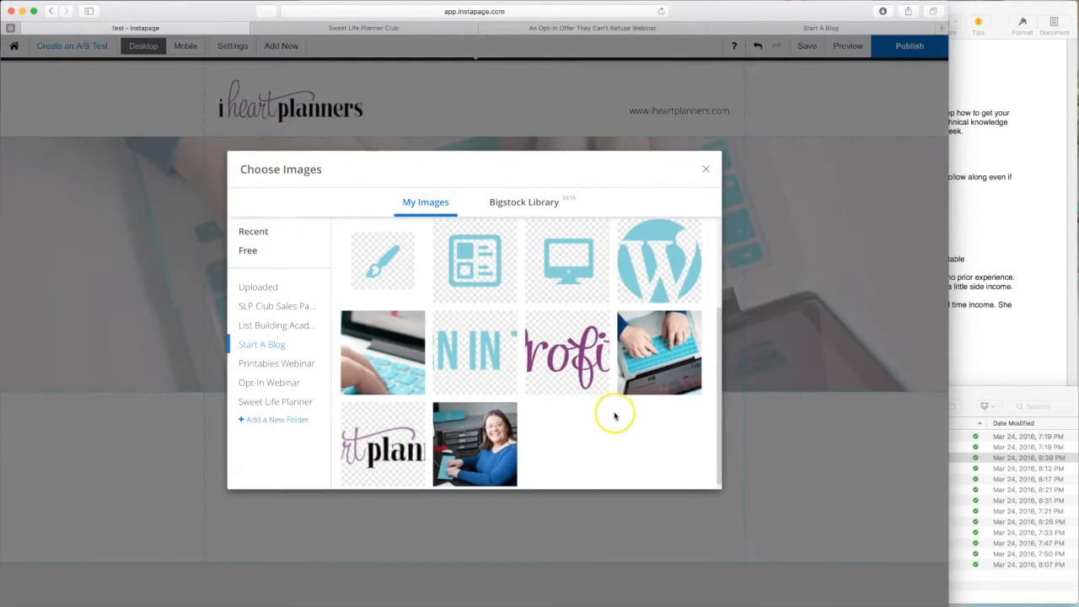
mouse_move(567, 346)
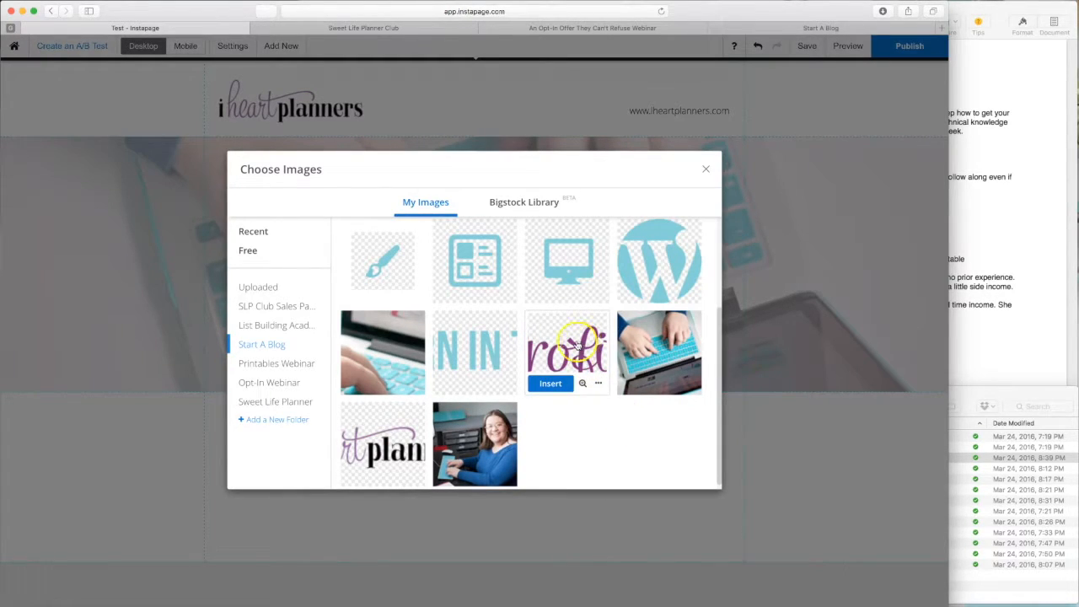
mouse_move(572, 327)
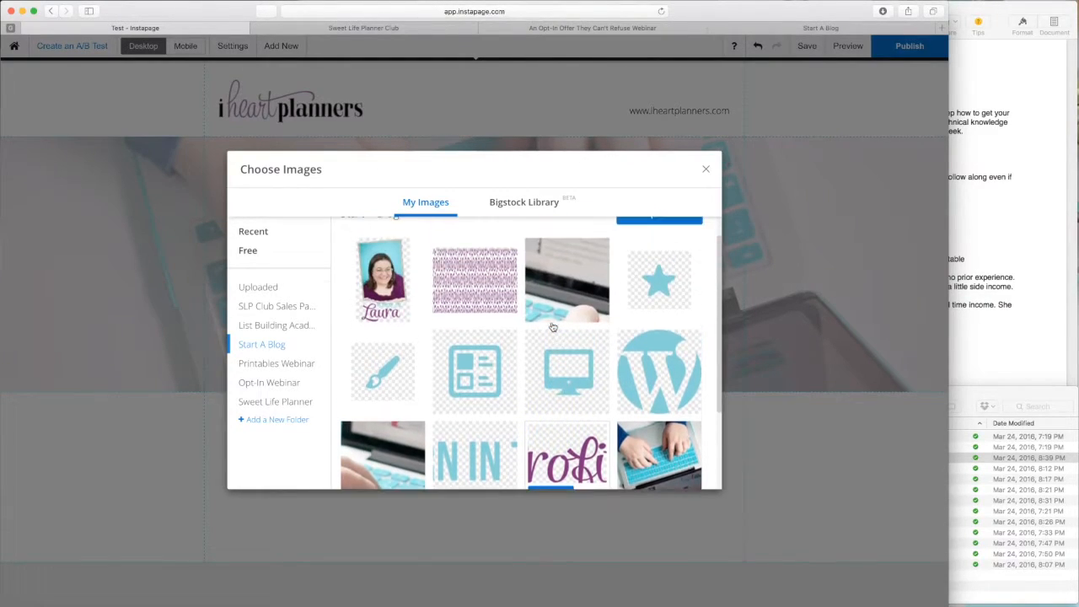
scroll(down, 3)
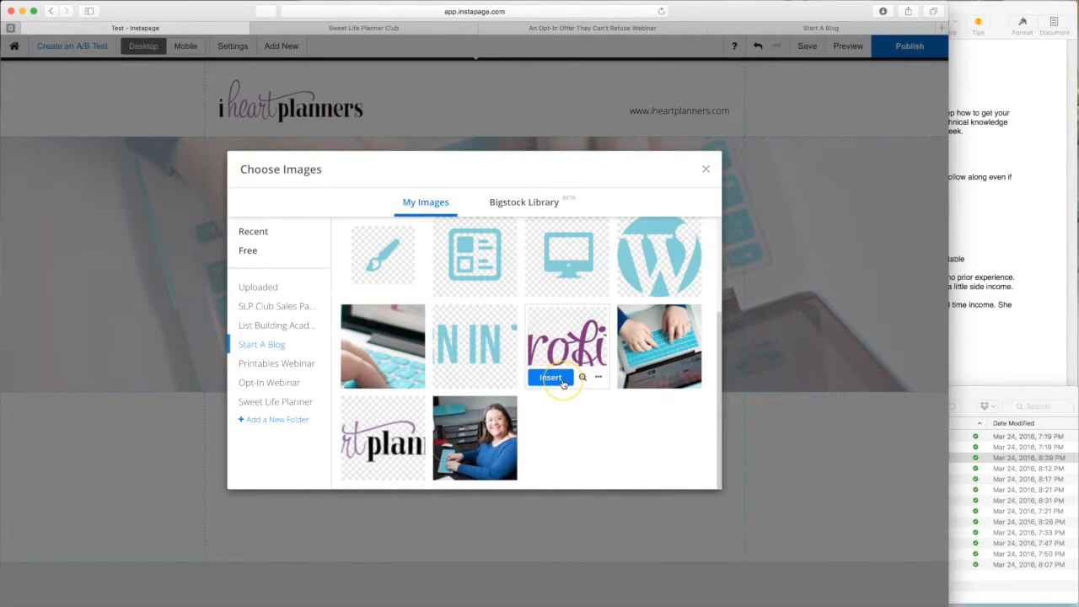
click(550, 377)
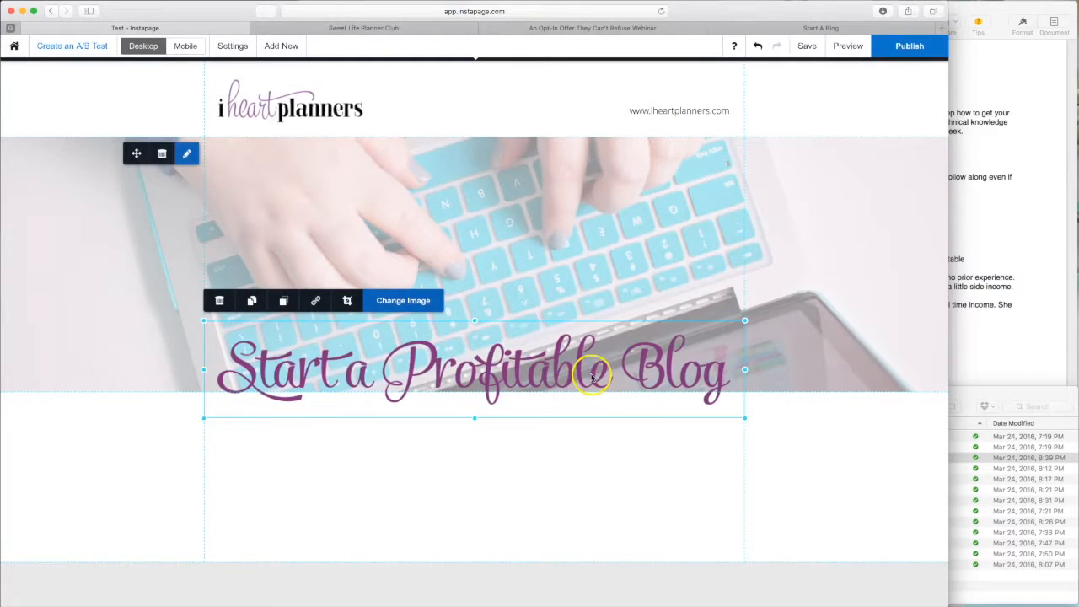
drag(590, 371, 579, 214)
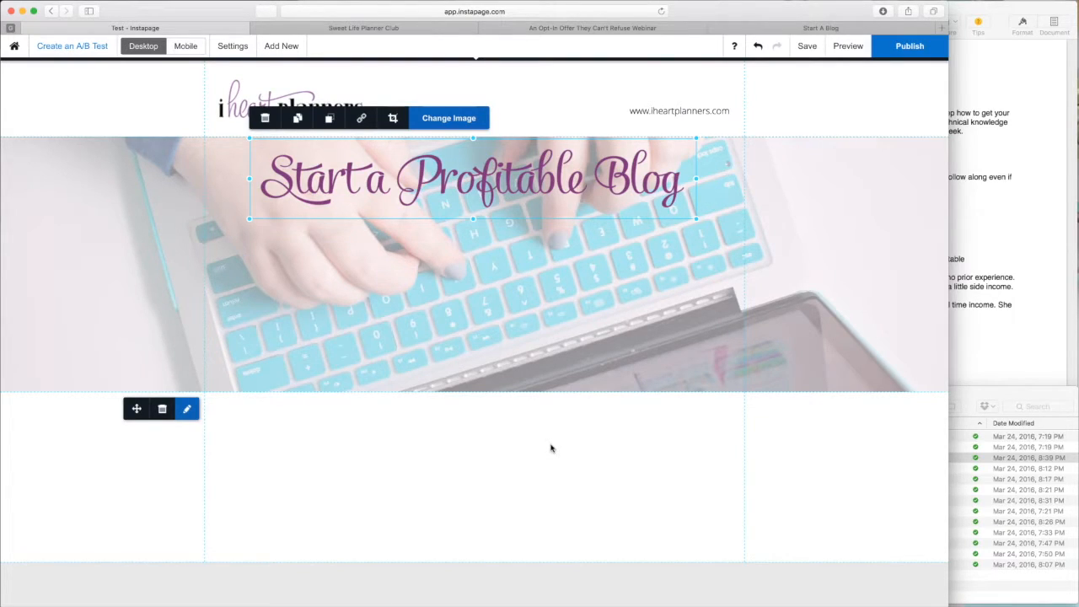
mouse_move(548, 448)
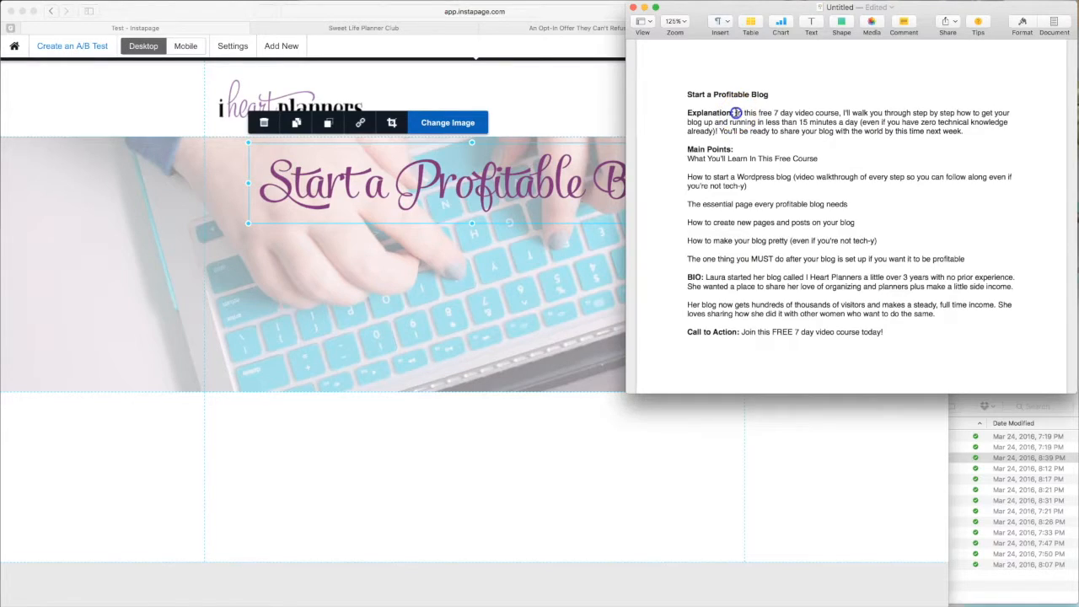
Step: Paste the free 7-day video course description as a larger, centred paragraph below the title
drag(738, 113, 961, 132)
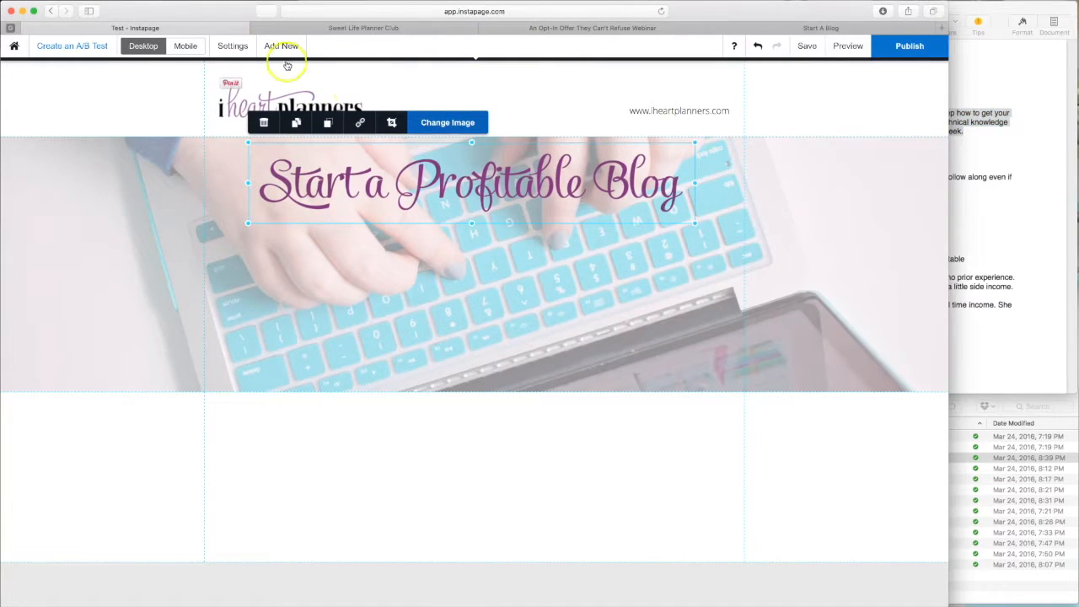
click(281, 46)
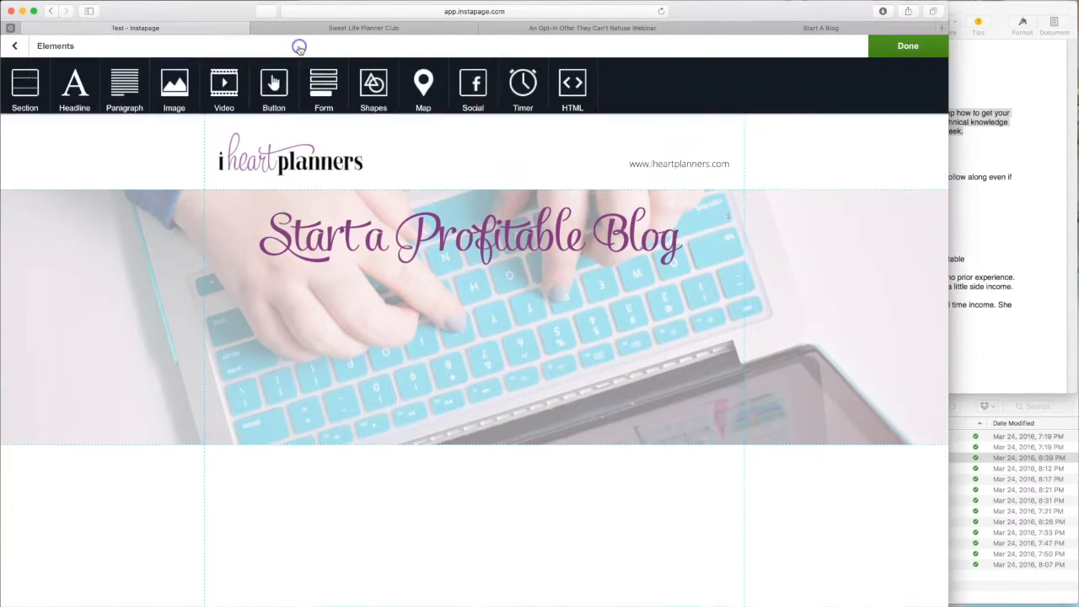
click(907, 46)
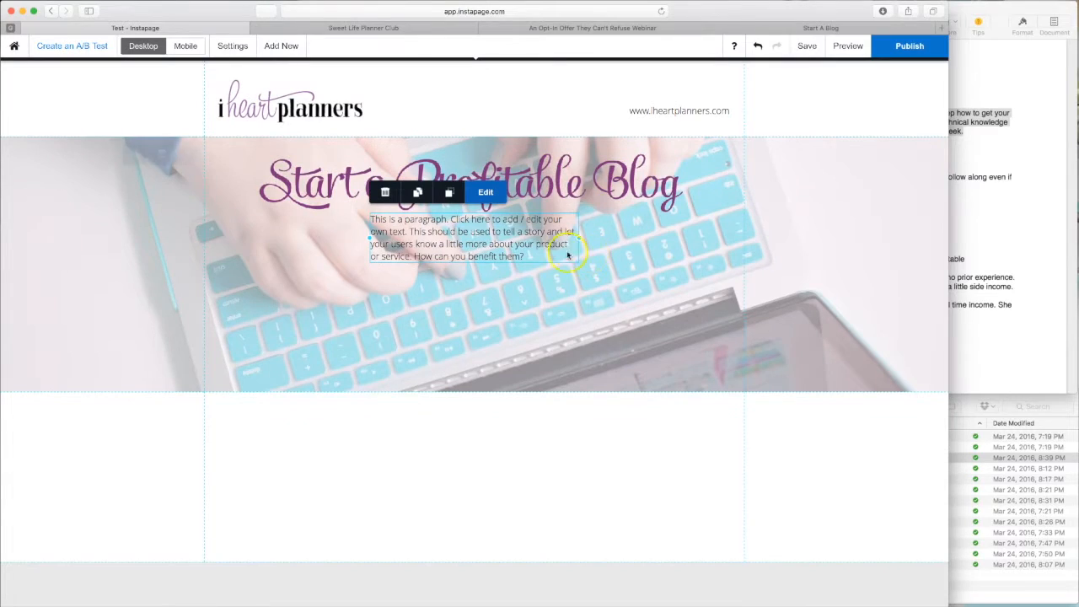
click(485, 192)
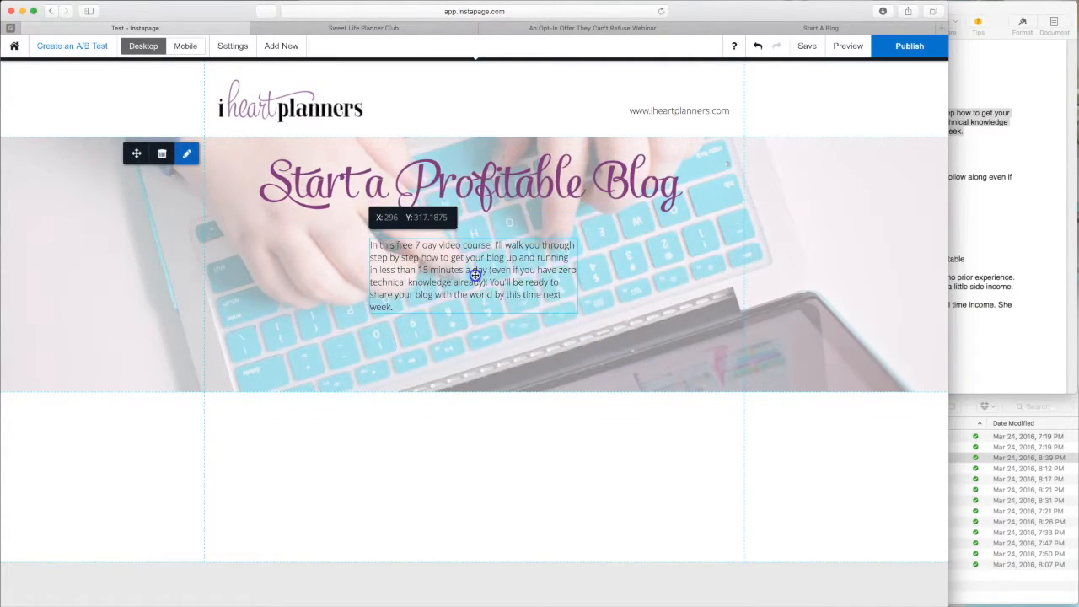
click(472, 274)
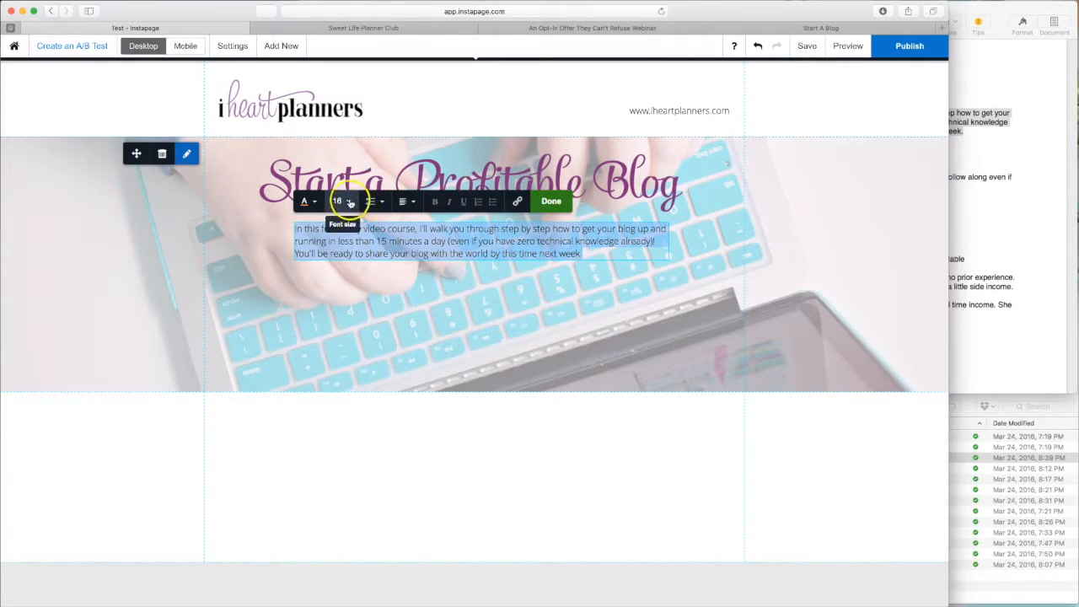
click(337, 200)
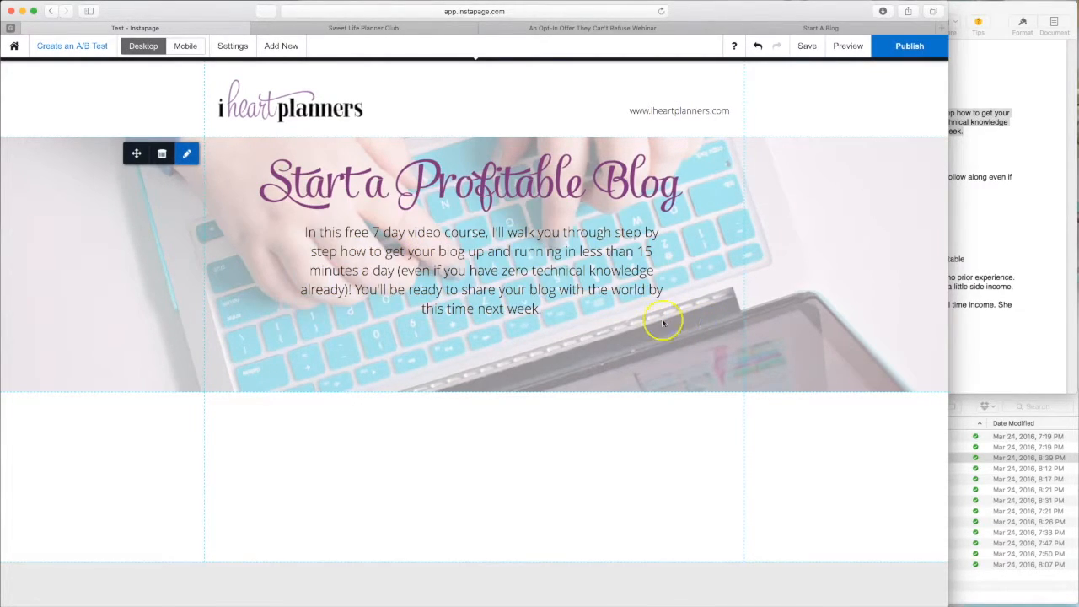
click(480, 270)
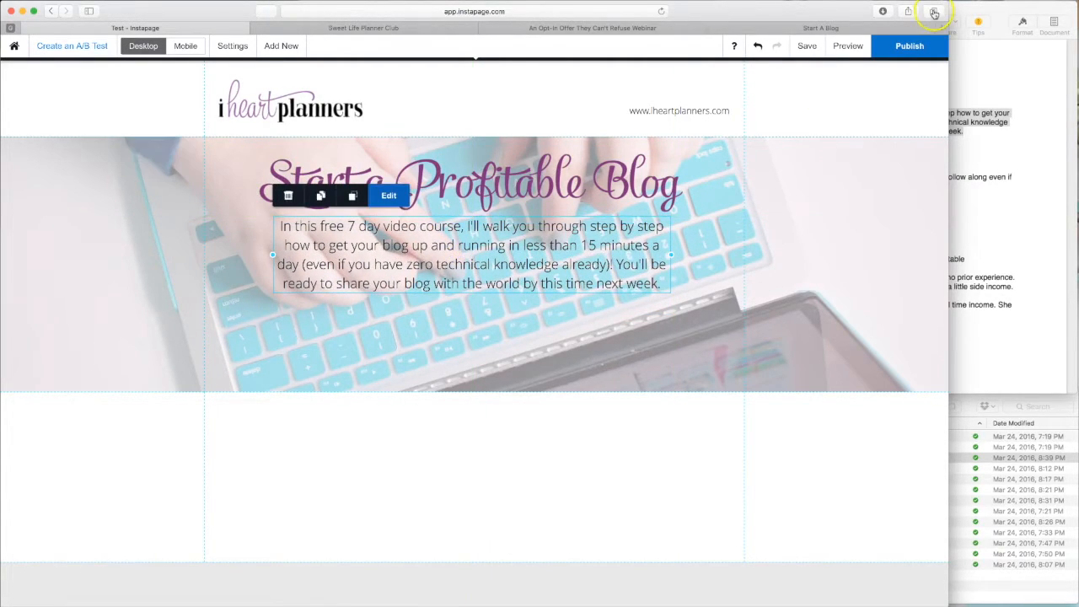
Step: Compare against the iheartplanners.com reference page, then return to the editor's Add New list
click(819, 28)
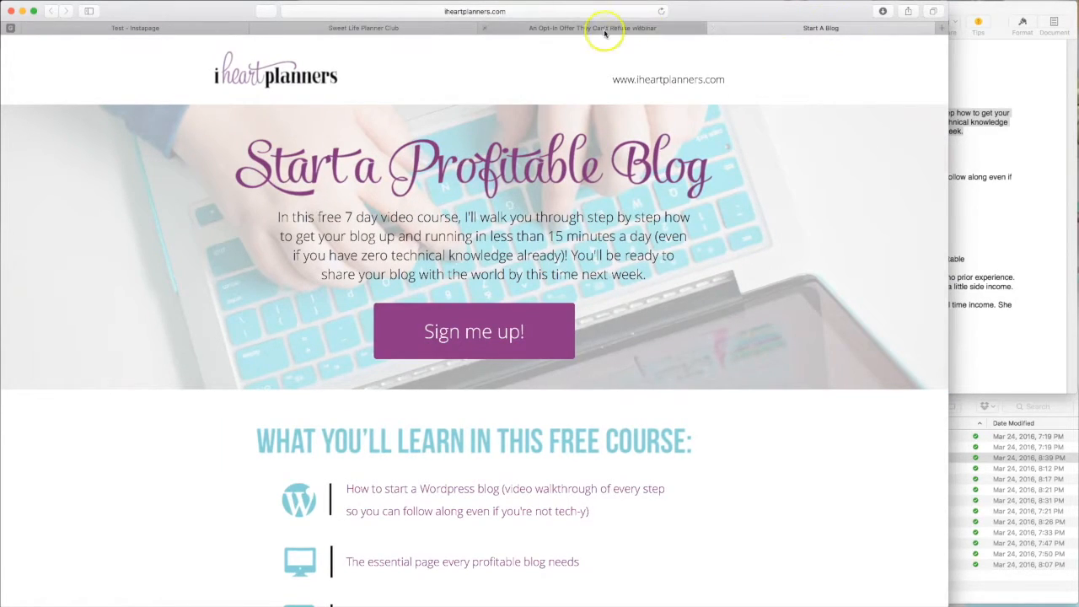
click(592, 28)
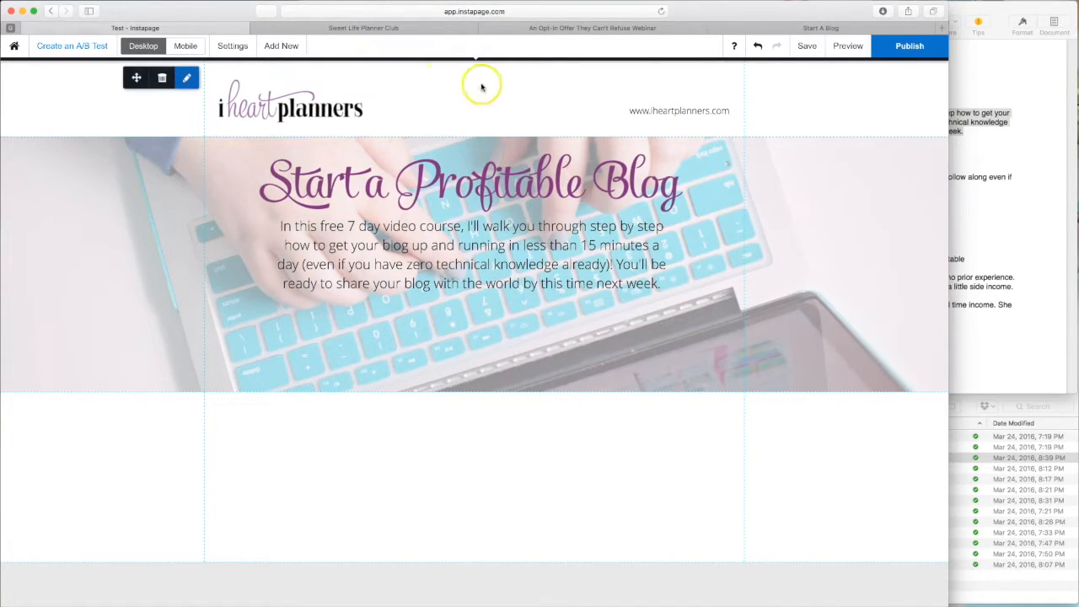
click(281, 46)
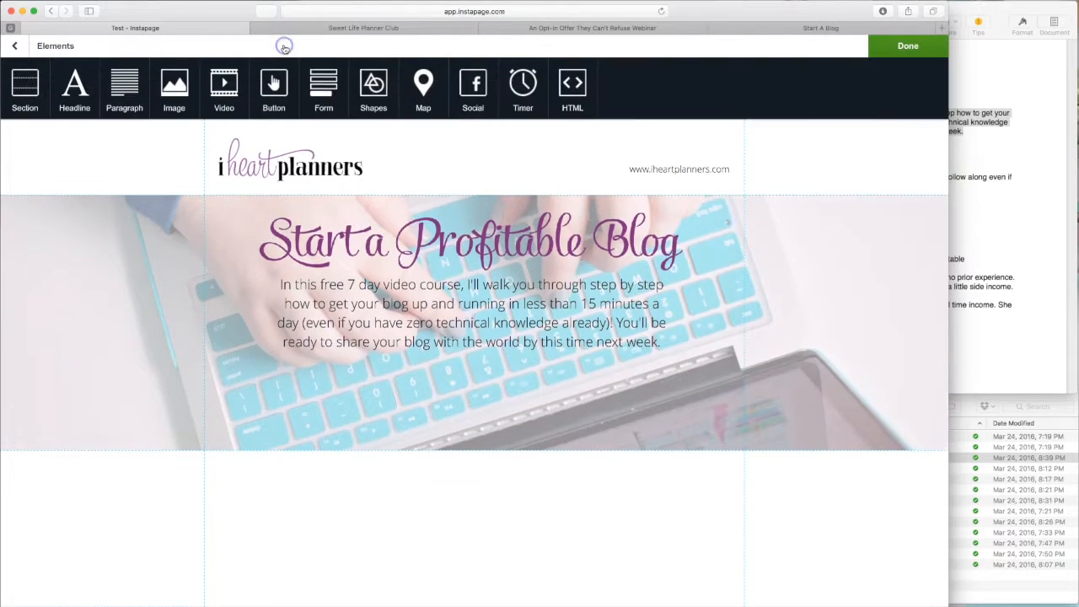
Step: Add a button to the hero and set its text to SIGN UP NOW
click(907, 46)
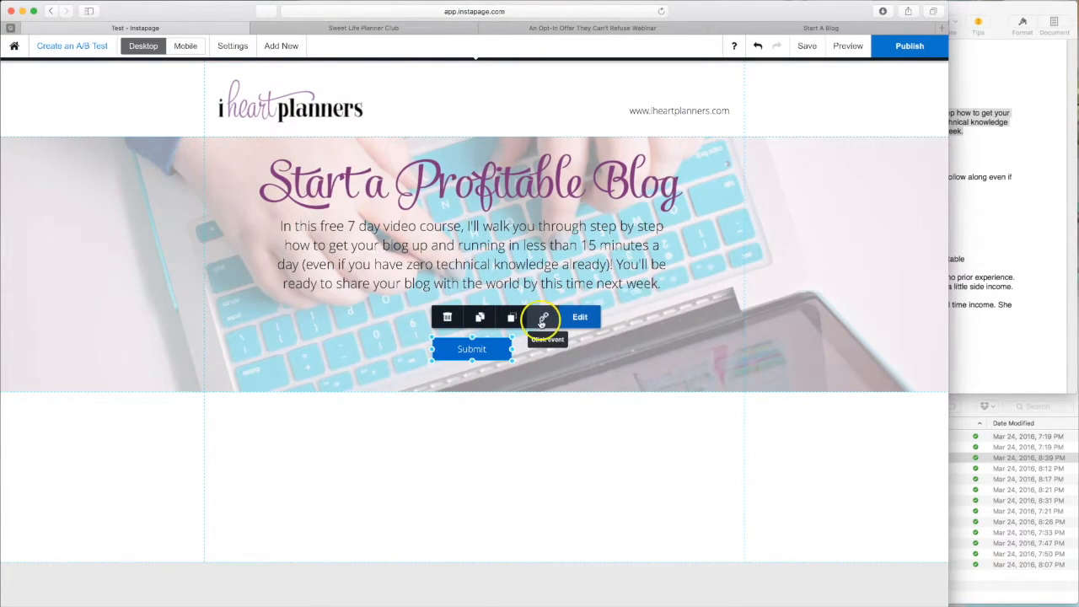
click(580, 317)
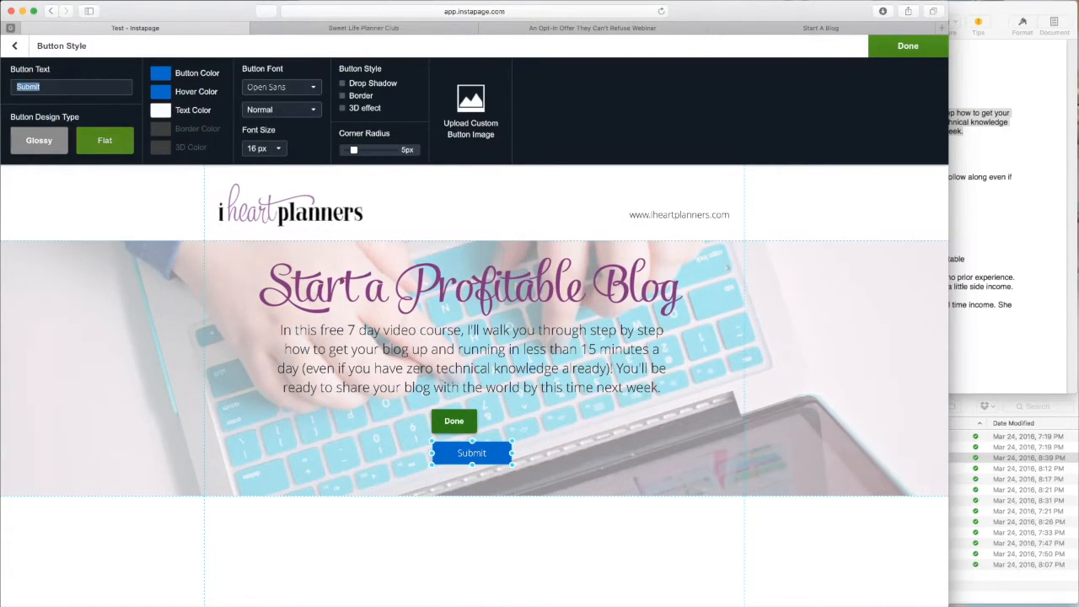
text(SIGN)
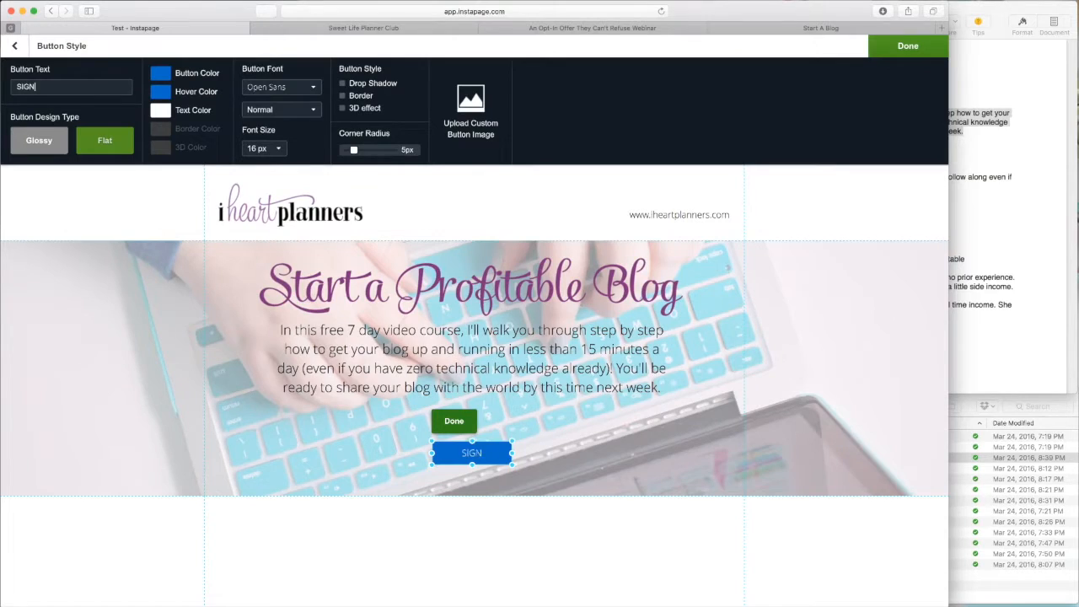
text(UP NO)
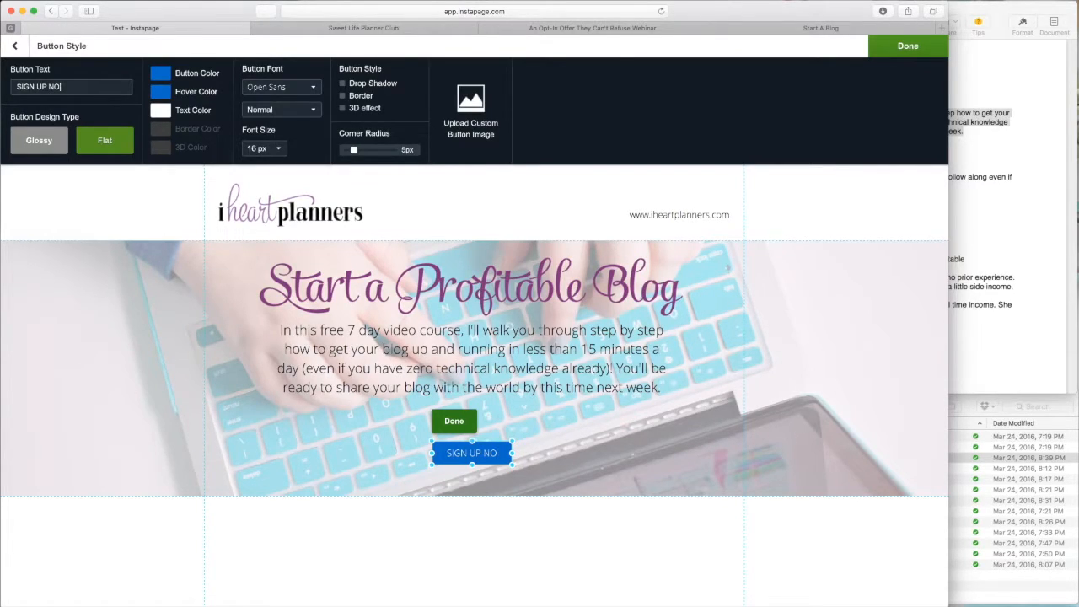
text(W)
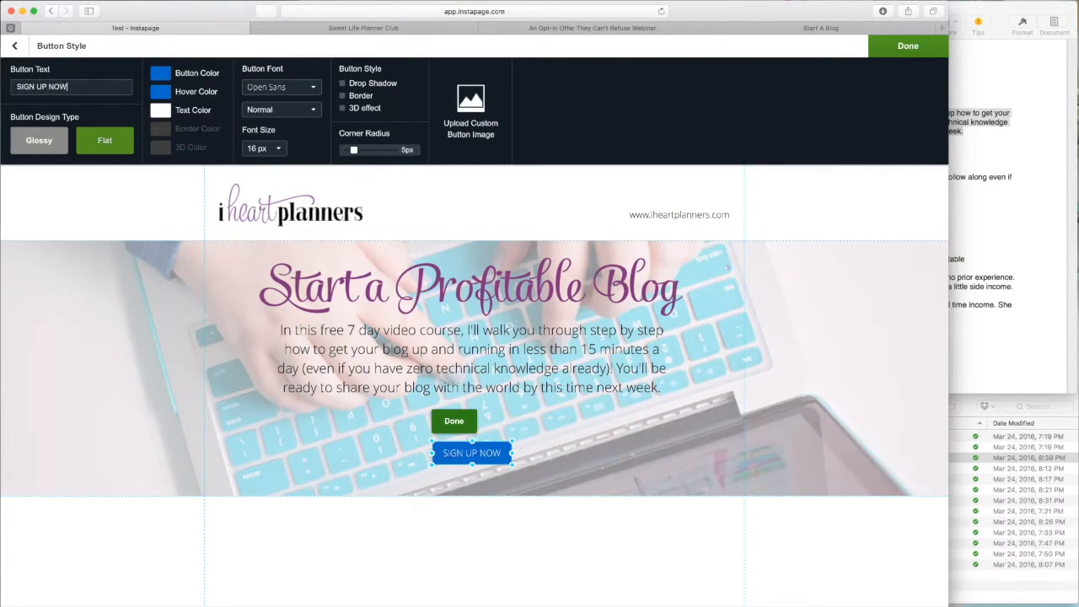
mouse_move(227, 97)
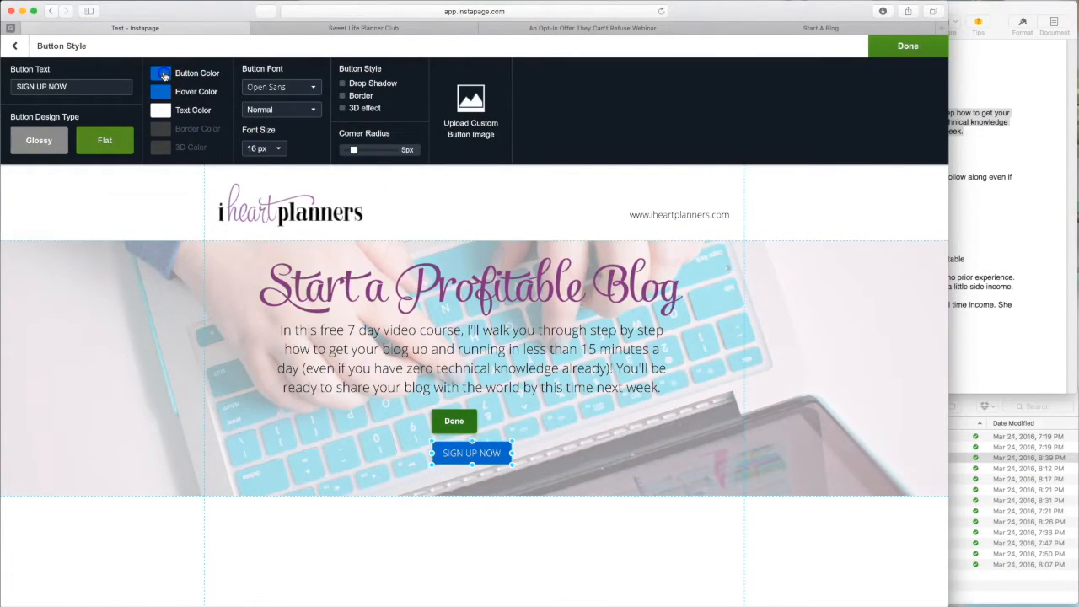
Step: Make the button purple with 24 px text, nearly square corners, below the description
click(160, 73)
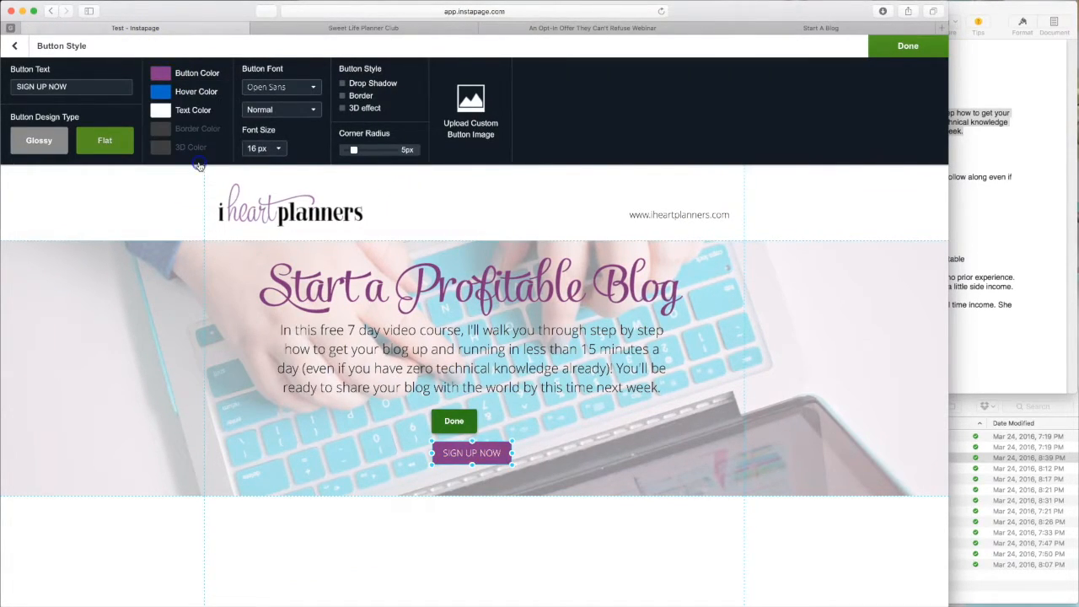
click(264, 149)
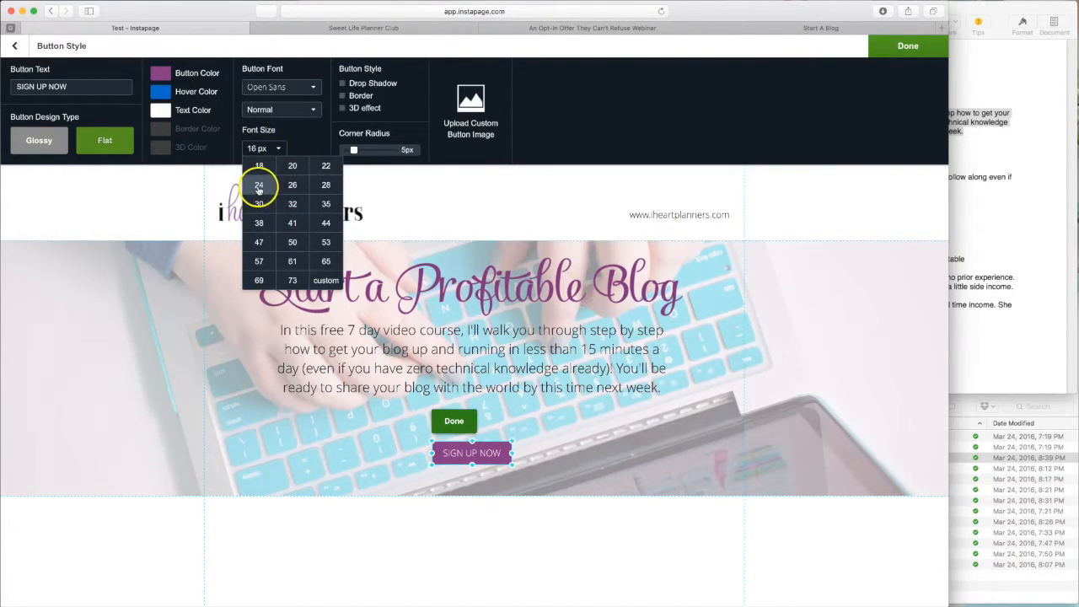
click(259, 184)
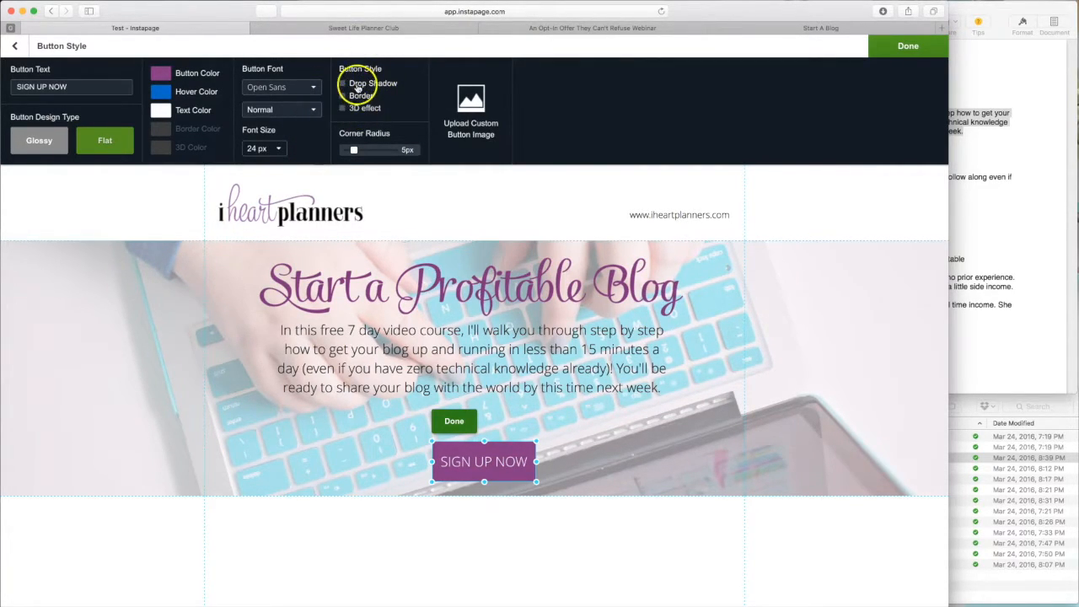
drag(354, 149, 379, 152)
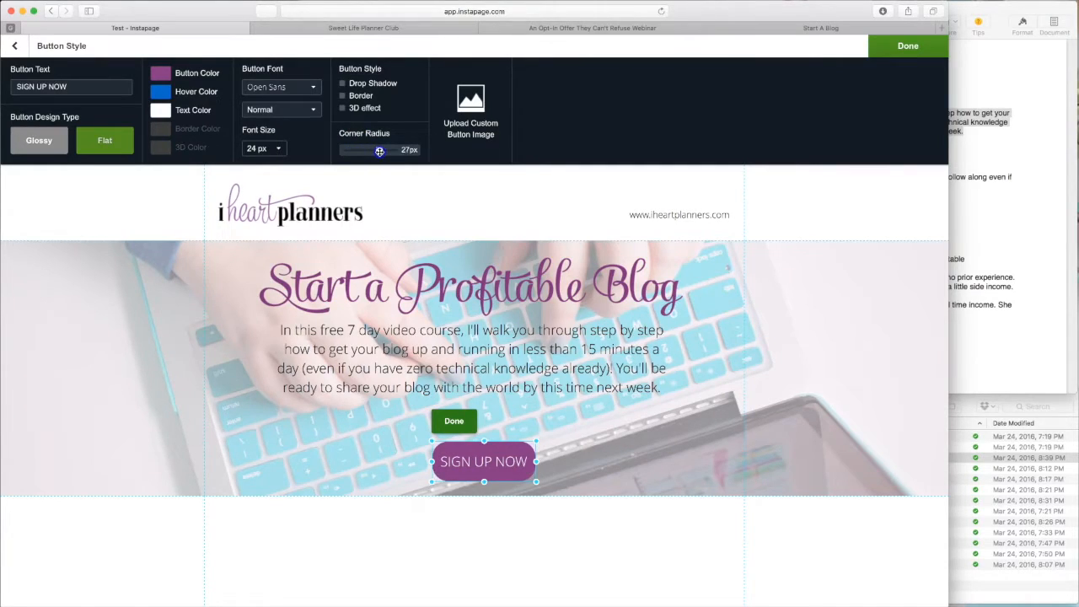
drag(379, 151, 394, 151)
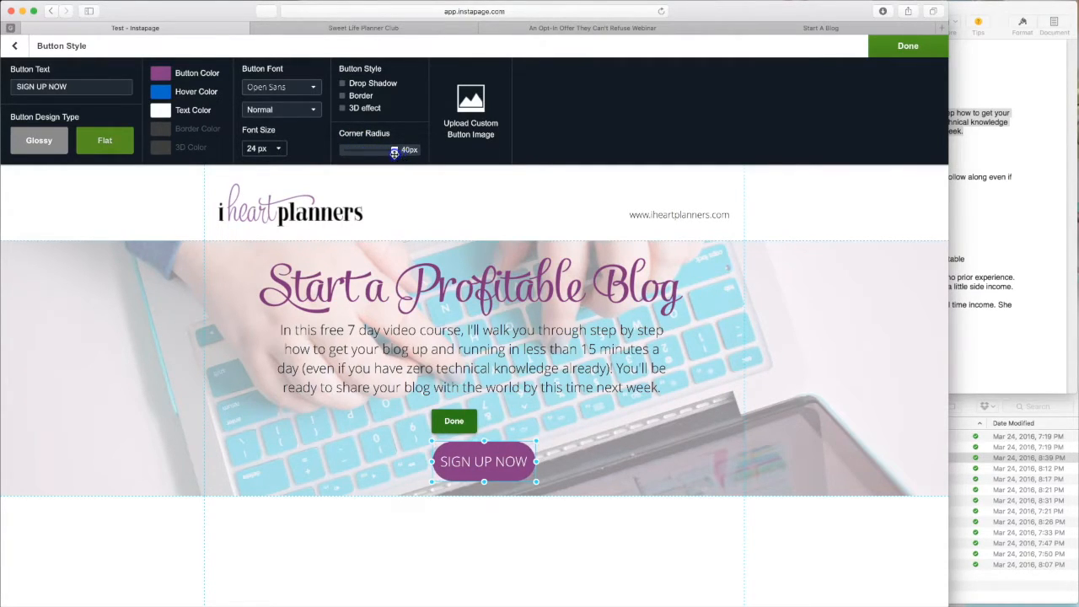
drag(393, 150, 350, 150)
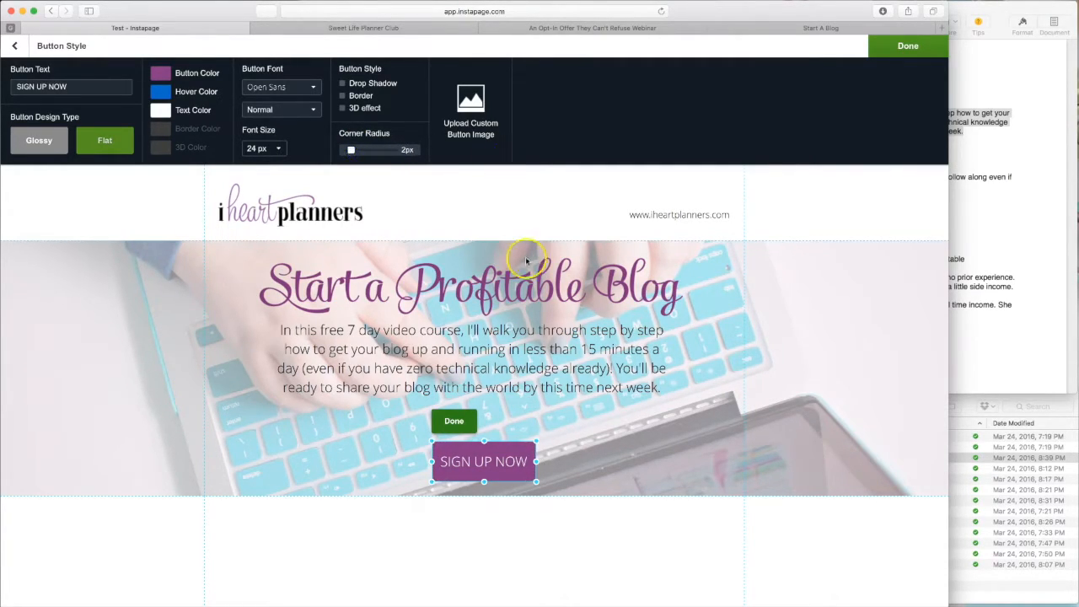
mouse_move(683, 157)
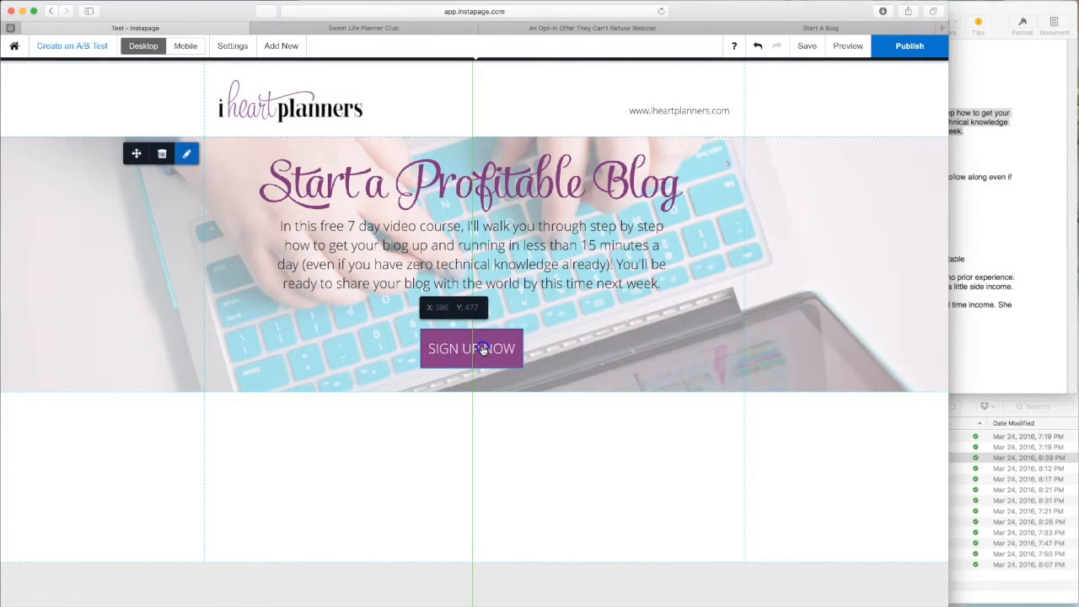
click(497, 442)
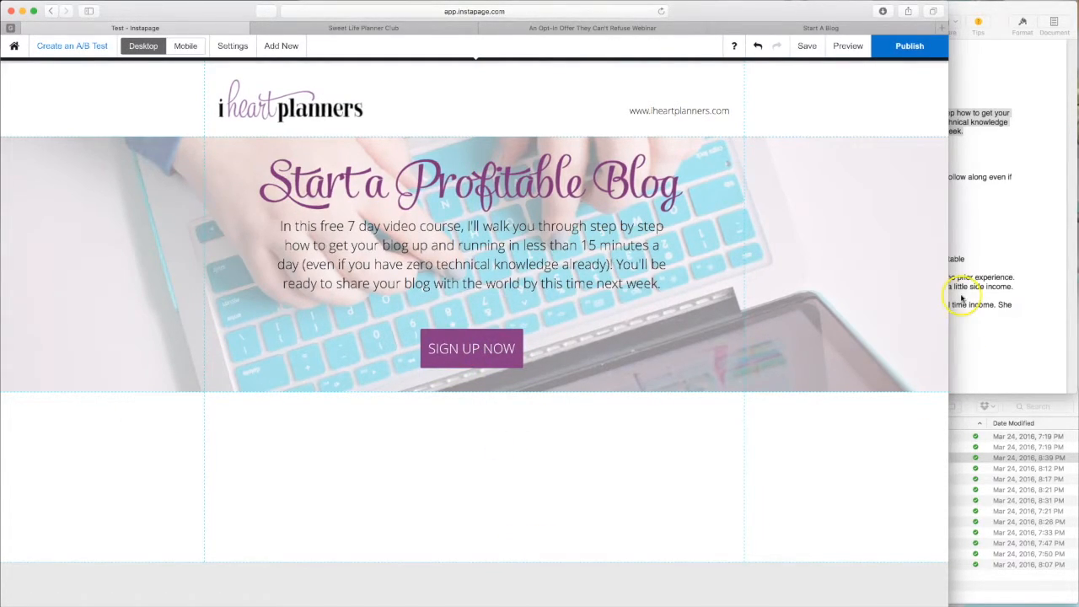
Step: Scroll through the reference page's sign-up button and course list, then return to the editor
scroll(down, 3)
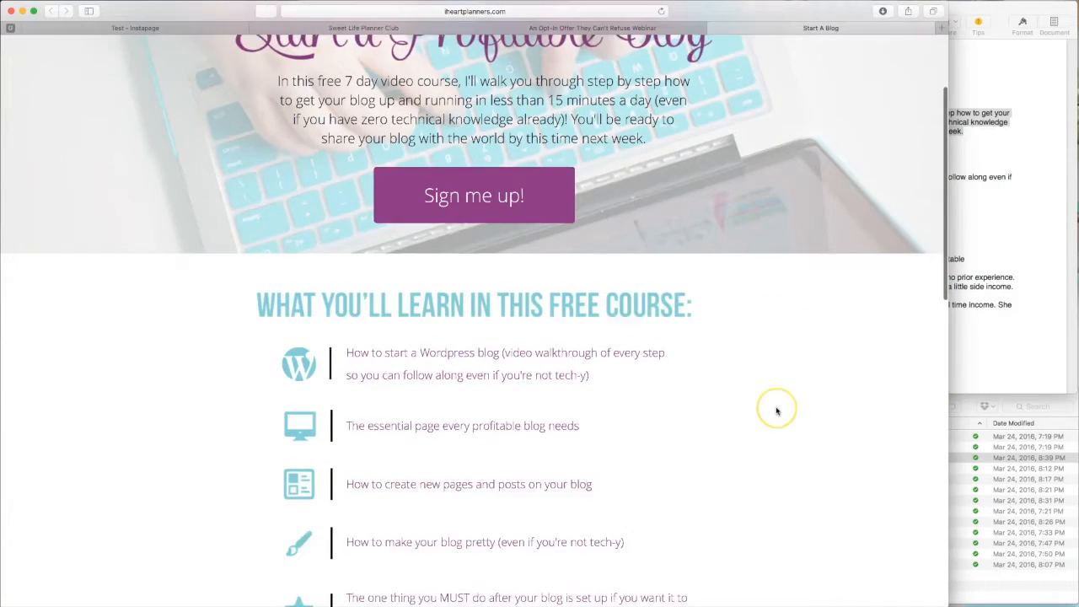
scroll(down, 3)
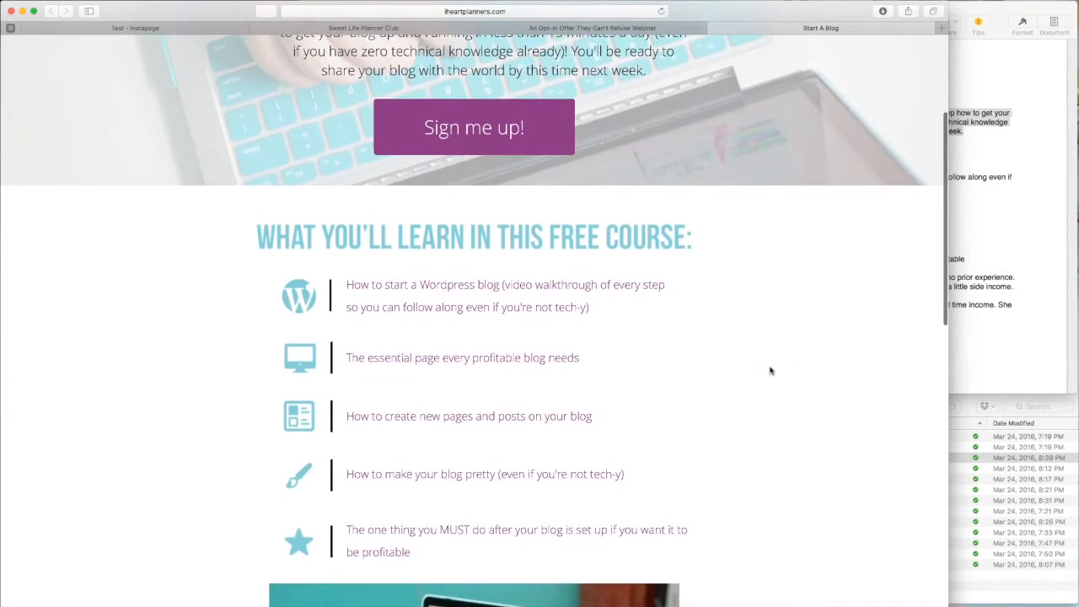
click(593, 28)
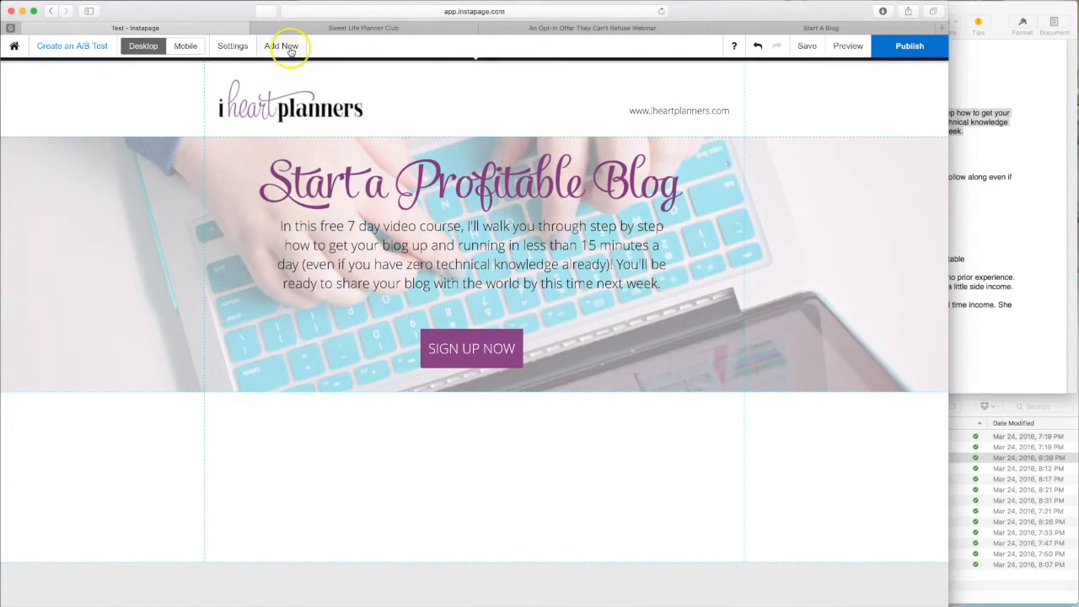
Step: Insert a blank section directly below the hero and scroll down to it
click(281, 46)
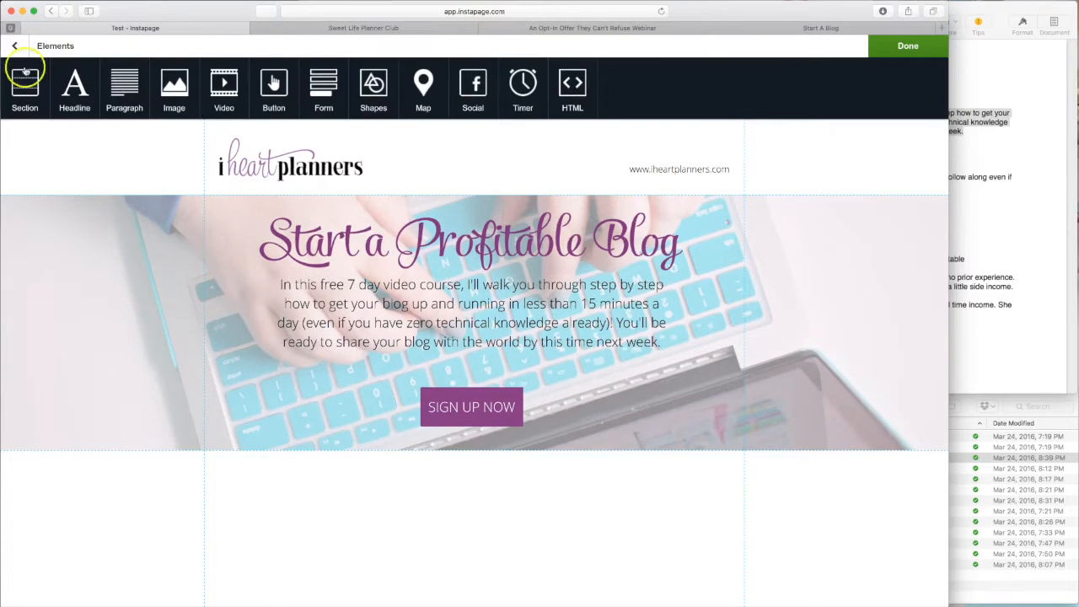
click(25, 84)
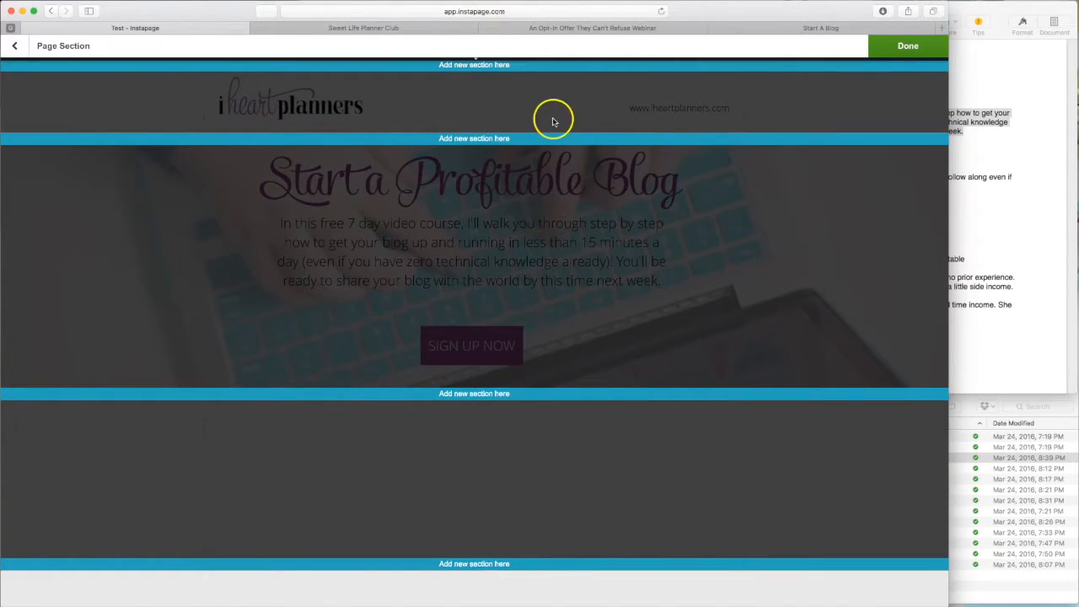
mouse_move(746, 205)
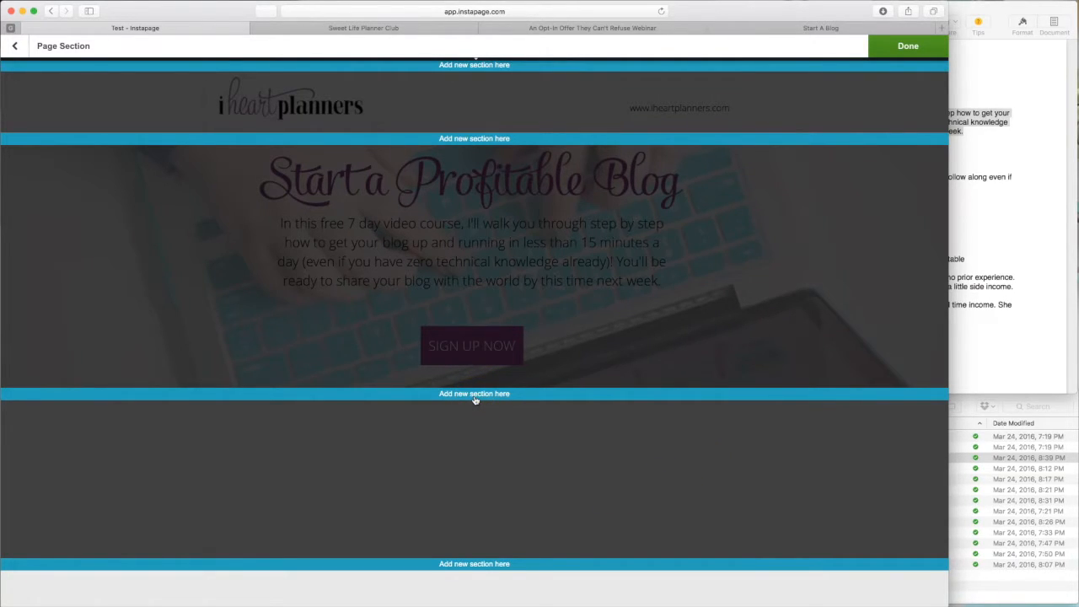
click(908, 46)
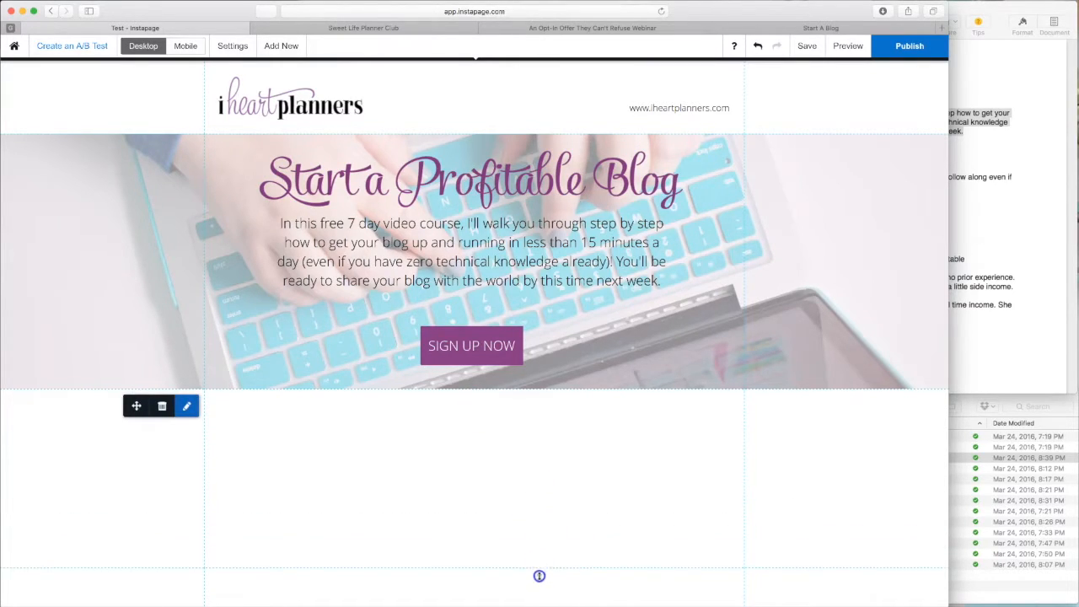
scroll(down, 3)
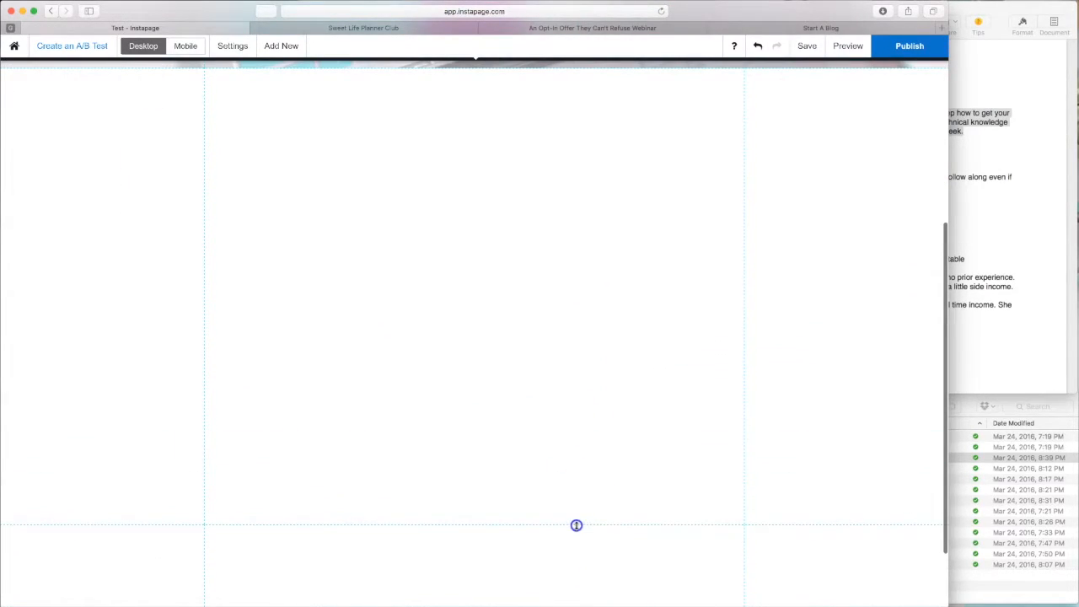
Step: Add a headline reading WHAT YOU'LL LEARN IN THIS COURSE to the new section
click(281, 45)
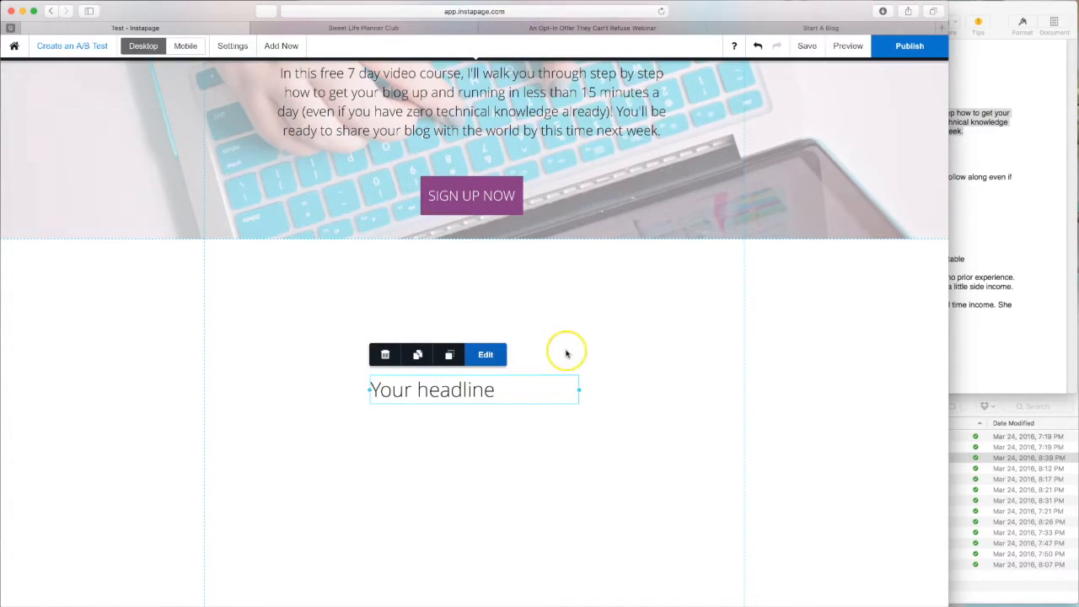
click(485, 354)
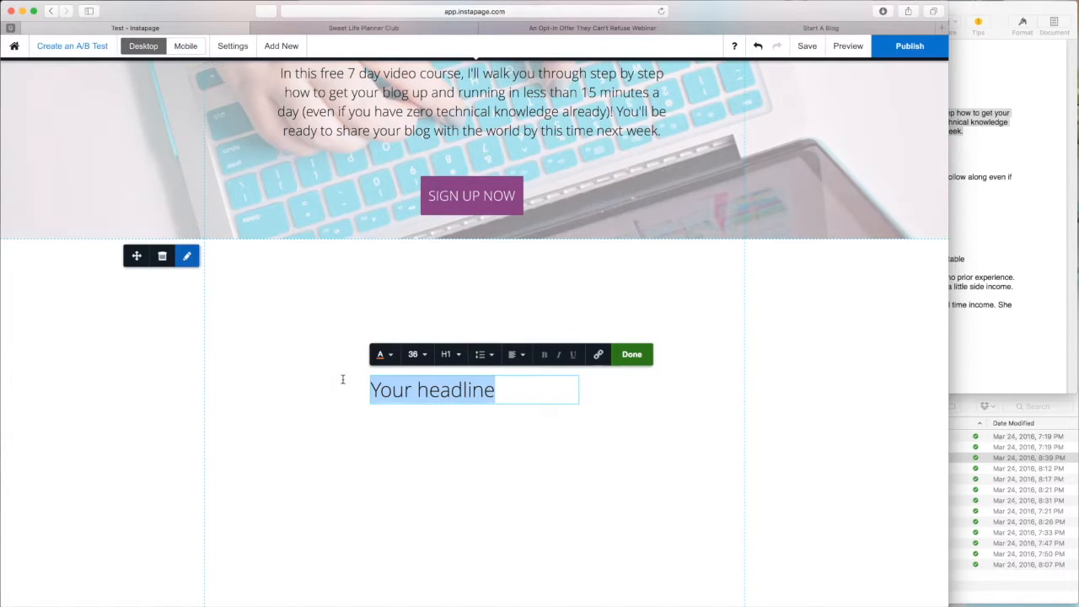
text(WHA)
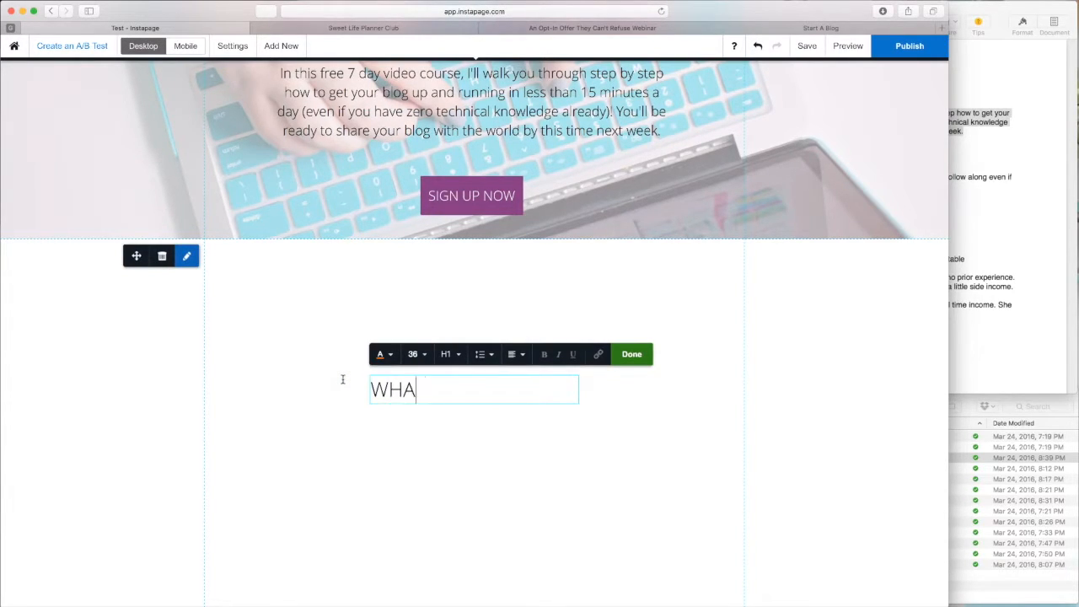
text(T YOU'LL LEARN)
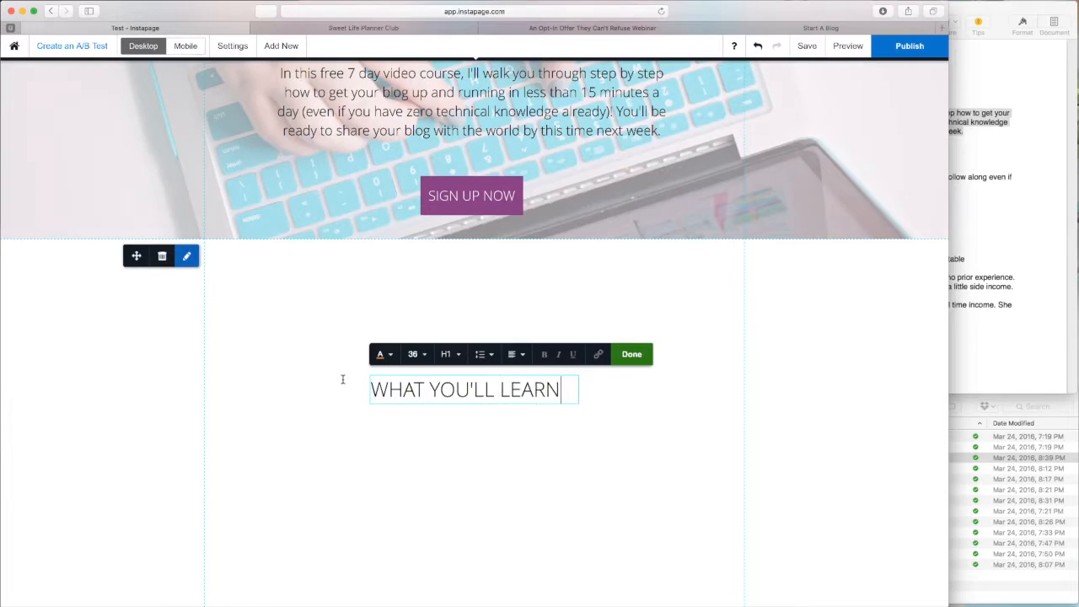
text(IN THIS COURSE)
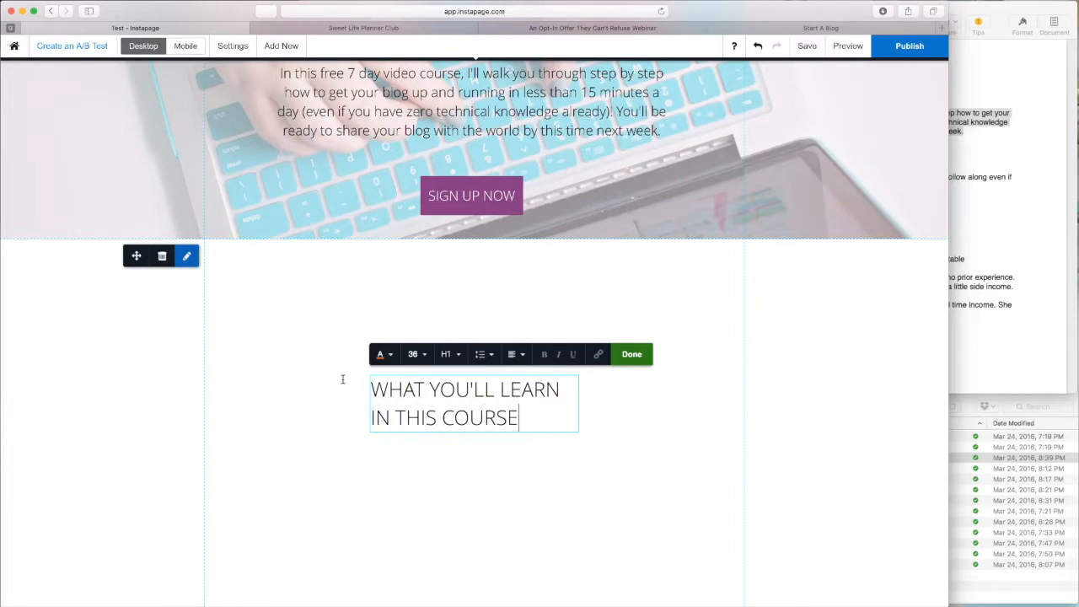
Step: Colour the headline purple, widen it to one line, and make it bold
triple_click(445, 417)
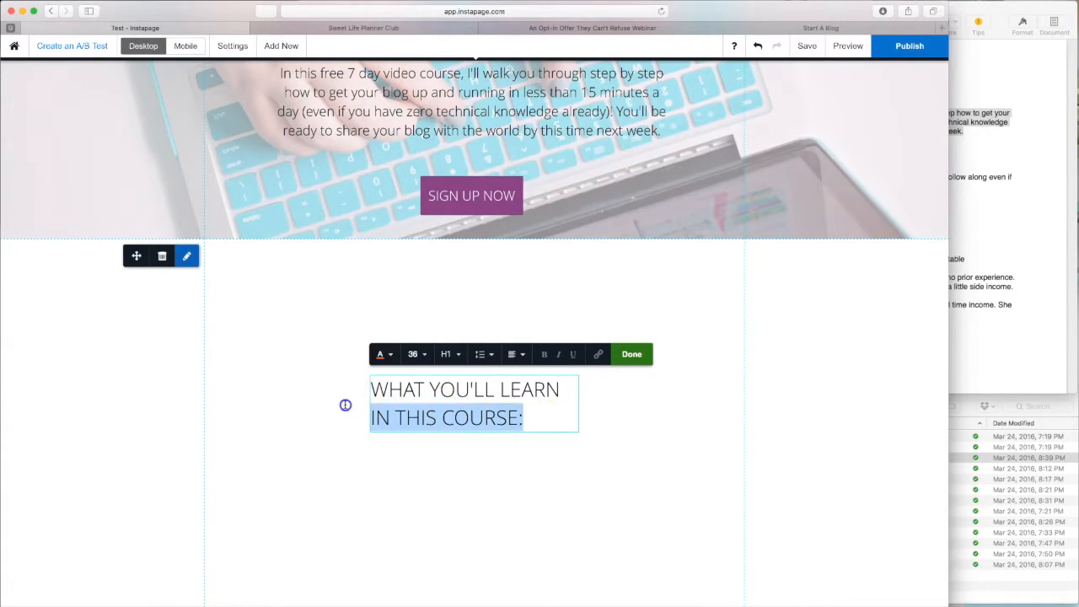
click(380, 353)
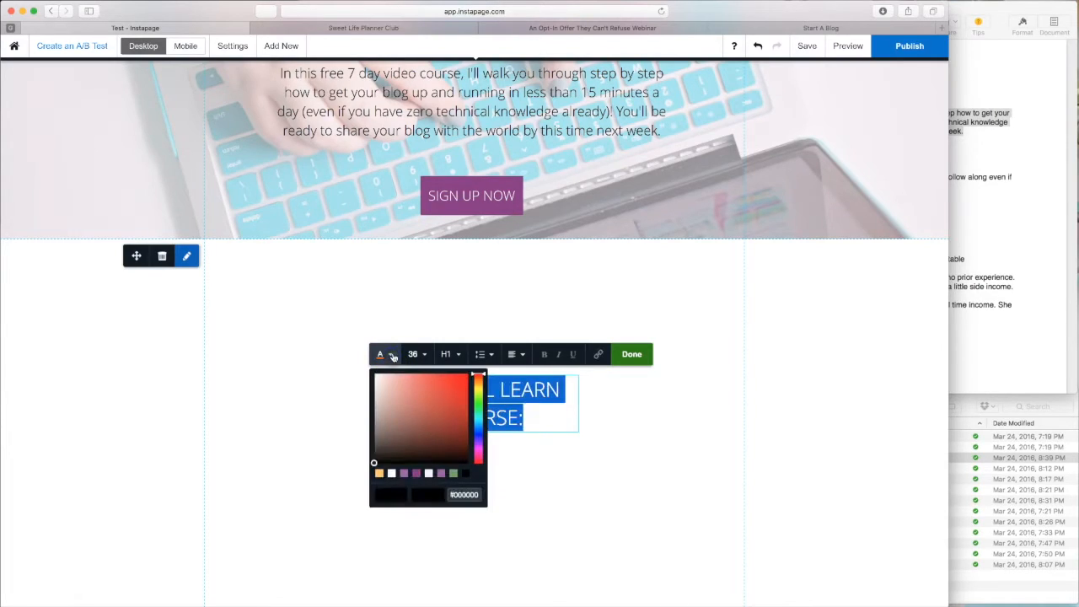
mouse_move(531, 486)
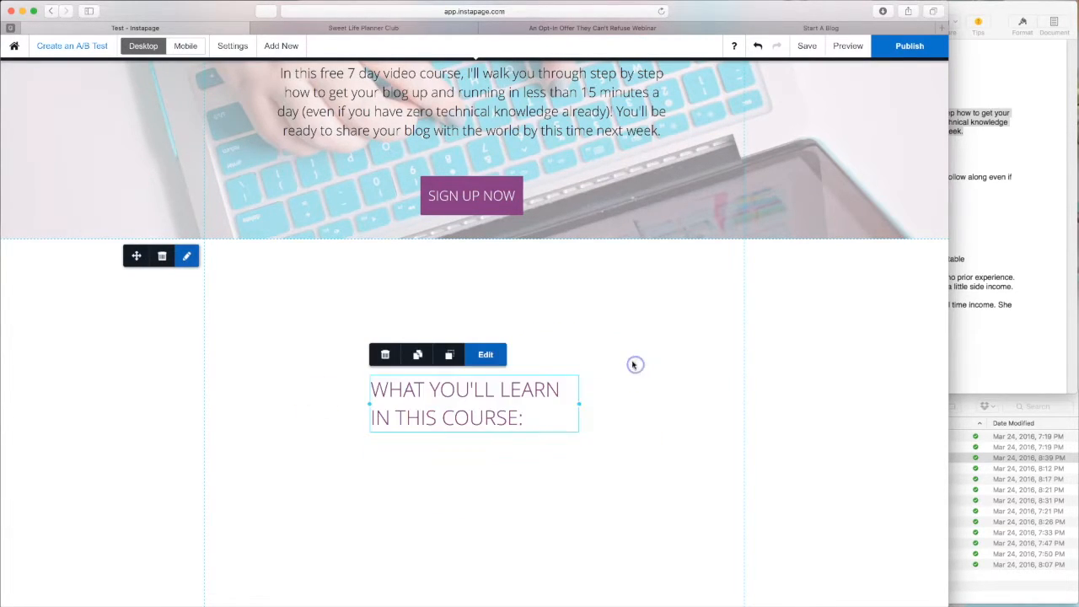
drag(472, 403, 379, 297)
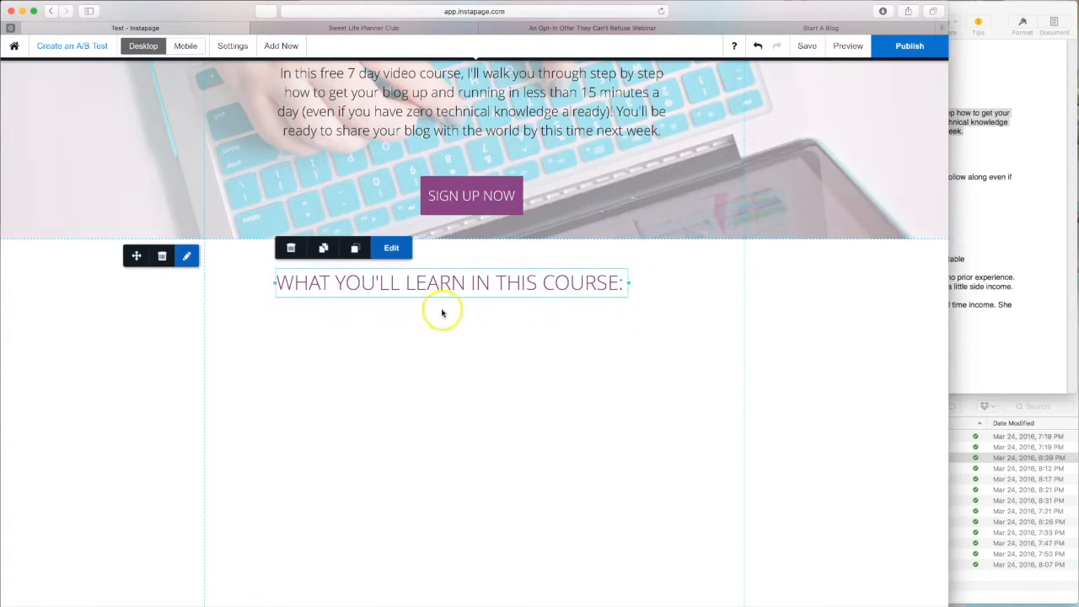
click(391, 247)
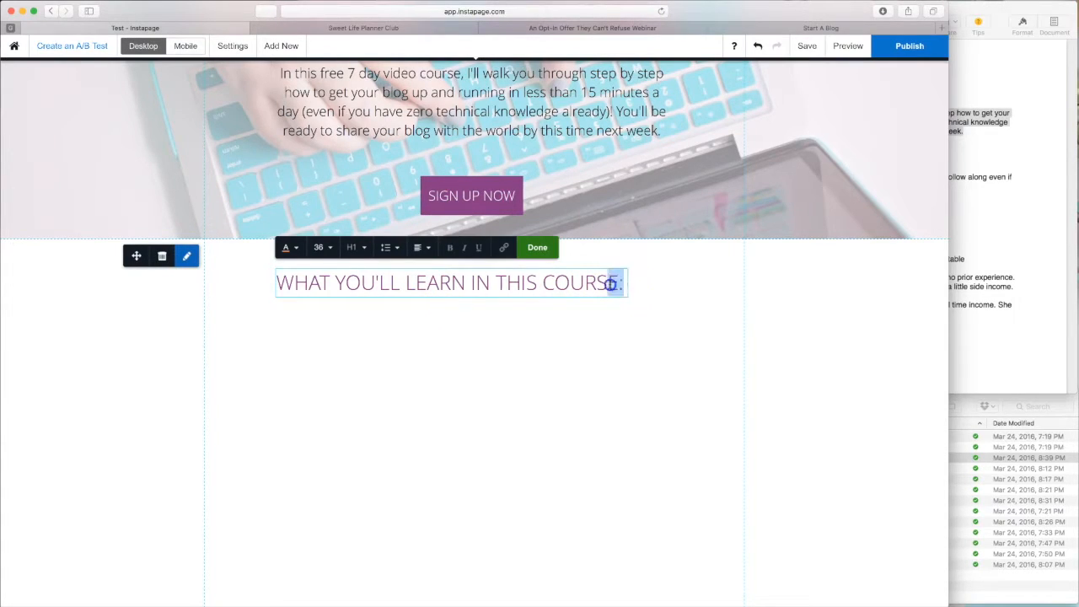
click(450, 247)
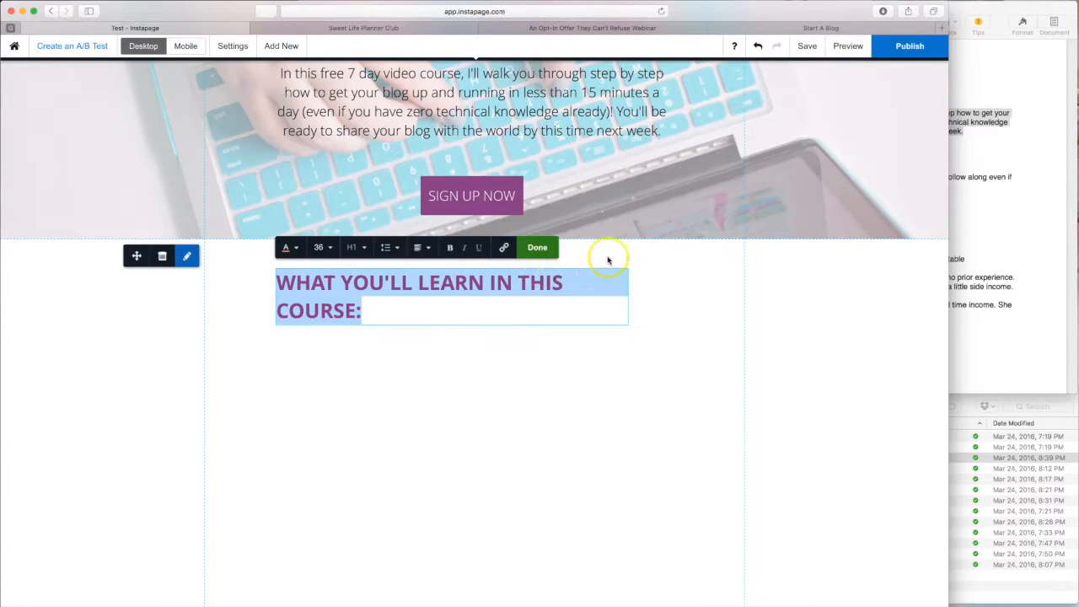
click(537, 247)
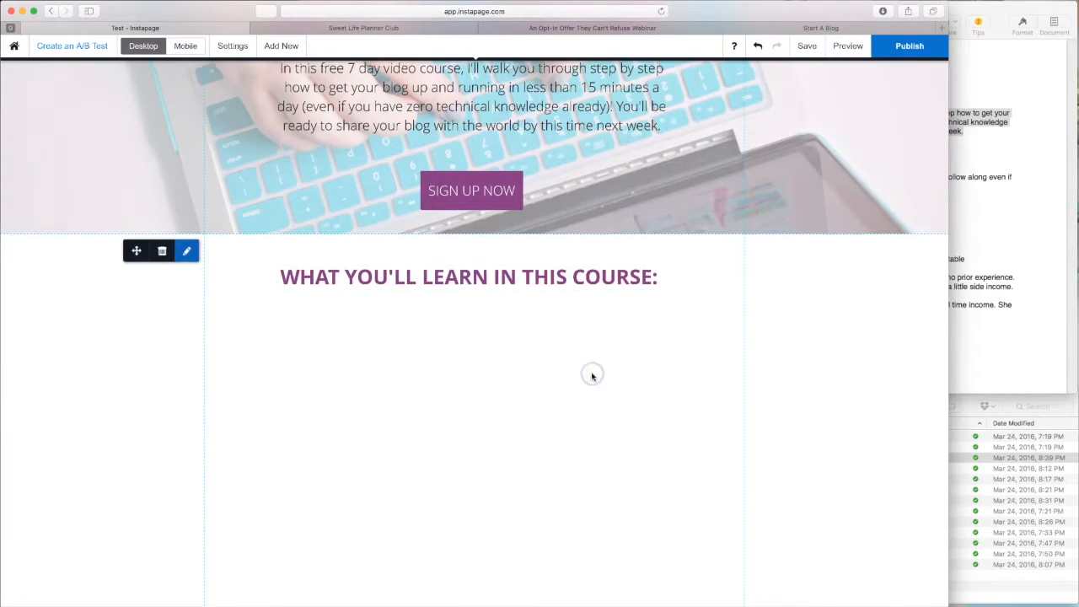
scroll(down, 3)
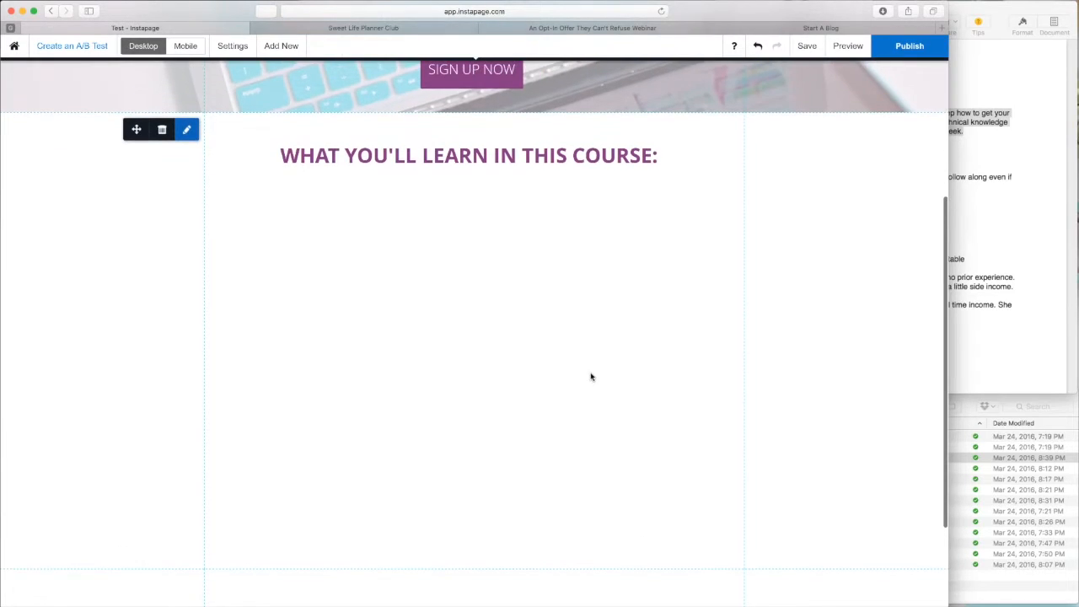
Step: Insert the blue WordPress logo from Start A Blog under the headline and shrink it
click(456, 270)
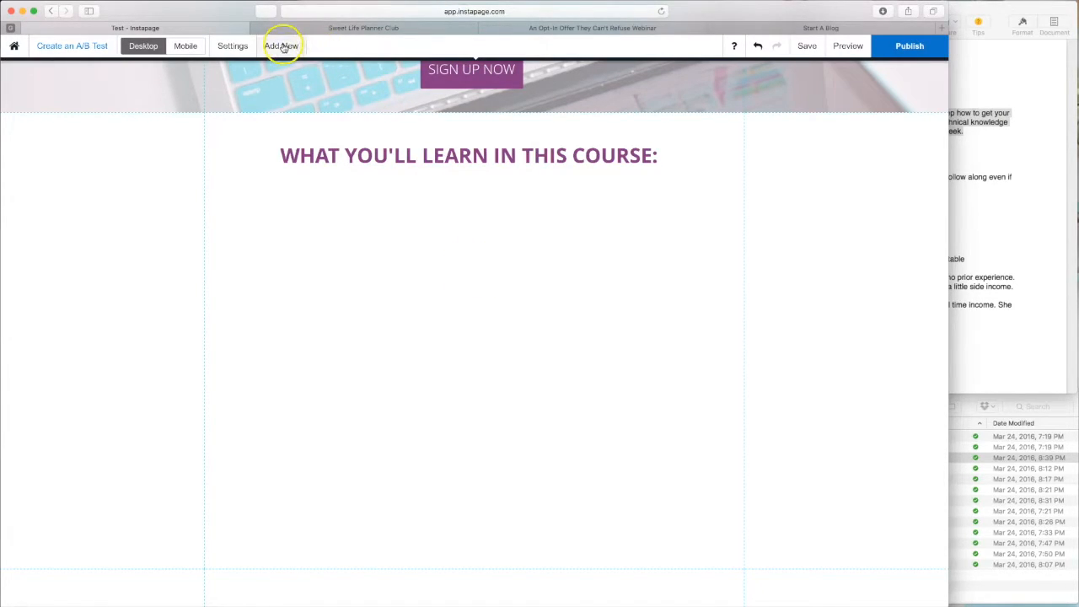
click(283, 46)
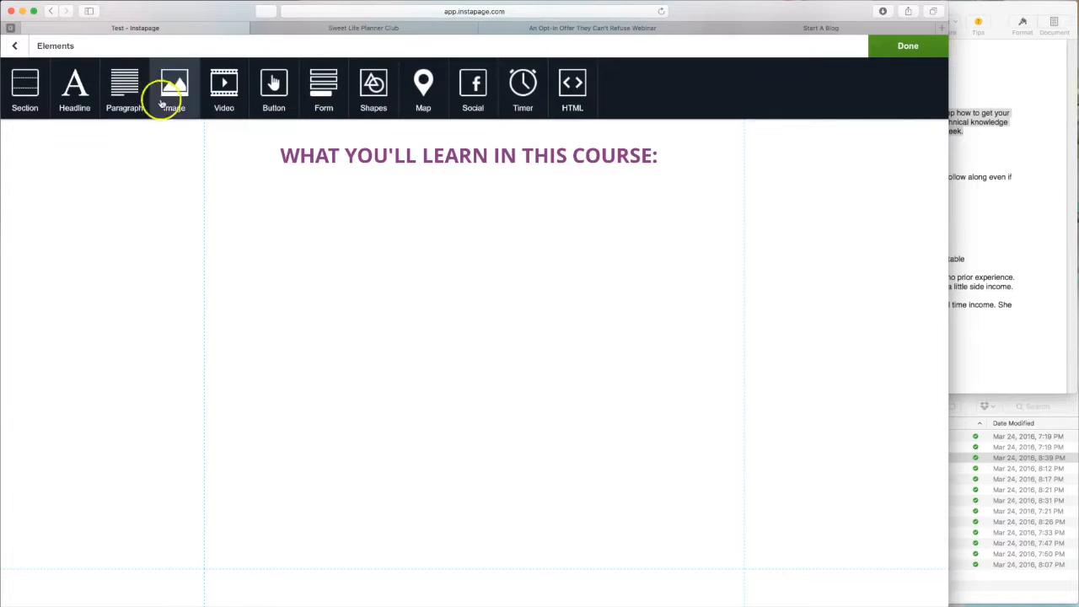
click(174, 84)
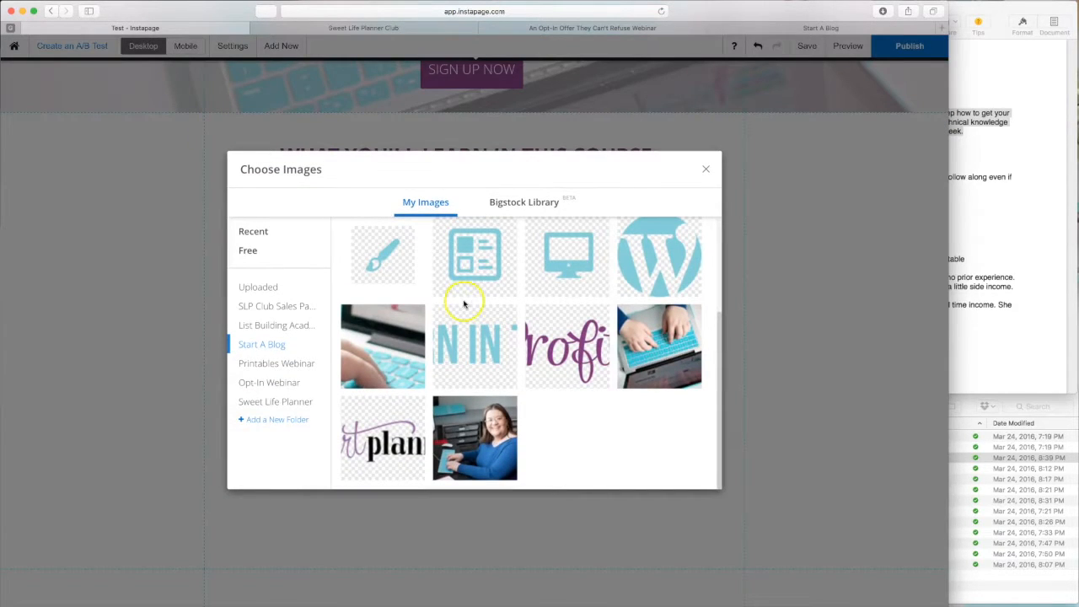
scroll(down, 3)
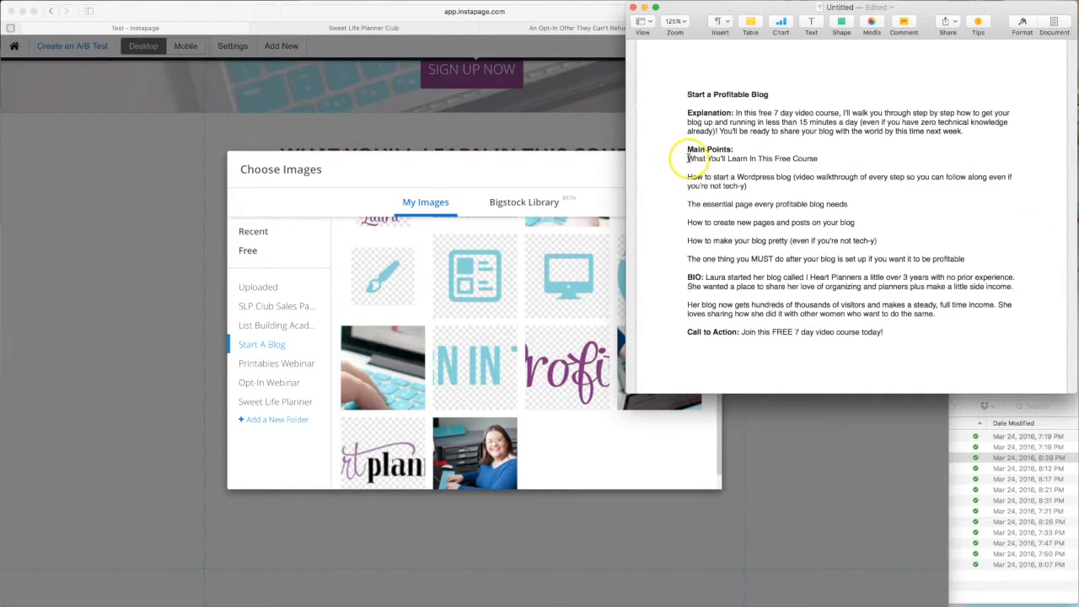
mouse_move(804, 158)
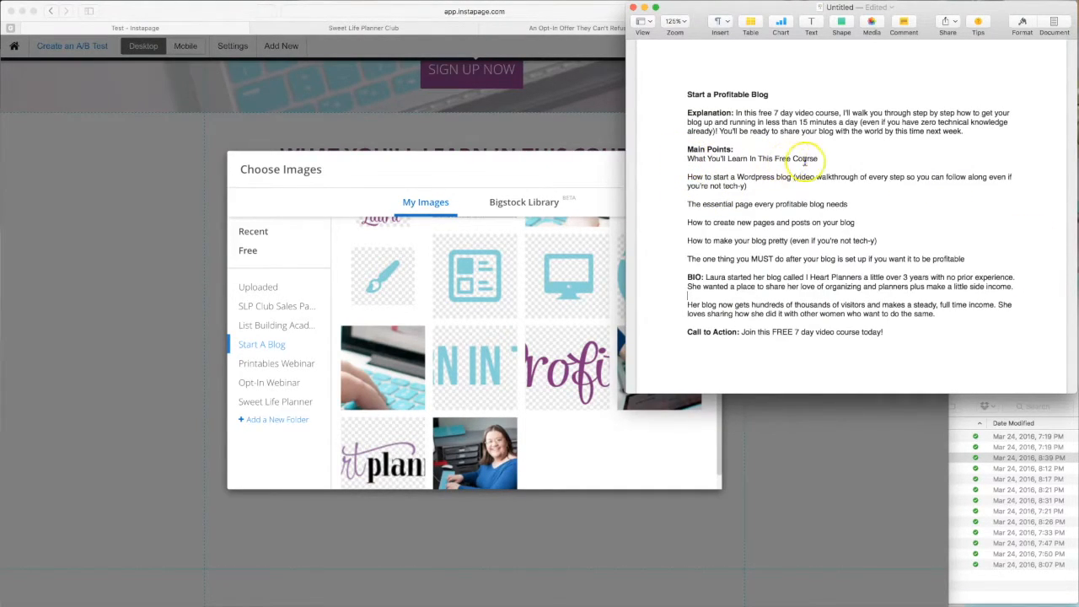
mouse_move(677, 176)
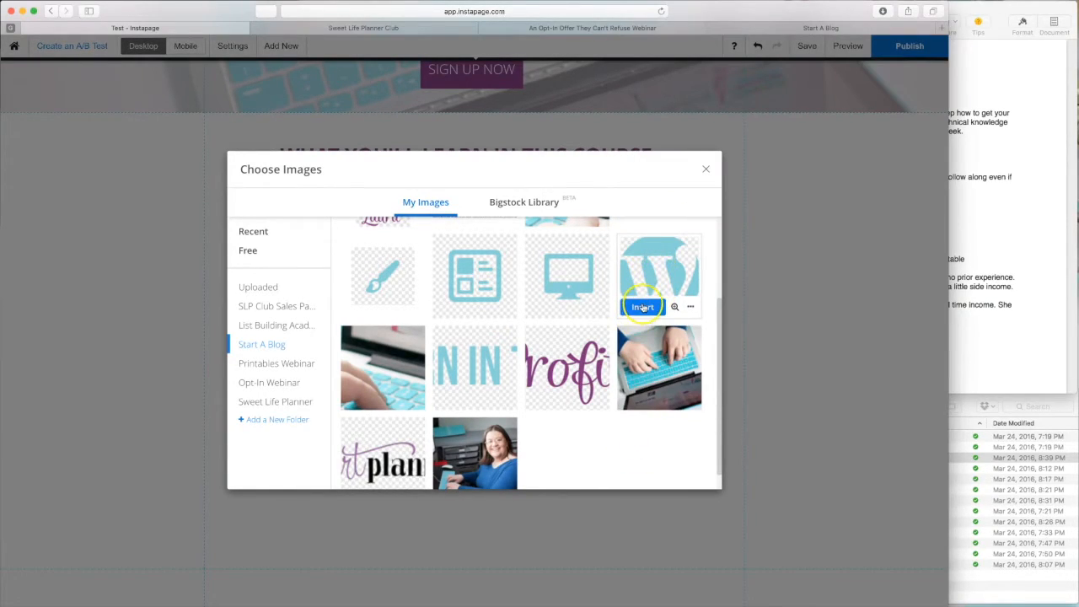
click(642, 306)
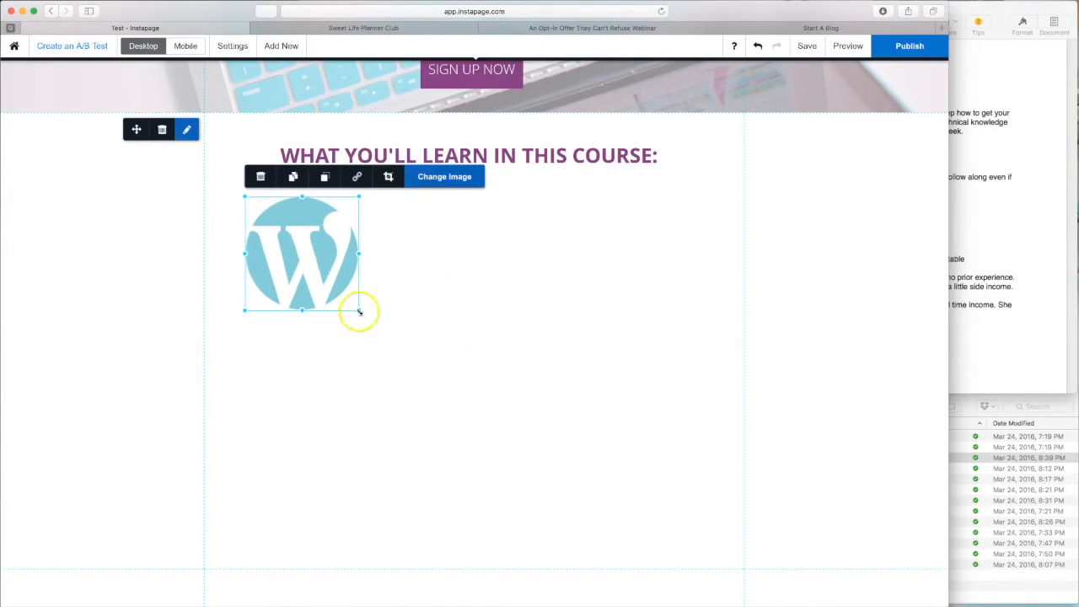
drag(358, 312, 304, 253)
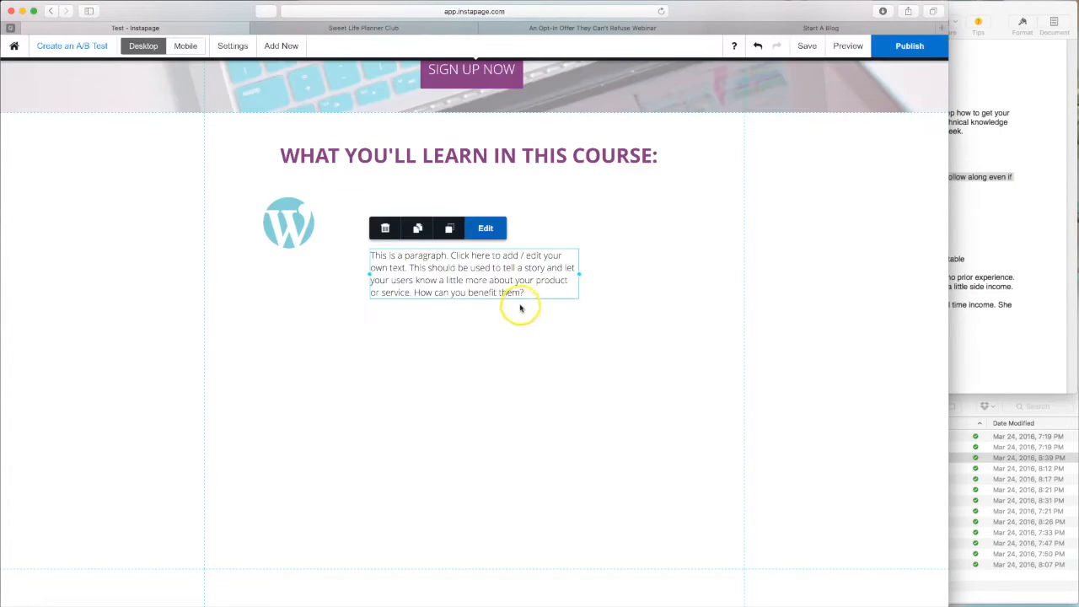
Step: Edit the paragraph beside the icon to read 'How to start a Wordpress blog (video walkthrough…)'
click(485, 227)
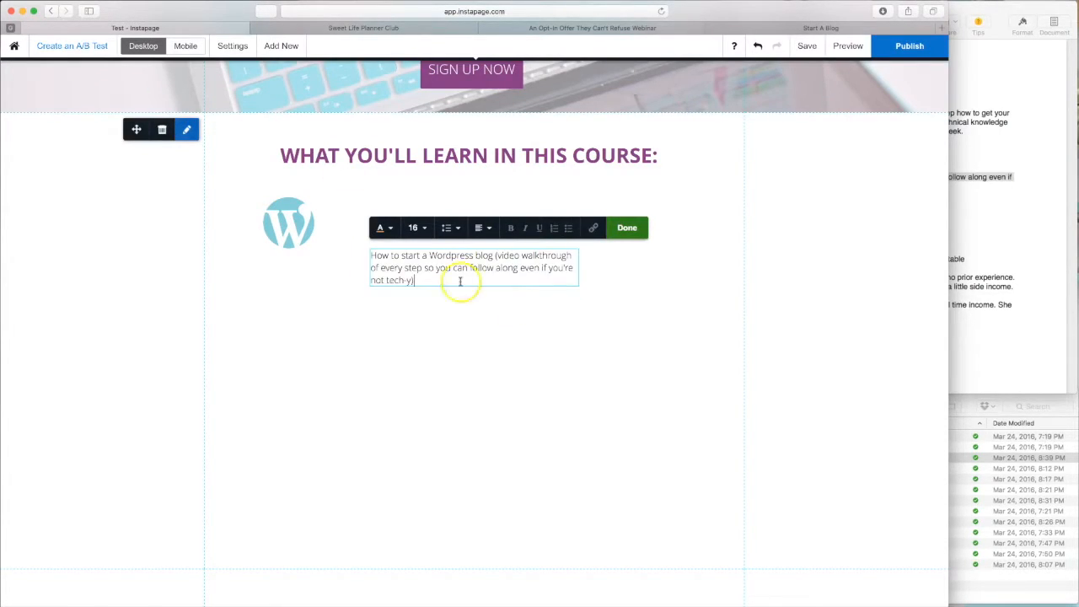
click(627, 227)
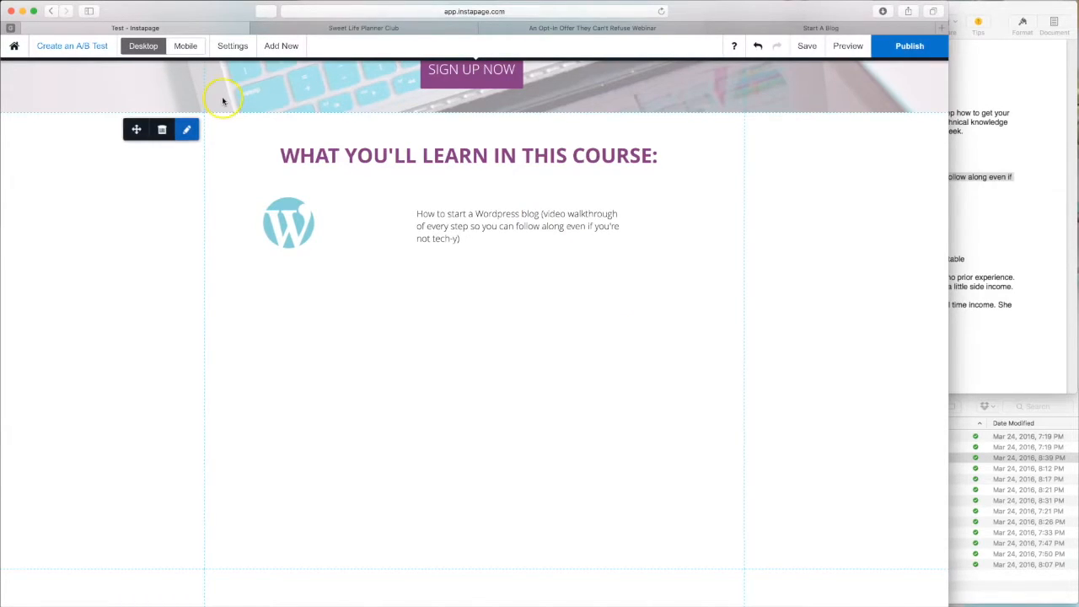
Step: Insert the page-layout icon image into the course list and select the first topic text
click(186, 129)
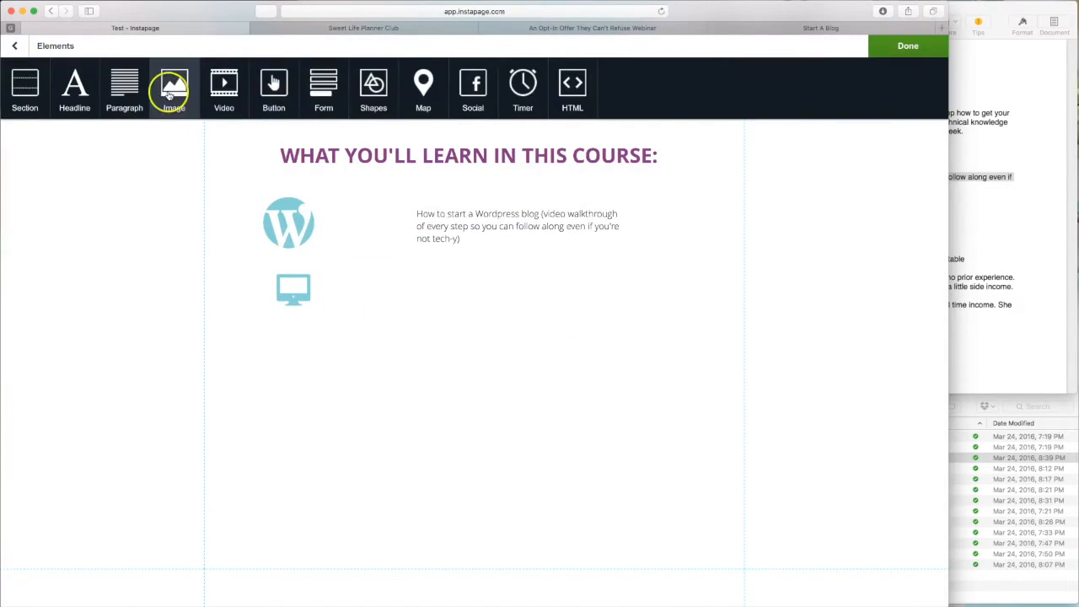
click(172, 88)
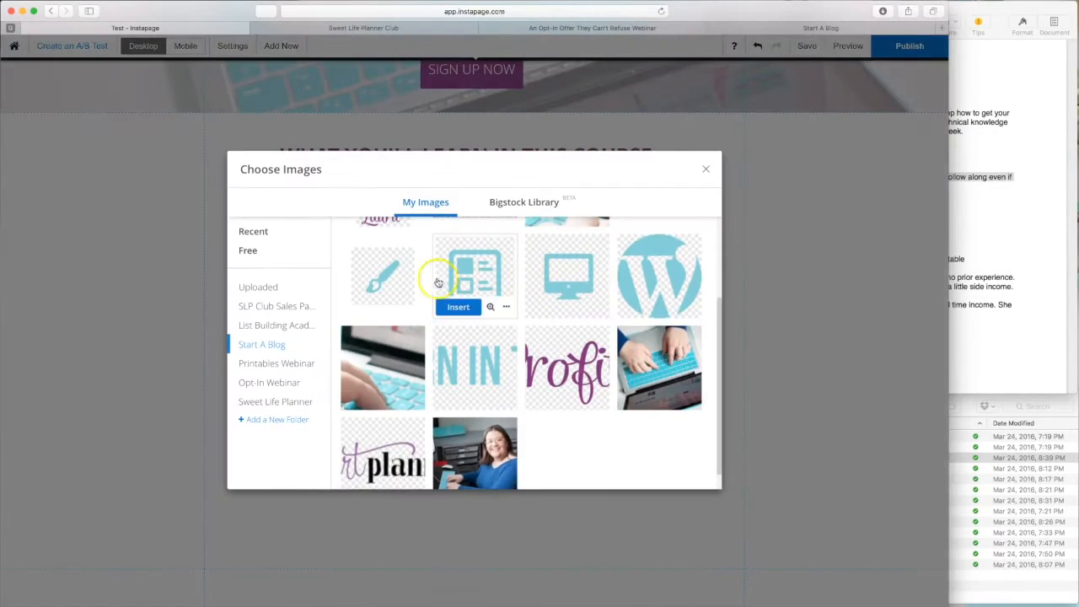
click(457, 306)
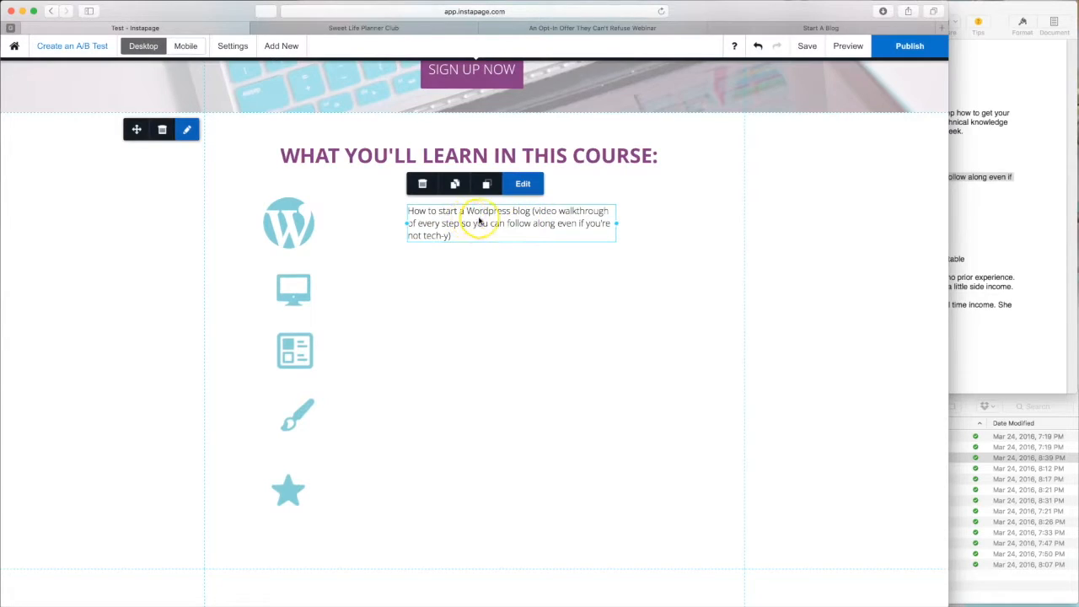
click(516, 155)
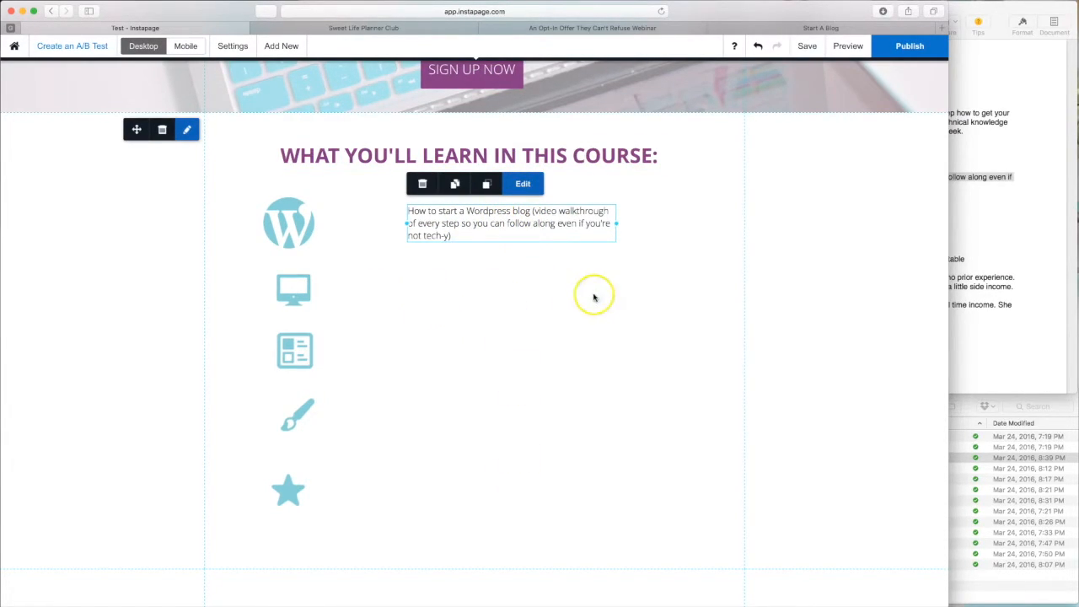
mouse_move(314, 387)
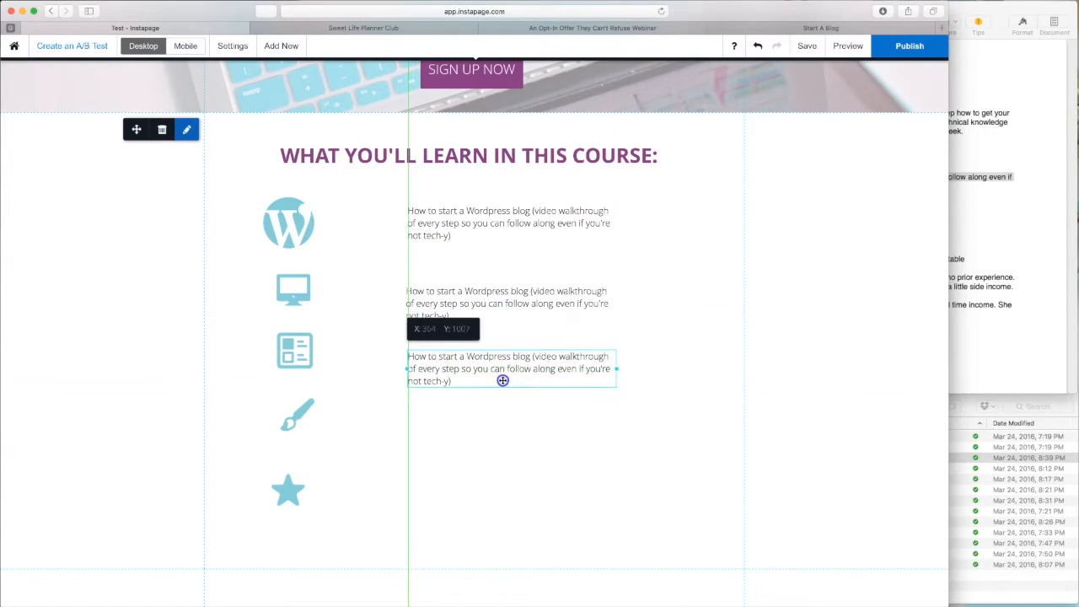
Step: Drag a copied topic paragraph beside an icon, then select the star and third topic texts to rewrite
drag(502, 380, 510, 399)
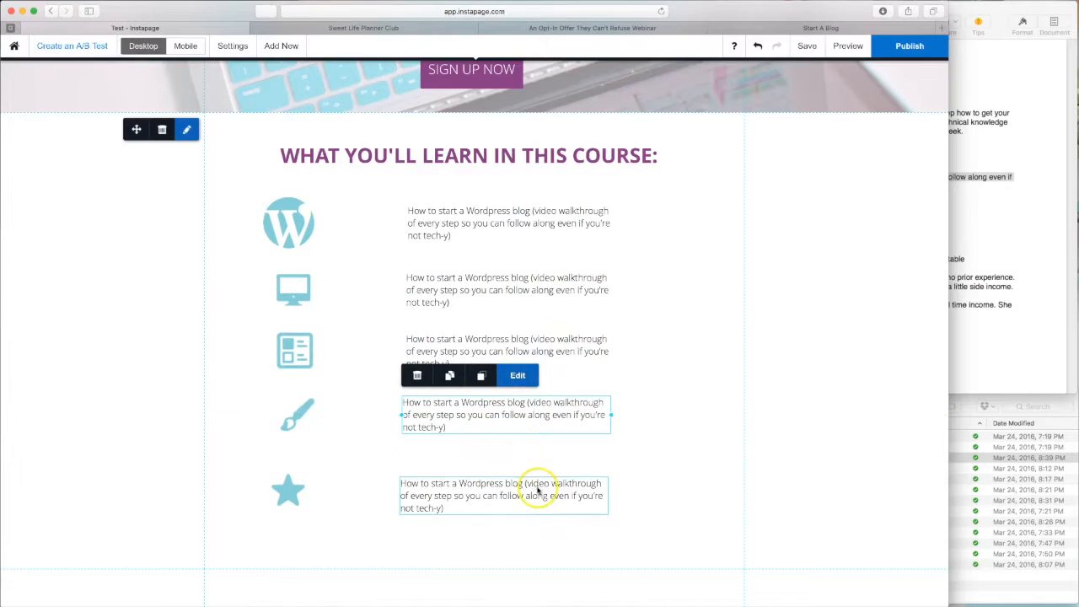
click(632, 461)
text(The essential page every profitable blog needs)
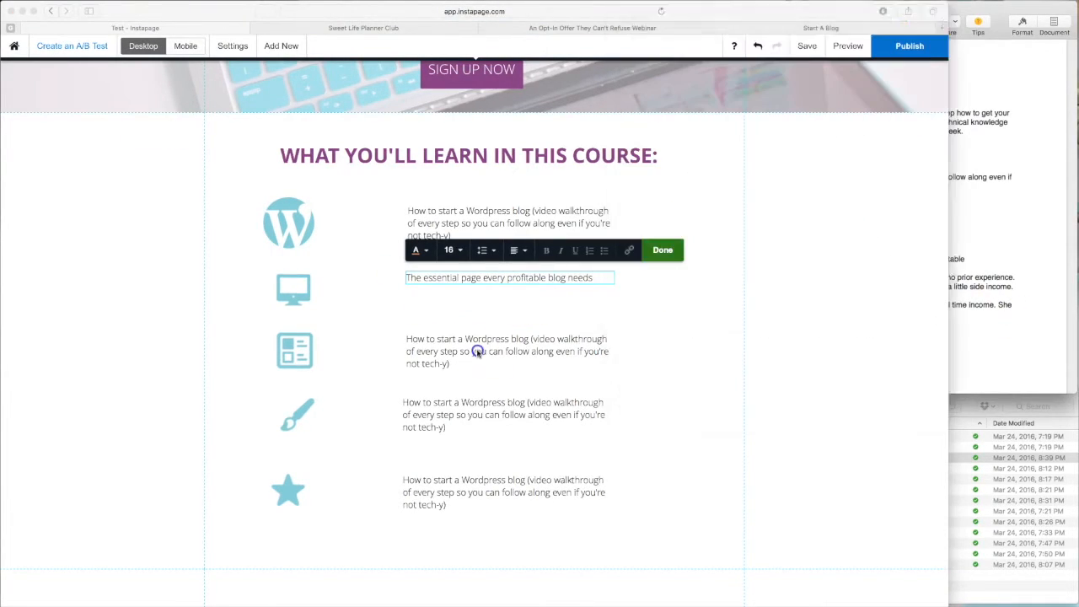
click(506, 413)
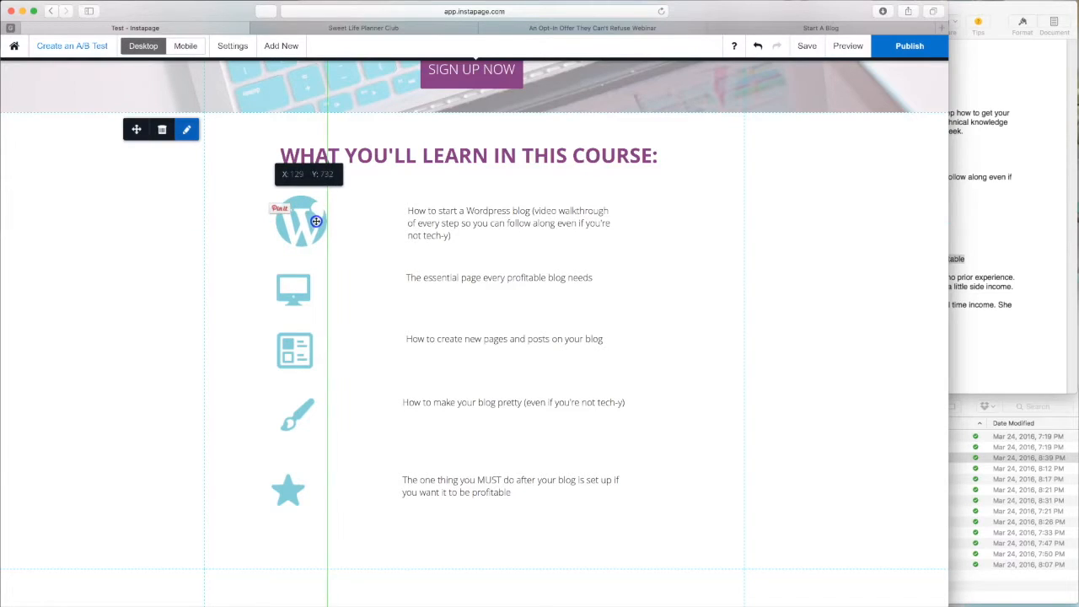
Step: Align the WordPress icon with the other icons and shift the whole topic list right
click(300, 221)
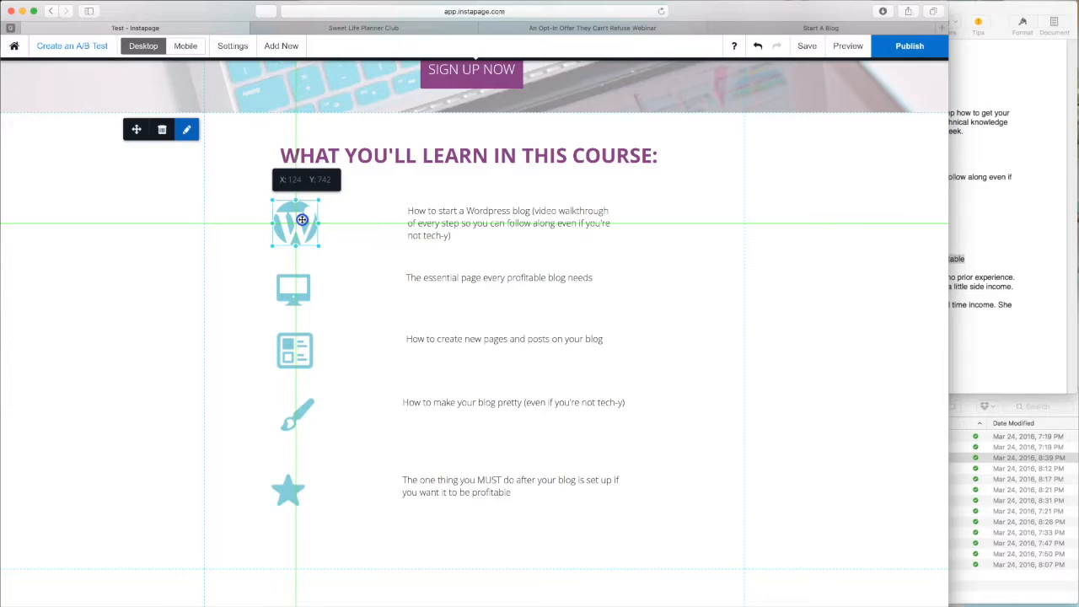
click(294, 221)
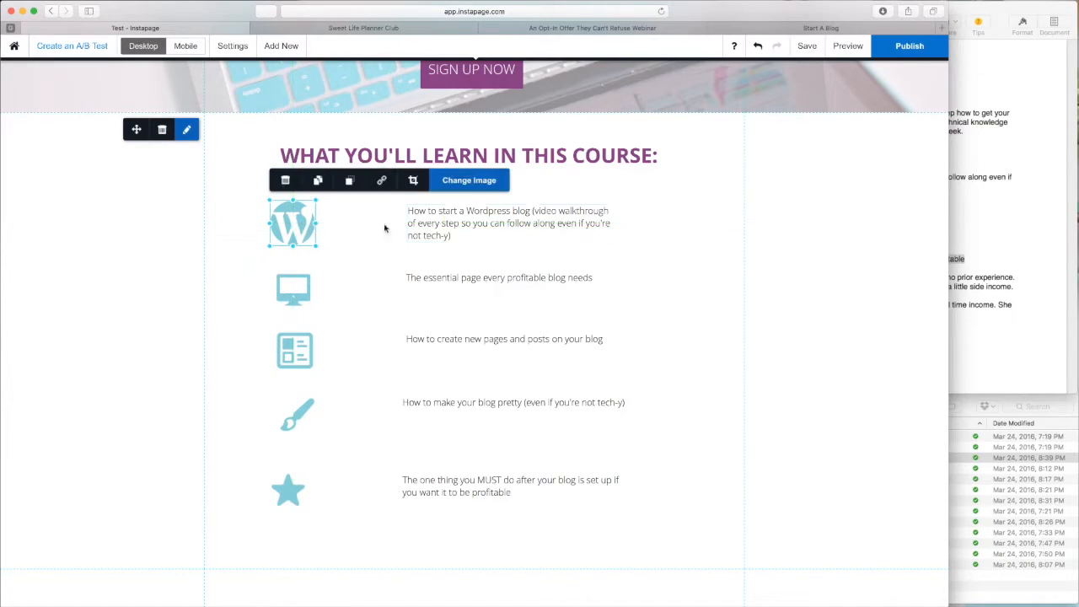
drag(292, 224, 304, 231)
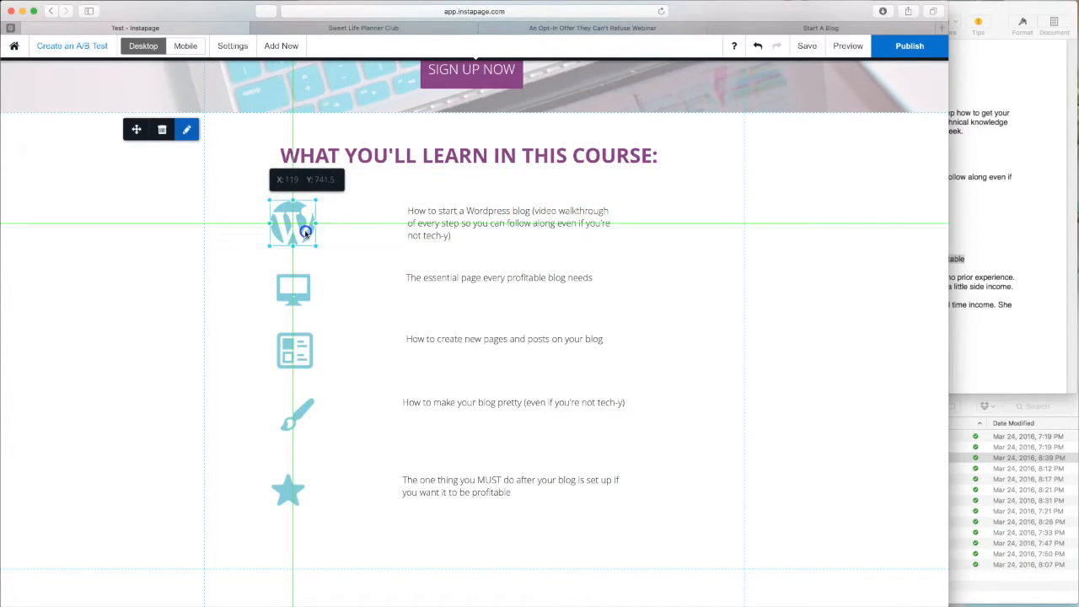
click(293, 222)
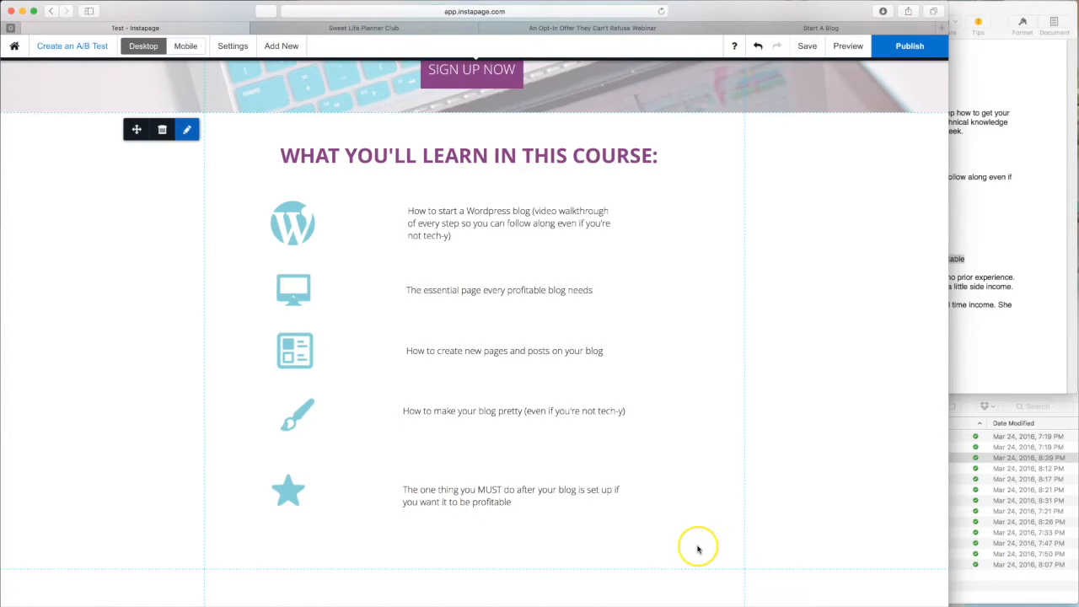
mouse_move(698, 531)
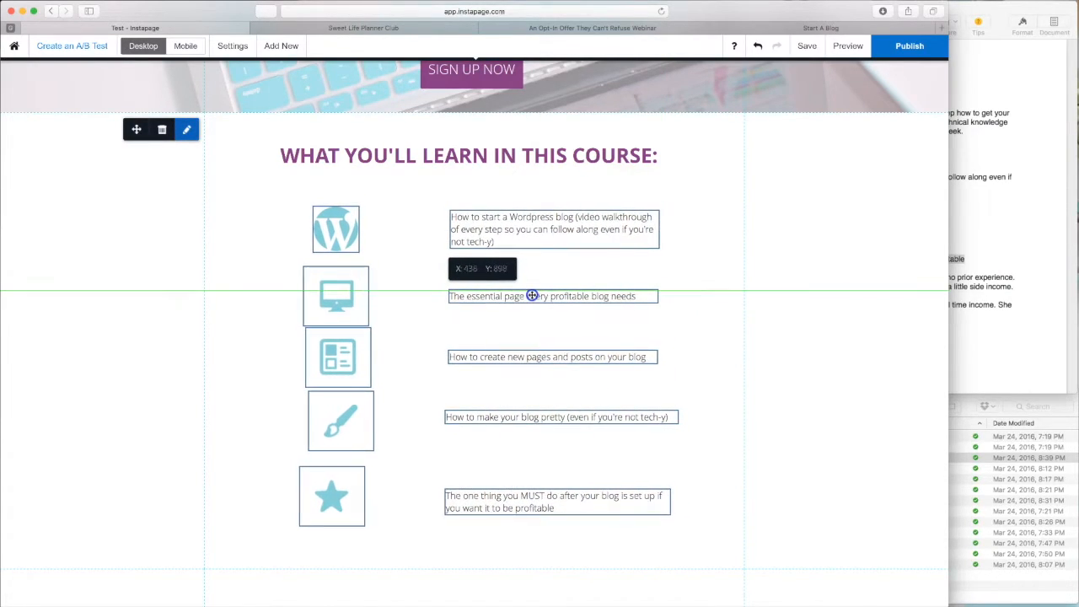
click(708, 347)
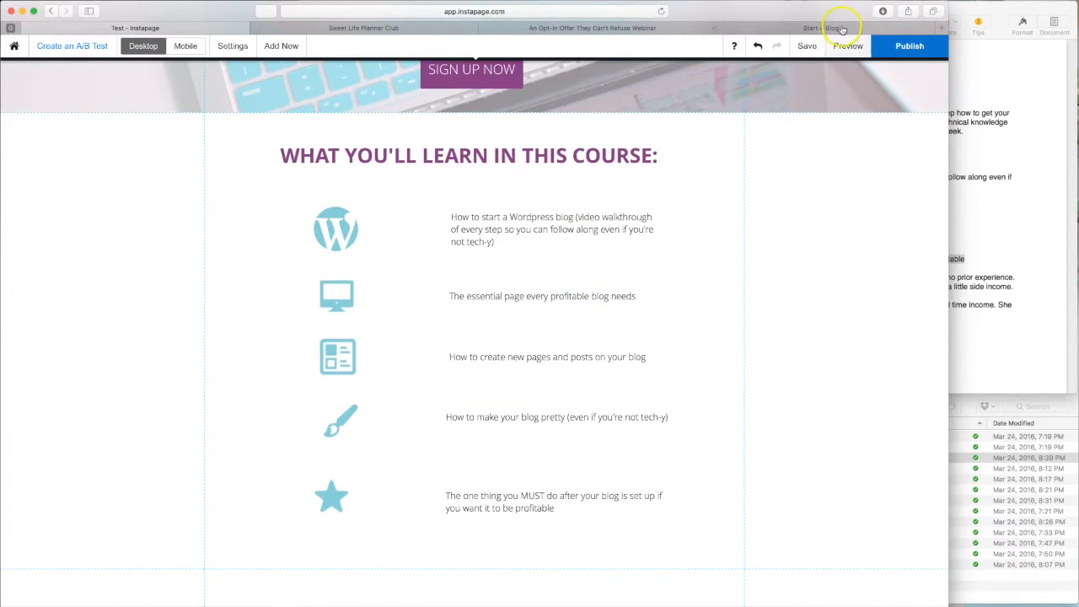
click(819, 28)
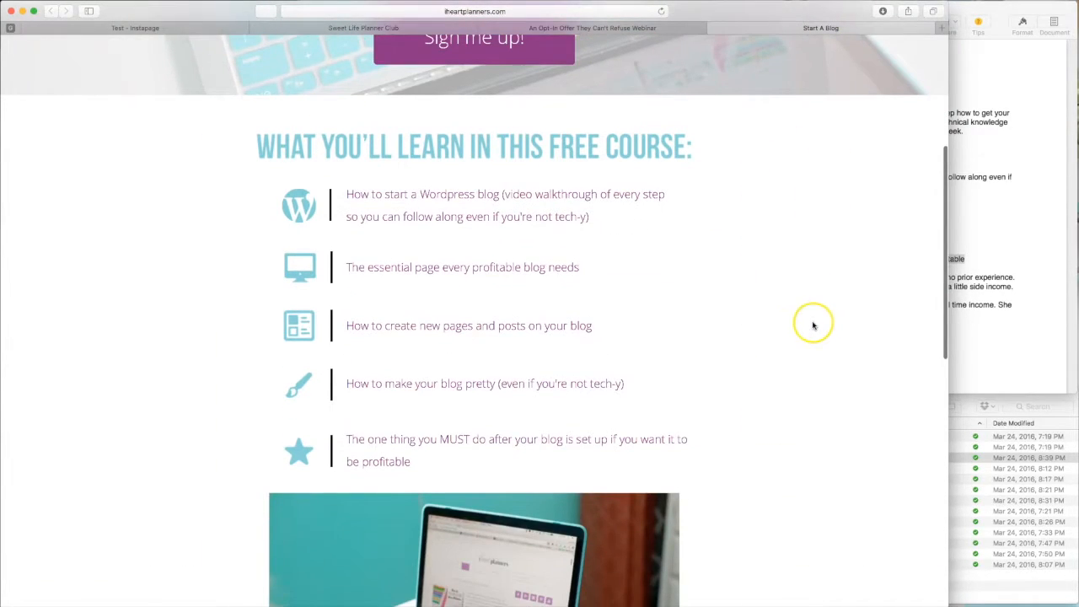
mouse_move(333, 192)
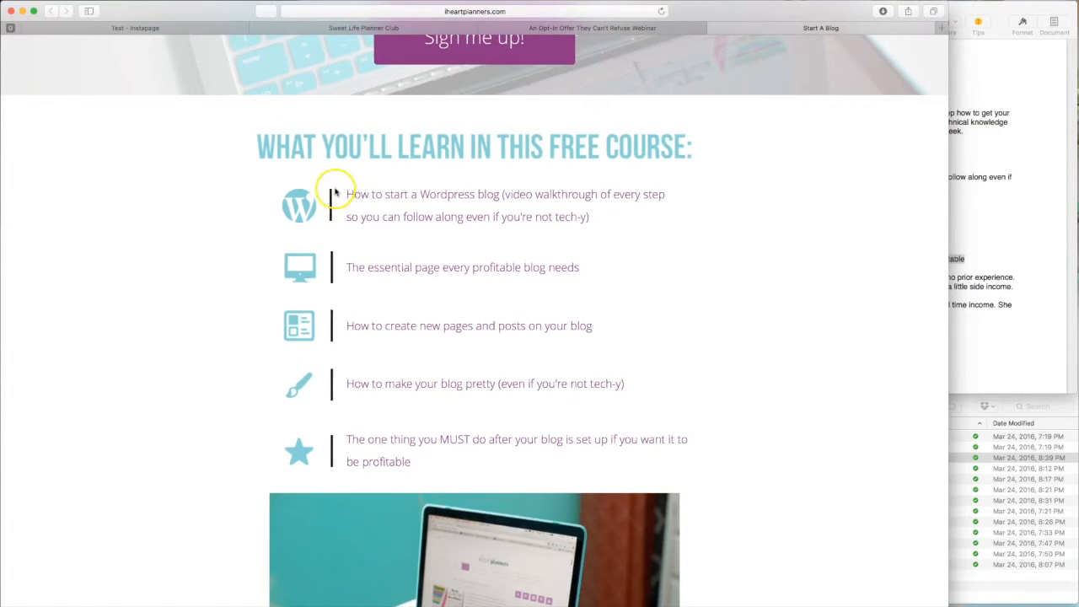
mouse_move(342, 292)
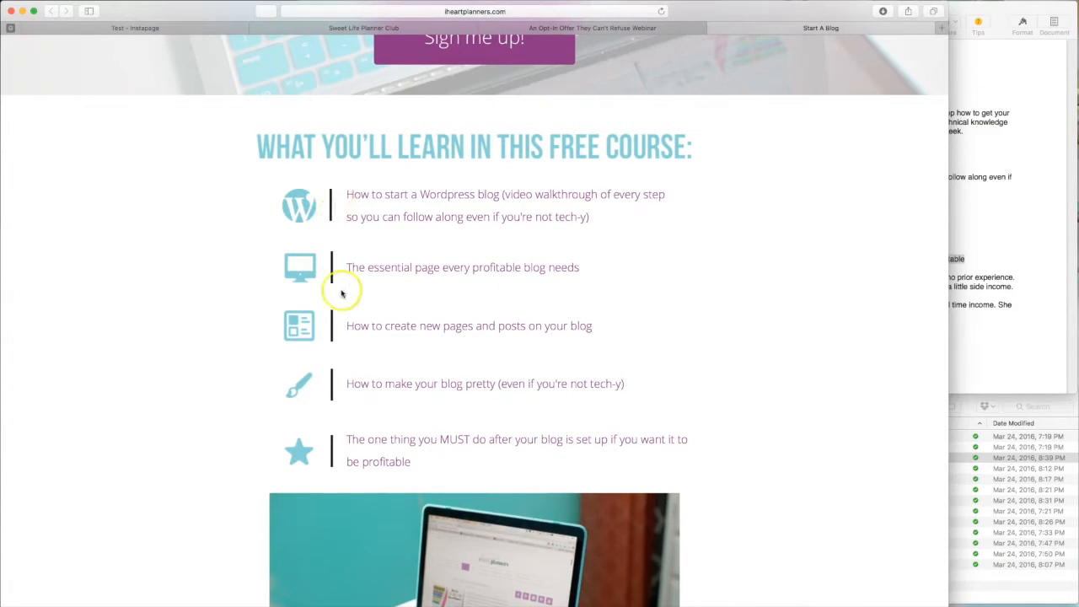
mouse_move(312, 333)
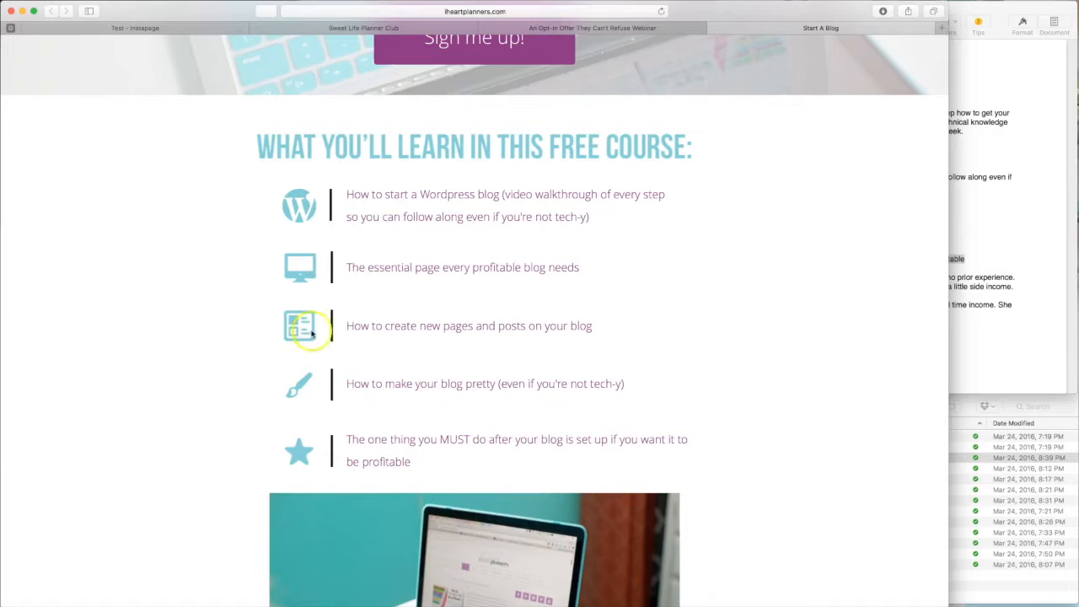
mouse_move(504, 220)
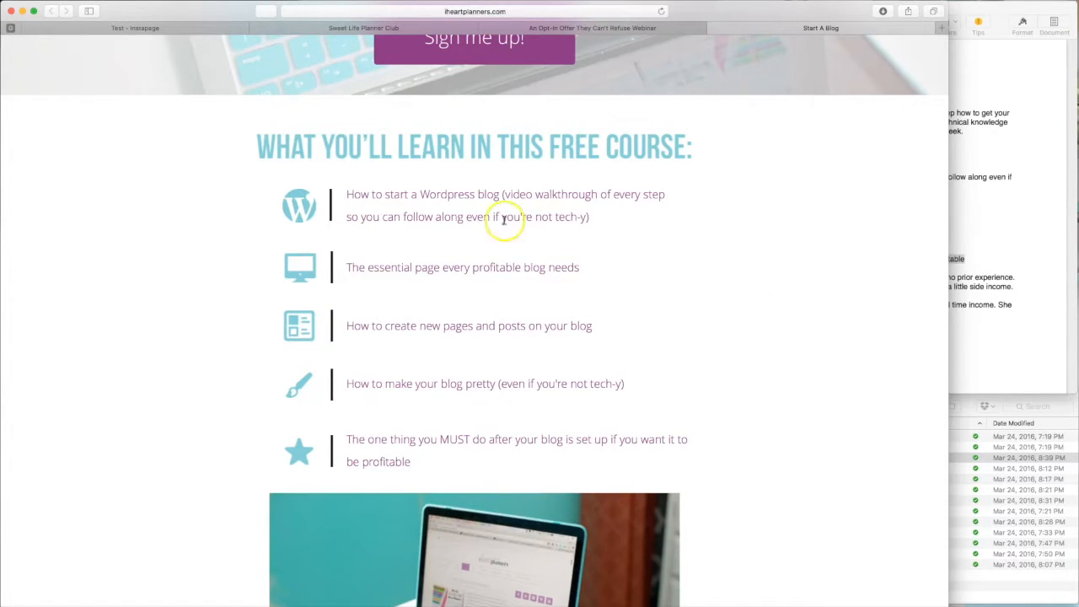
mouse_move(459, 454)
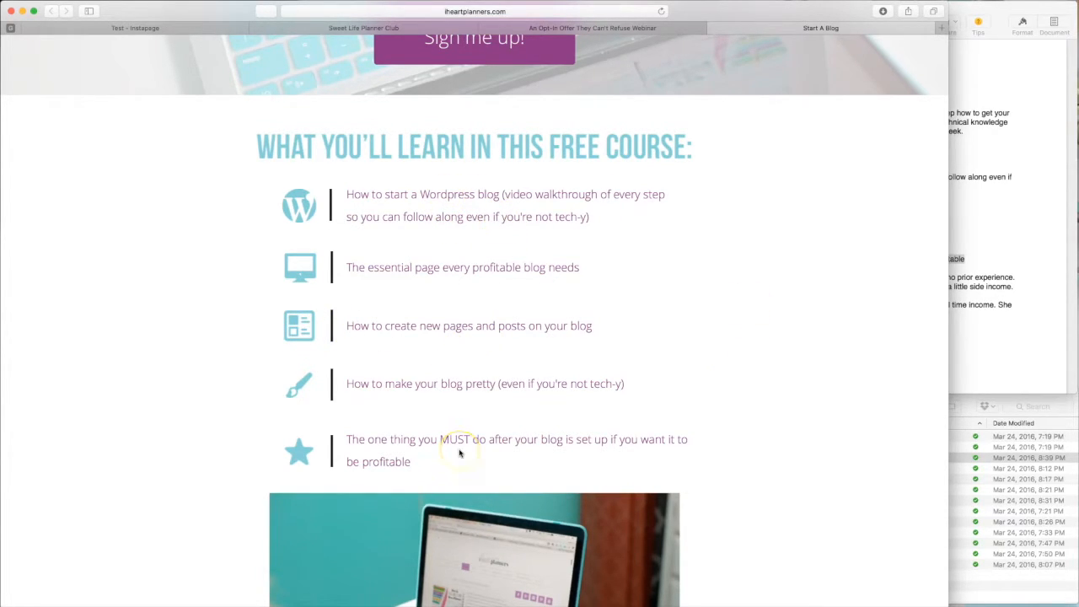
scroll(down, 3)
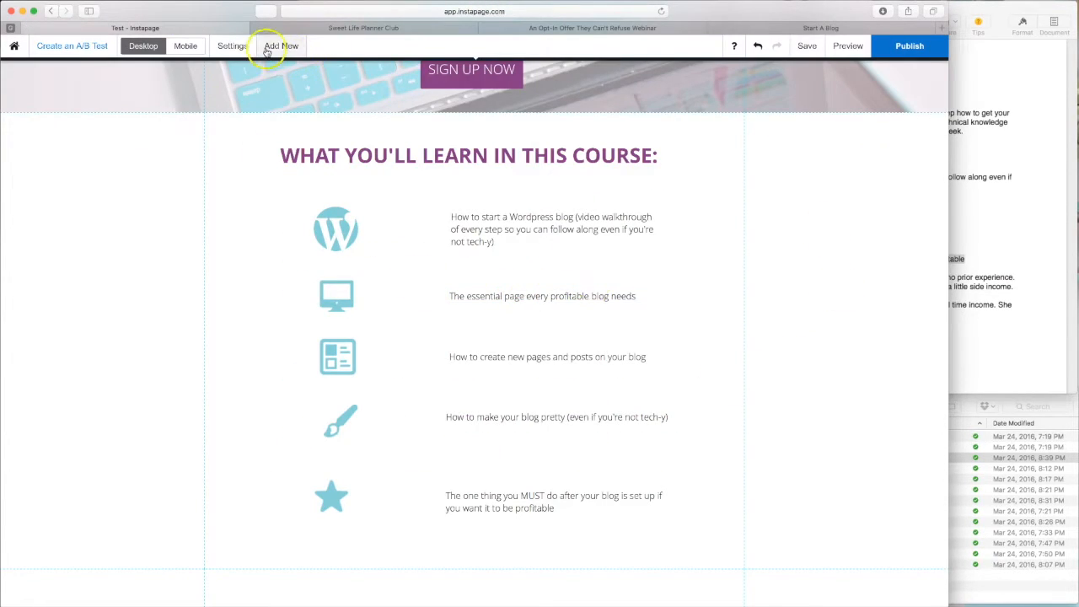
Step: Add a Ver. Line shape and shrink it into a short divider beside the WordPress icon
click(281, 45)
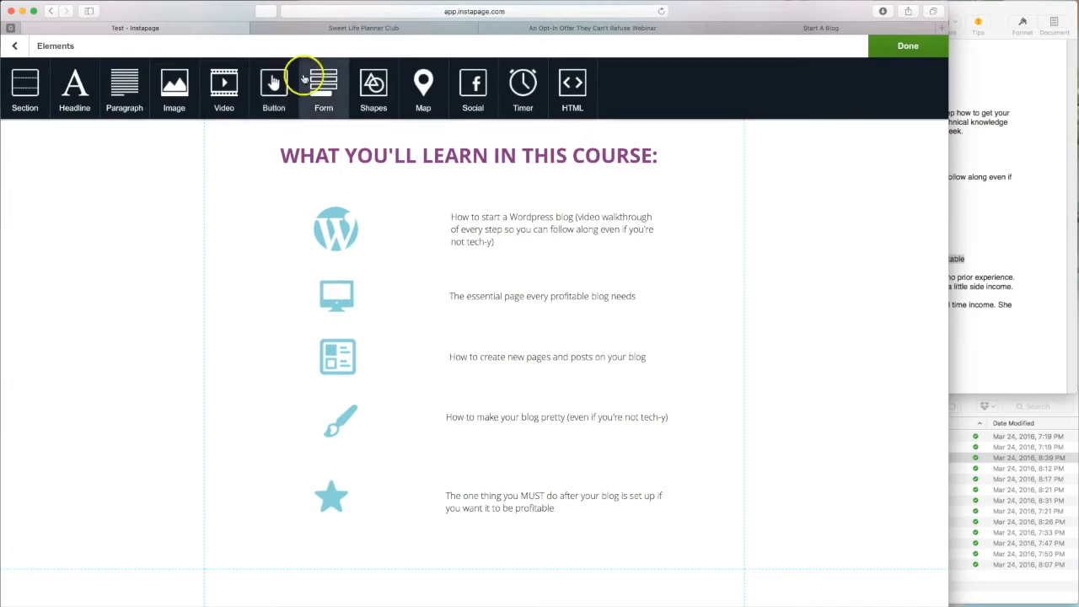
click(374, 88)
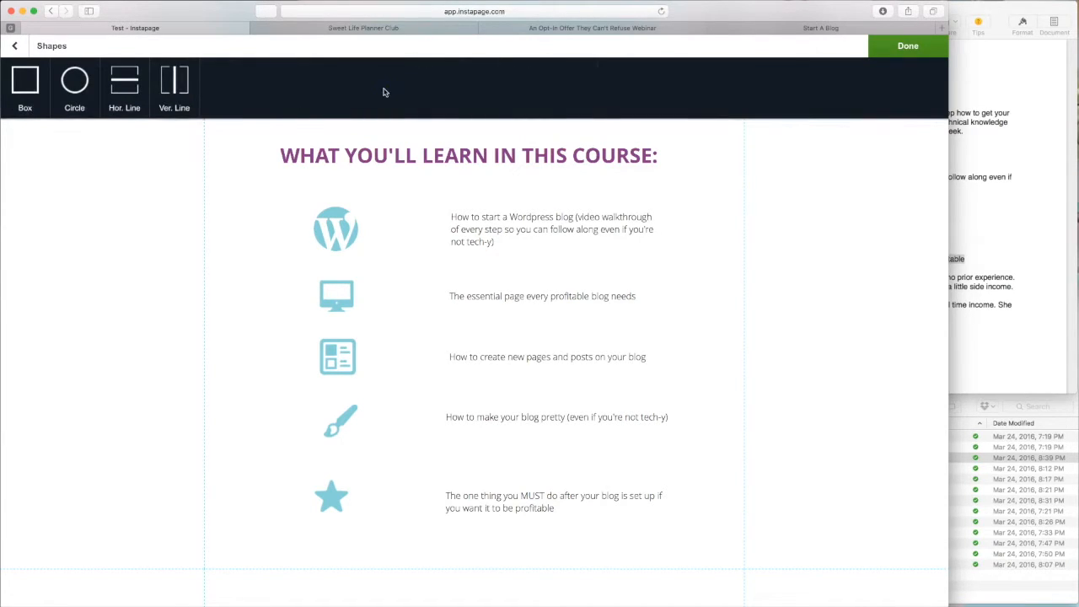
click(24, 80)
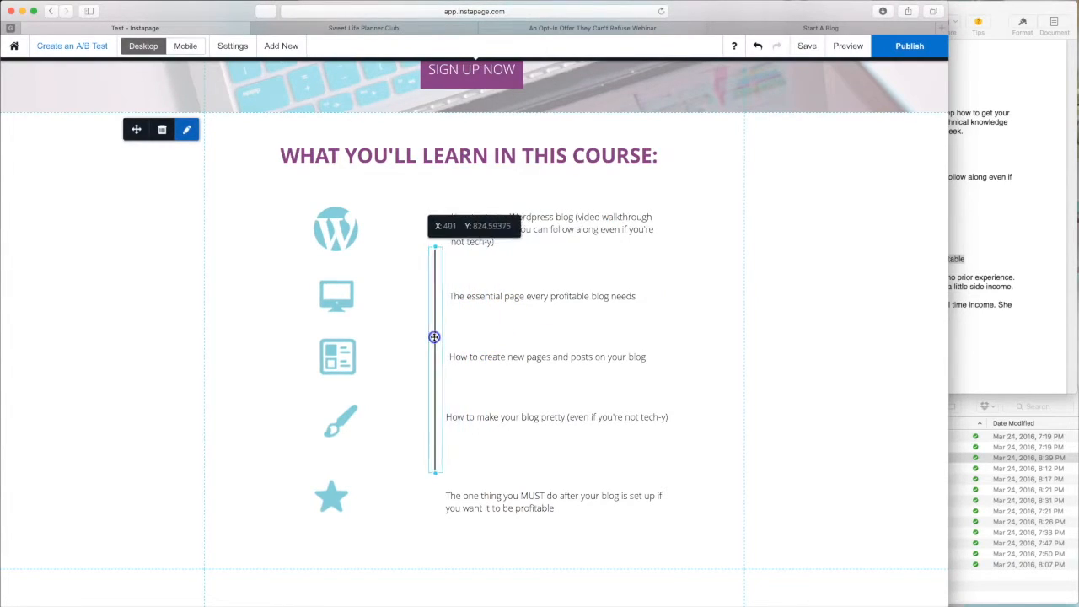
drag(434, 337, 395, 297)
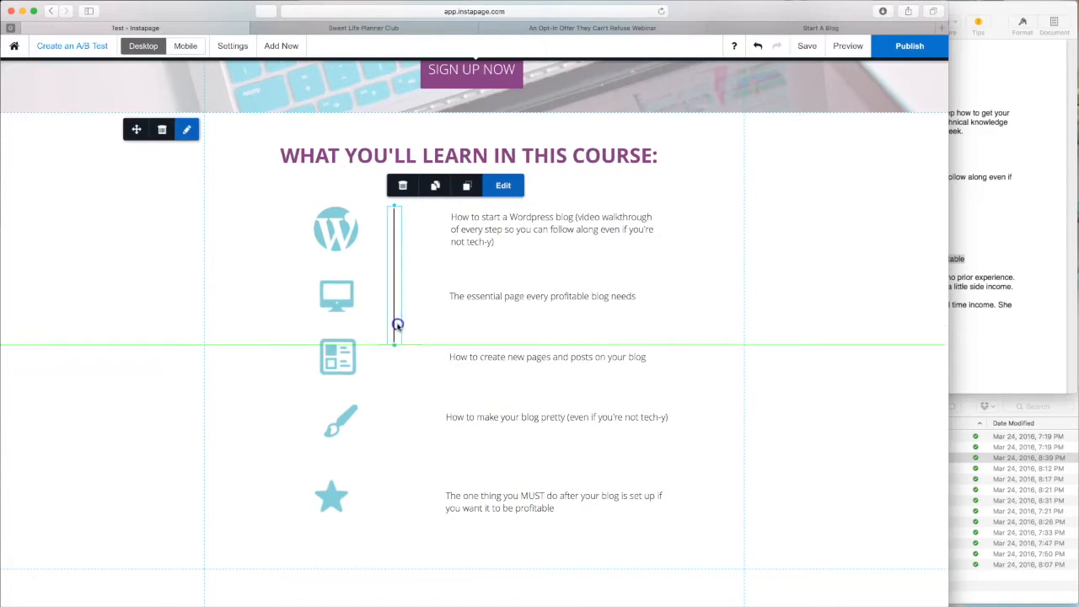
drag(397, 326, 396, 244)
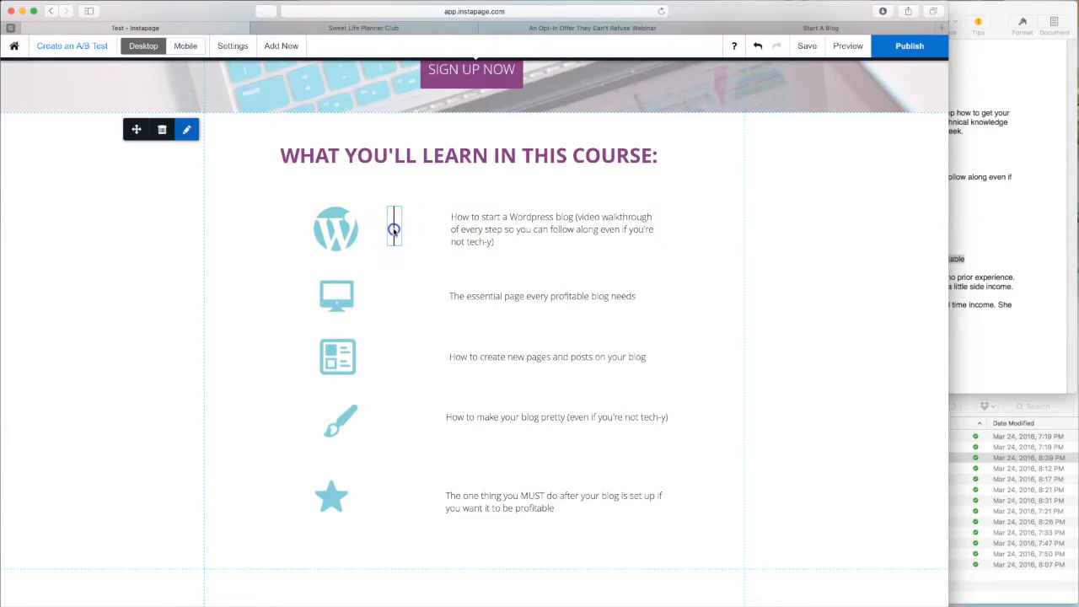
Step: Raise the divider line's width from 2 to 5
click(186, 129)
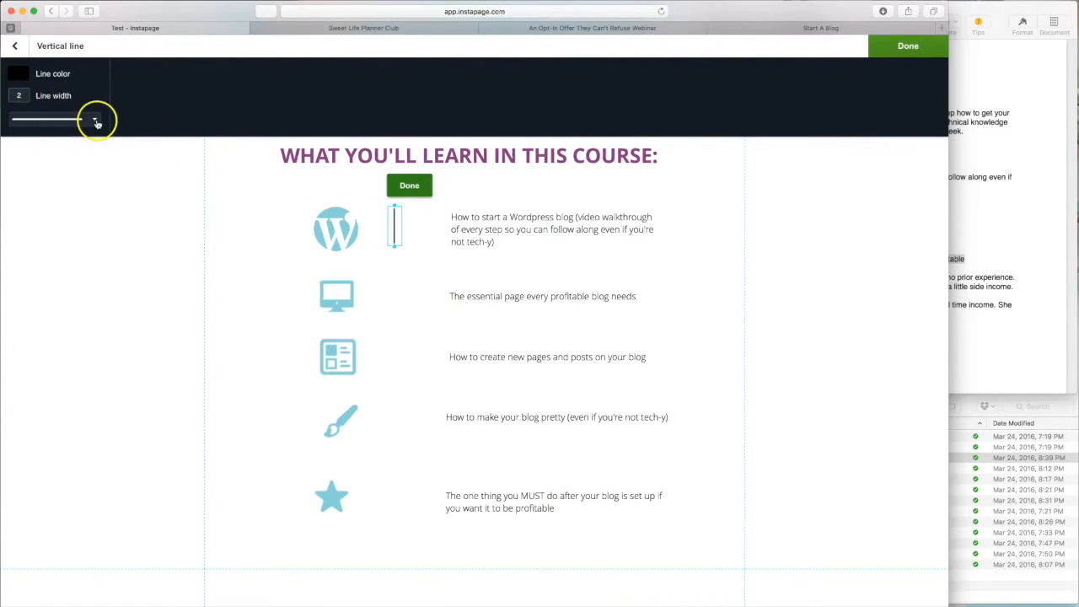
click(92, 118)
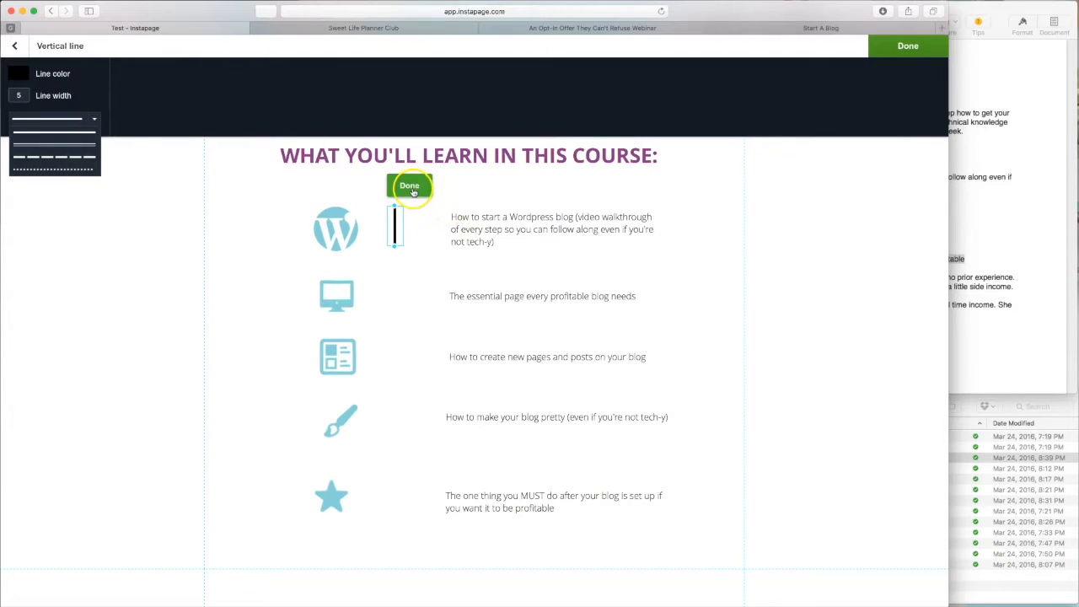
click(18, 74)
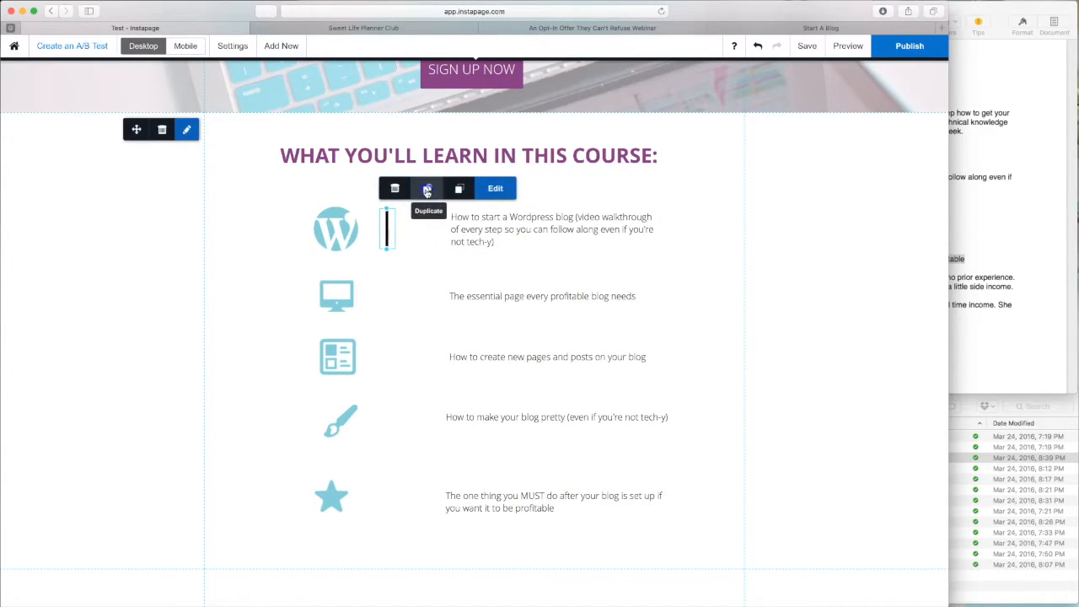
Step: Position a copied divider line beside the monitor icon's topic
drag(386, 227, 389, 304)
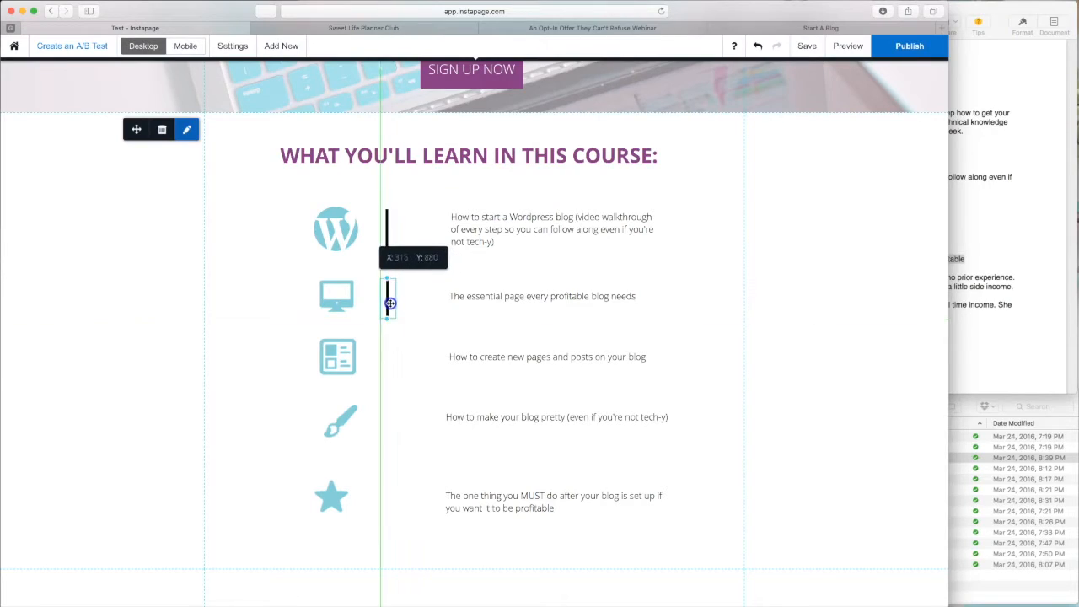
click(388, 303)
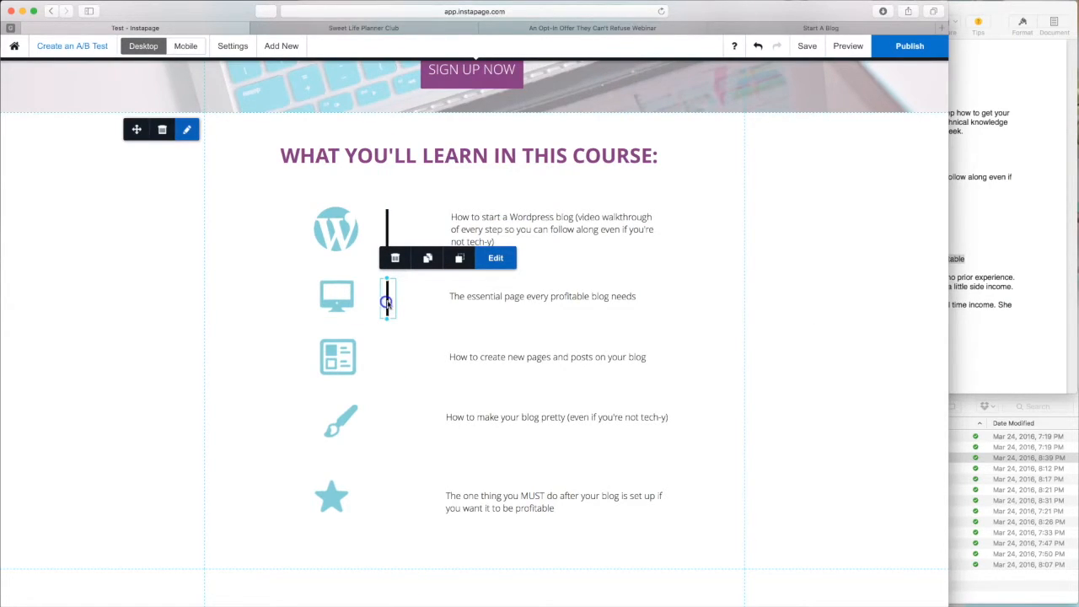
mouse_move(427, 254)
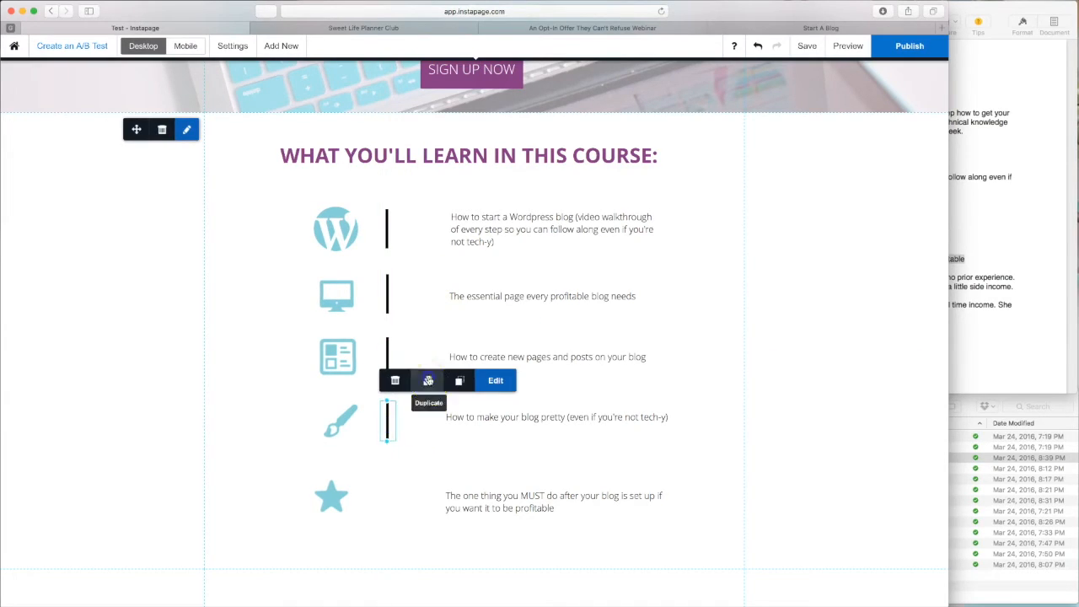
scroll(down, 3)
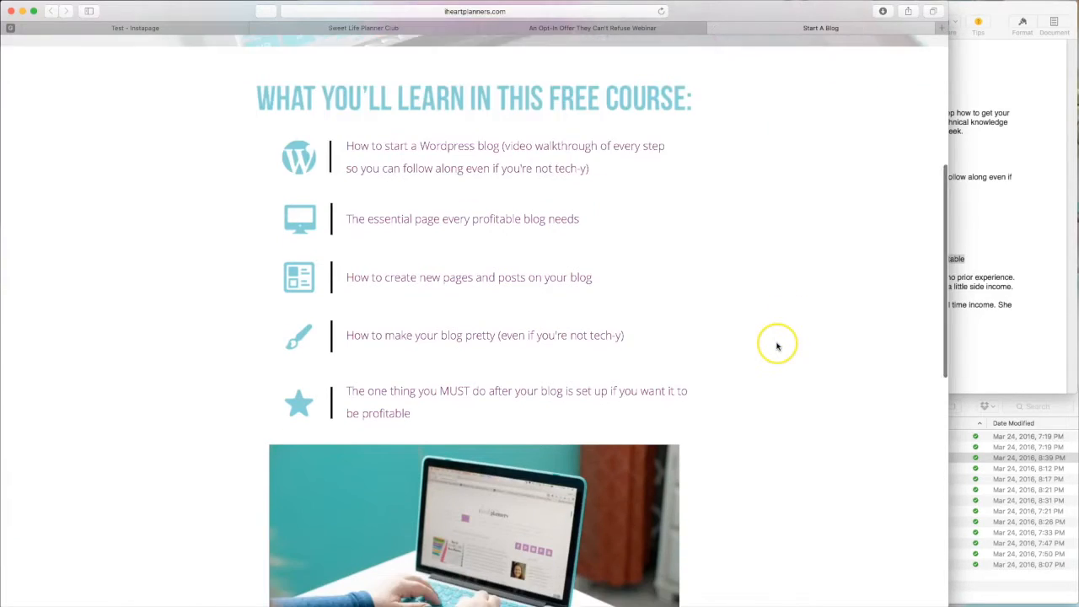
scroll(down, 3)
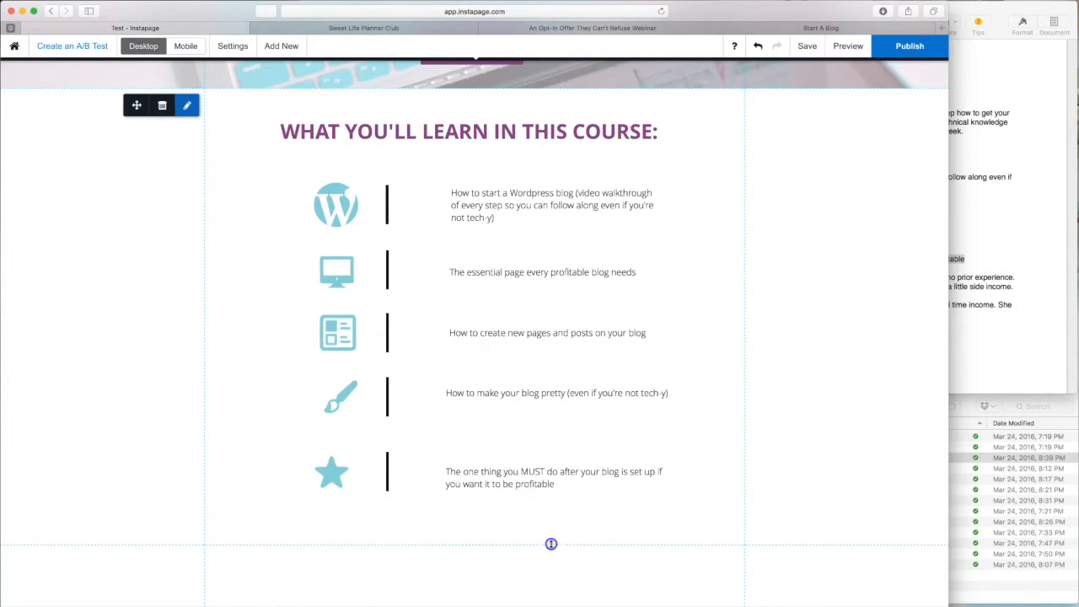
scroll(down, 3)
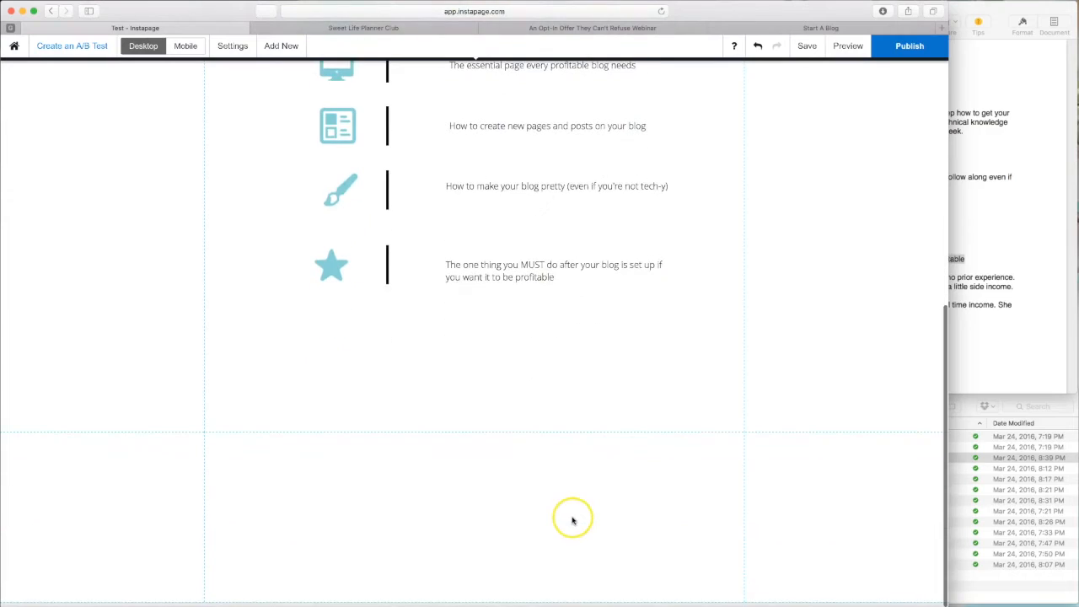
mouse_move(681, 480)
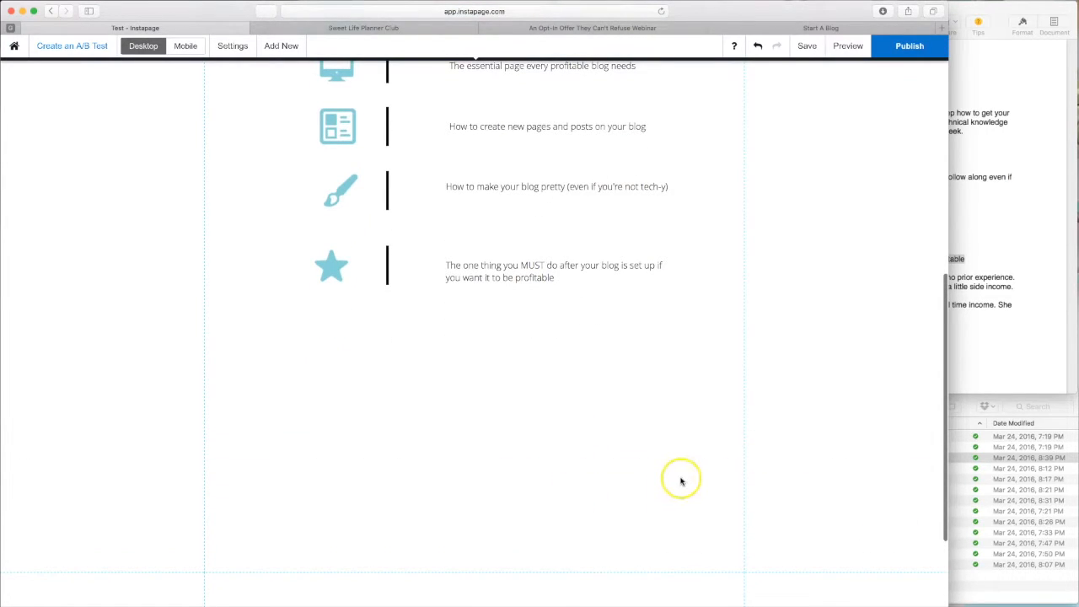
mouse_move(391, 69)
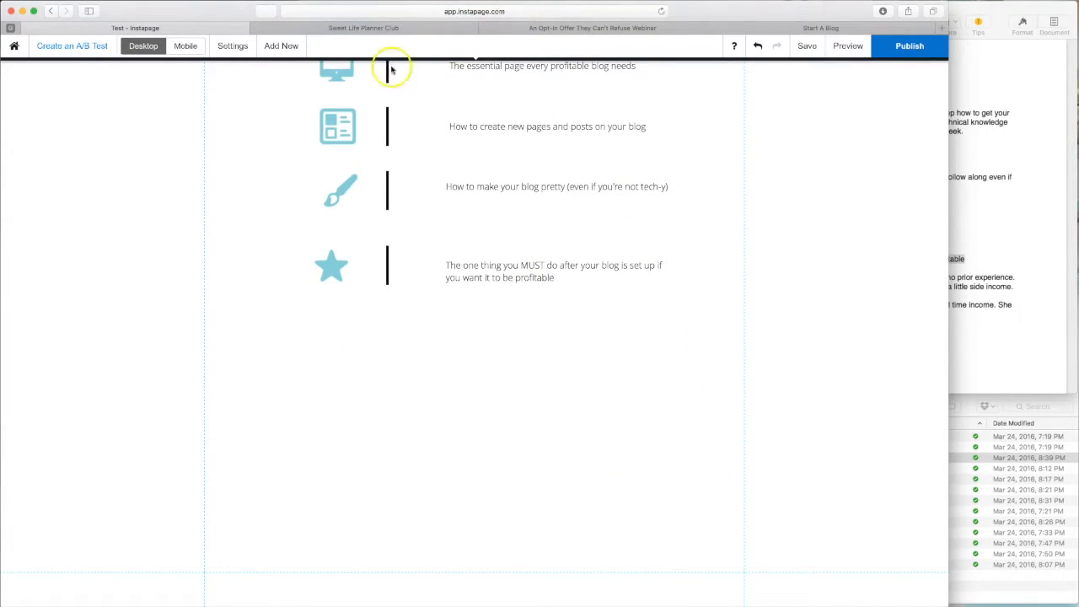
Step: Insert the laptop photo, shrink it, and move it beneath the course topics list
click(281, 46)
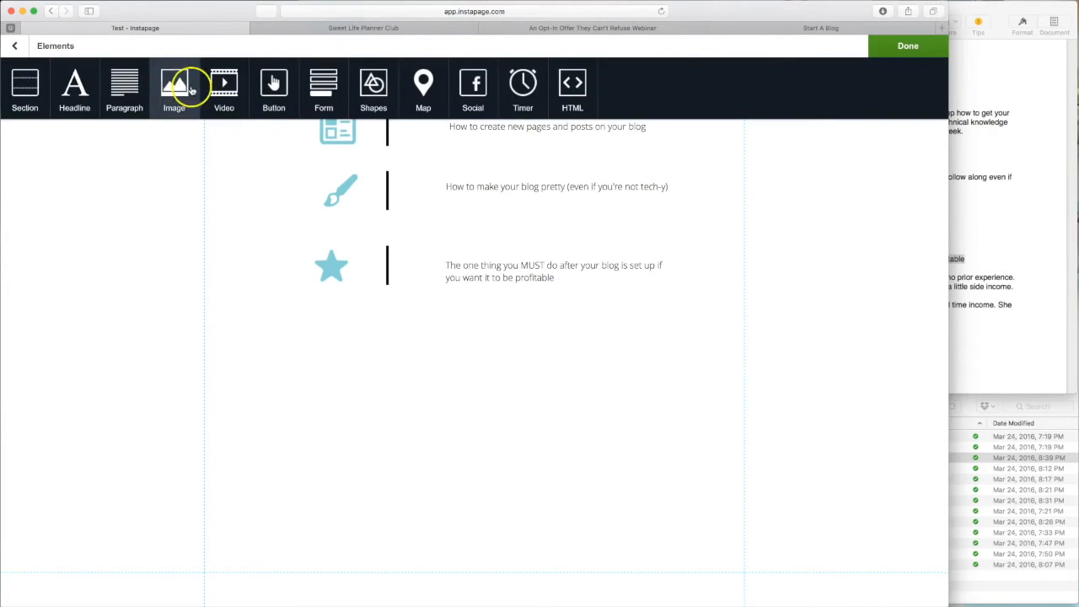
click(174, 89)
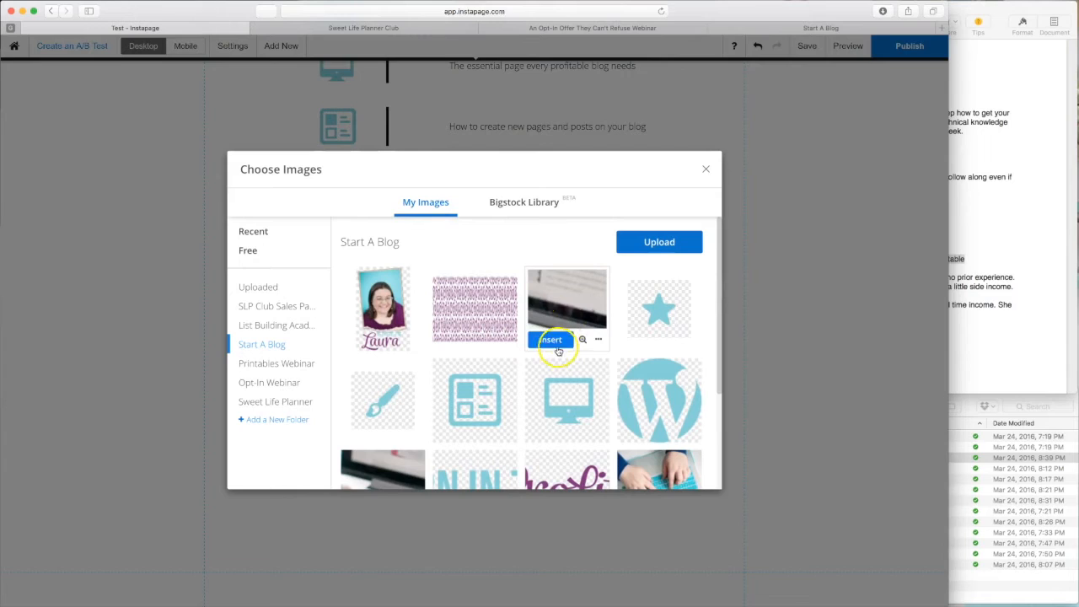
click(550, 339)
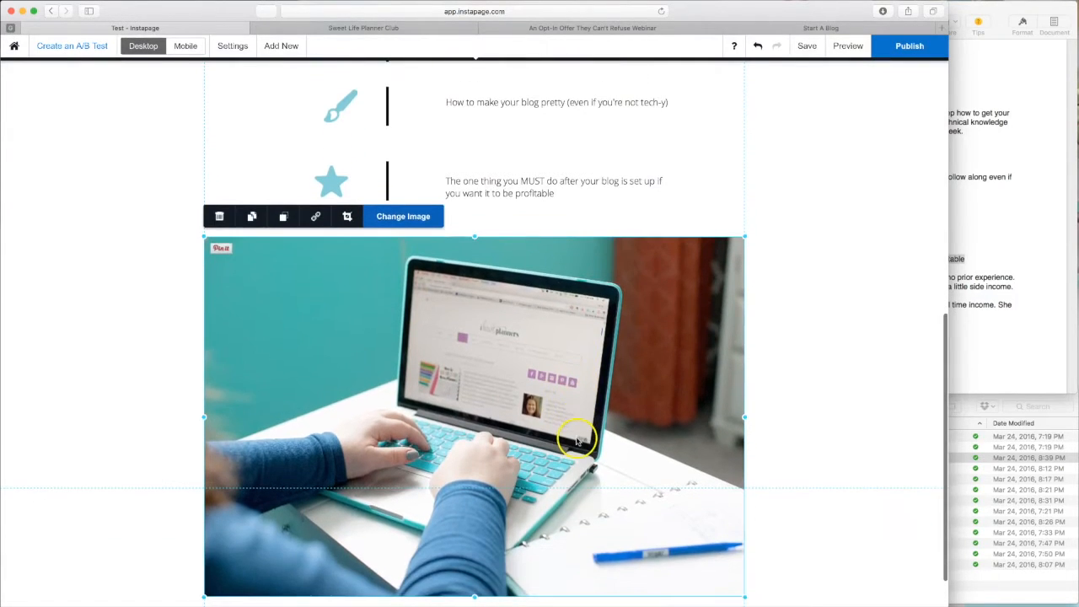
mouse_move(590, 425)
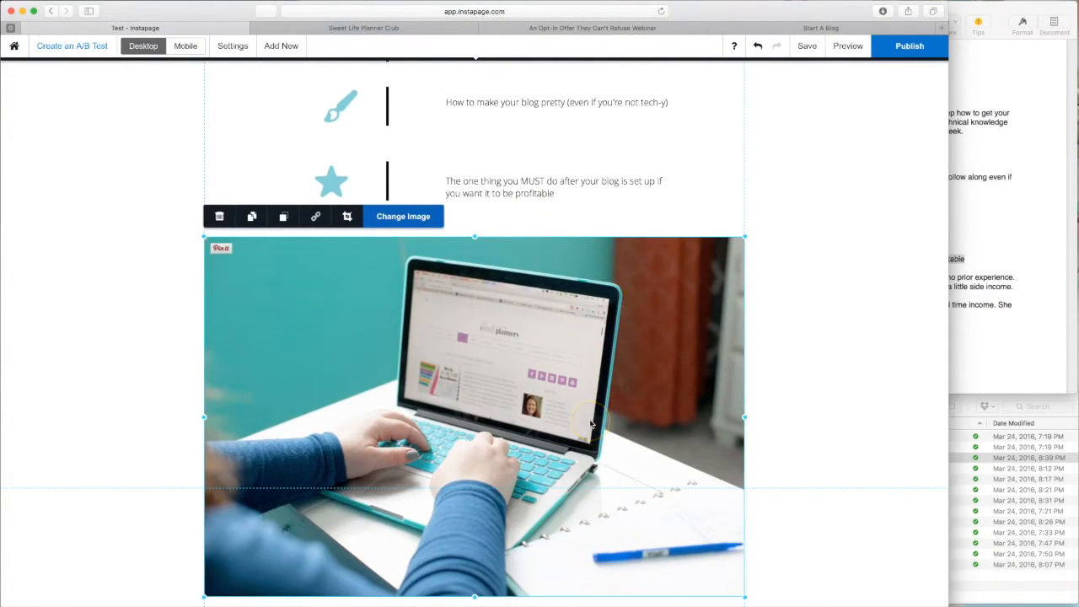
mouse_move(400, 329)
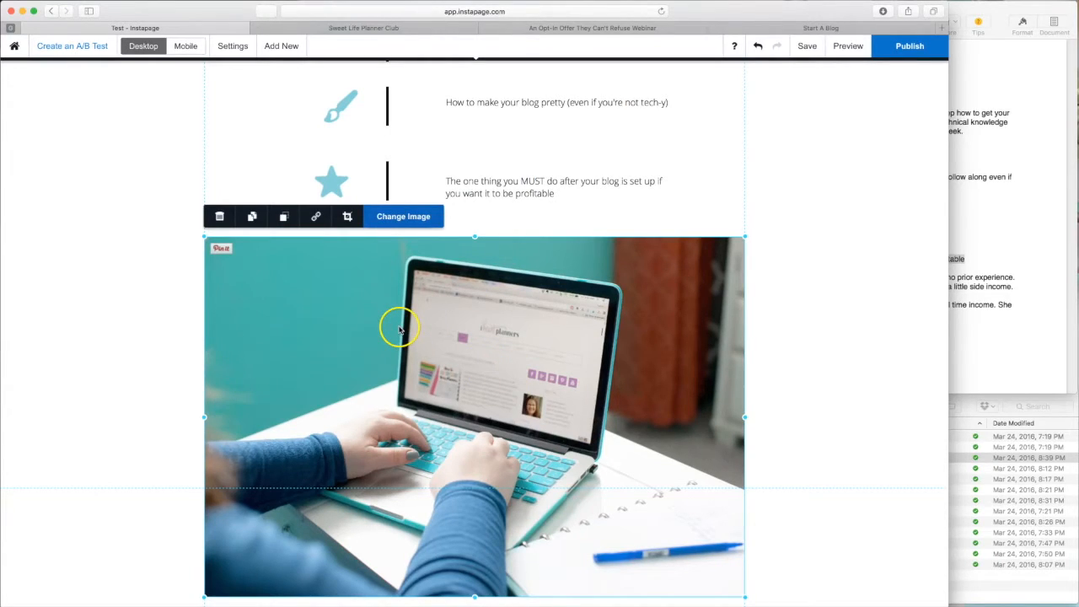
mouse_move(691, 141)
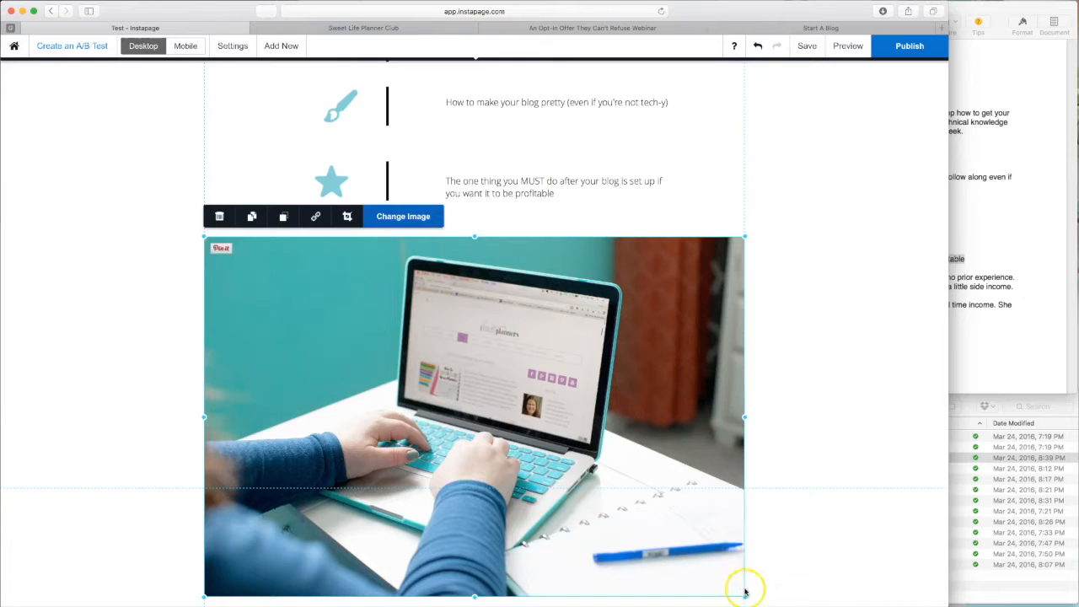
drag(744, 590, 591, 472)
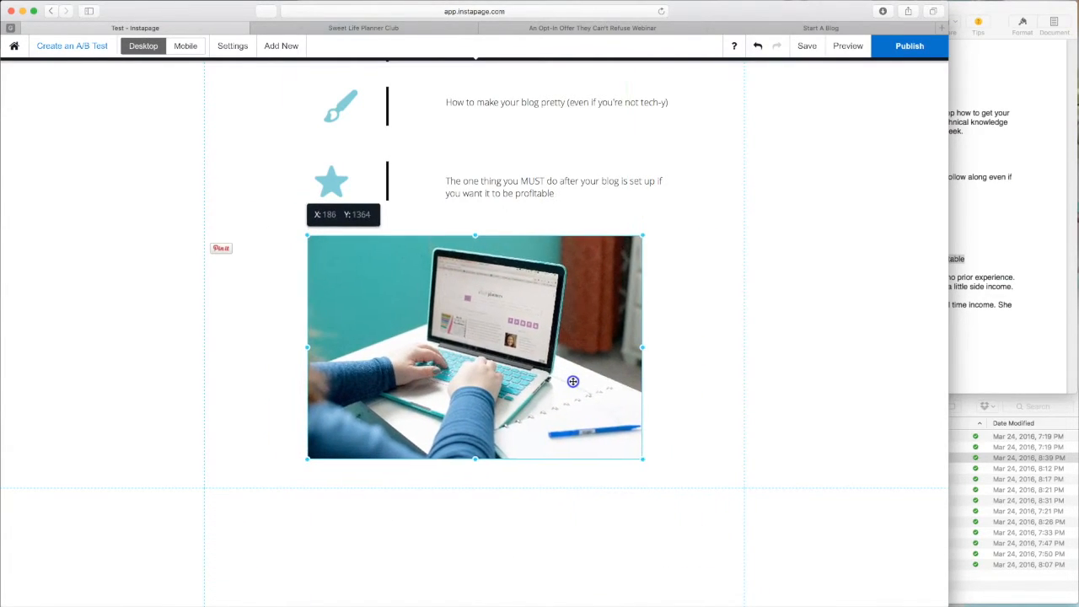
drag(572, 381, 517, 375)
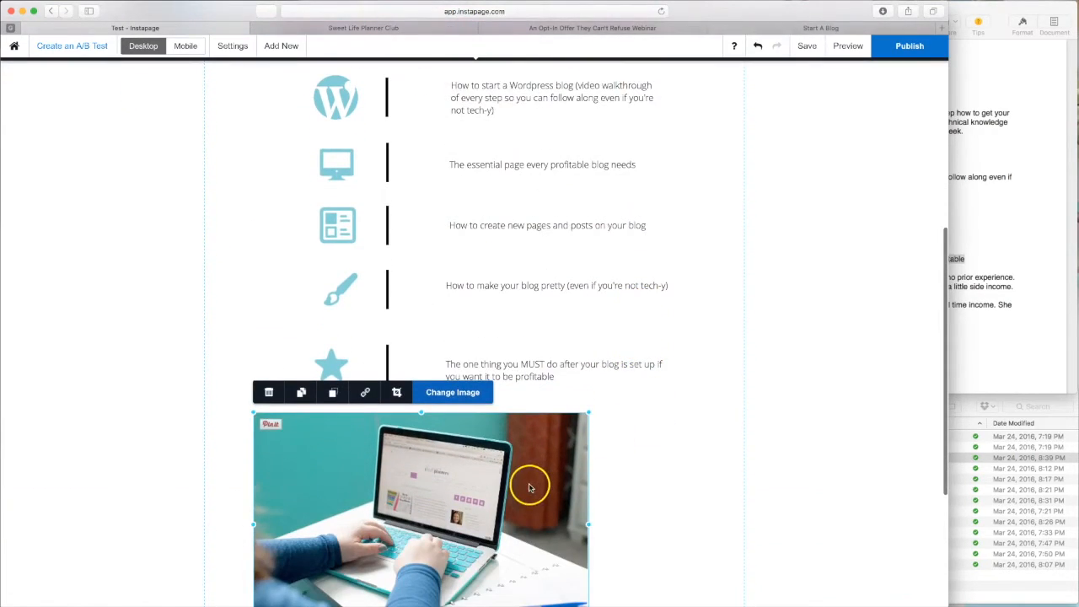
scroll(down, 3)
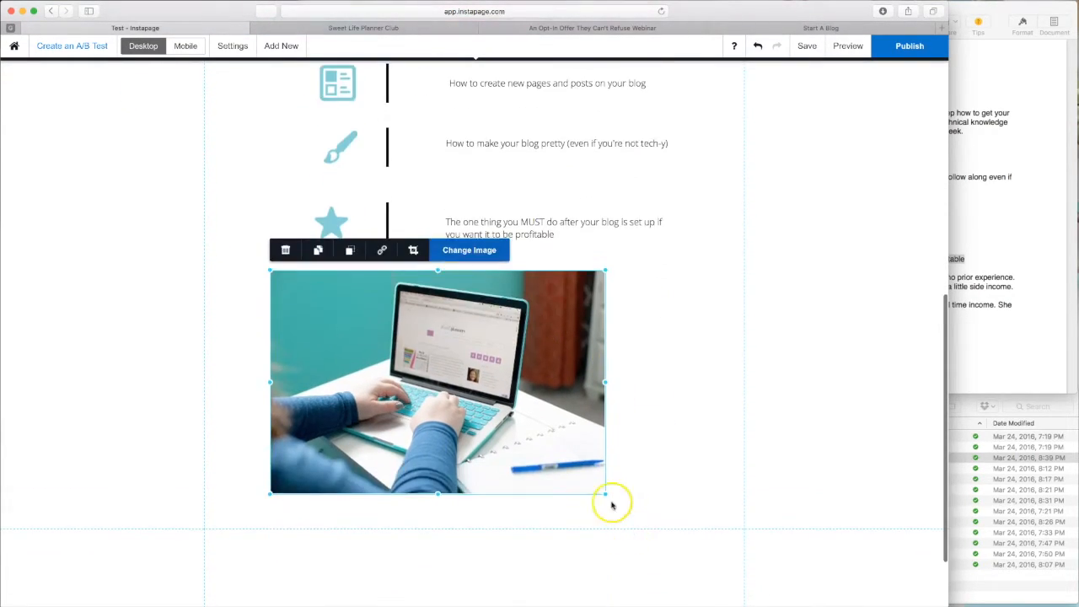
scroll(down, 3)
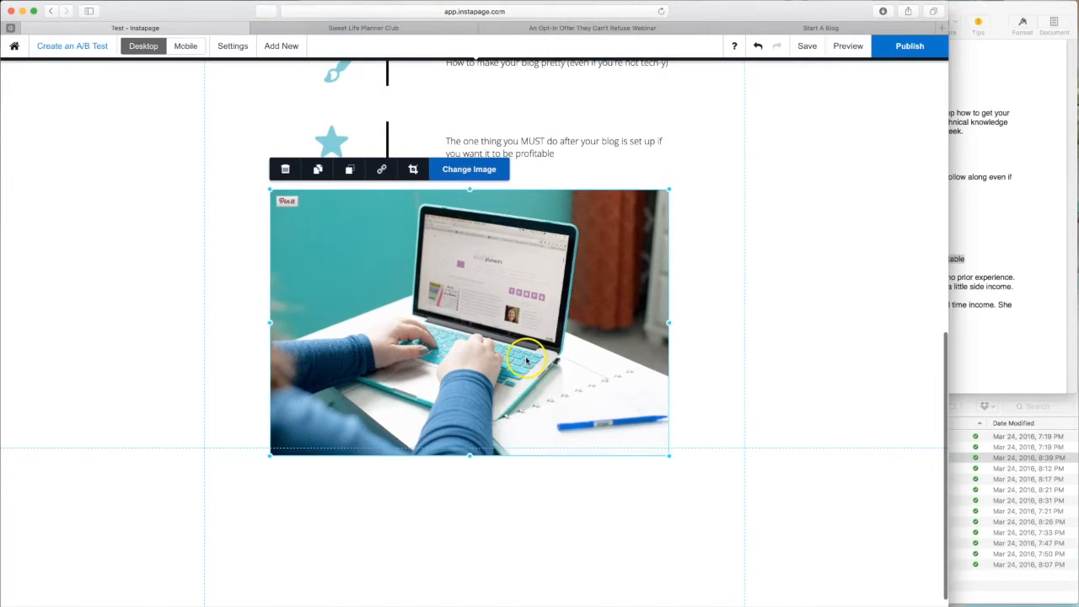
mouse_move(448, 228)
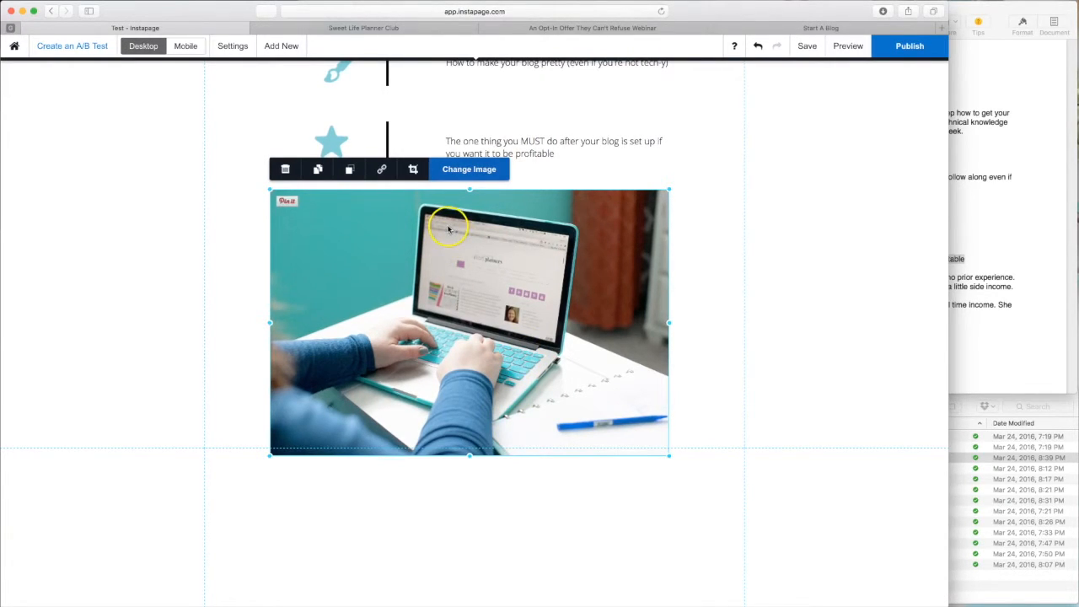
mouse_move(413, 168)
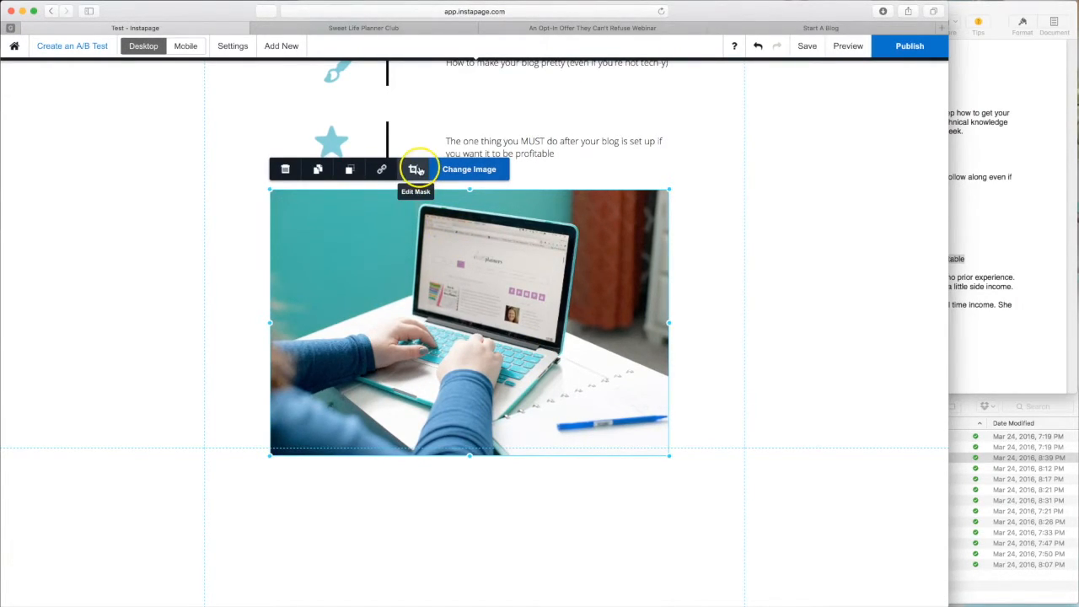
Step: Mask the laptop photo to trim its bottom edge, then compare with the live page
click(414, 168)
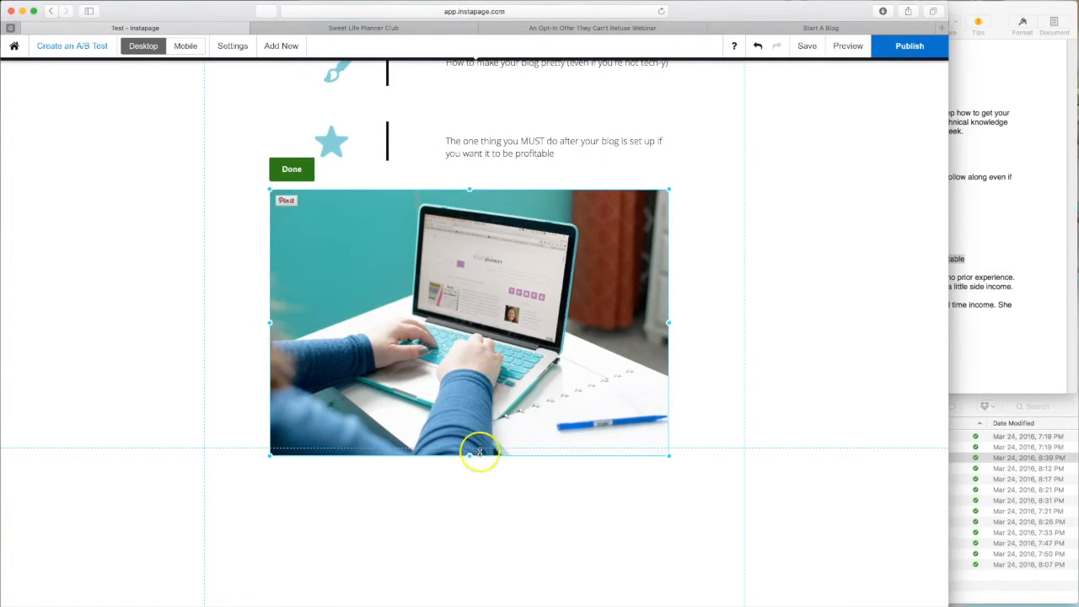
drag(469, 455, 470, 425)
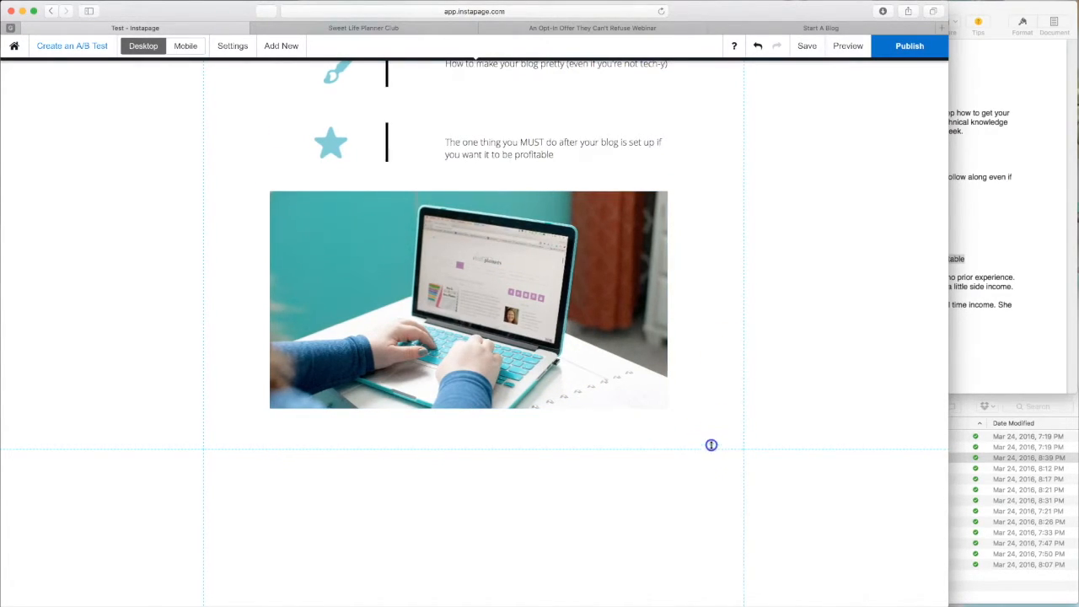
scroll(down, 3)
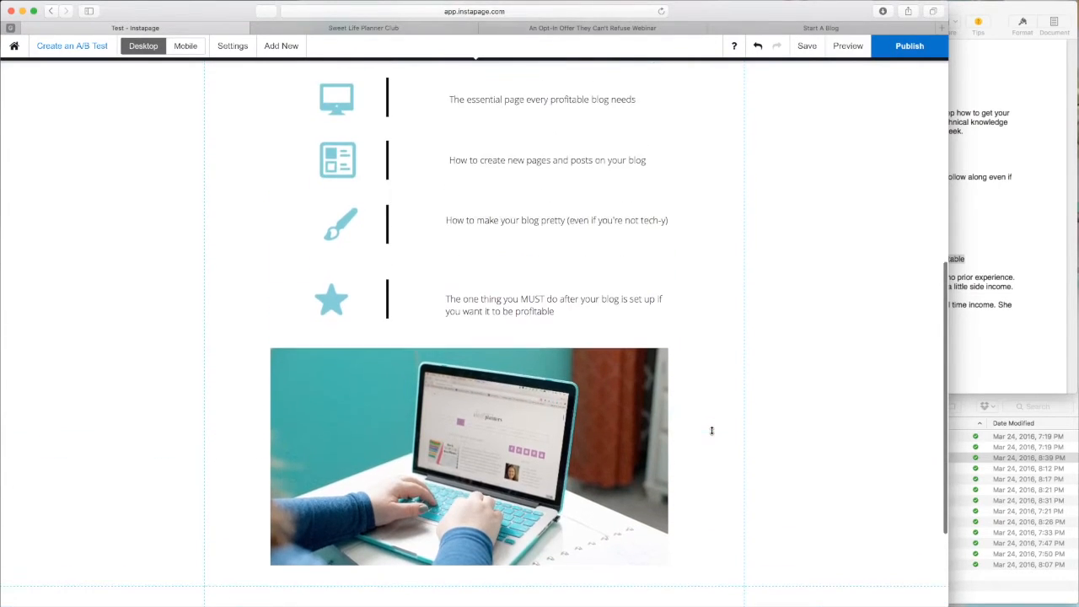
scroll(down, 3)
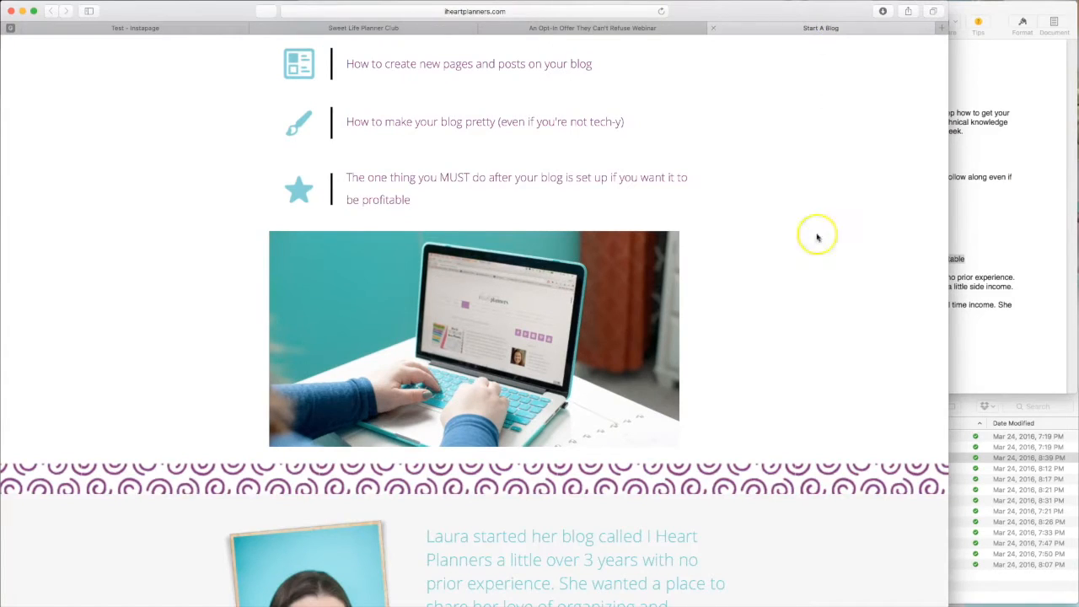
scroll(down, 3)
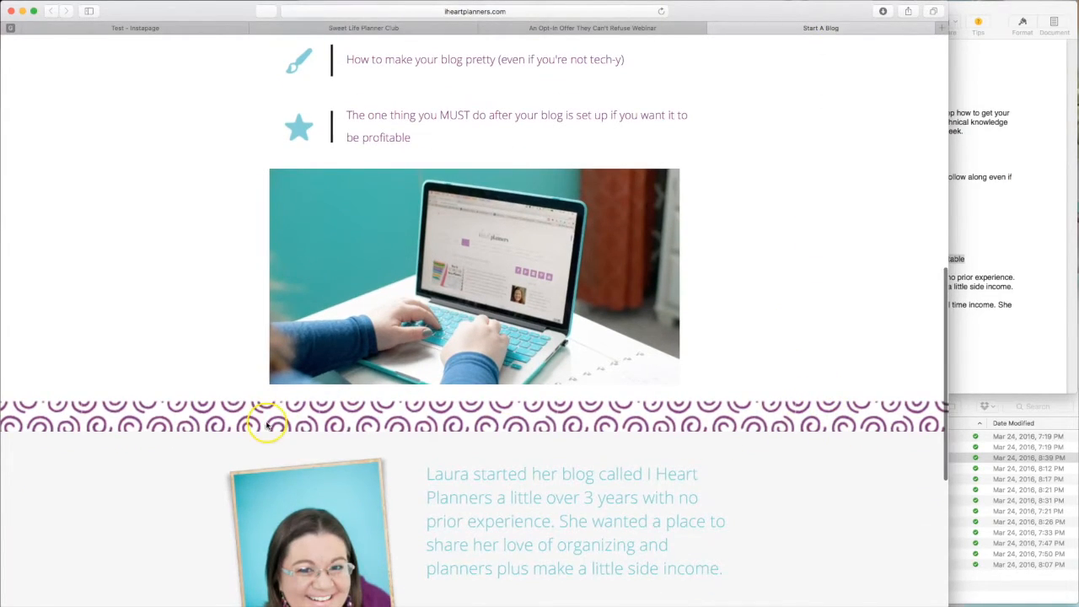
mouse_move(788, 236)
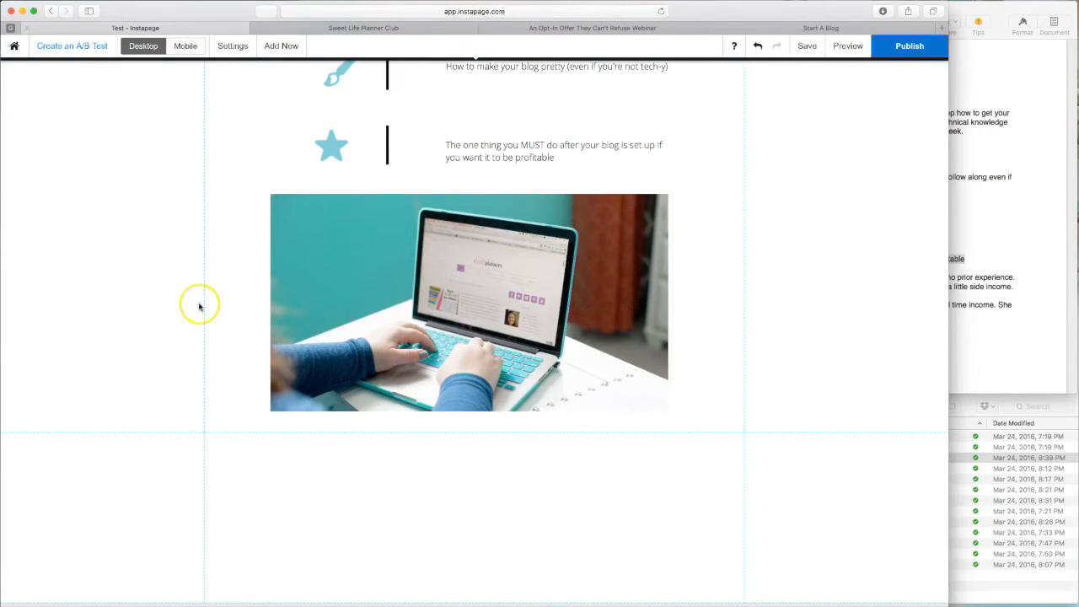
mouse_move(245, 131)
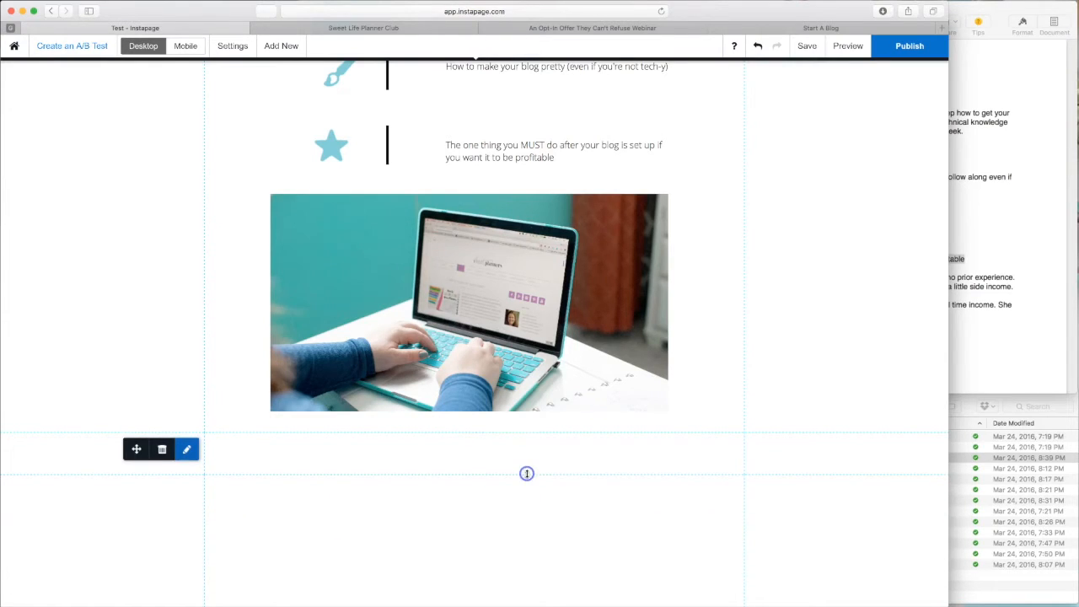
mouse_move(186, 449)
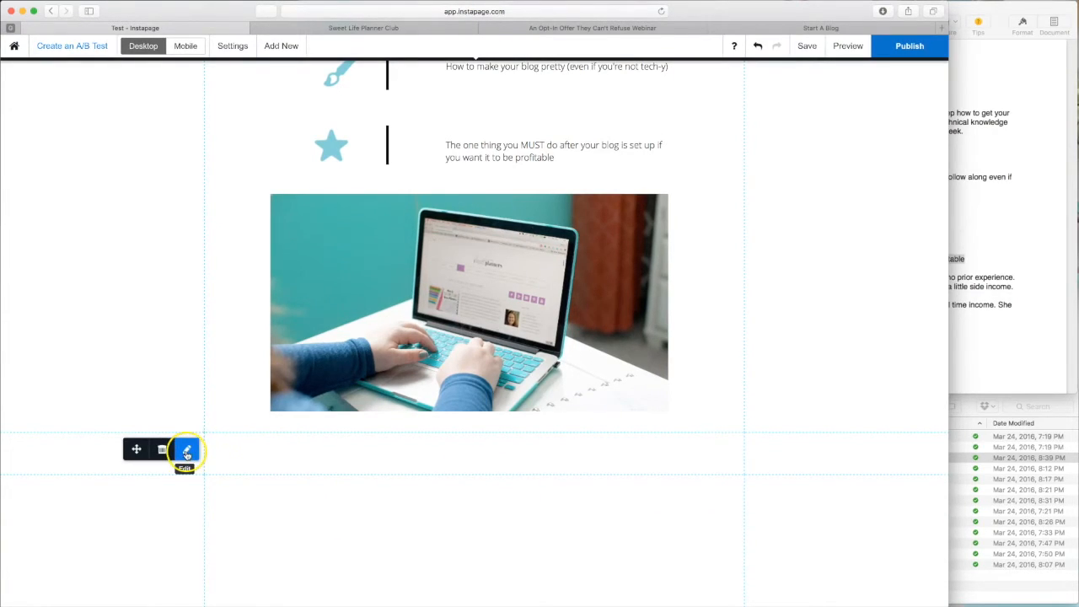
Step: Set the swirl section background to Stretch to edges and Tile, then close its settings
click(186, 450)
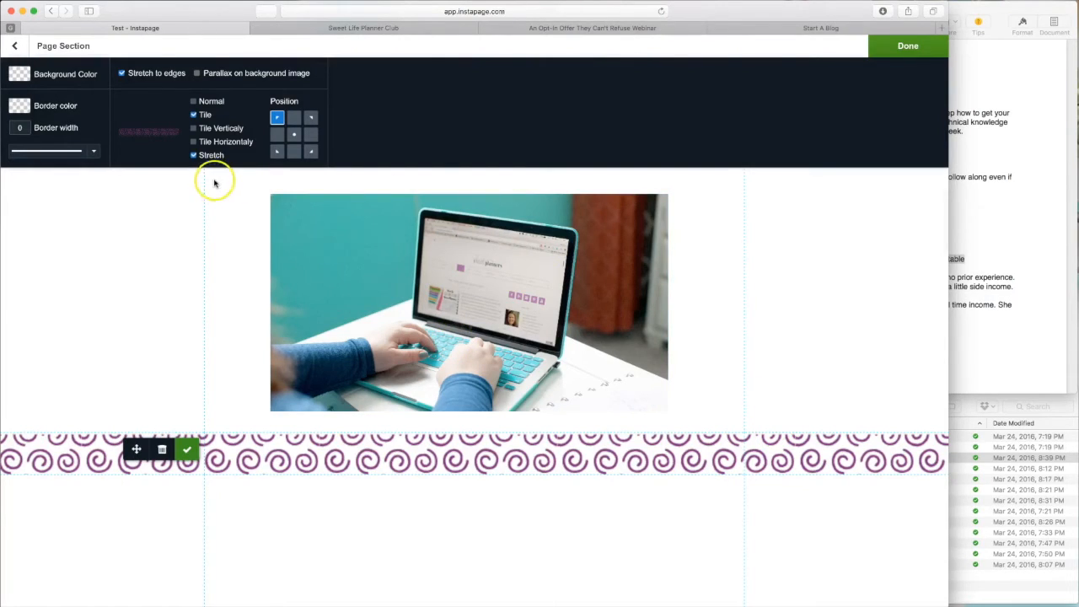
click(276, 116)
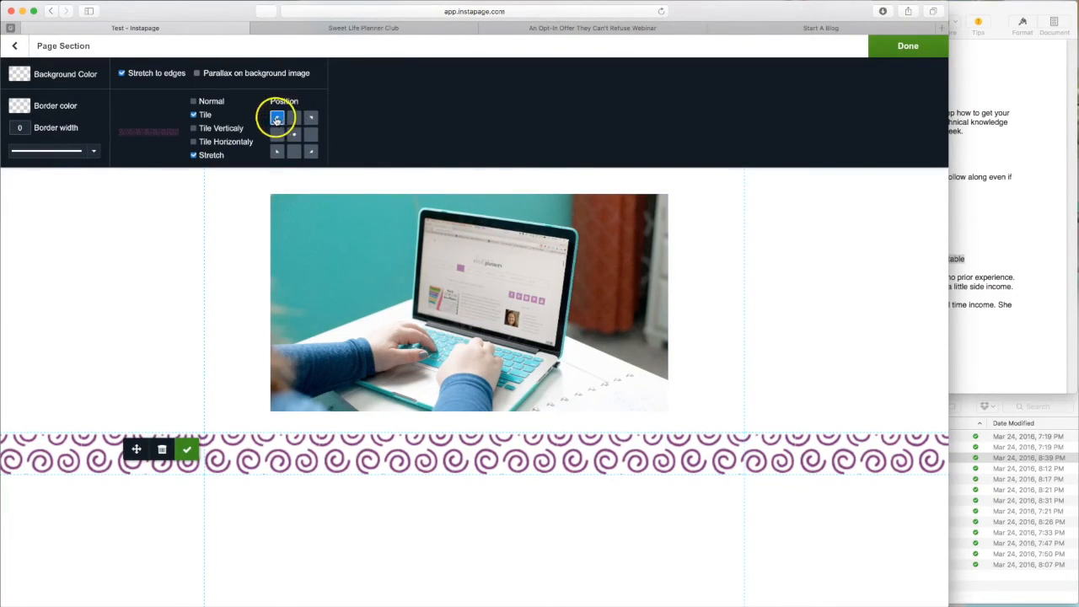
click(277, 116)
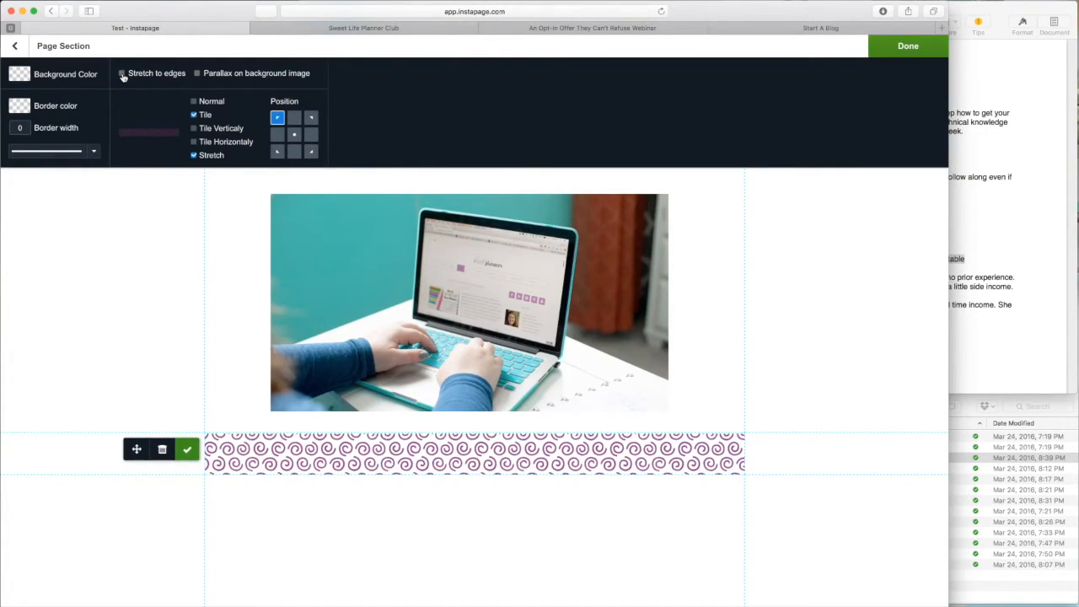
click(122, 73)
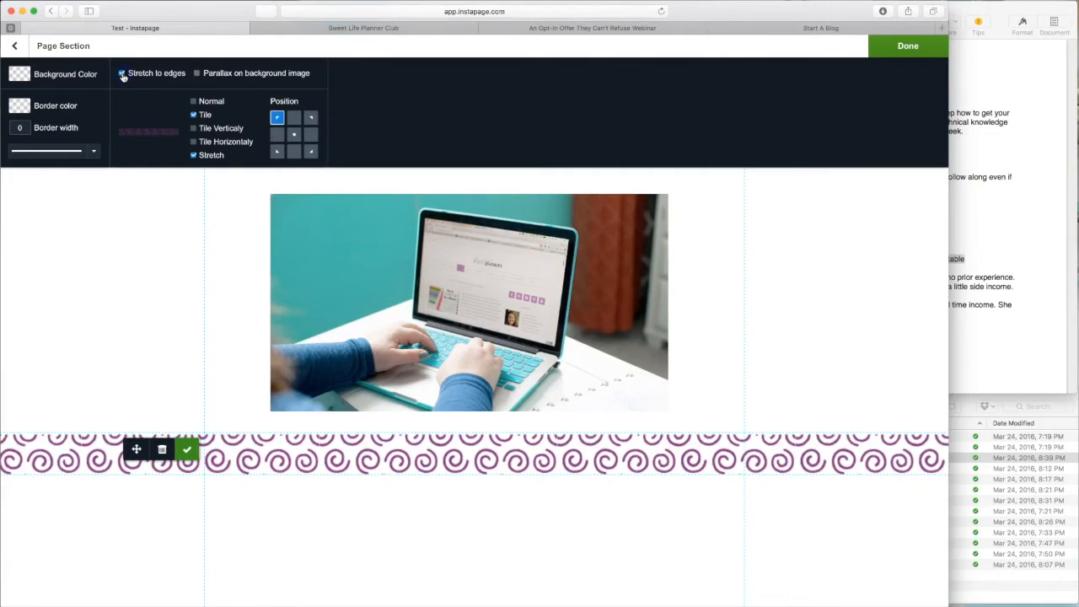
click(210, 101)
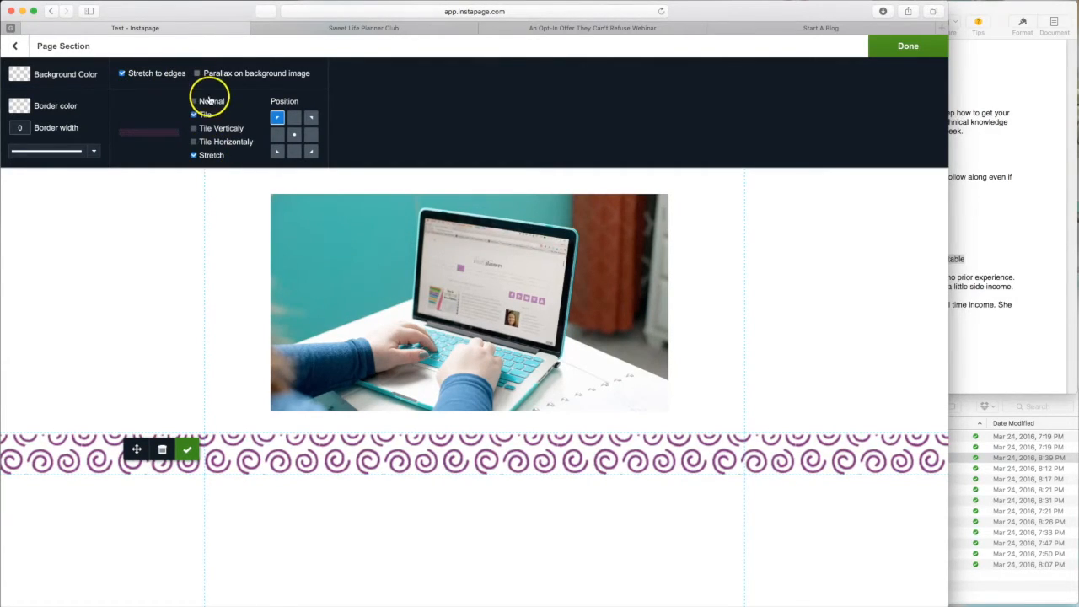
click(194, 114)
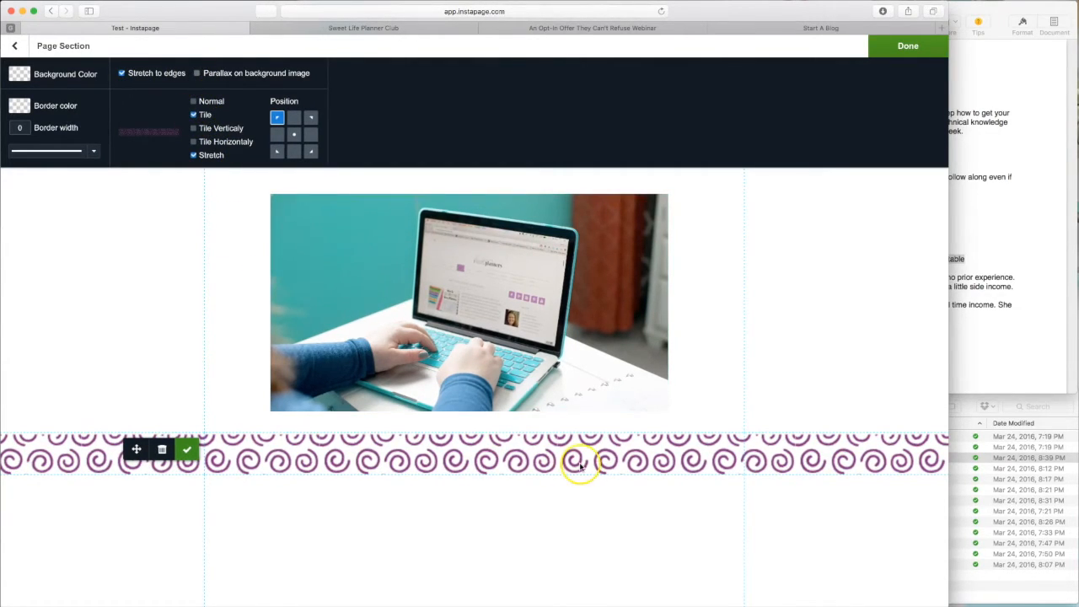
mouse_move(105, 426)
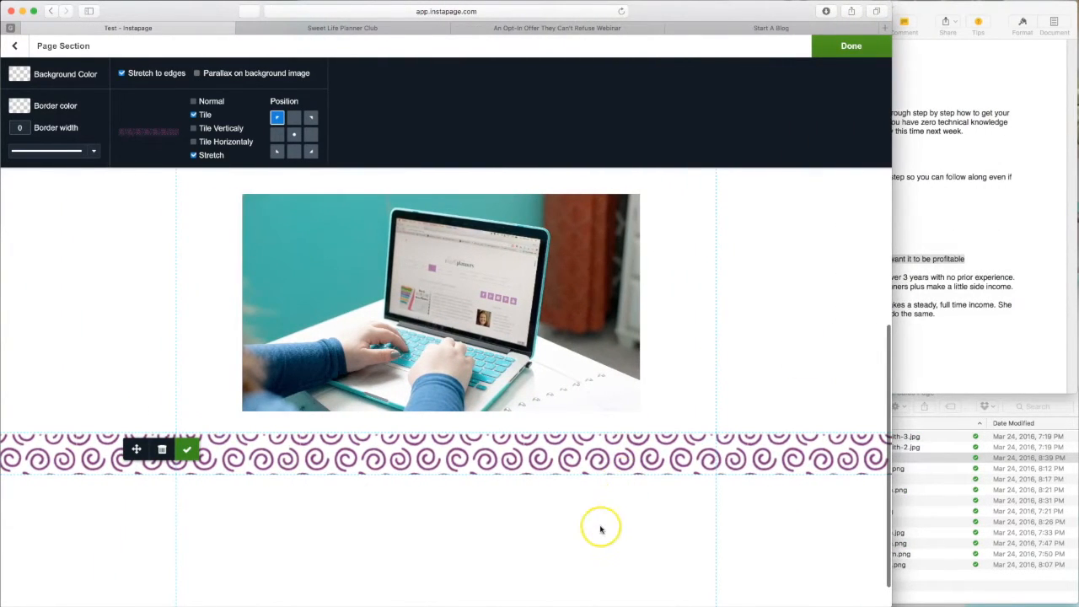
click(851, 45)
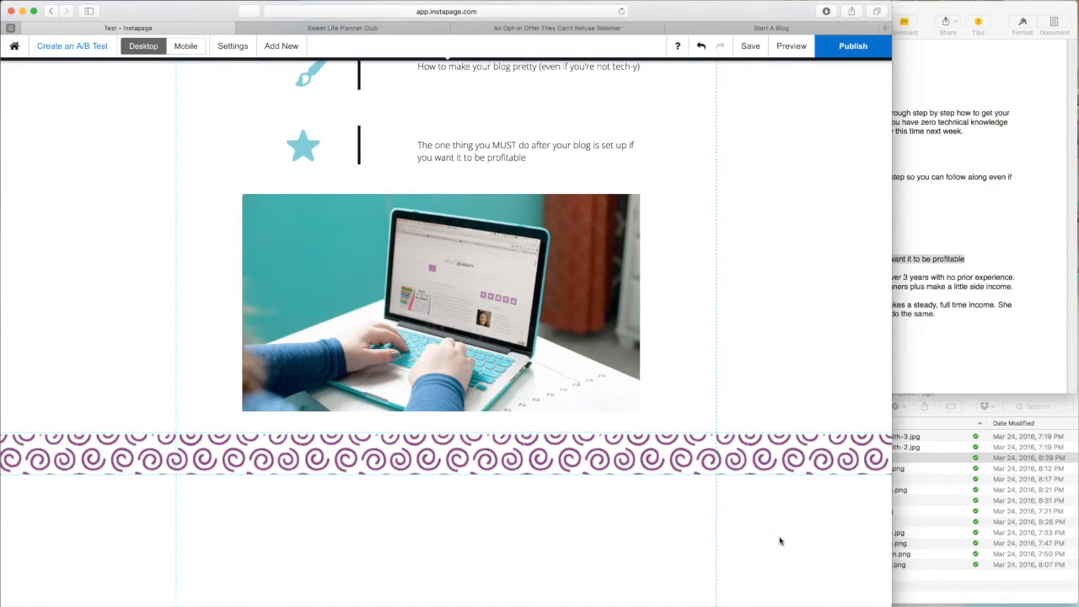
Step: Return to the top of the Test page and open its Mobile layout
scroll(down, 3)
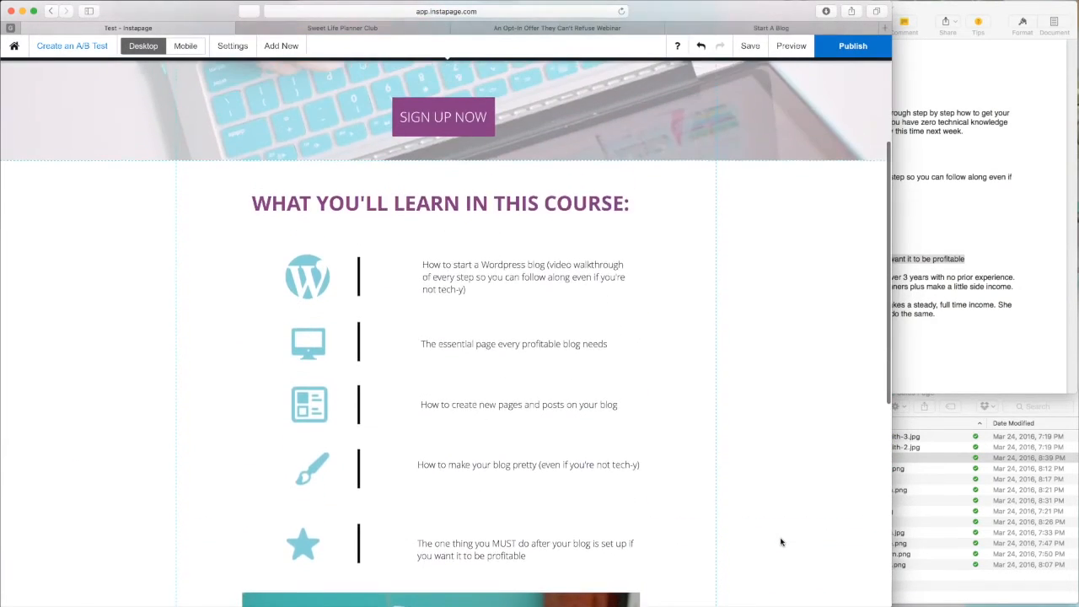
scroll(up, 3)
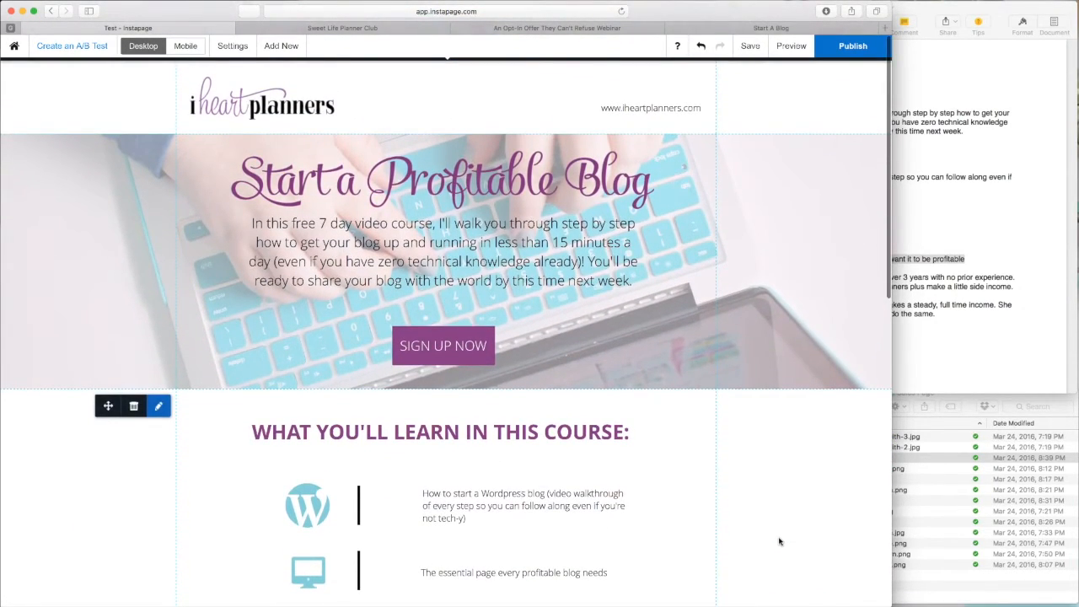
mouse_move(788, 511)
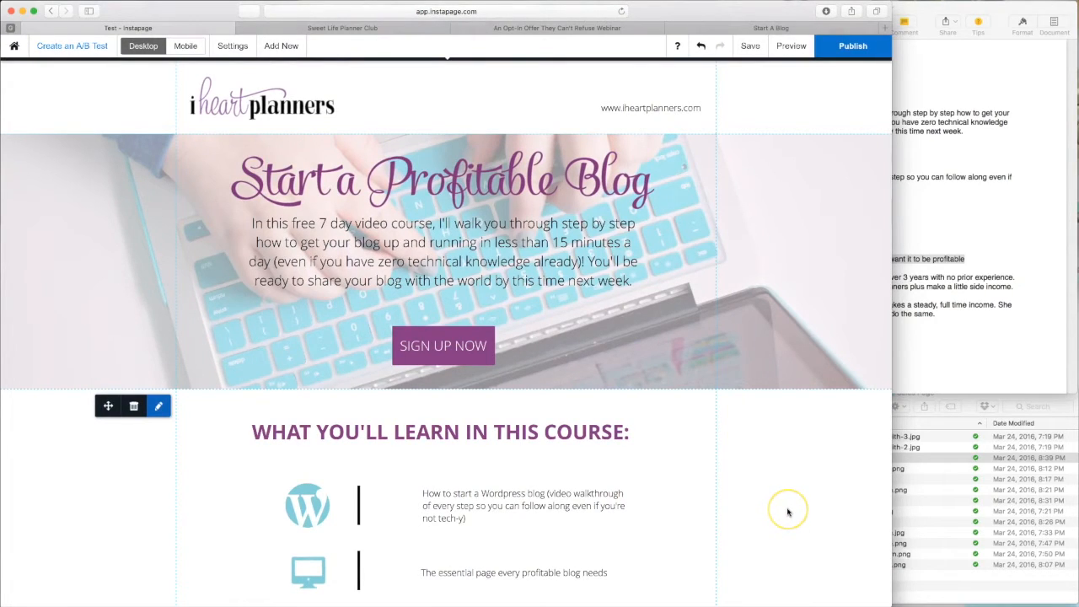
mouse_move(789, 512)
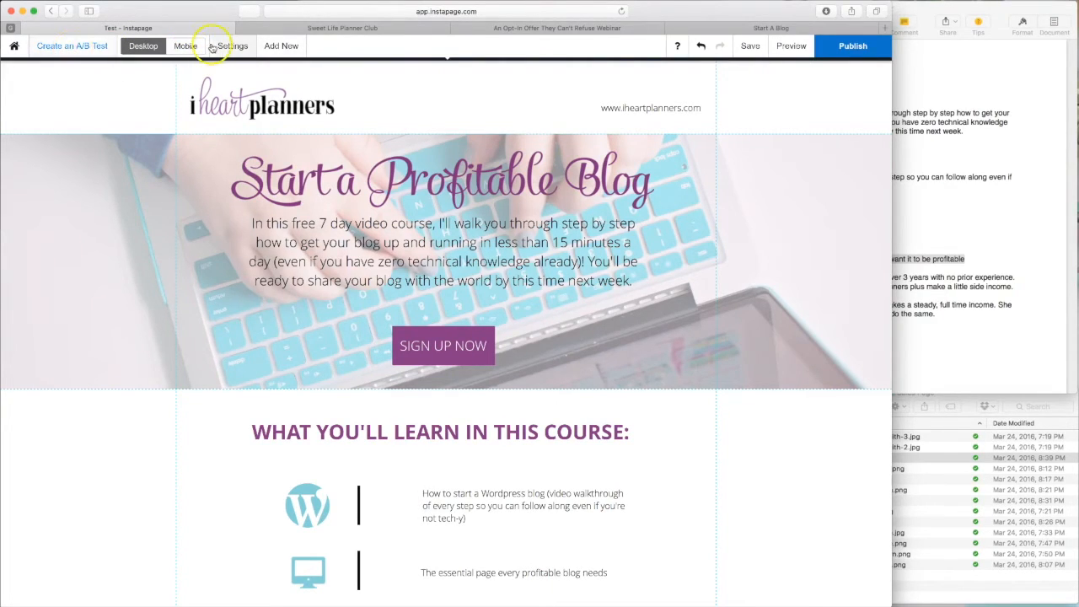
click(750, 45)
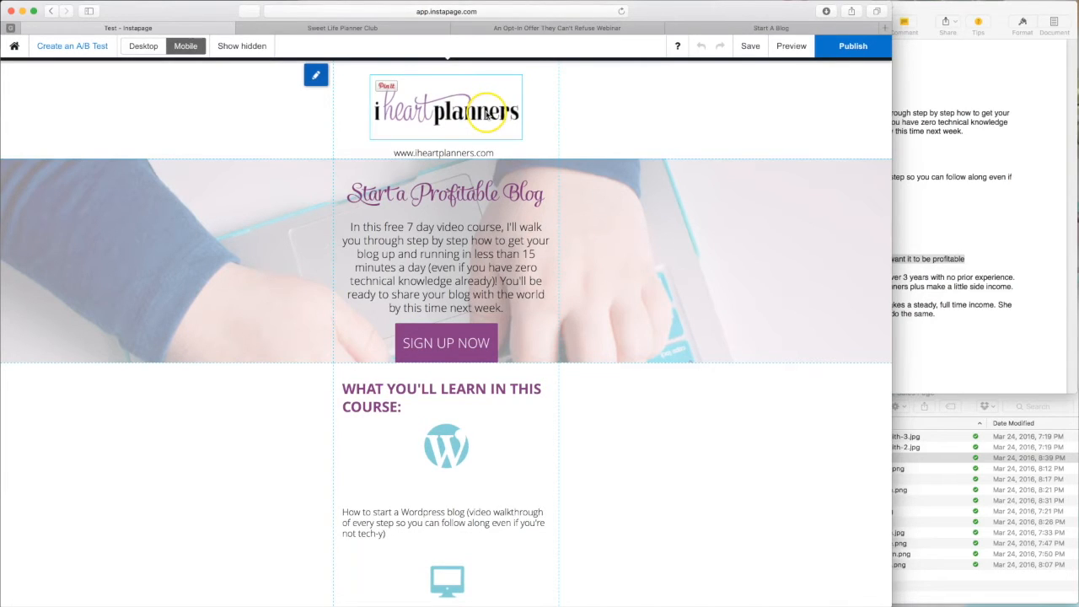
Step: Move the SIGN UP NOW button lower in the mobile hero and review the stacked icon list
click(445, 106)
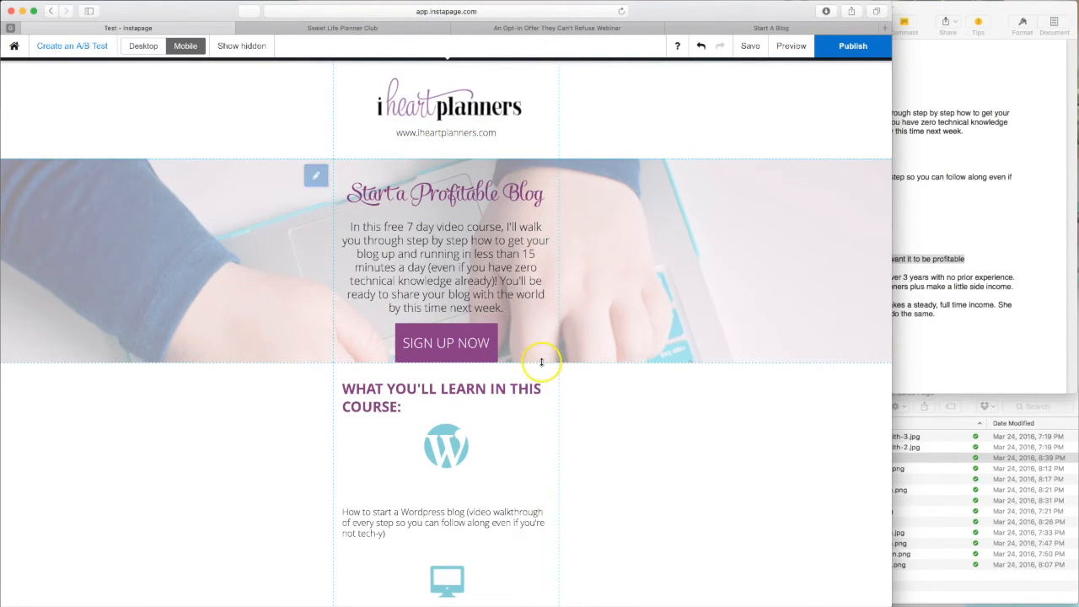
scroll(down, 3)
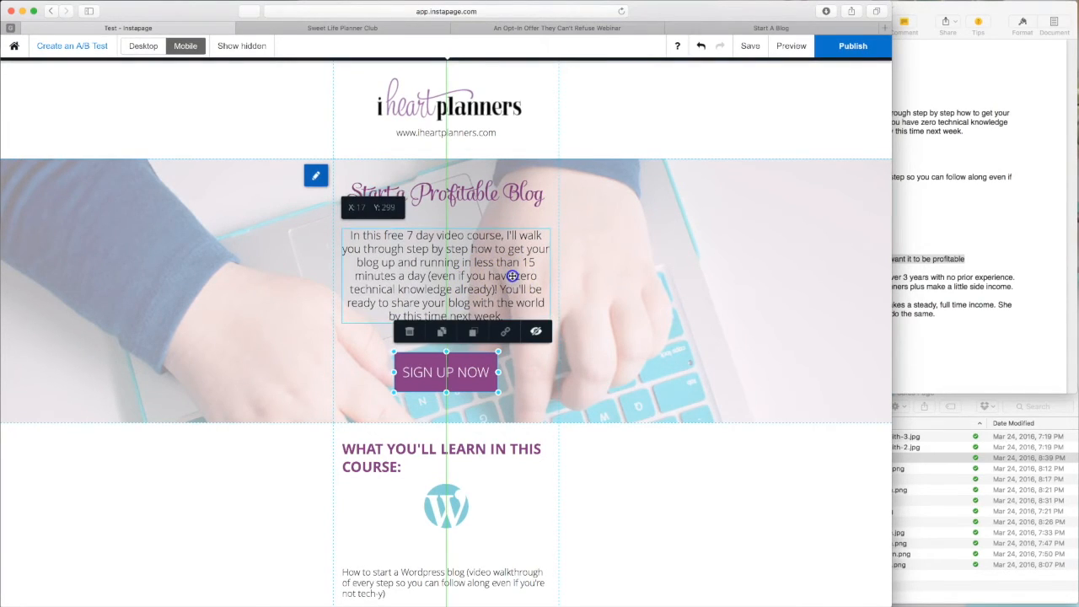
click(439, 184)
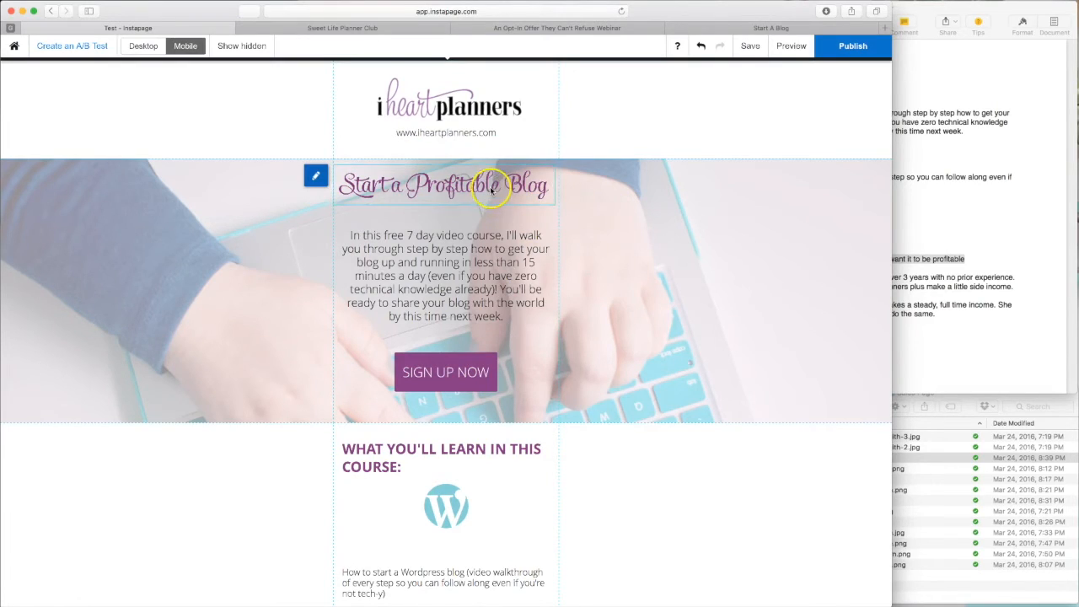
scroll(down, 3)
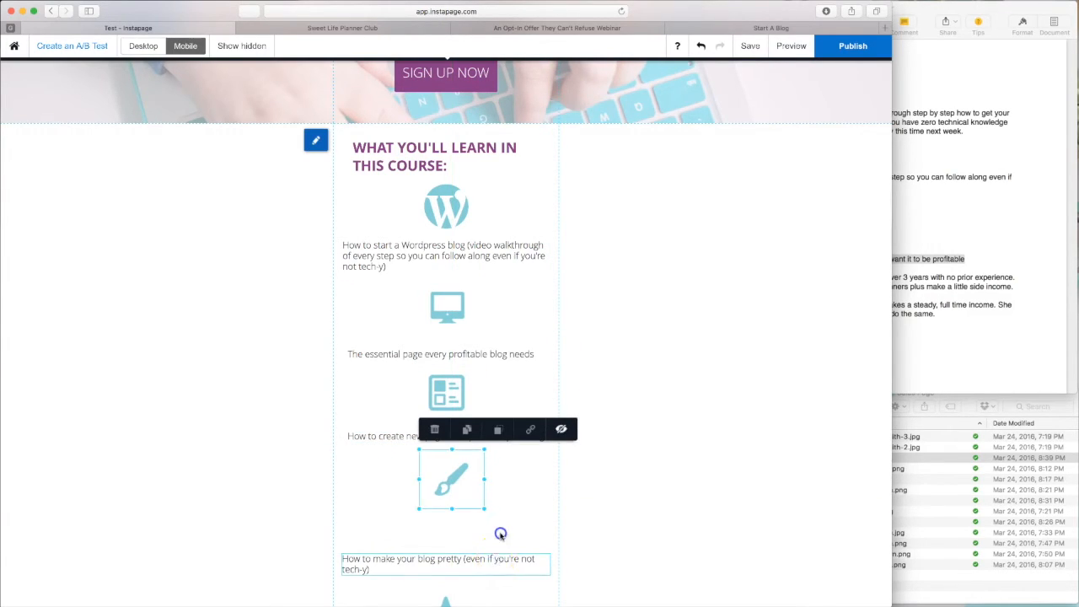
scroll(down, 3)
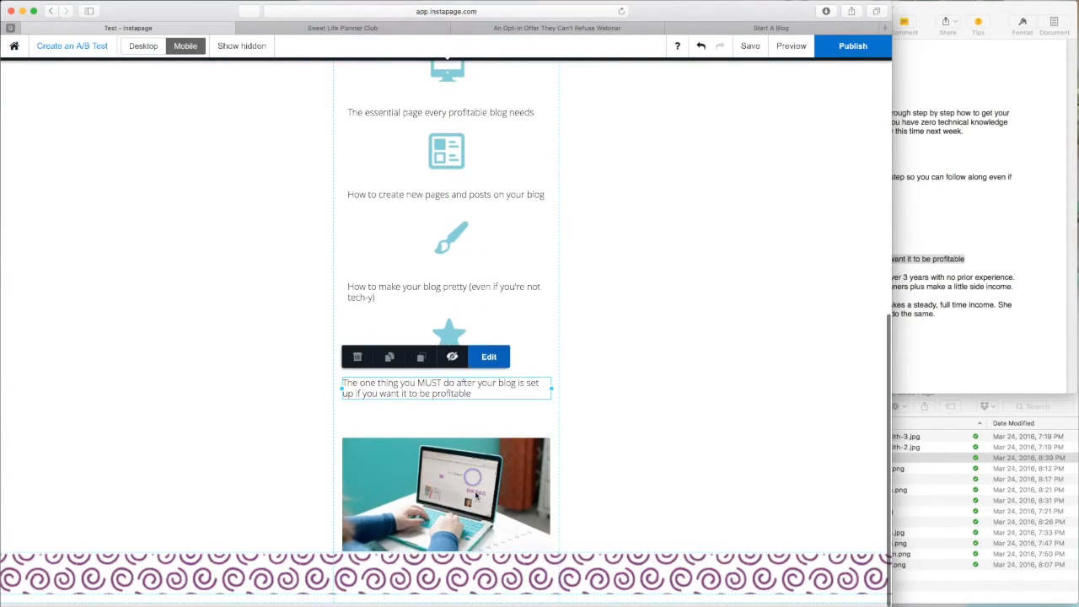
click(603, 536)
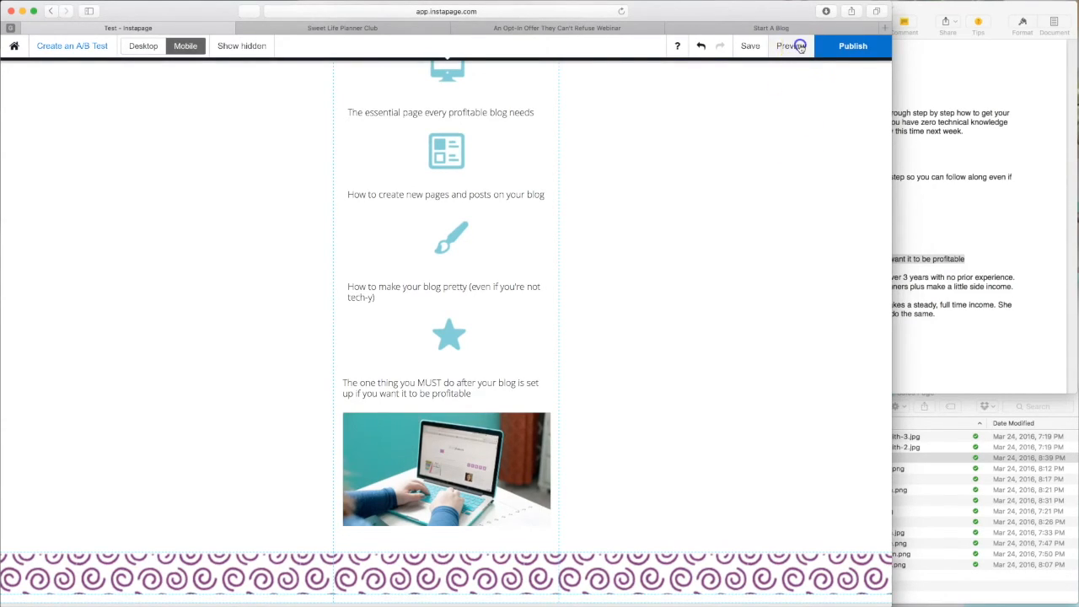
Step: Preview the page on a phone and scroll past the logo, hero and sign-up button
click(787, 45)
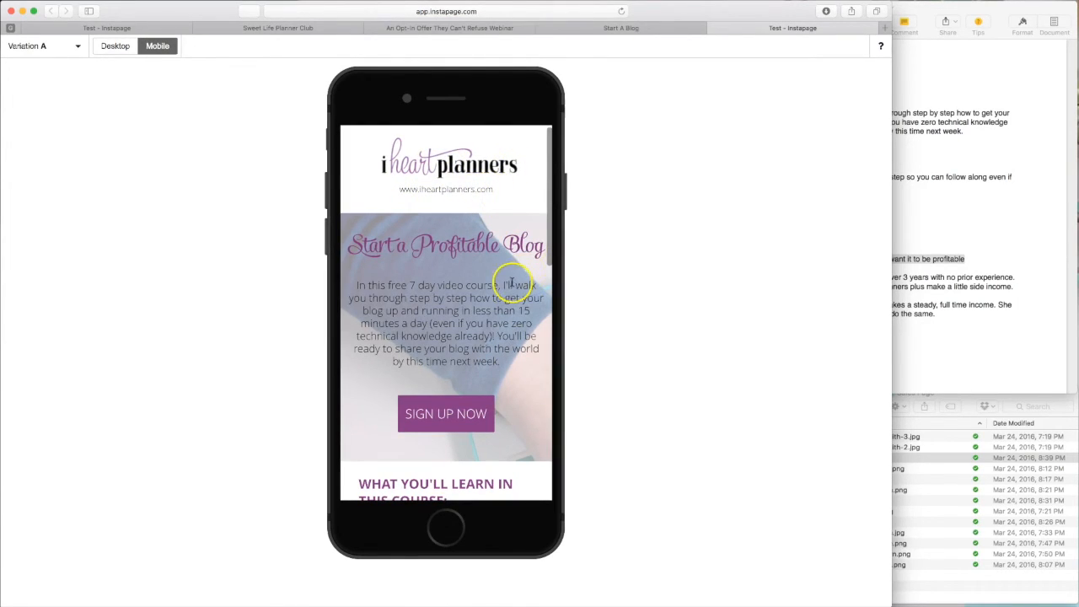
scroll(down, 3)
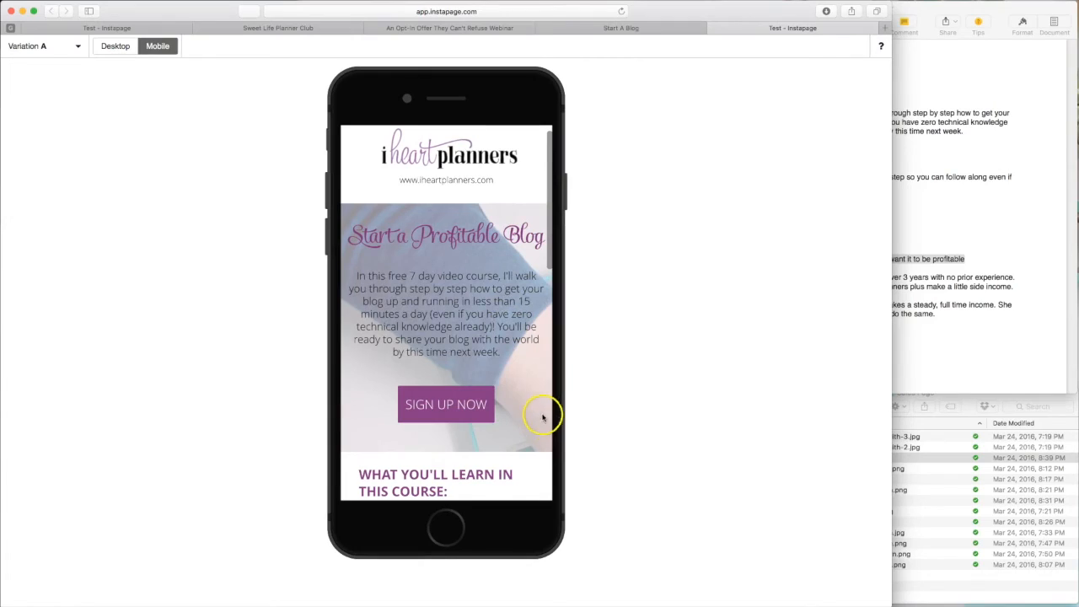
mouse_move(430, 247)
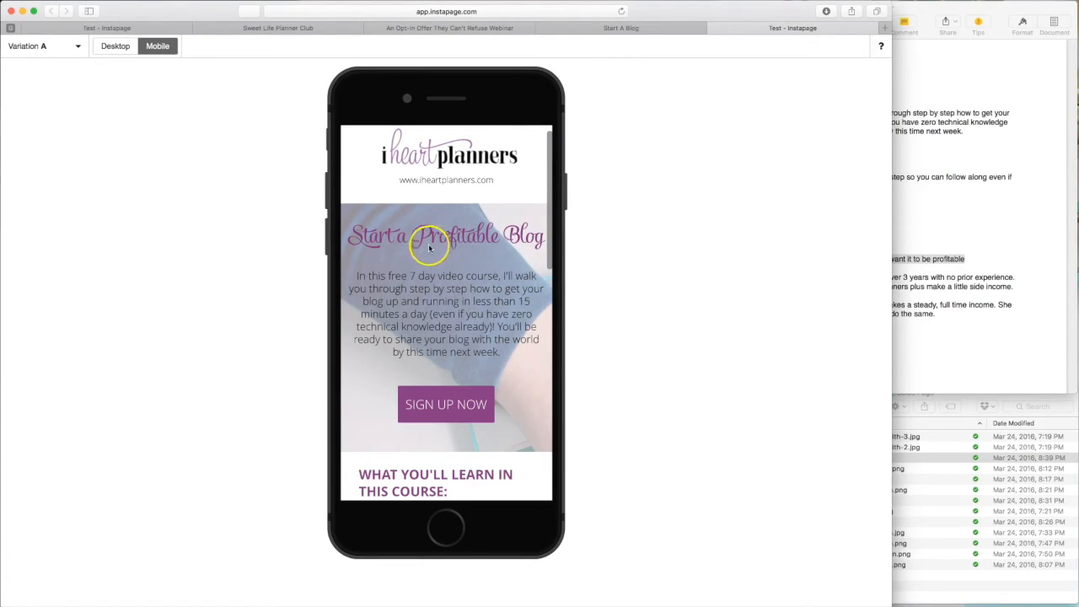
mouse_move(543, 429)
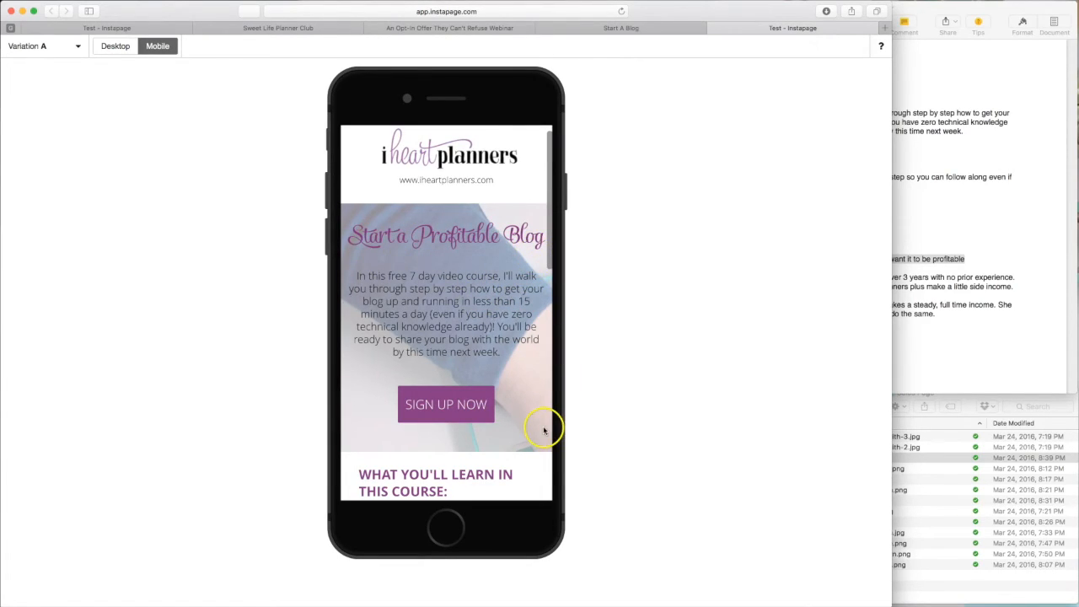
mouse_move(542, 428)
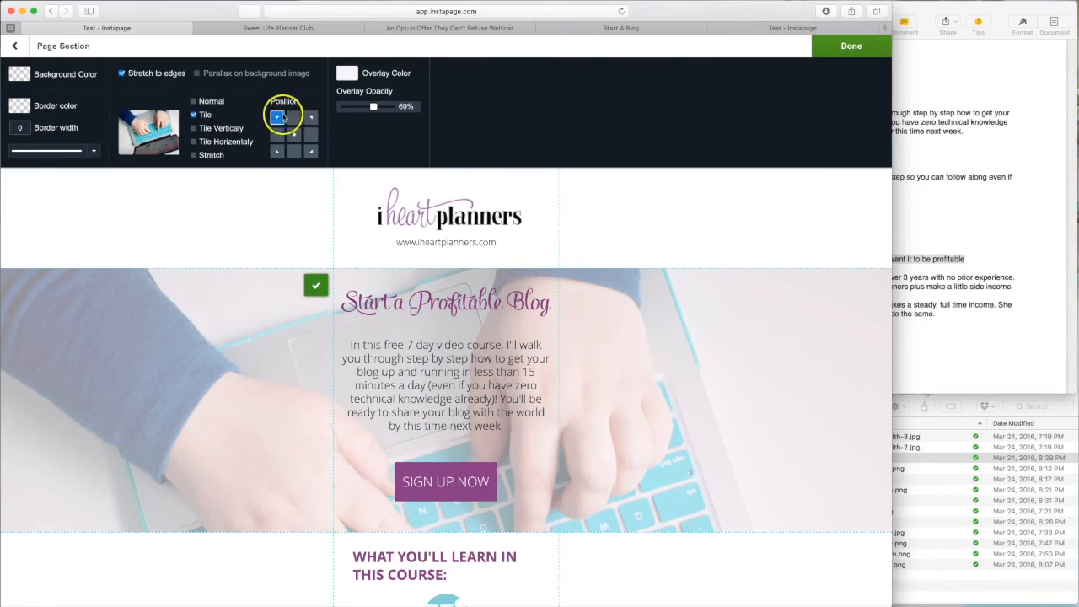
Step: Anchor the hero background photo at the top-left position so the laptop keyboard shows
click(294, 137)
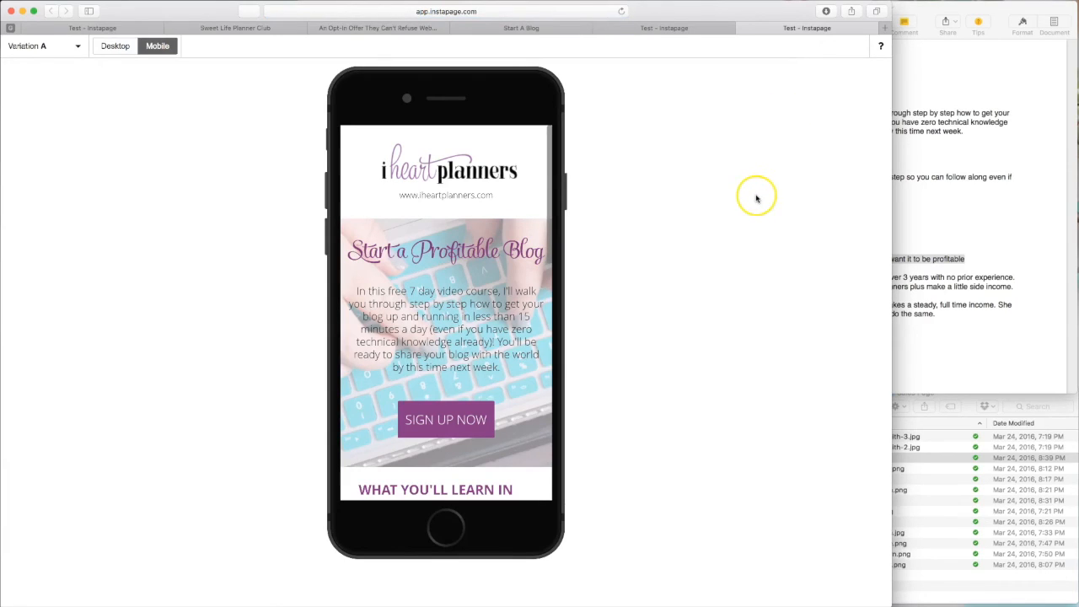
mouse_move(380, 354)
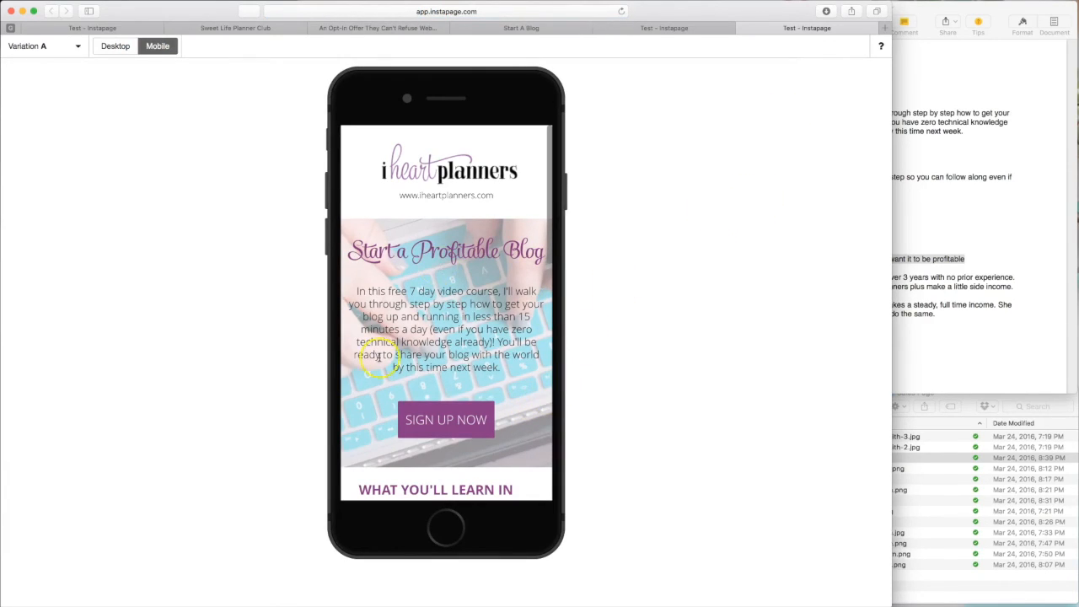
Step: Switch to desktop preview and scroll through the hero, laptop photo and swirl divider
scroll(down, 3)
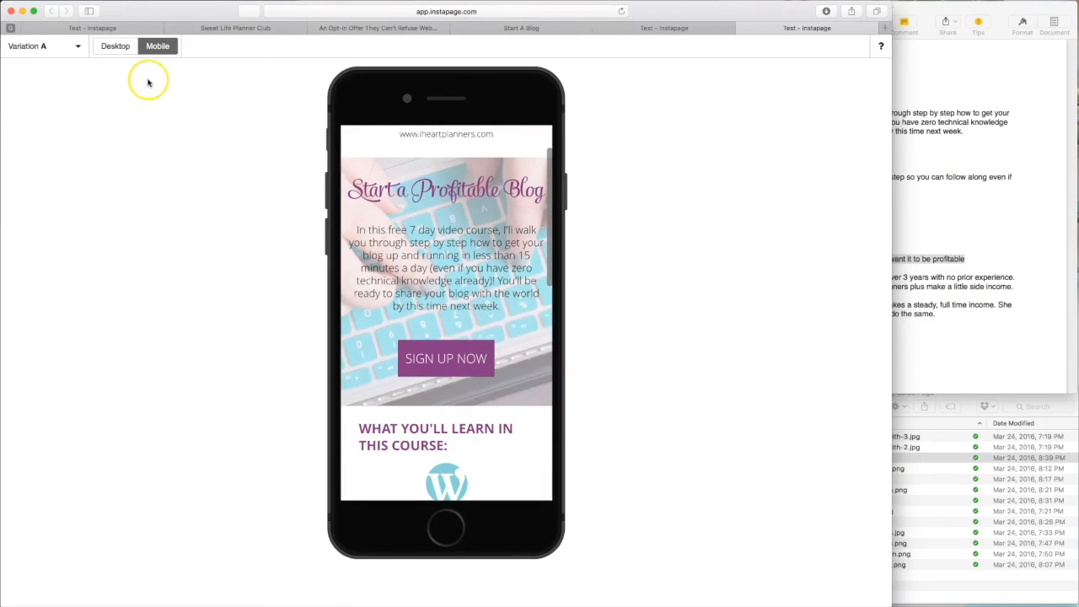
click(116, 45)
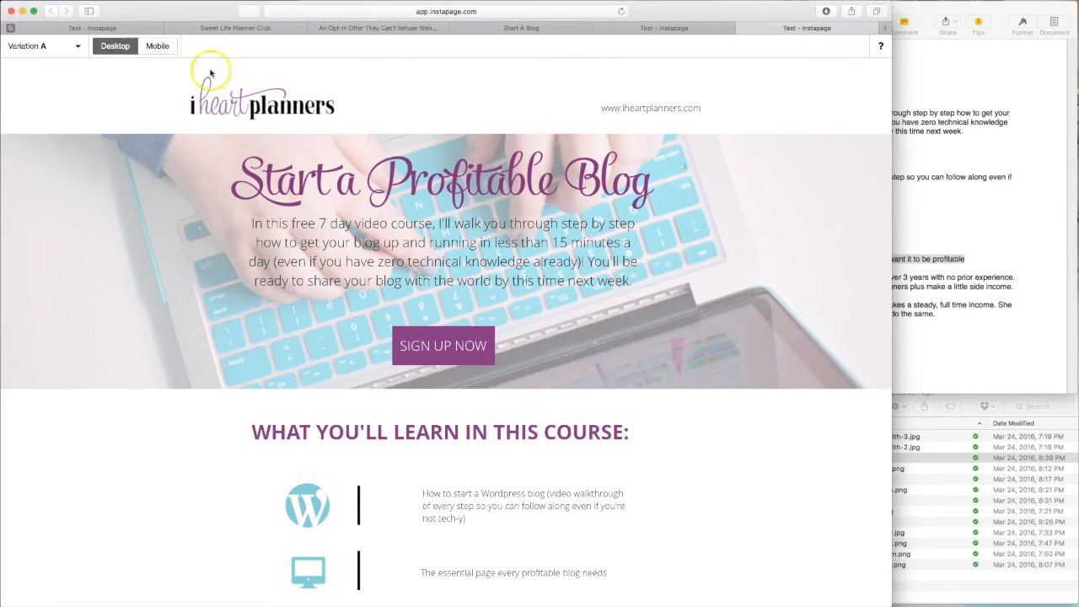
scroll(down, 3)
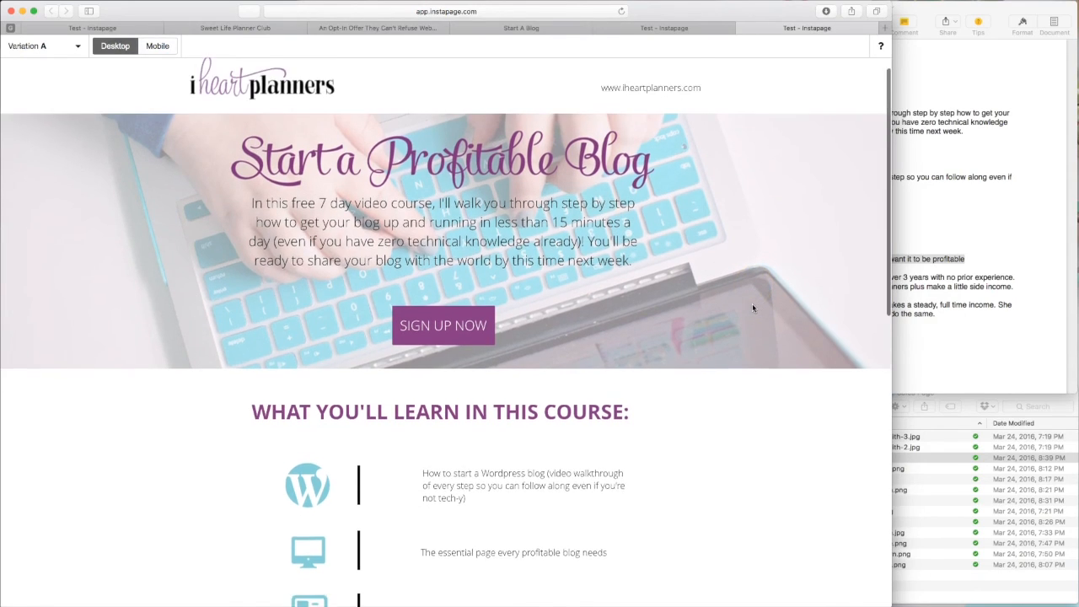
scroll(down, 3)
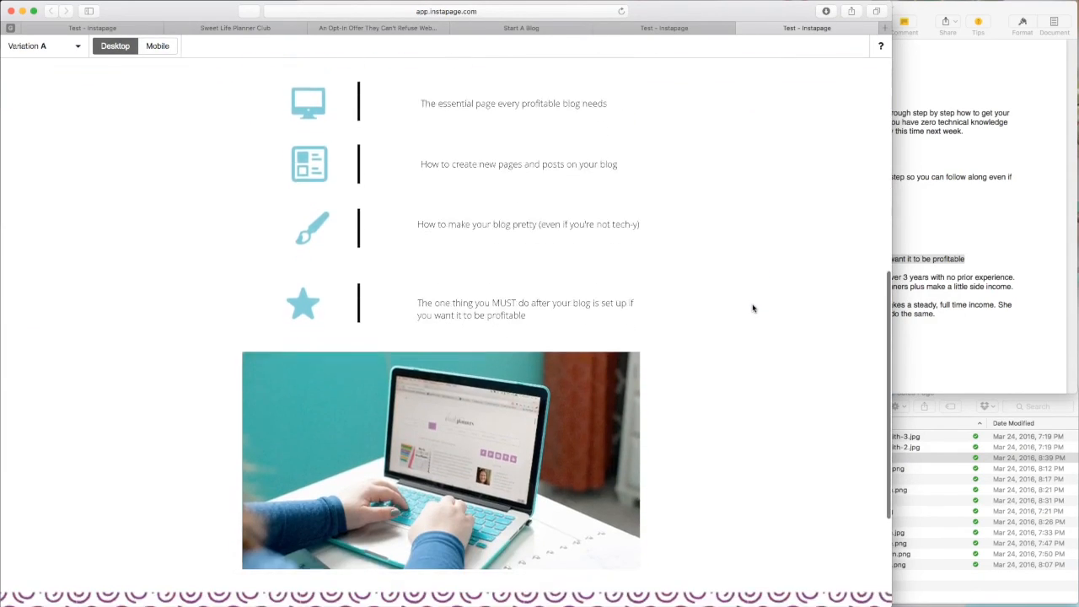
scroll(down, 3)
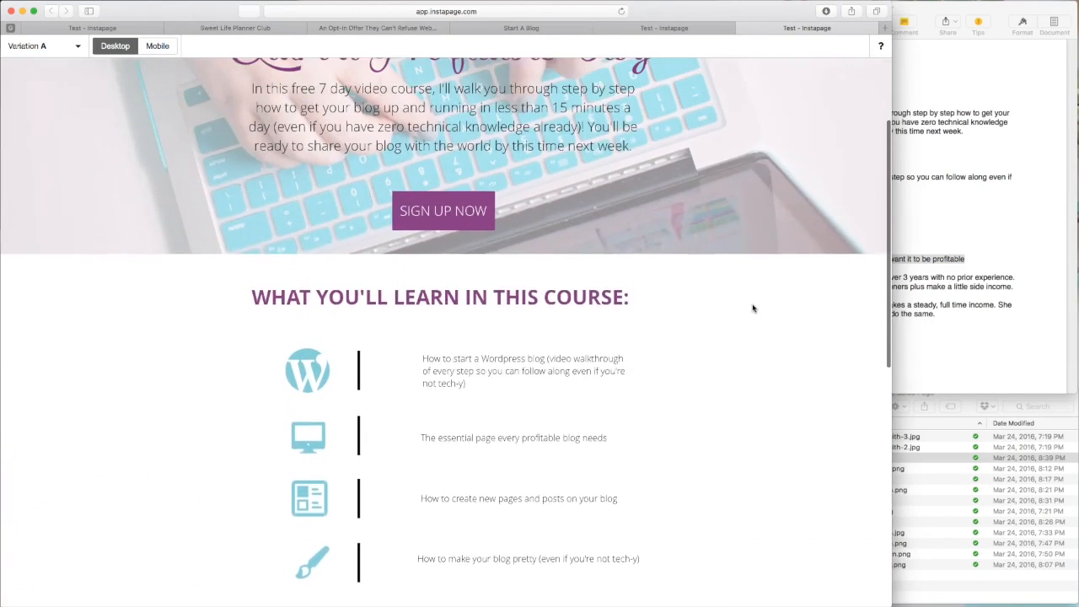
scroll(up, 3)
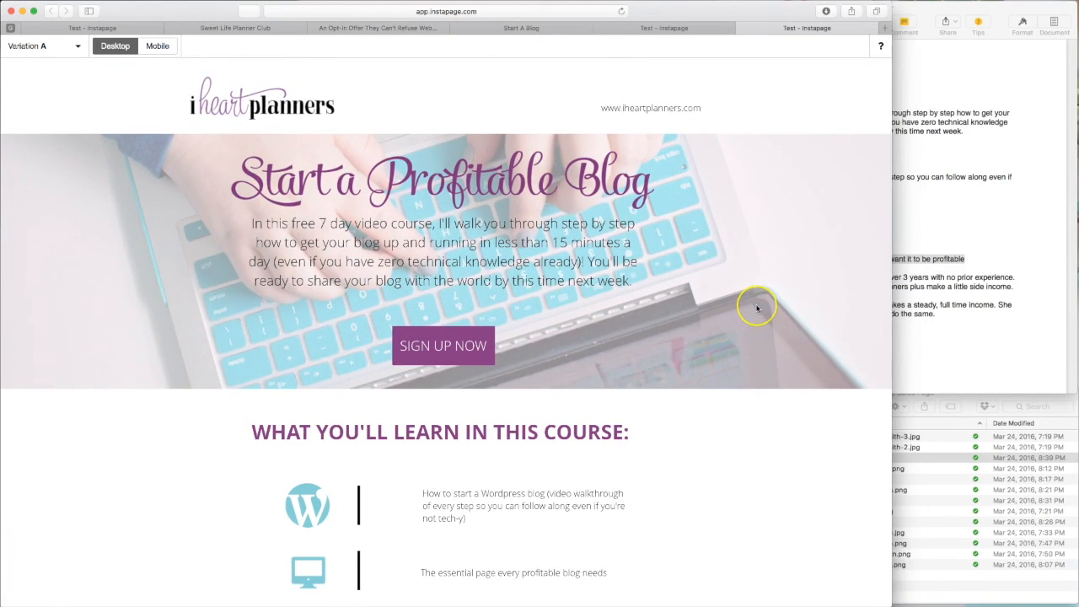
mouse_move(756, 306)
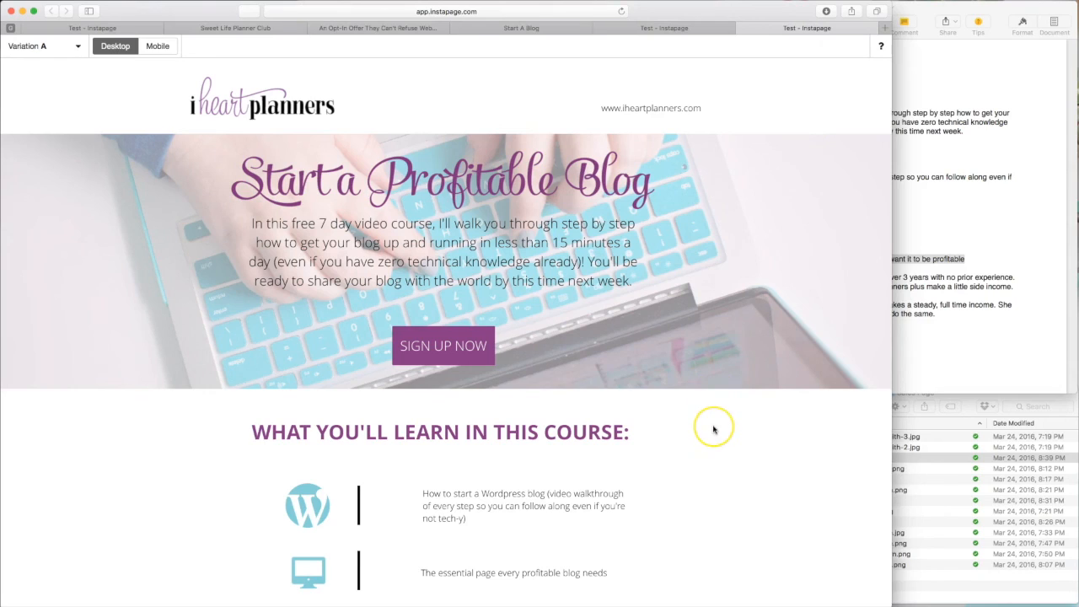
scroll(down, 3)
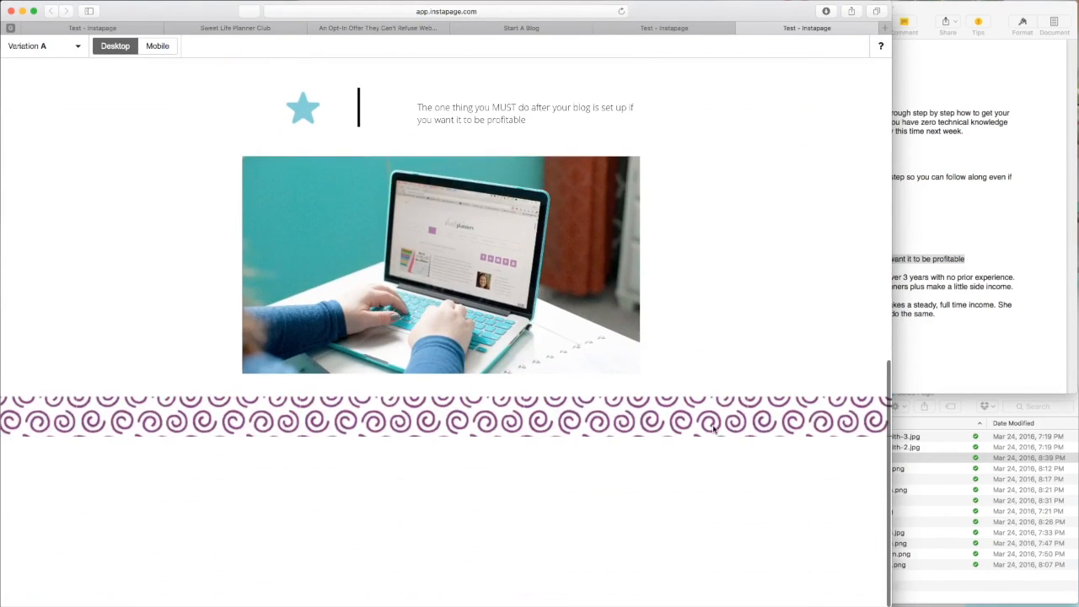